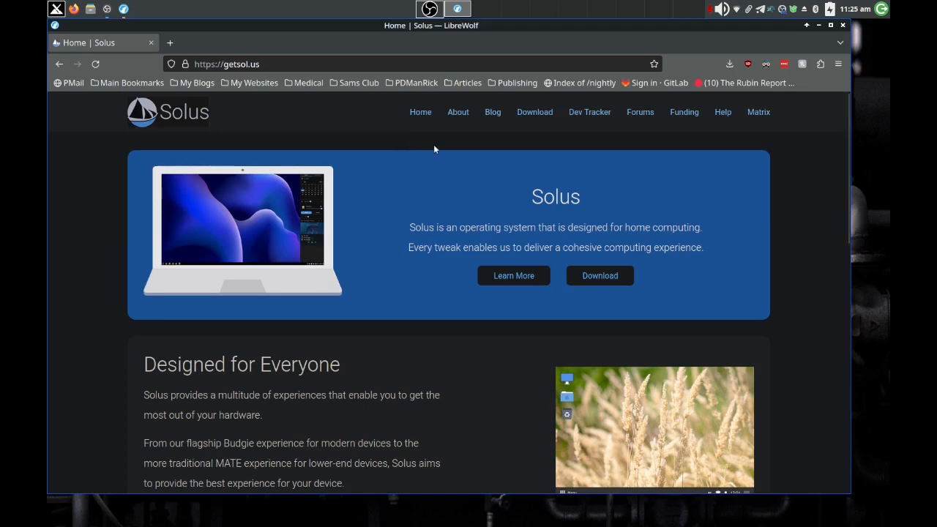
mouse_move(544, 265)
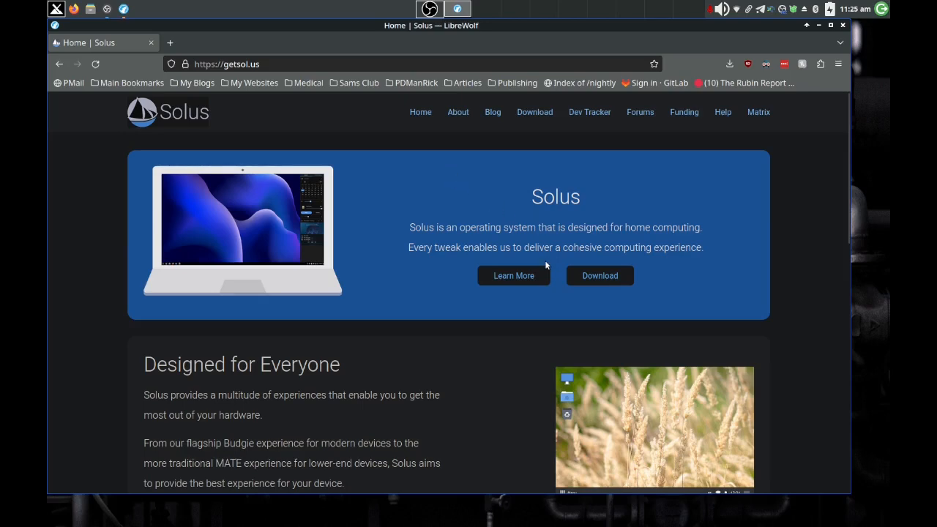
mouse_move(600, 275)
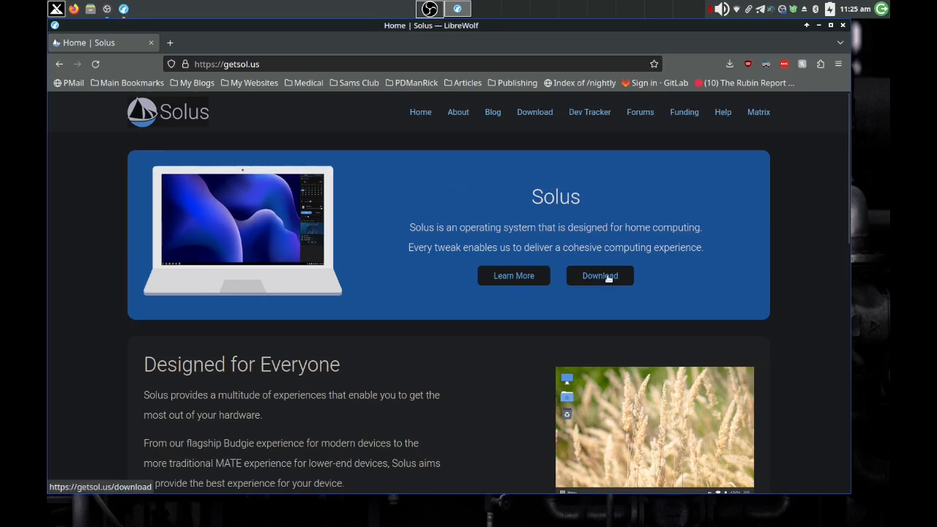
Step: Go to the Solus Download page and browse the Budgie, GNOME, MATE and Plasma editions
click(600, 275)
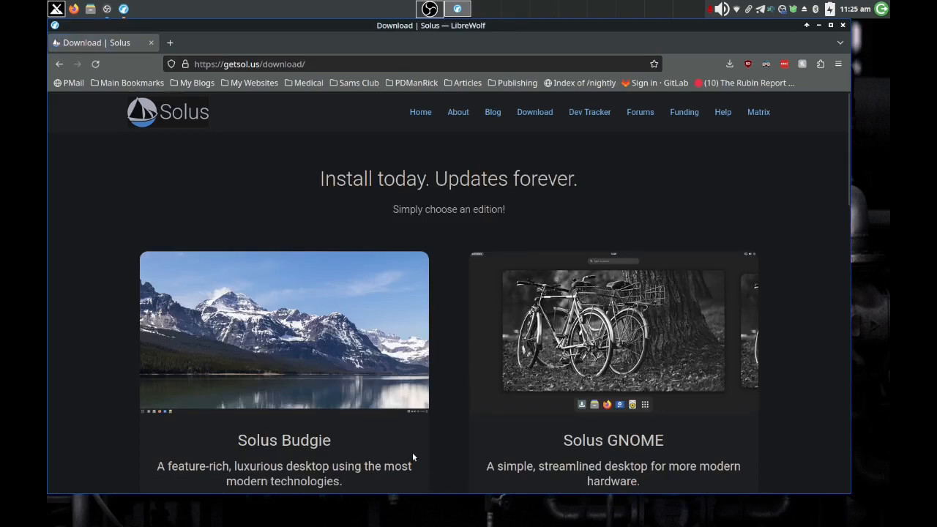
scroll(down, 3)
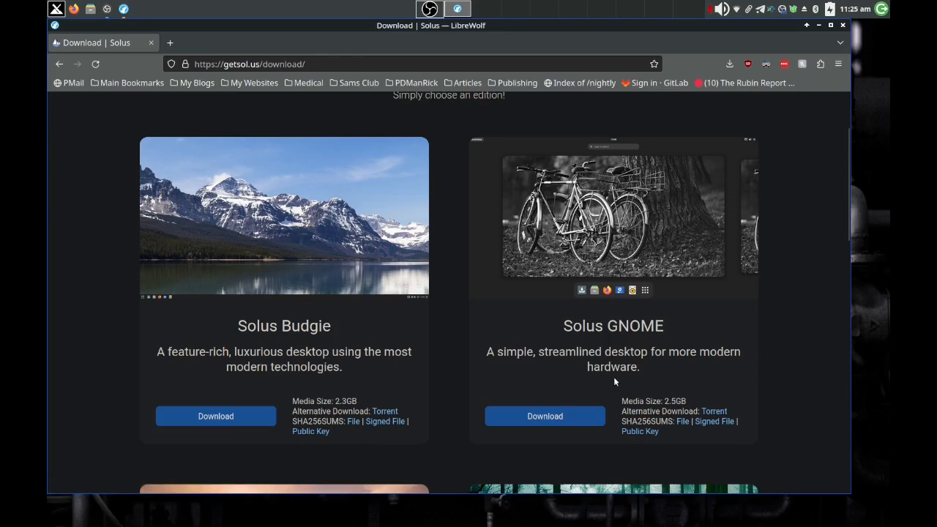
scroll(down, 3)
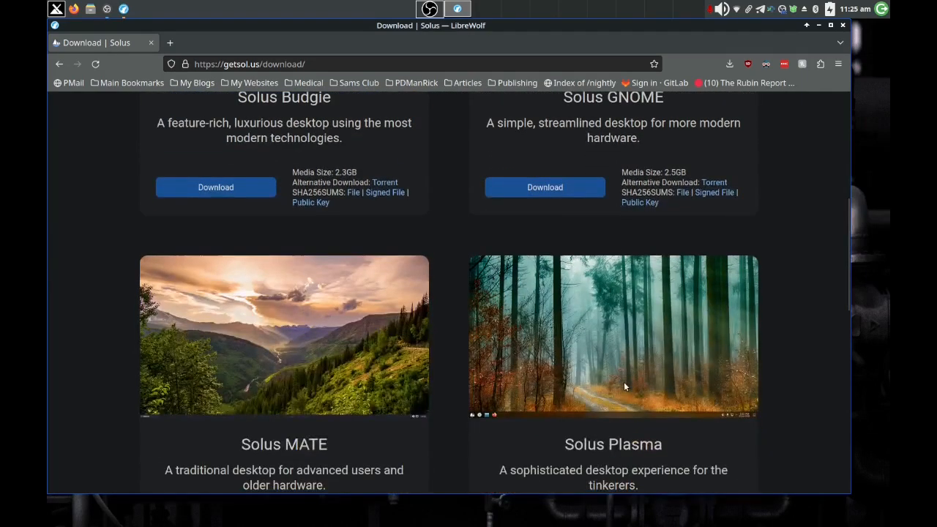
scroll(down, 3)
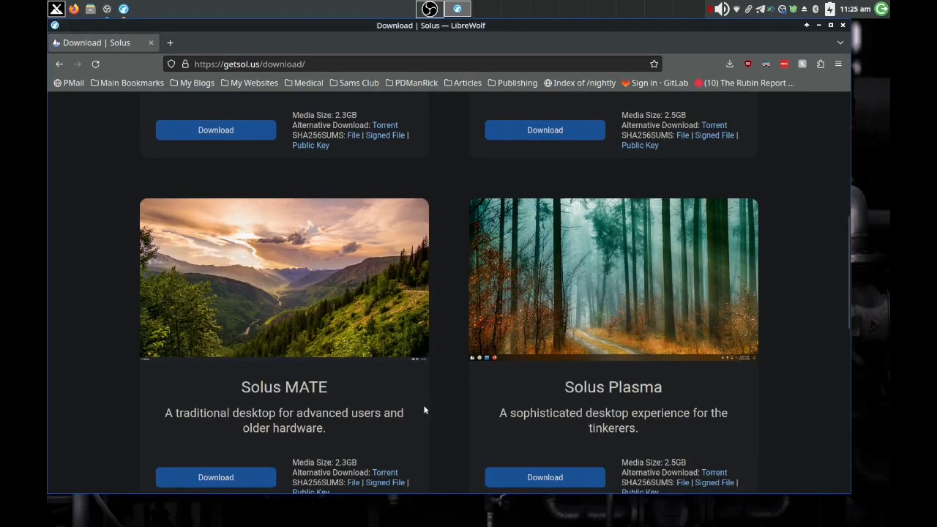
scroll(down, 3)
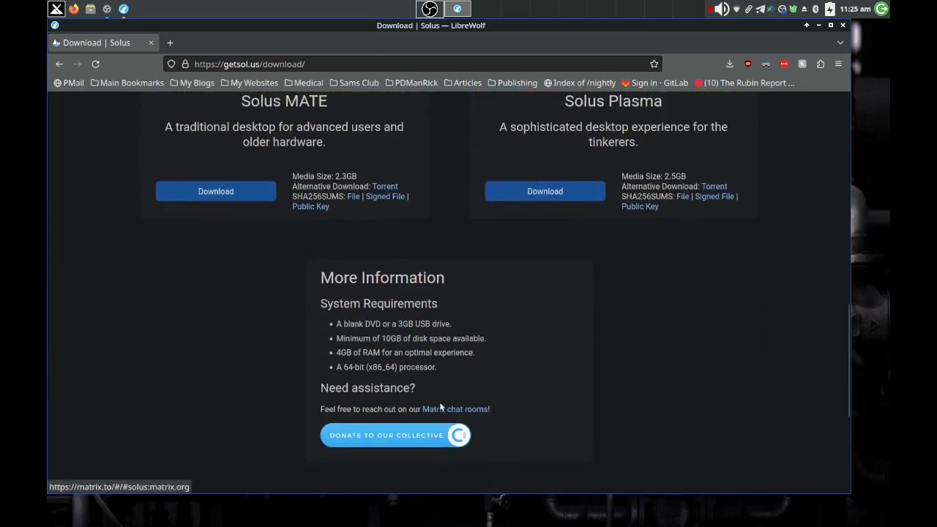
scroll(up, 3)
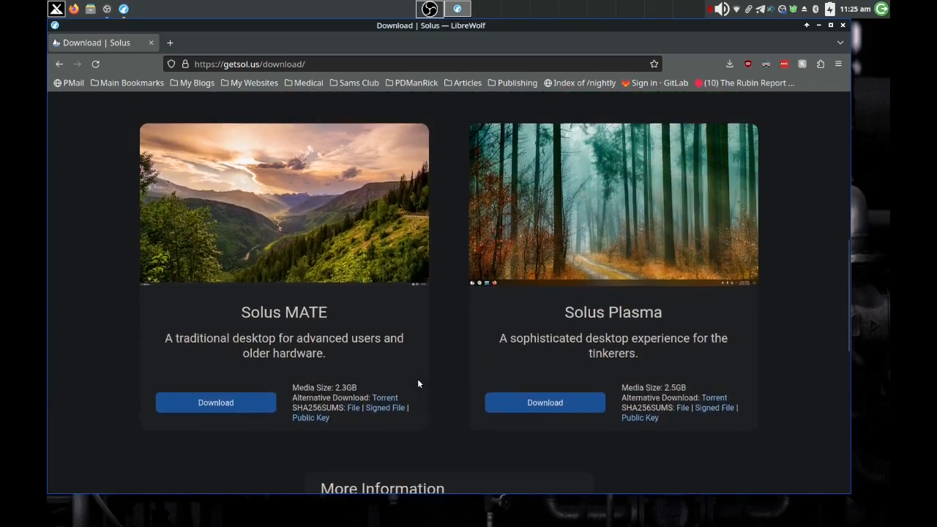
scroll(up, 3)
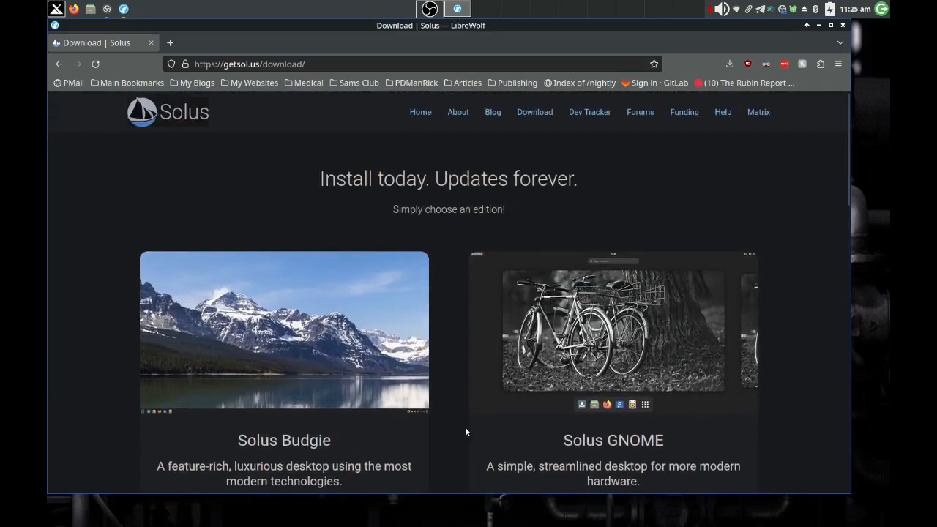
scroll(down, 3)
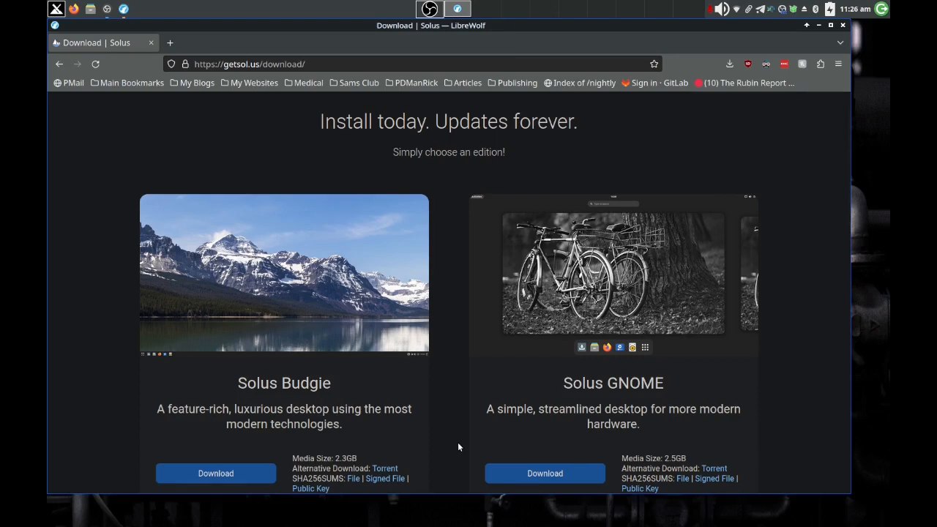
mouse_move(337, 148)
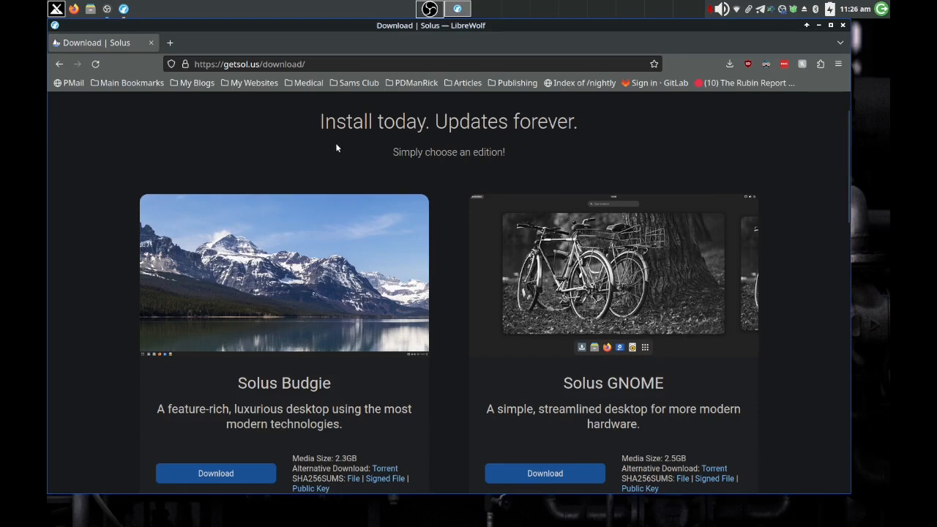
mouse_move(340, 150)
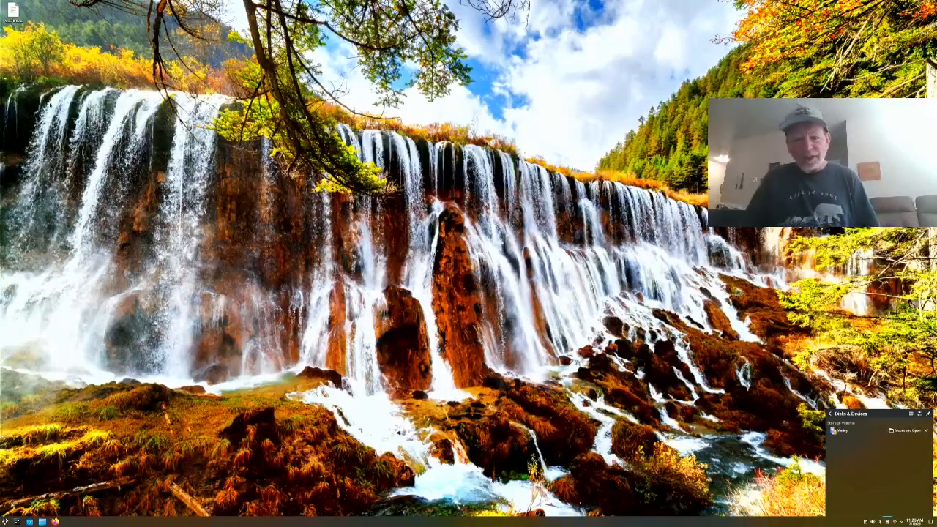
Step: Boot Solus-4.4-Budgie.iso from Ventoy using the nomodeset NVIDIA compatibility entry
click(9, 511)
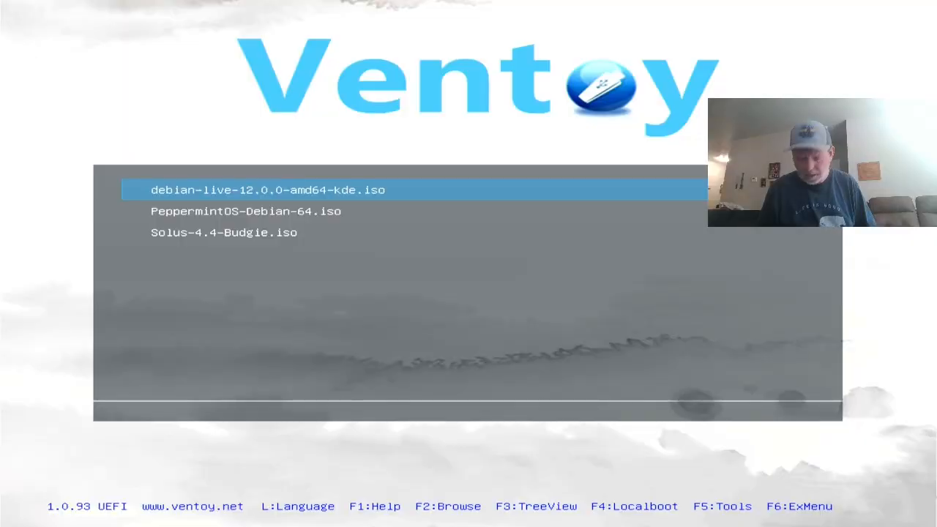
key(Down)
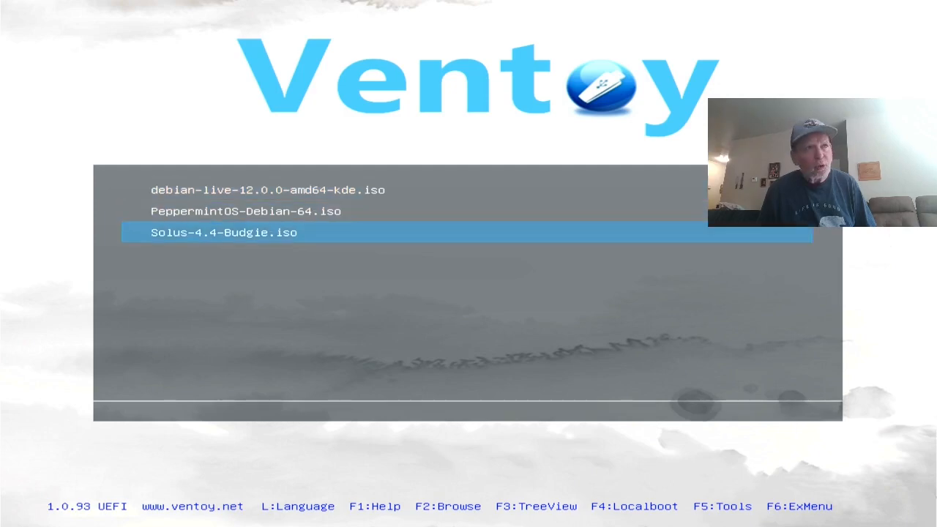
key(Return)
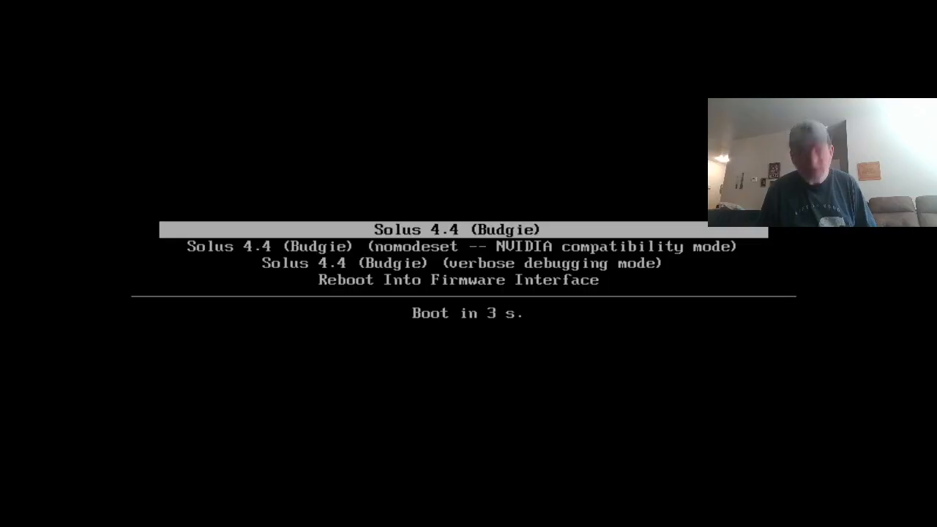
key(Down)
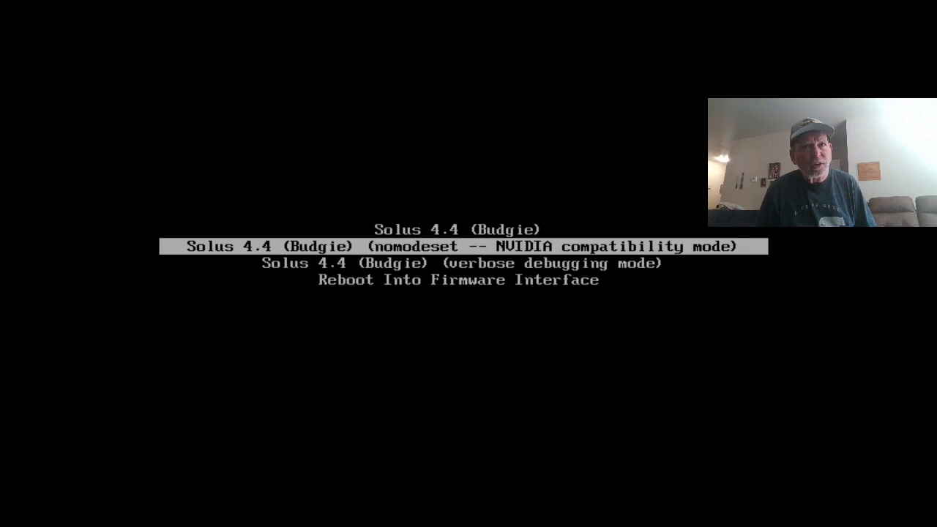
key(Return)
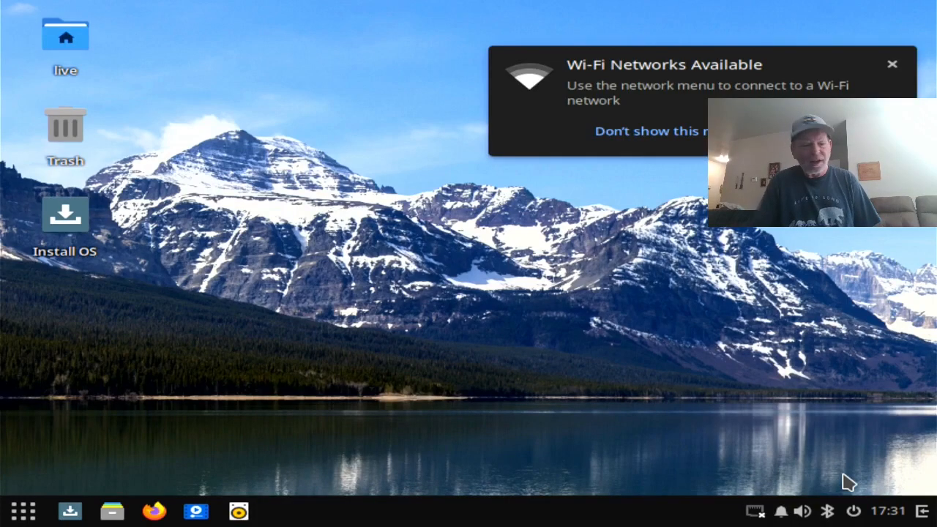
mouse_move(729, 344)
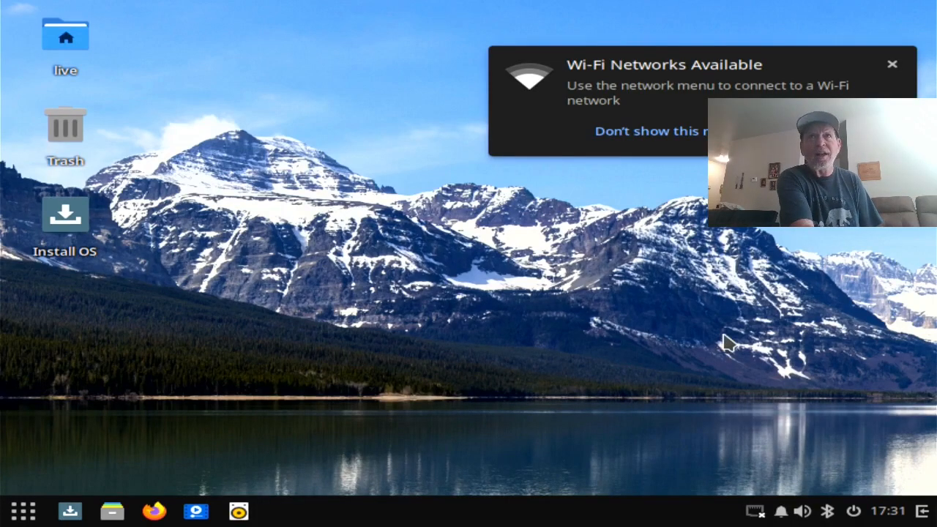
mouse_move(758, 427)
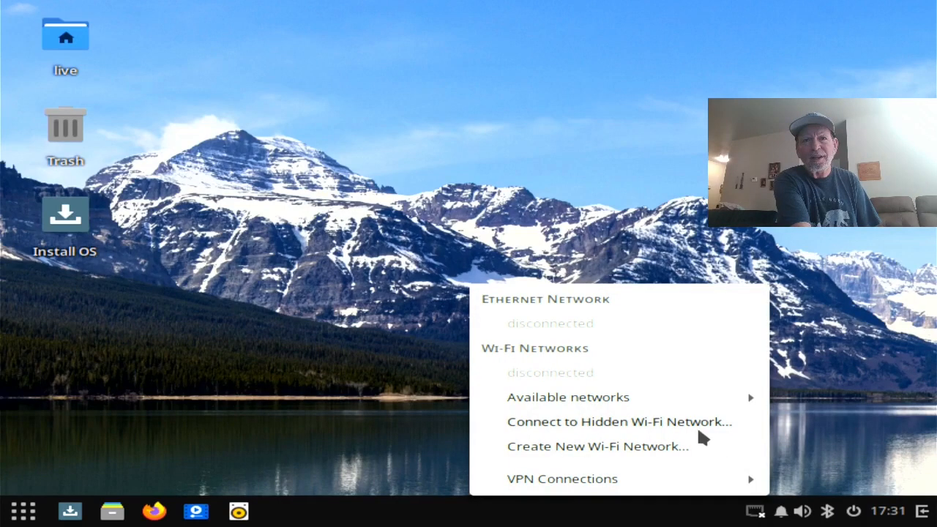
Step: Choose the CopplFam home network from the list of available Wi-Fi networks
click(568, 397)
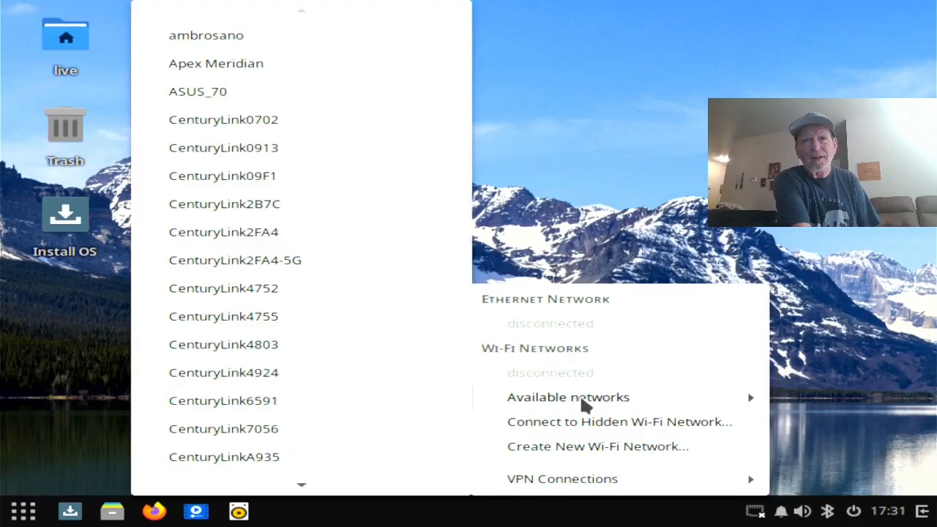
mouse_move(439, 388)
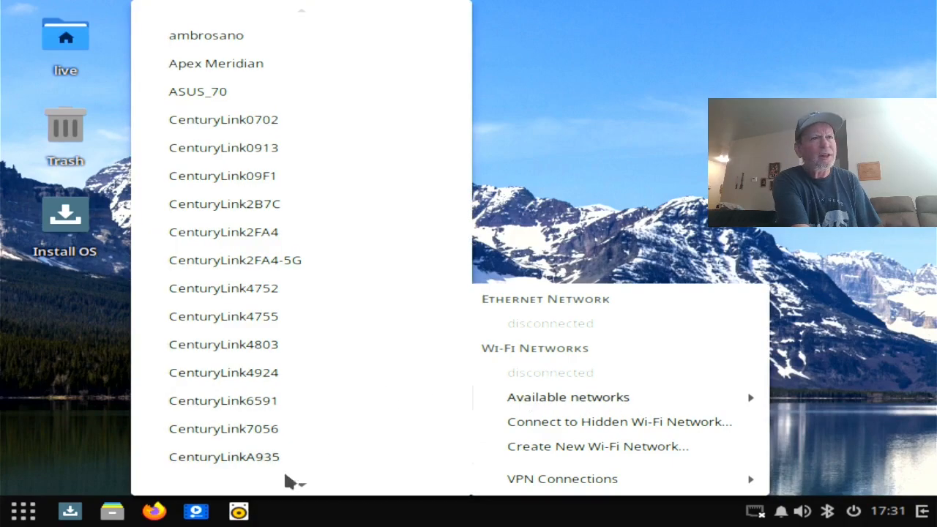
scroll(down, 3)
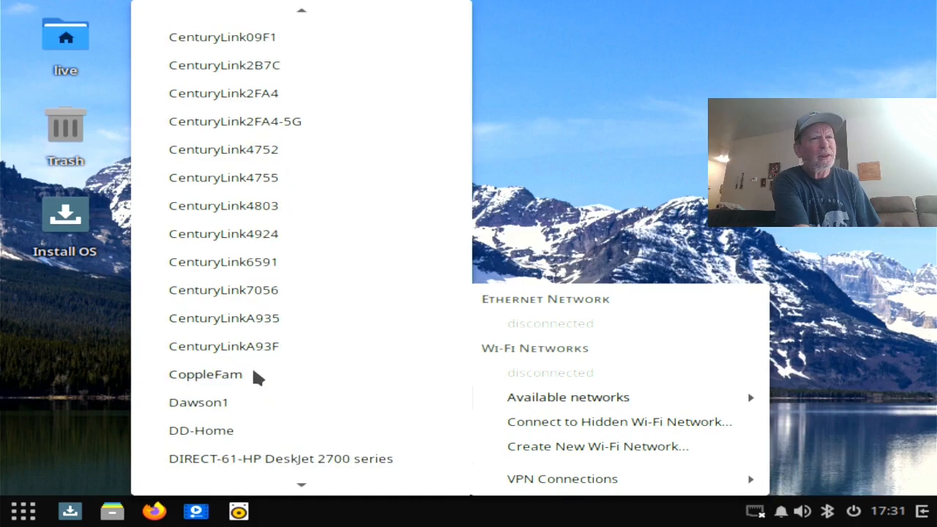
click(205, 375)
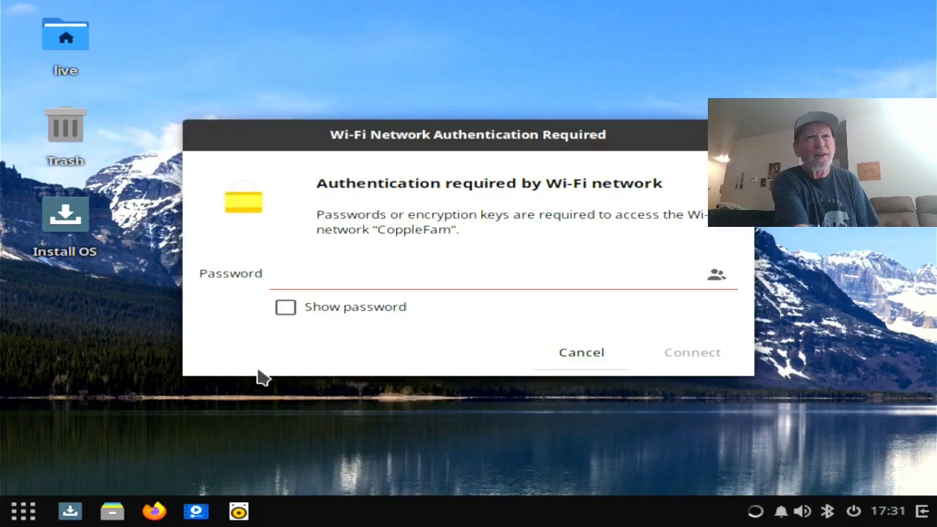
mouse_move(571, 266)
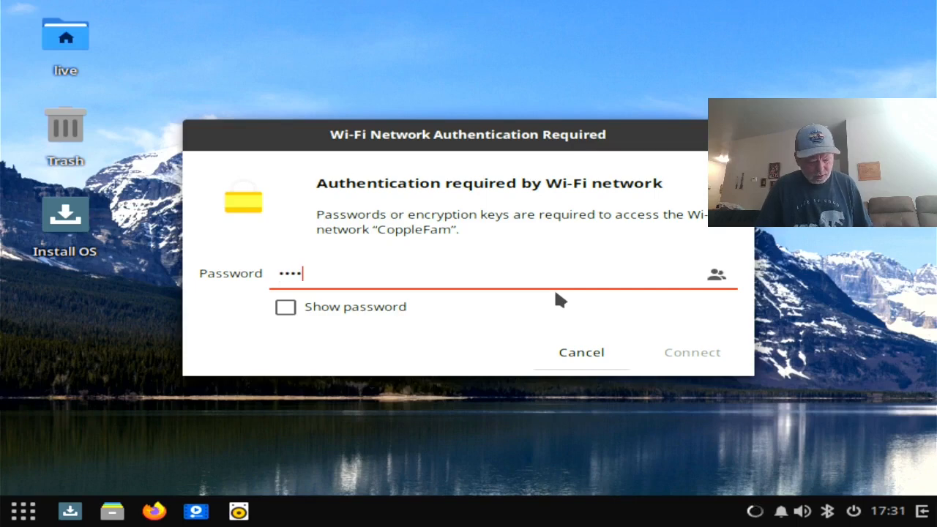
Step: Connect to CopplFam with its password and dismiss the connection notification
text(••)
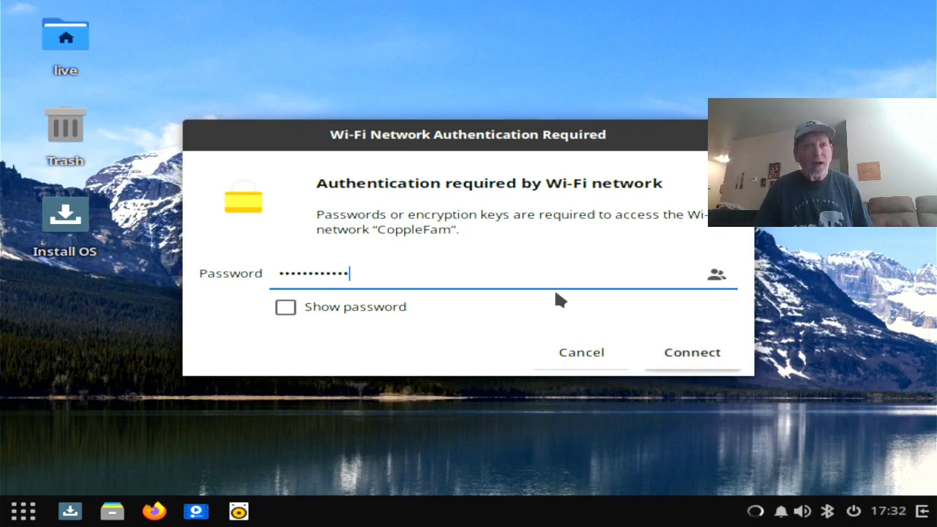
click(691, 351)
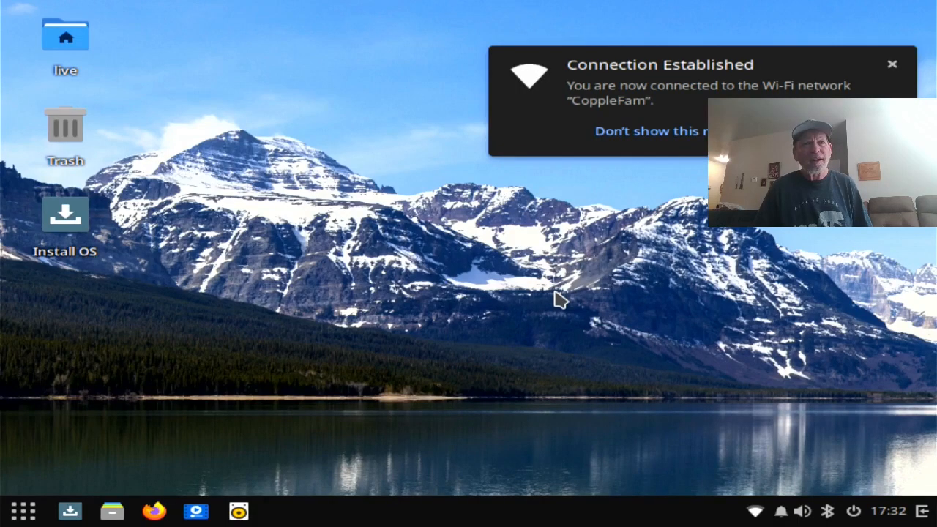
click(893, 64)
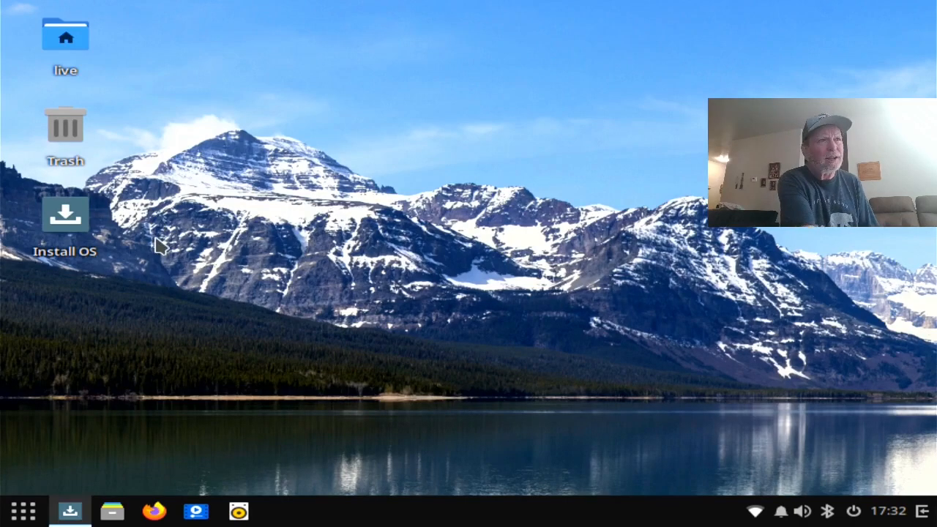
Step: Launch Install OS, keep the default language and location, and pick Denver as the timezone
double_click(65, 214)
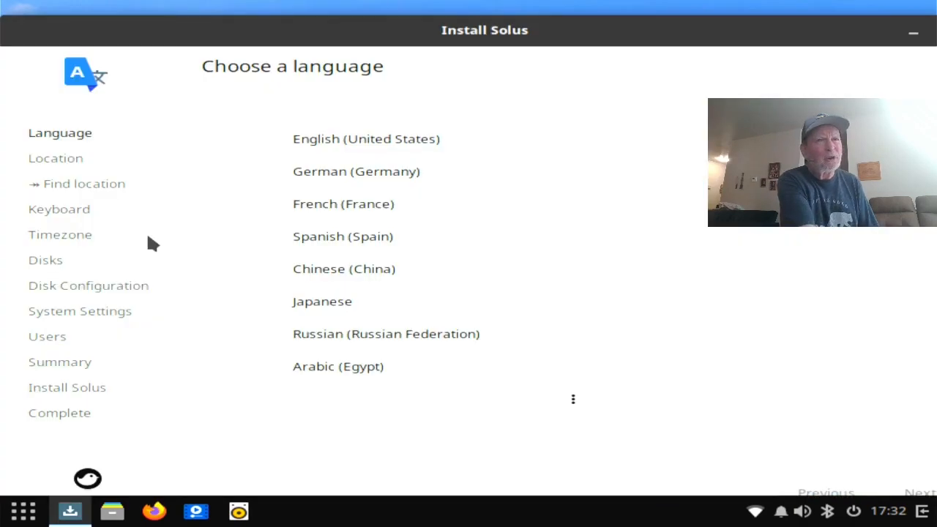
mouse_move(228, 220)
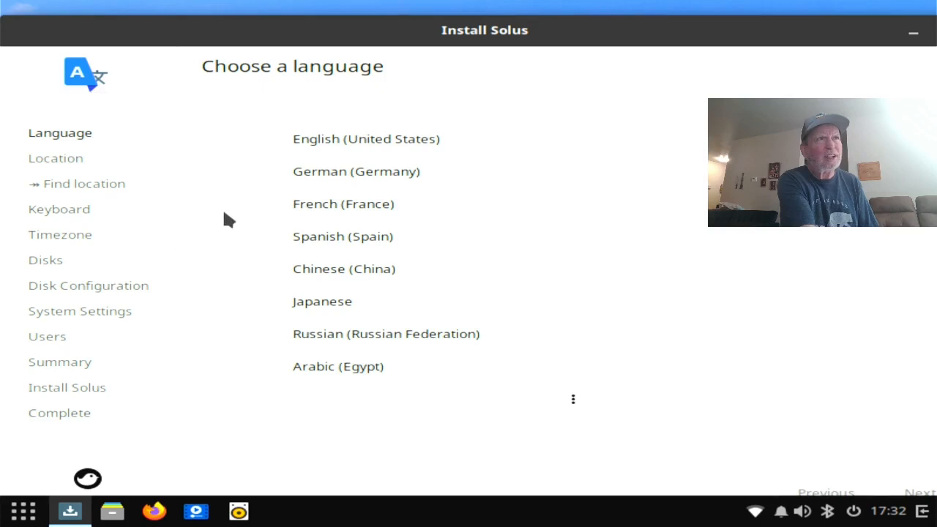
click(366, 137)
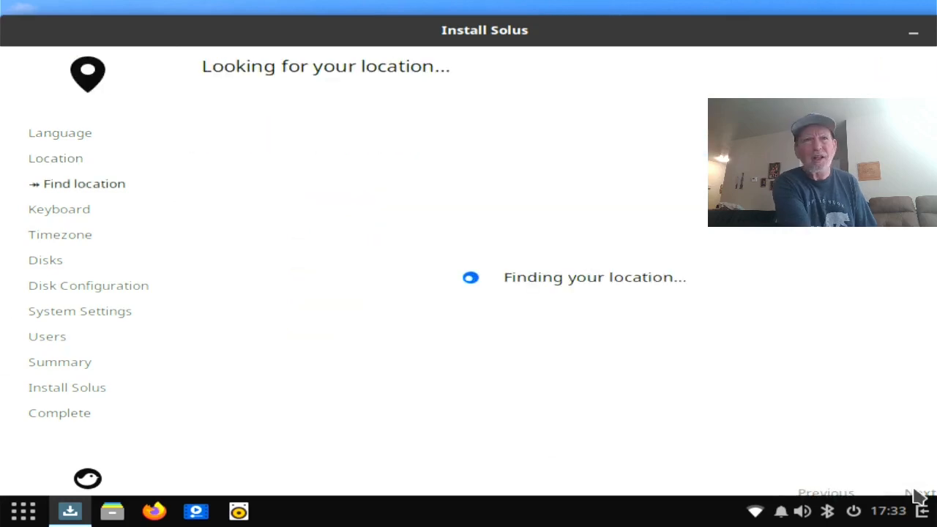
click(916, 492)
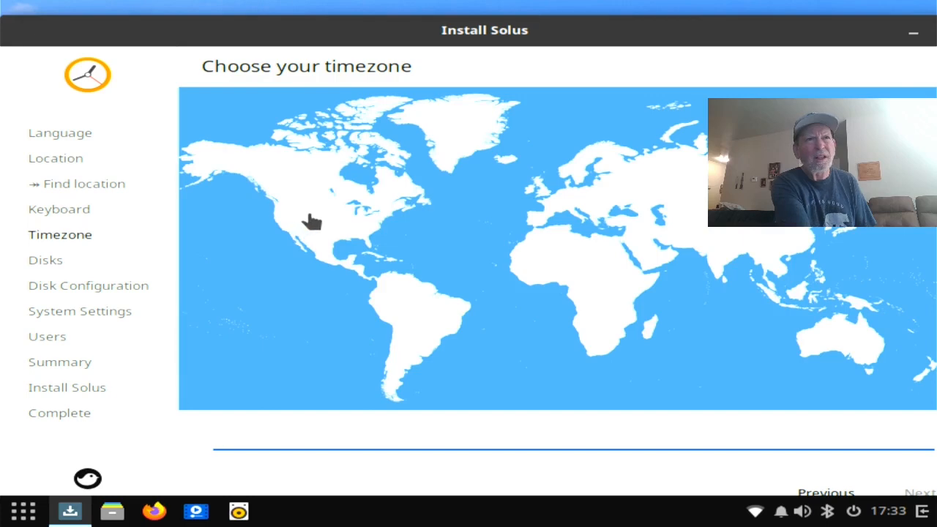
click(313, 213)
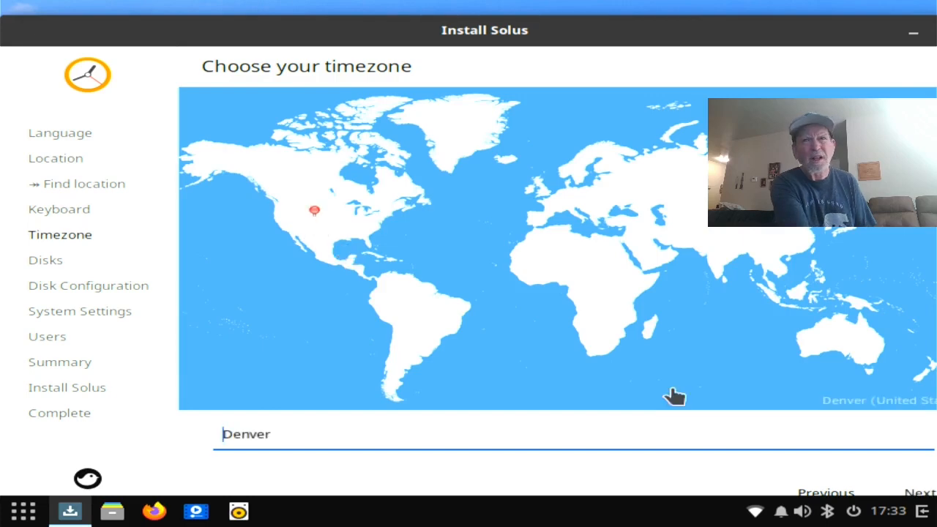
mouse_move(919, 501)
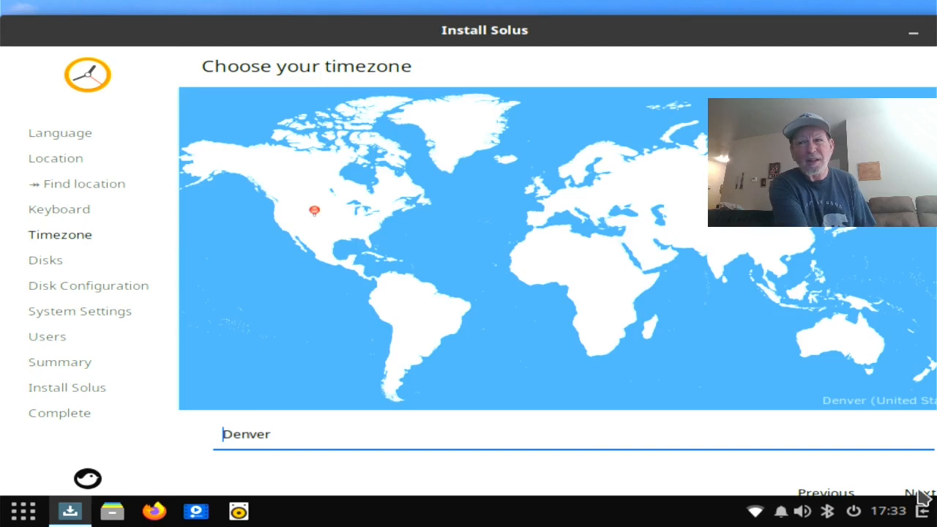
Step: Choose 'Erase all content on this disk' and continue to advanced disk configuration
click(920, 492)
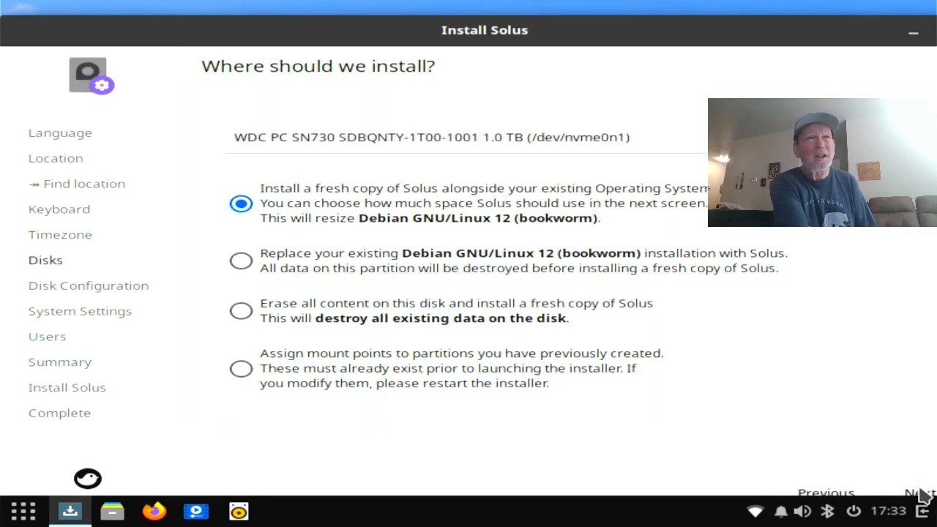
mouse_move(767, 431)
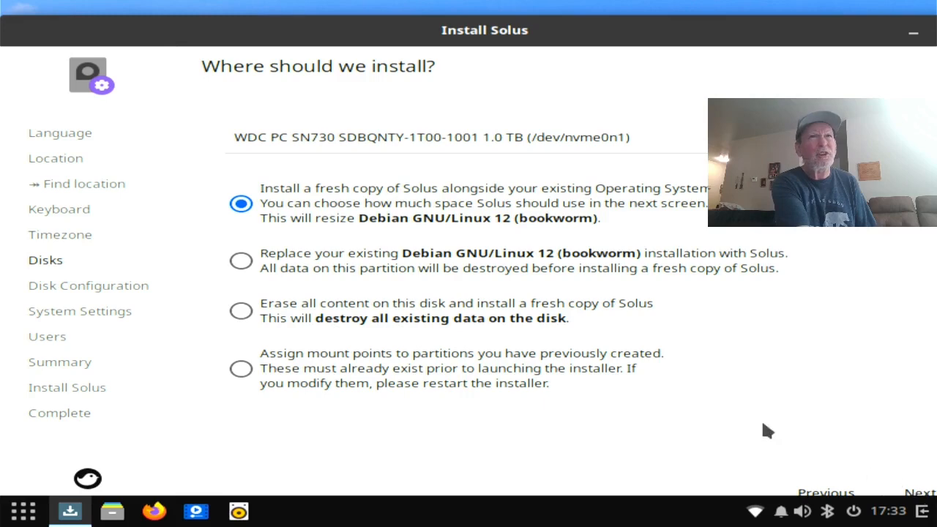
mouse_move(612, 336)
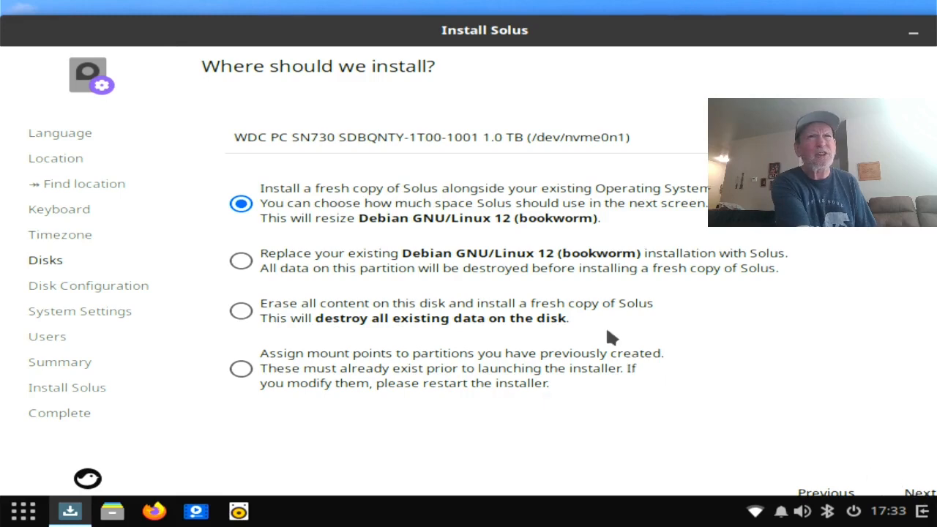
mouse_move(480, 313)
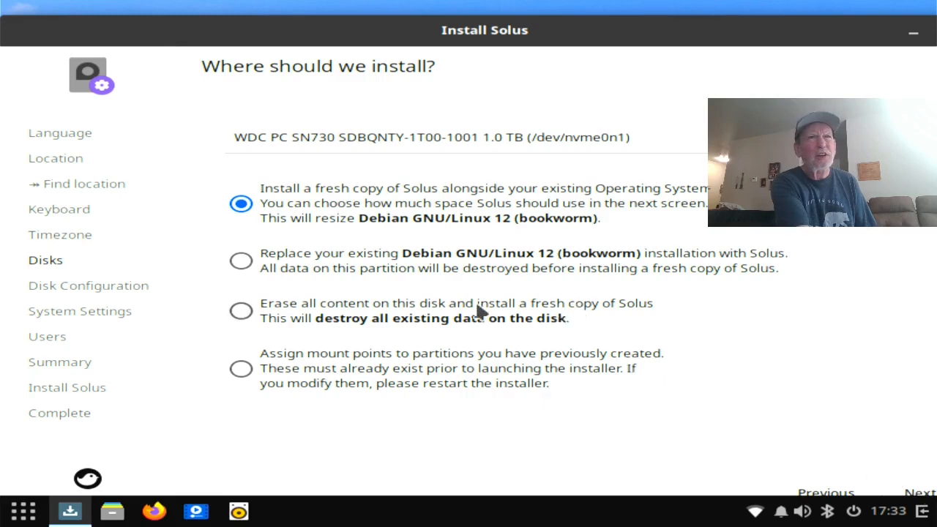
mouse_move(622, 287)
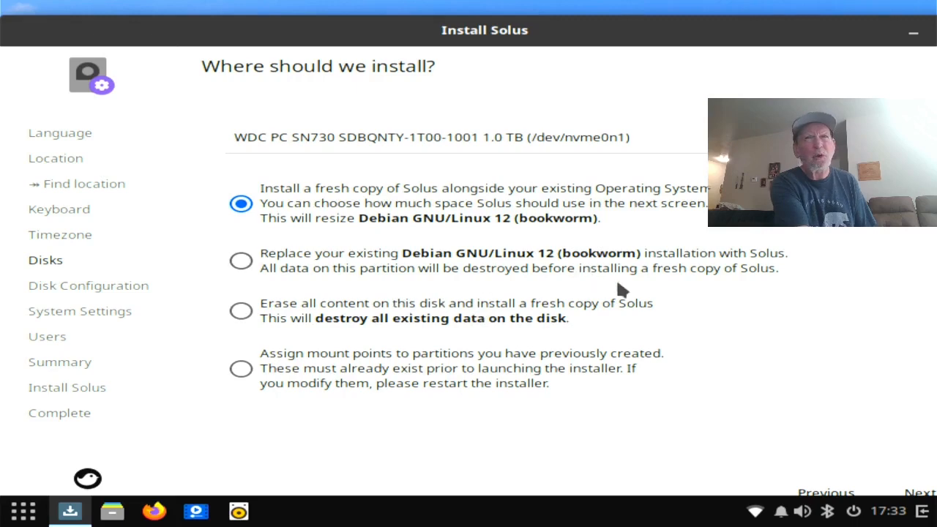
mouse_move(559, 296)
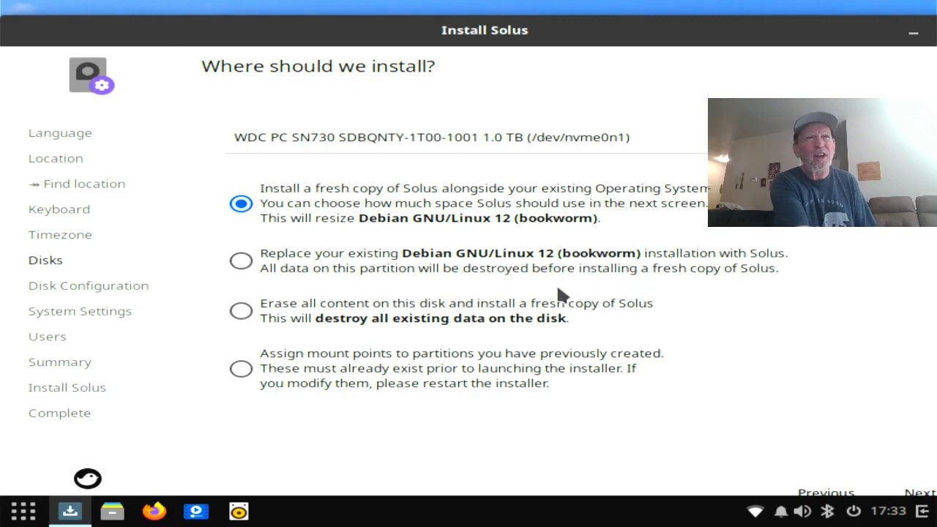
mouse_move(600, 296)
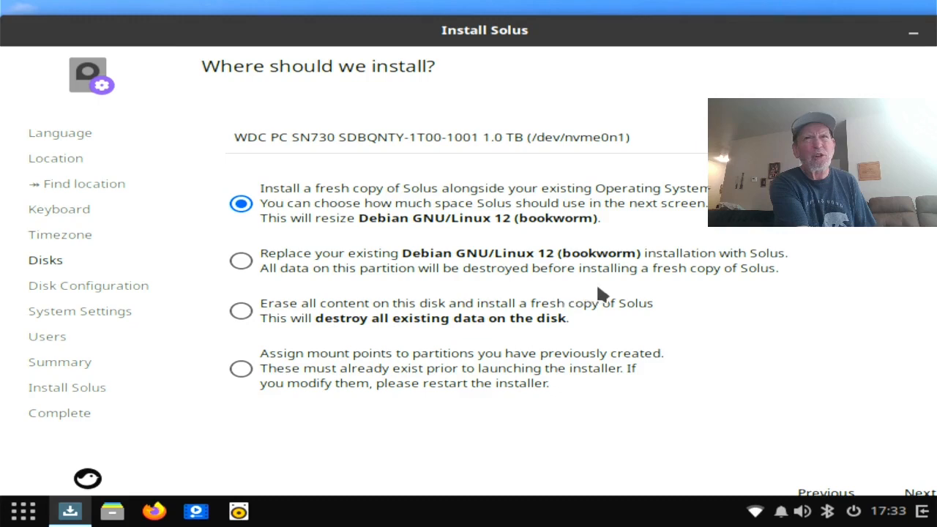
mouse_move(629, 298)
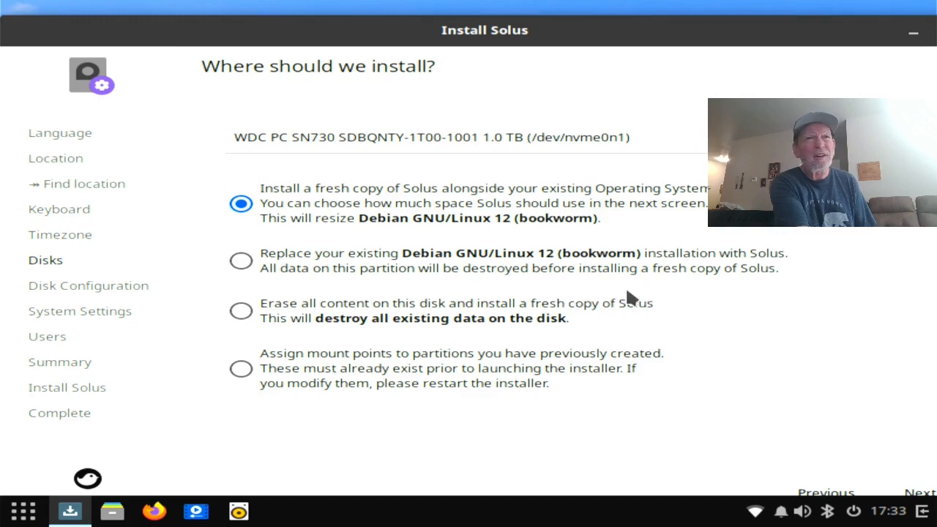
mouse_move(374, 339)
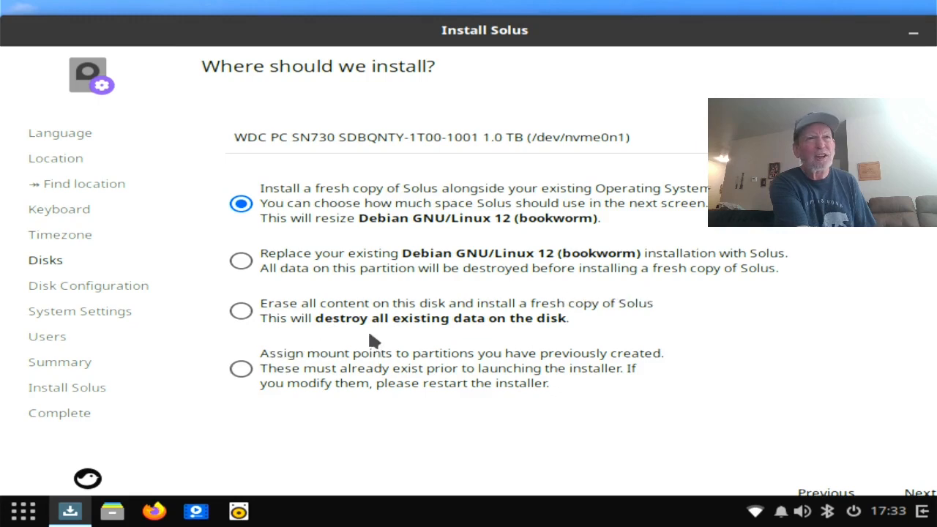
mouse_move(557, 356)
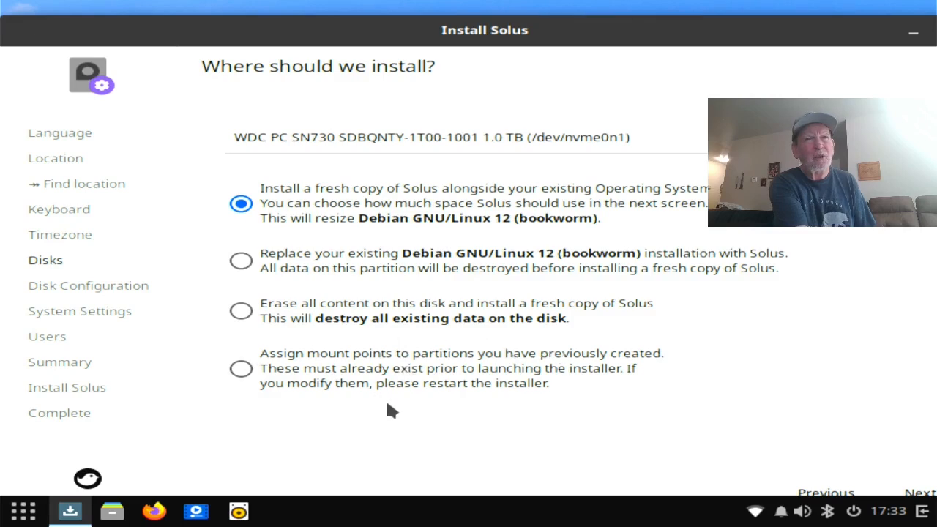
mouse_move(433, 413)
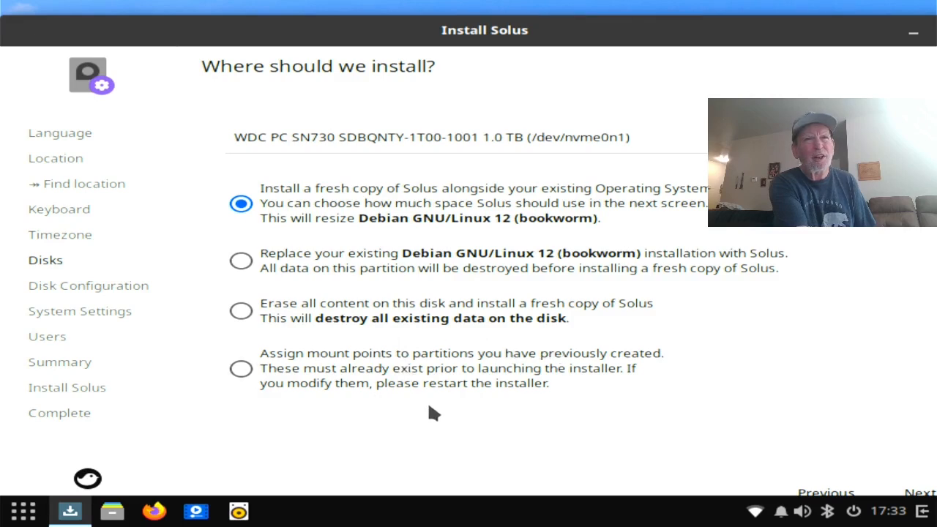
mouse_move(242, 317)
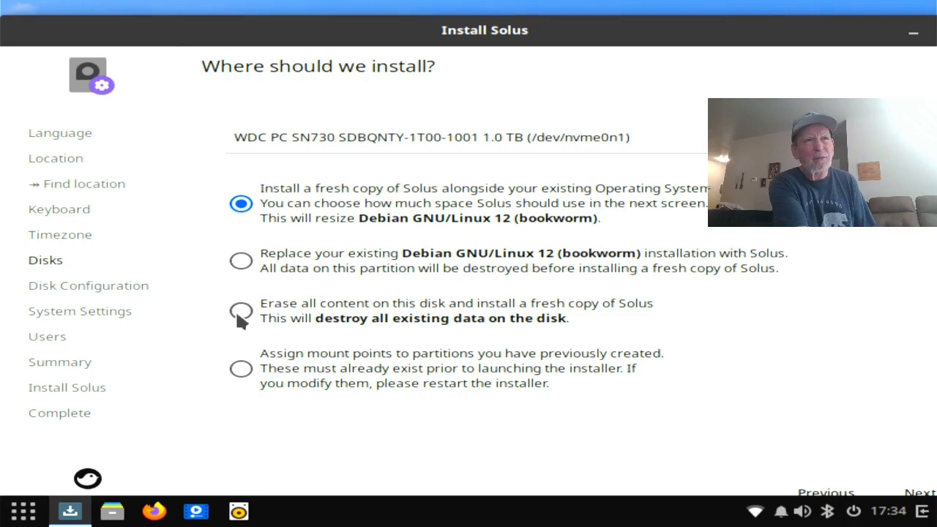
click(240, 310)
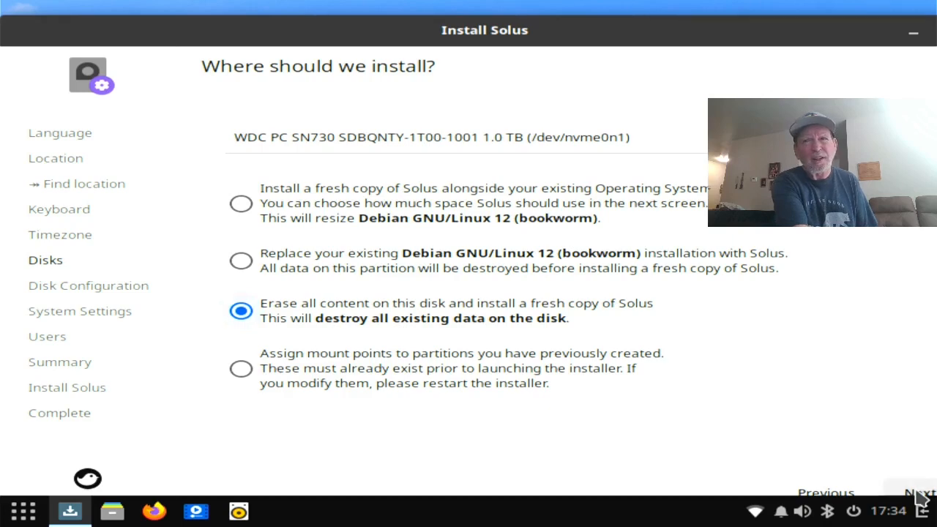
click(919, 492)
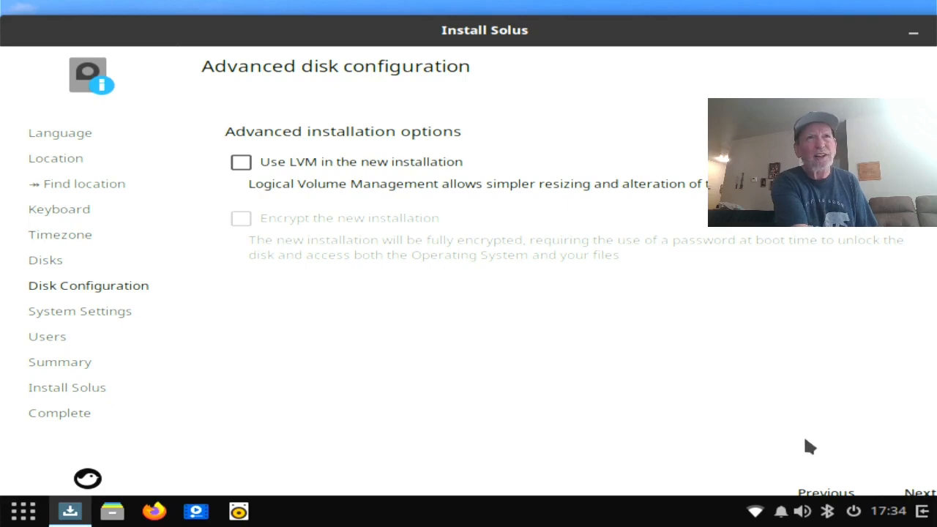
mouse_move(919, 498)
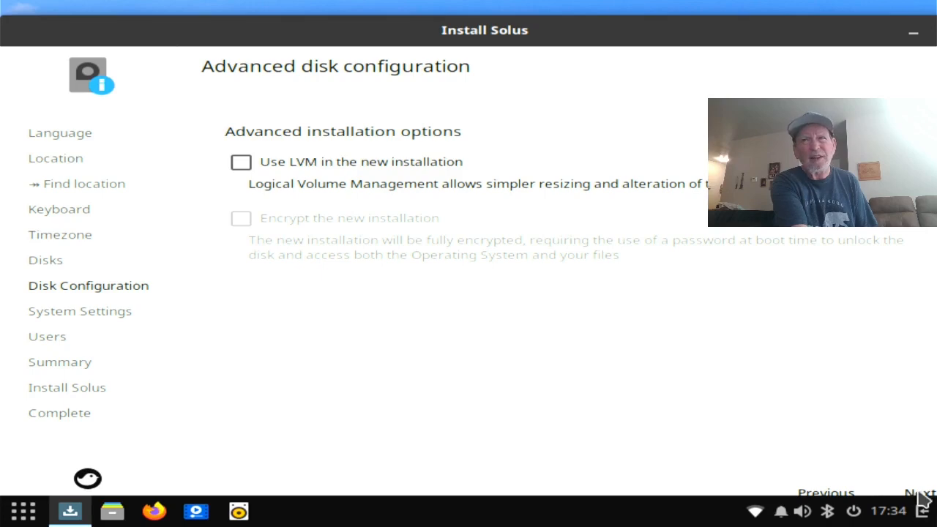
Step: Continue to the bootloader step and enter legion as the hostname
click(919, 492)
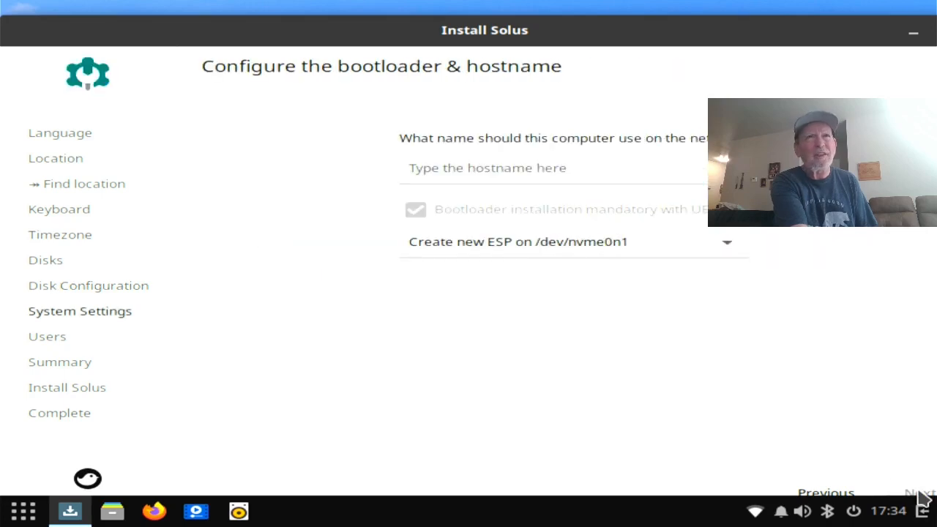
mouse_move(843, 456)
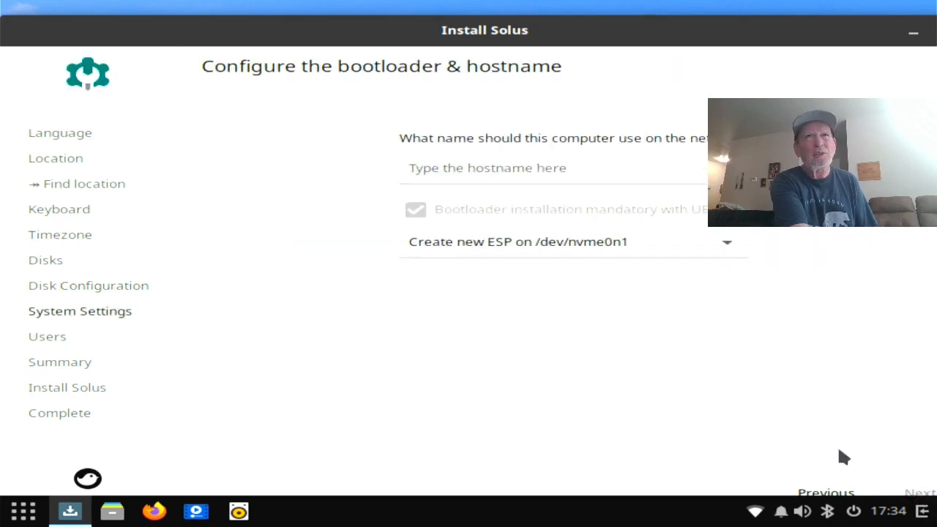
click(554, 167)
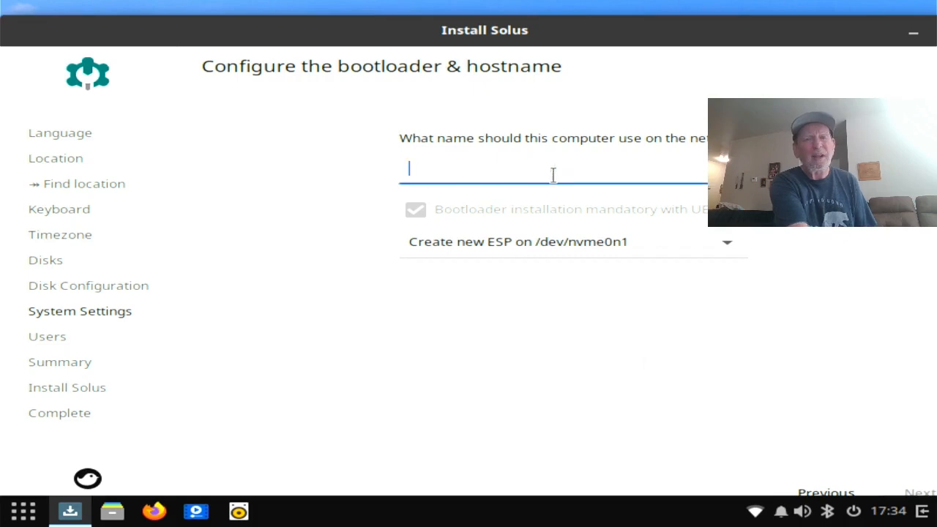
mouse_move(618, 202)
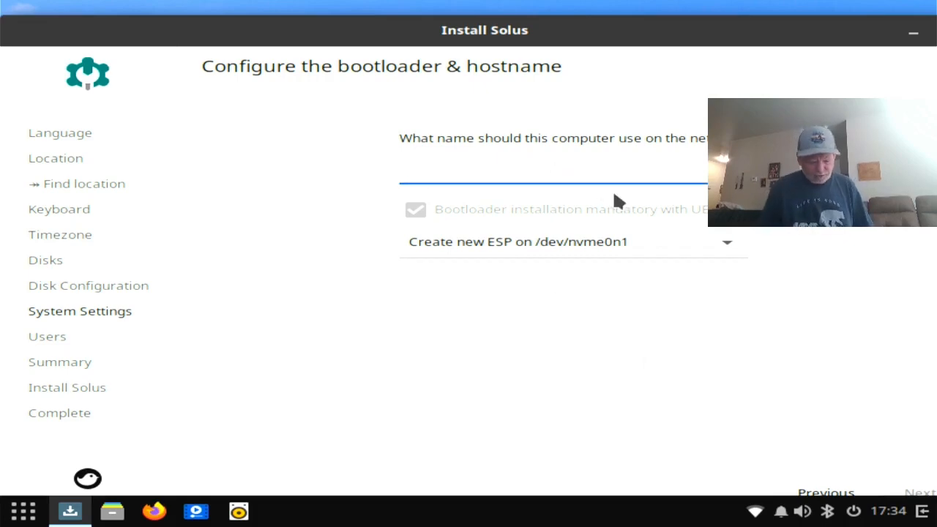
text(le)
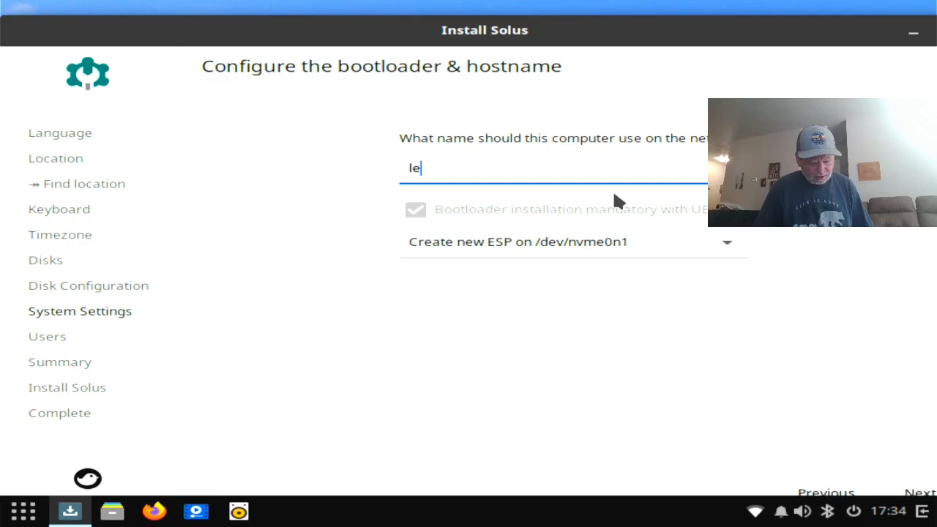
text(gon)
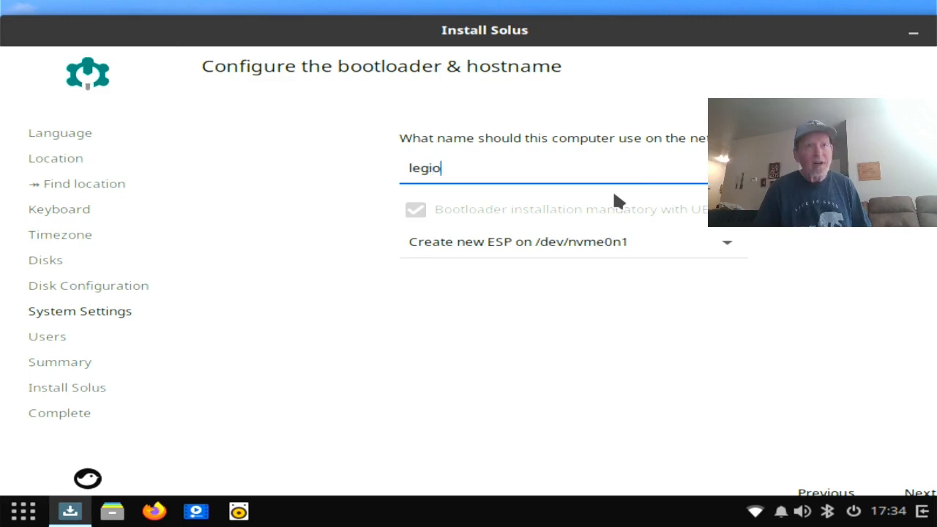
text(n)
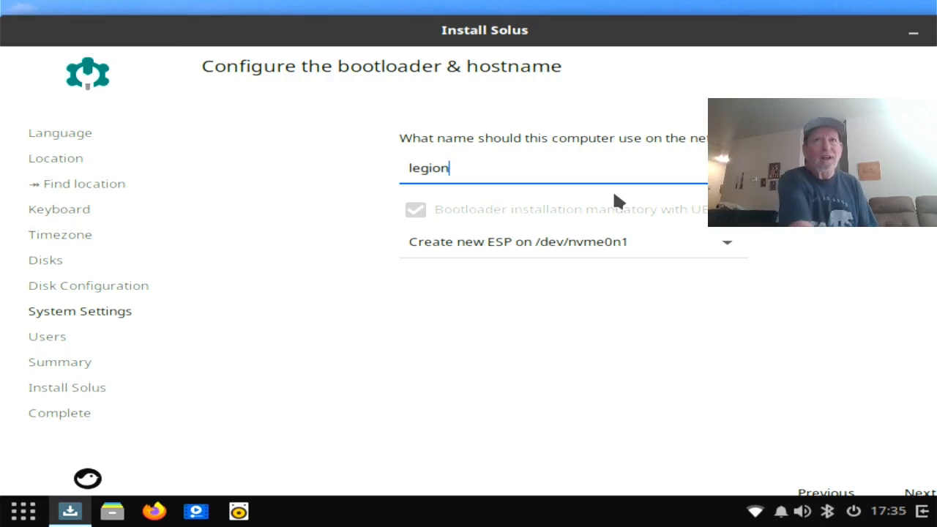
mouse_move(593, 227)
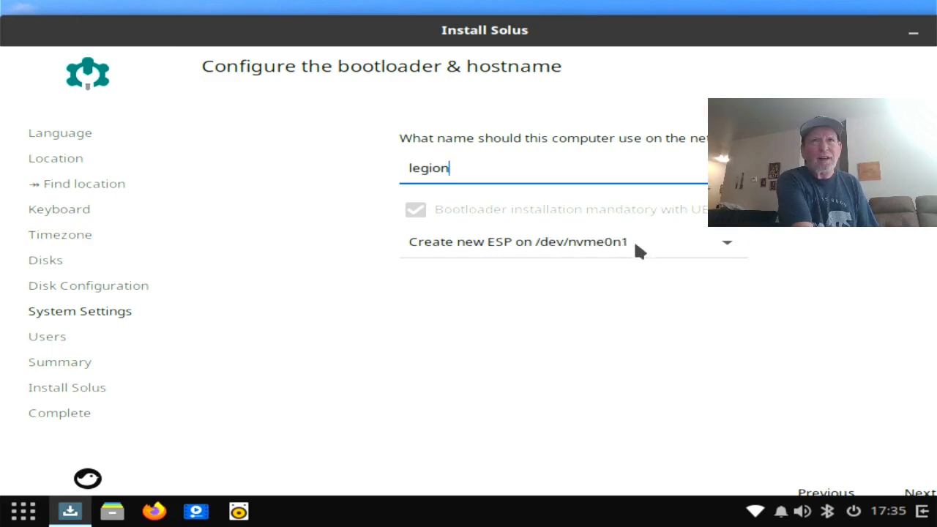
mouse_move(896, 497)
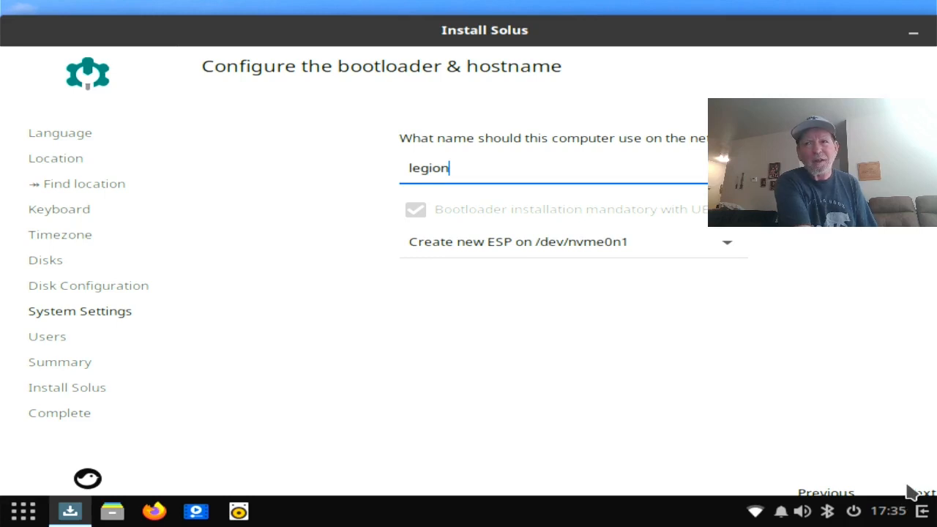
Step: On the Users step enter username rick with real name Rick Copple
click(922, 492)
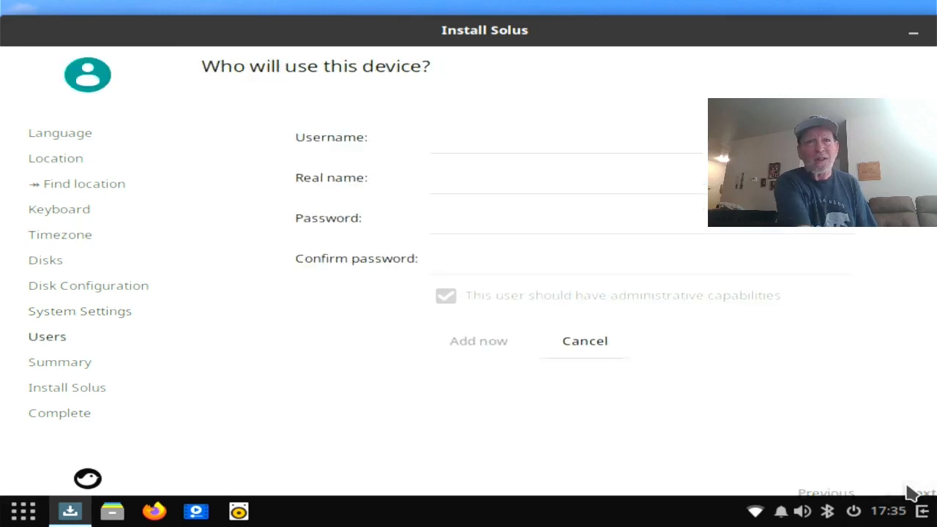
mouse_move(225, 298)
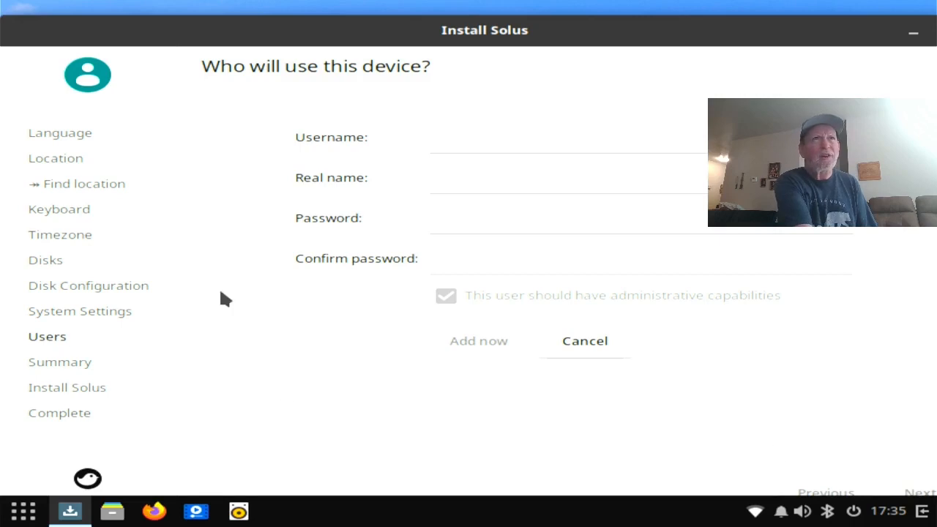
click(568, 138)
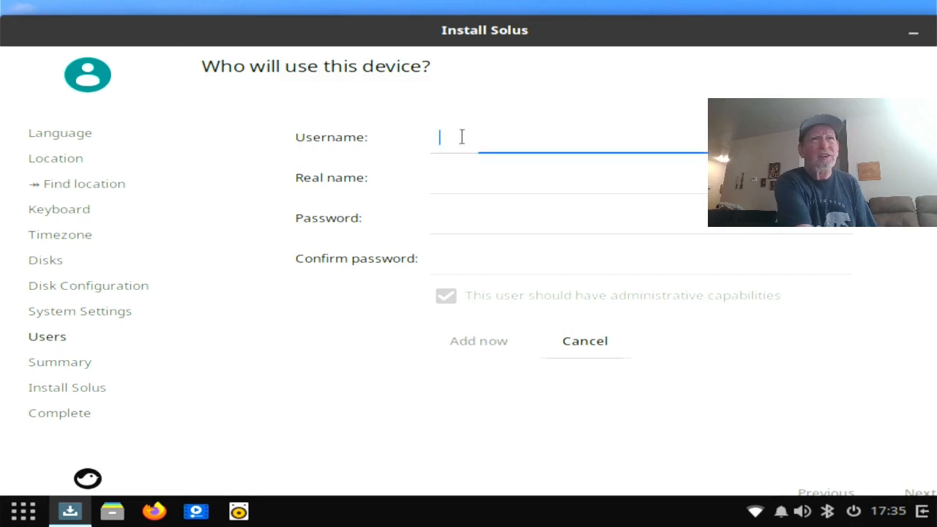
mouse_move(475, 112)
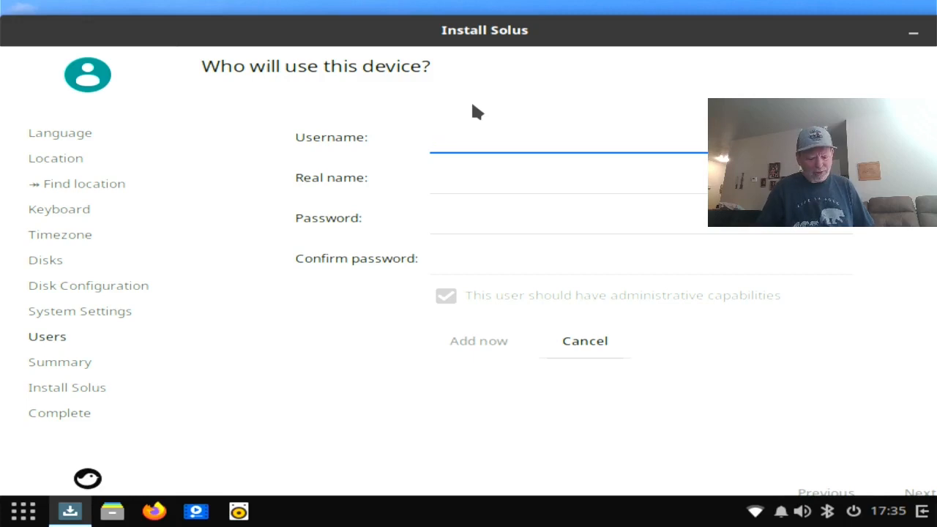
text(rick)
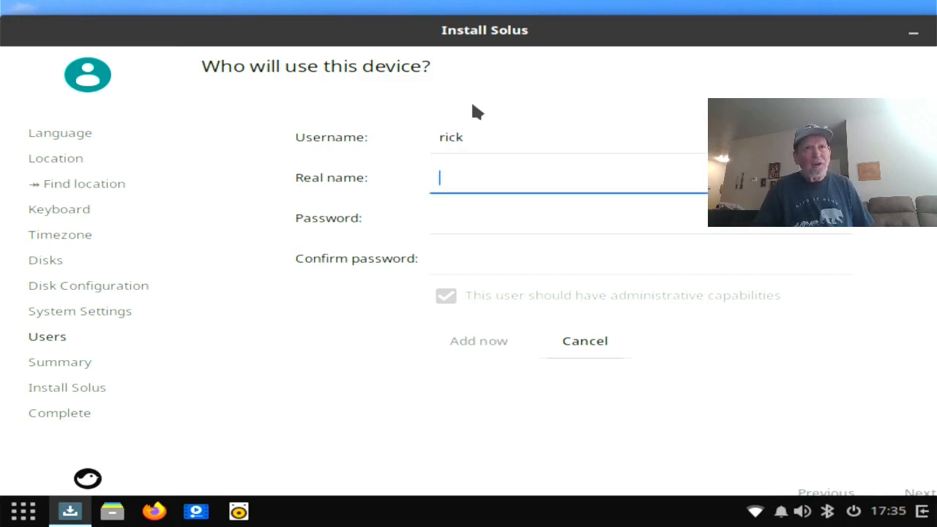
text(R)
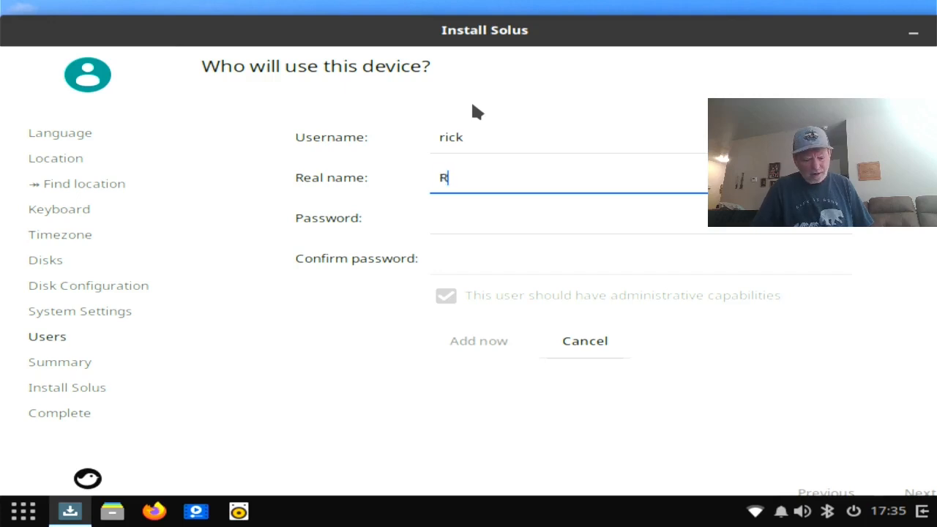
text(ick)
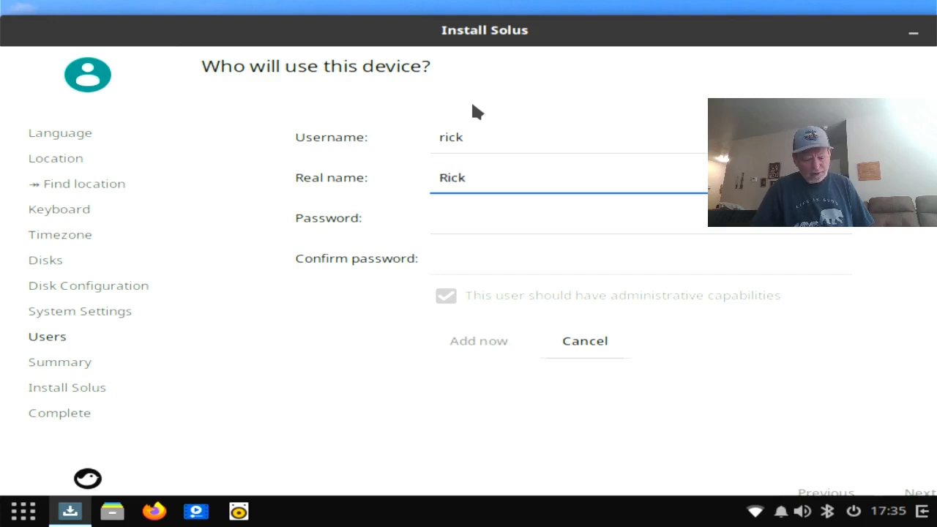
text(C)
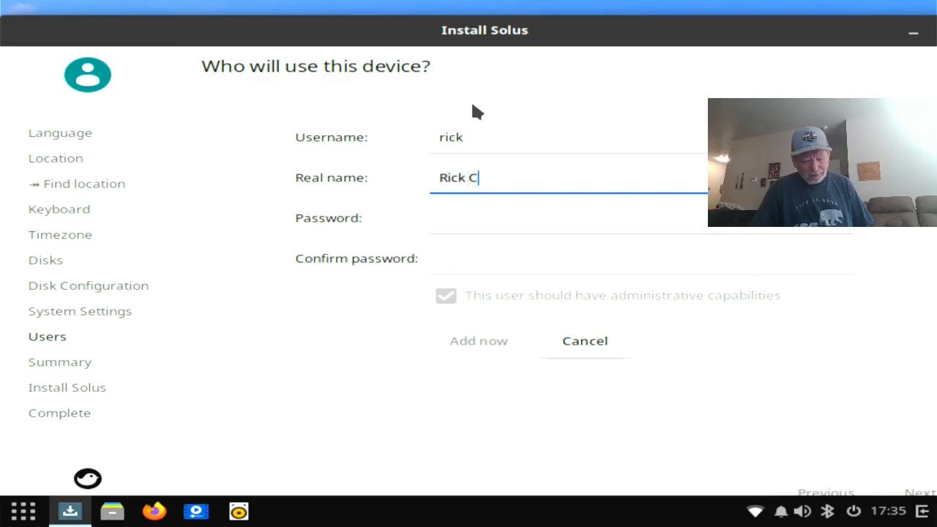
text(opple)
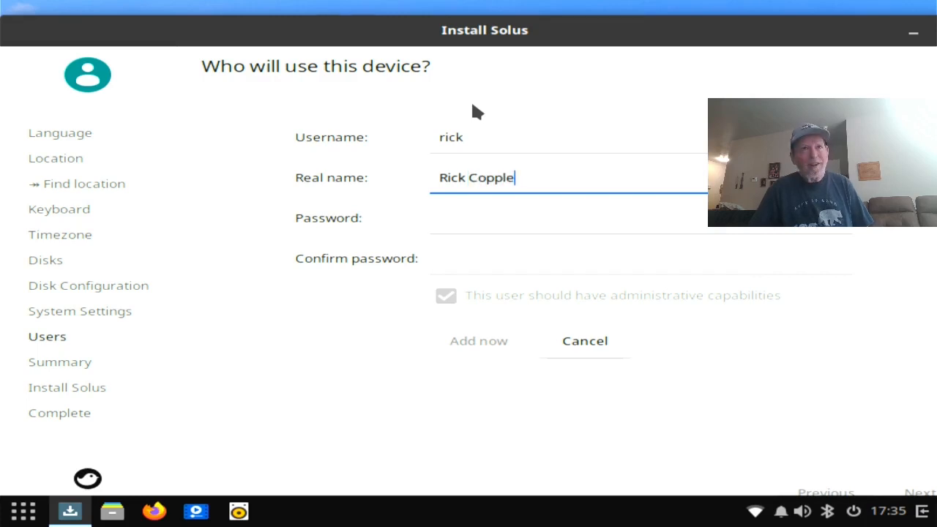
Step: Set the account password and add the user with administrative capabilities
click(568, 217)
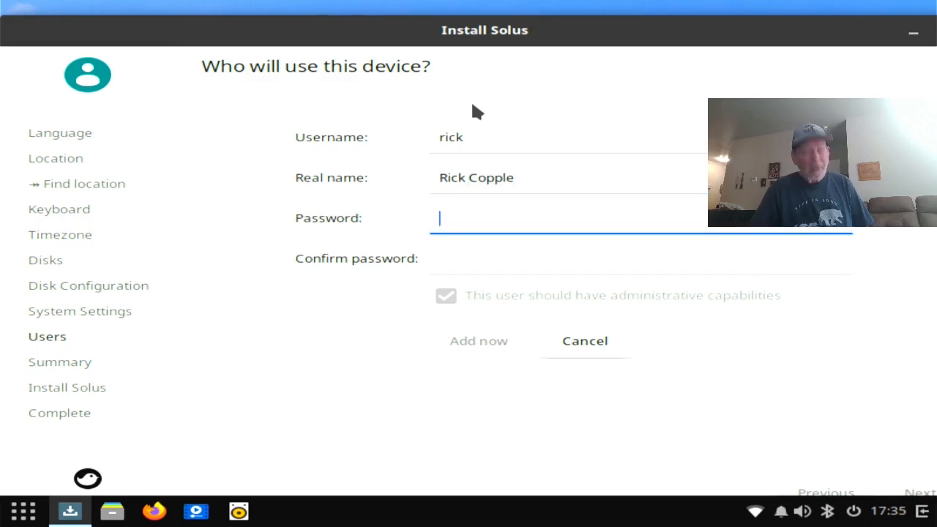
text(••••)
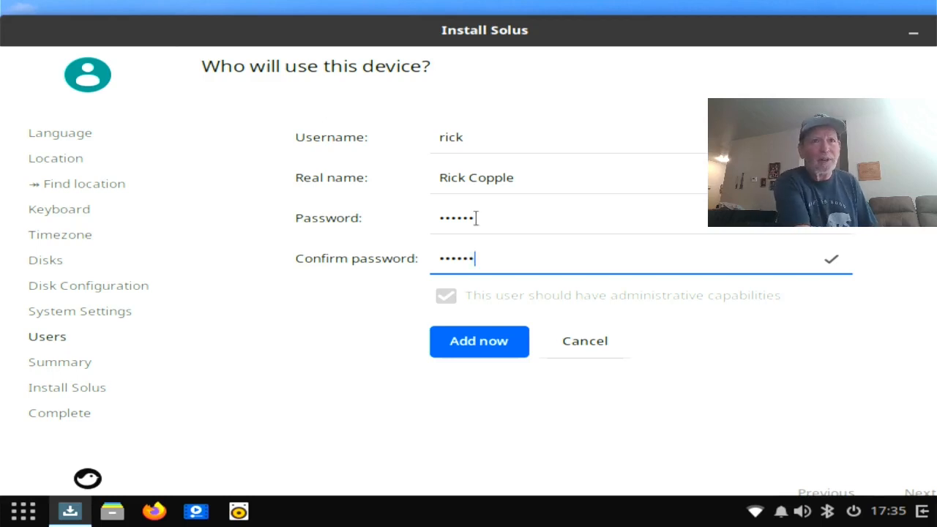
click(478, 341)
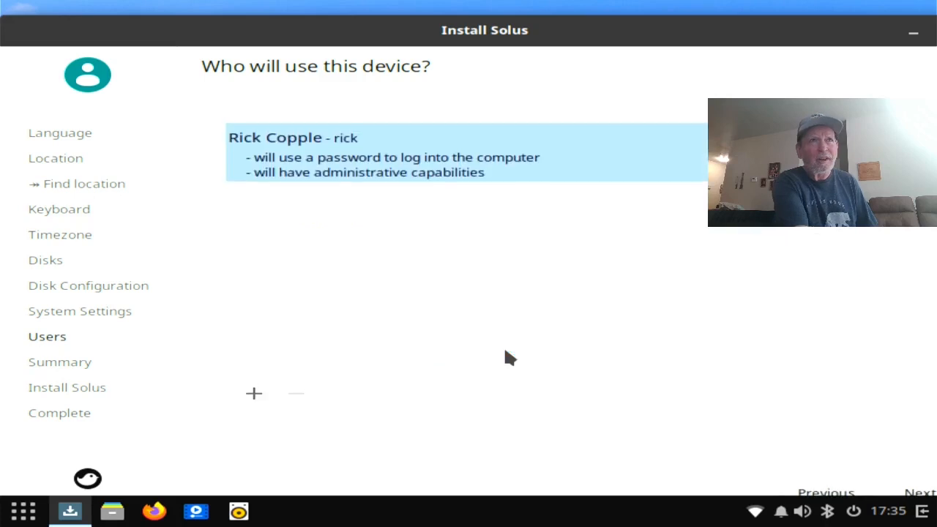
mouse_move(226, 437)
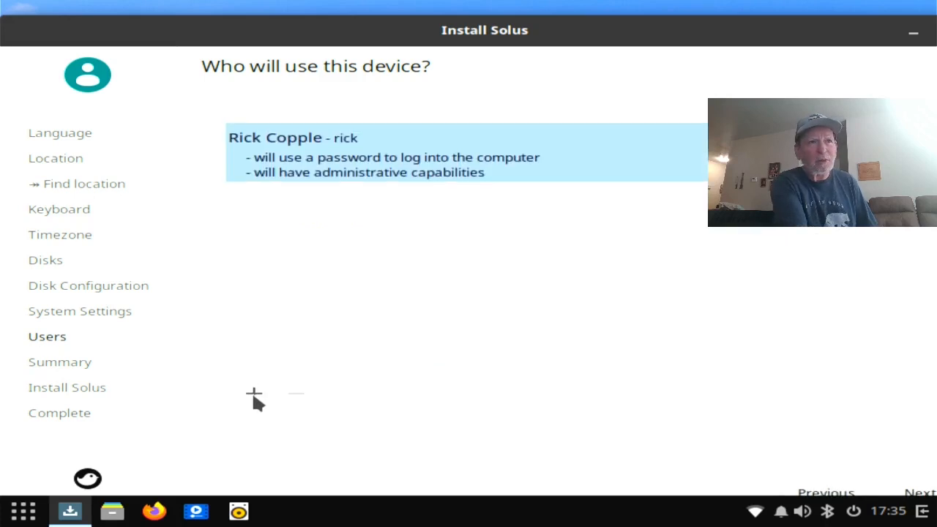
mouse_move(410, 391)
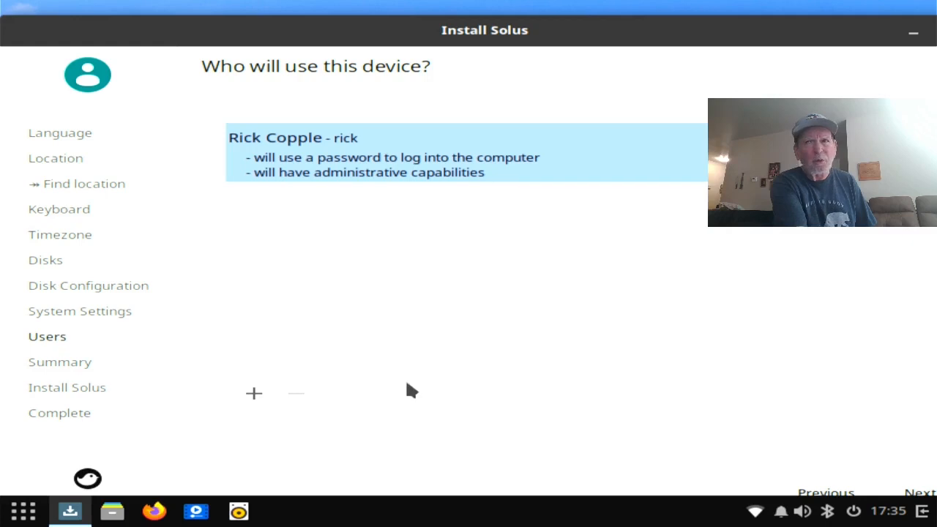
mouse_move(505, 430)
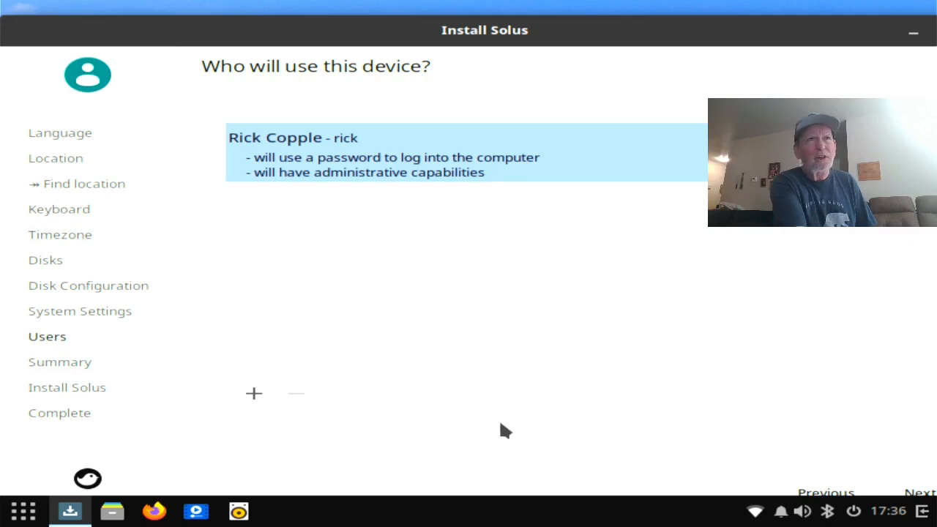
mouse_move(711, 455)
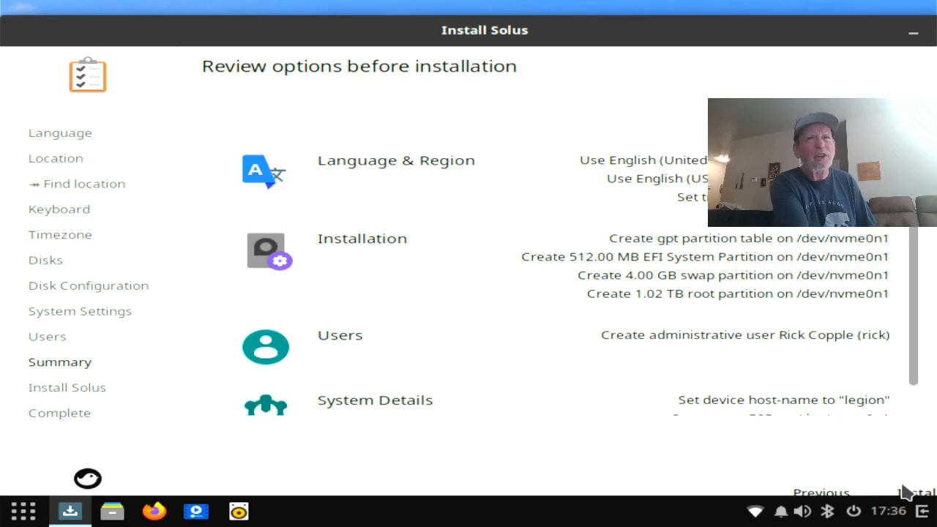
mouse_move(846, 433)
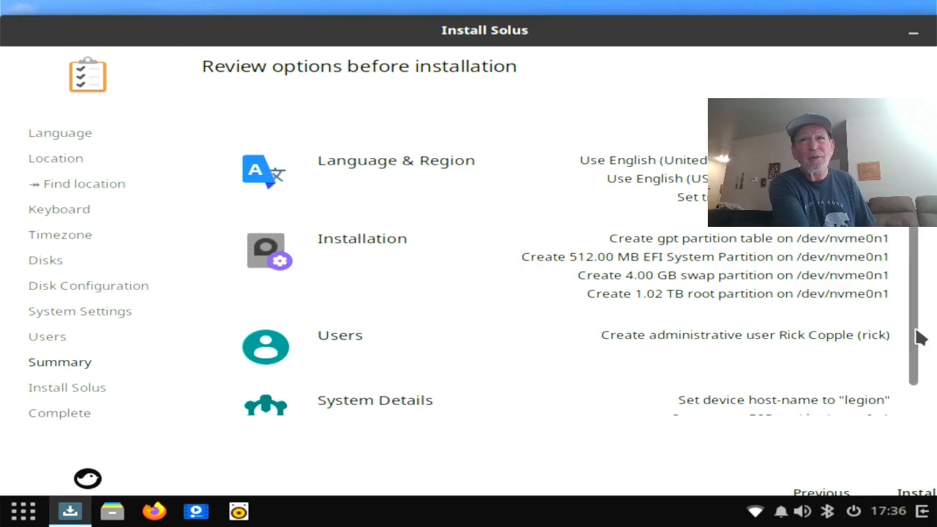
Step: Scroll through the installation summary before starting the install
scroll(down, 3)
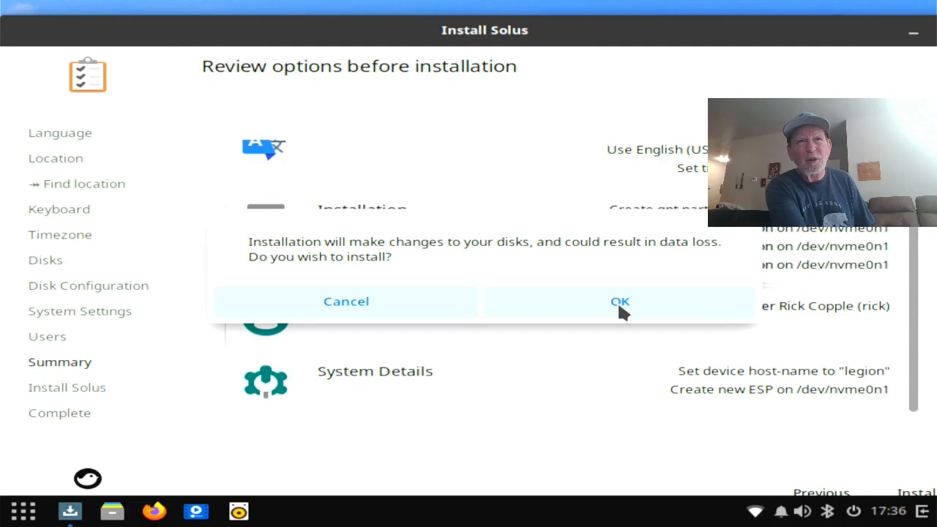
Step: Confirm the data-loss warning to begin applying the disk operations
click(619, 301)
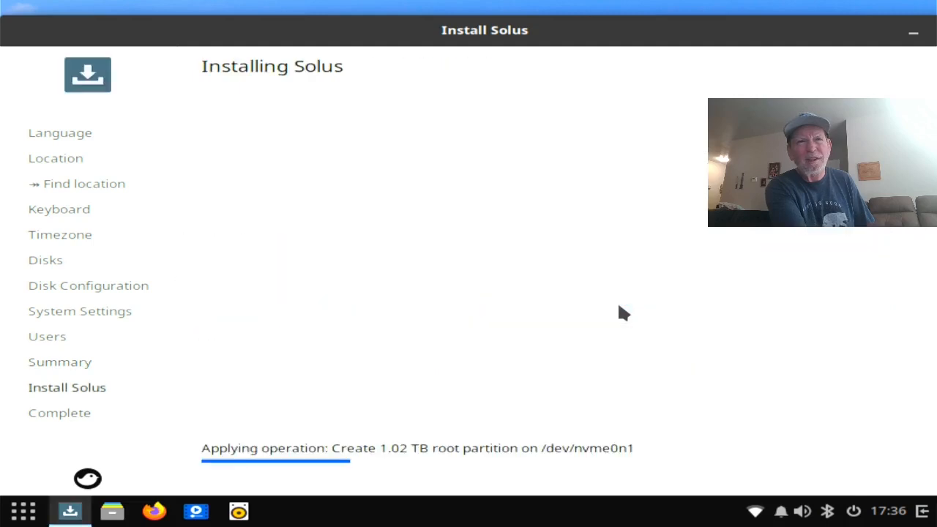
mouse_move(227, 451)
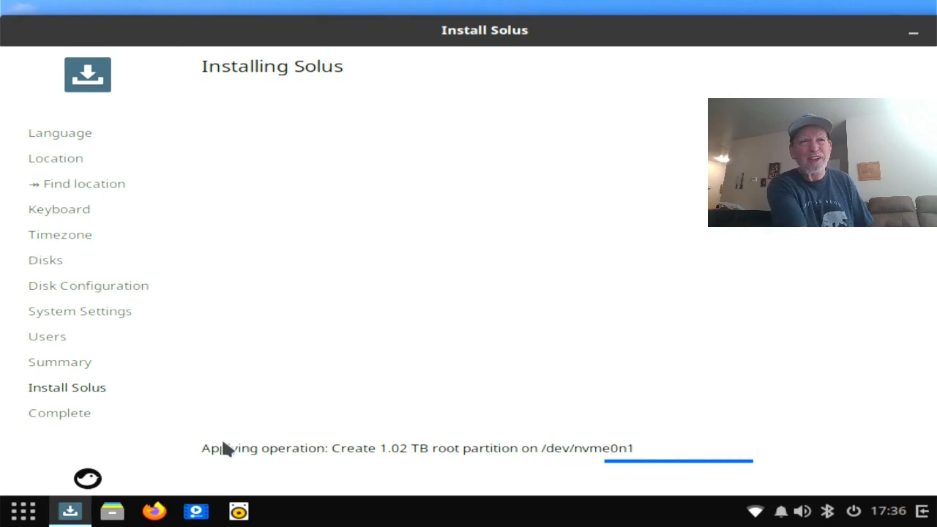
mouse_move(346, 293)
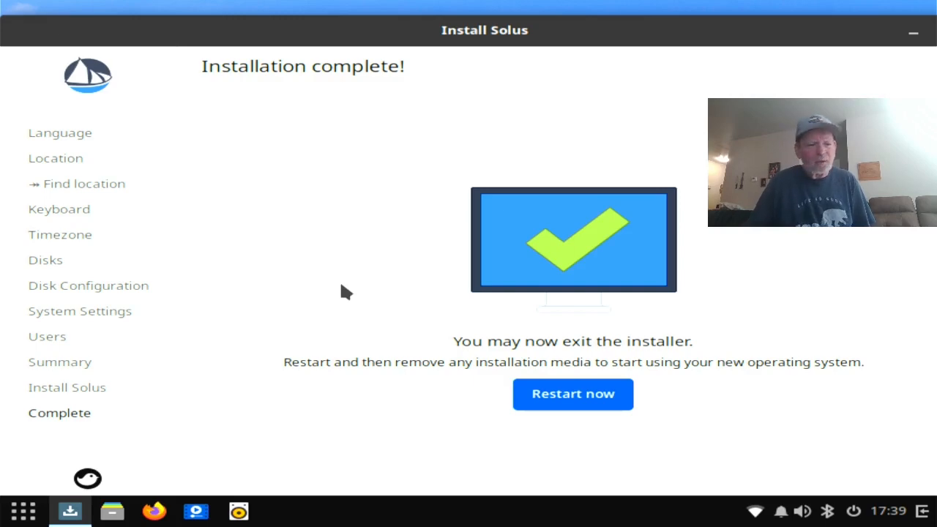
mouse_move(369, 304)
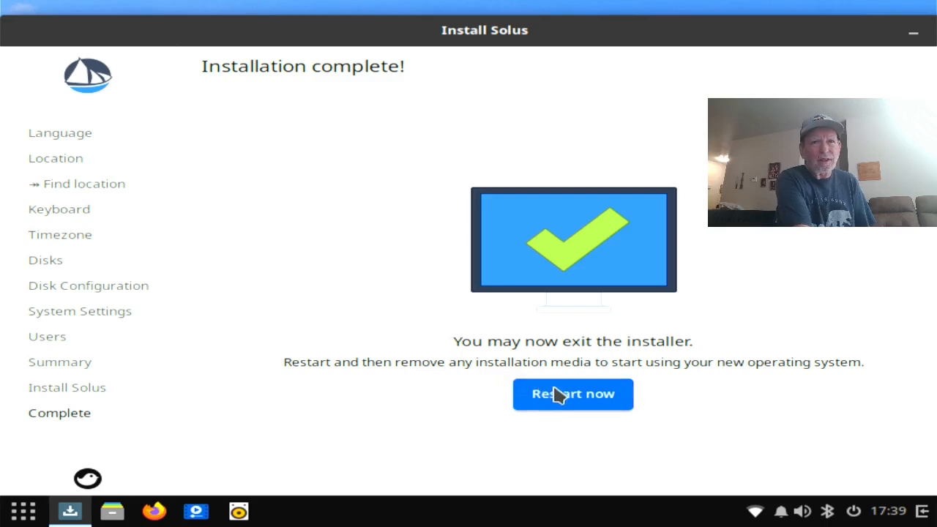
Step: Restart into the installed Solus Budgie and dismiss the authentication prompt on the desktop
click(572, 394)
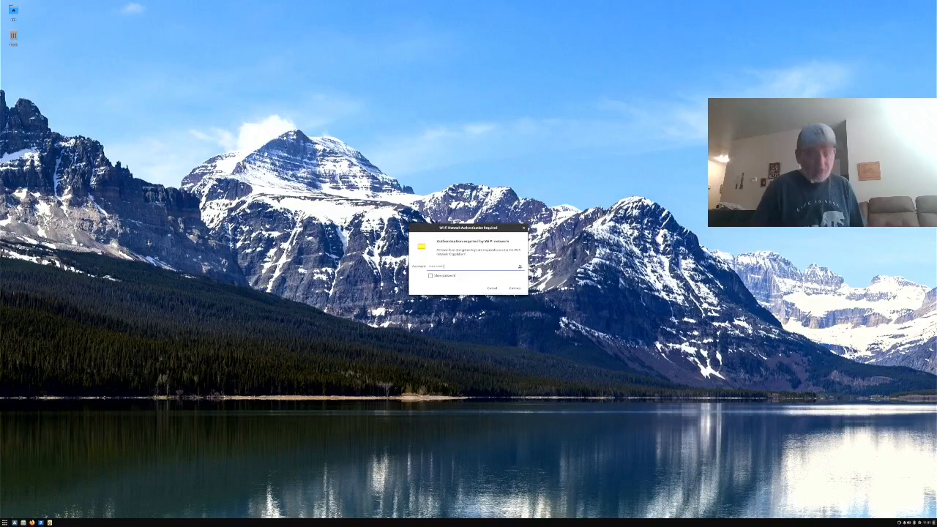
click(514, 285)
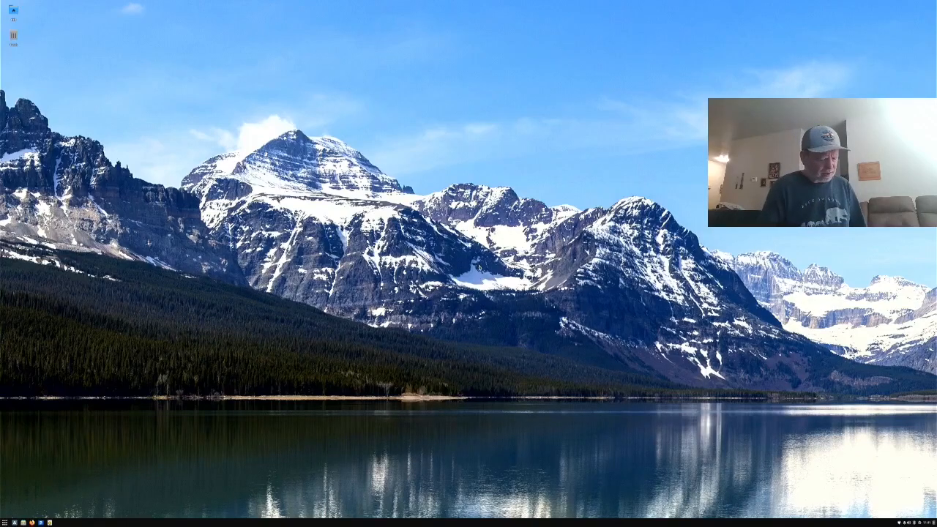
Step: Search the Budgie menu for 'disp' to bring up Displays
click(6, 521)
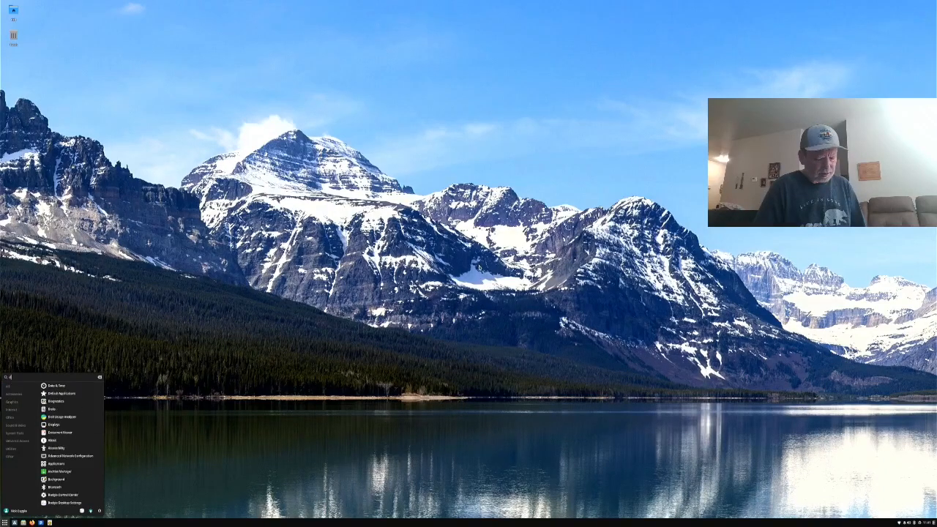
text(isp)
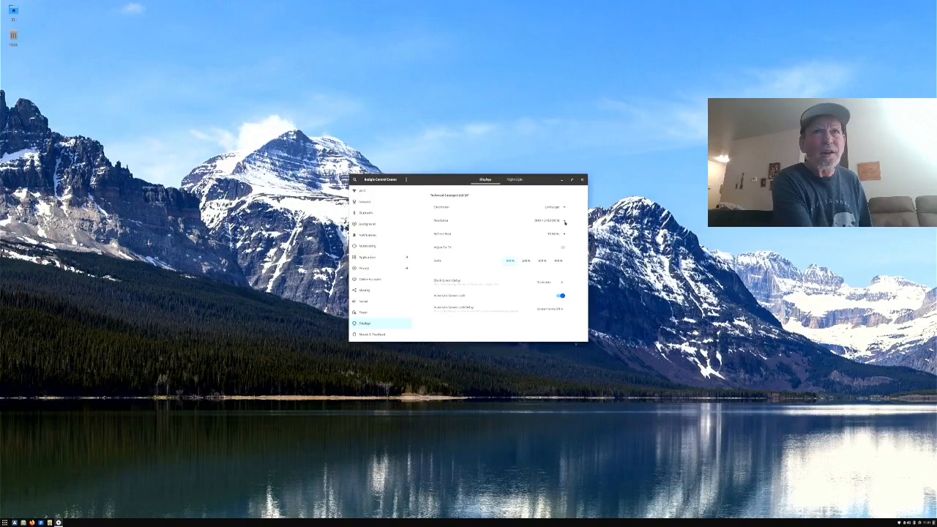
Step: Choose a different screen resolution from the Resolution dropdown, leaving it unapplied
click(564, 220)
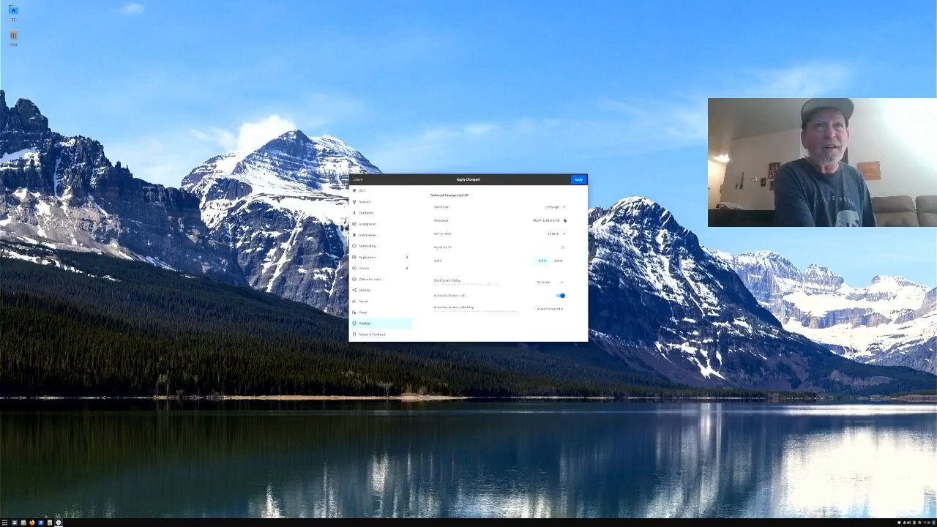
click(547, 220)
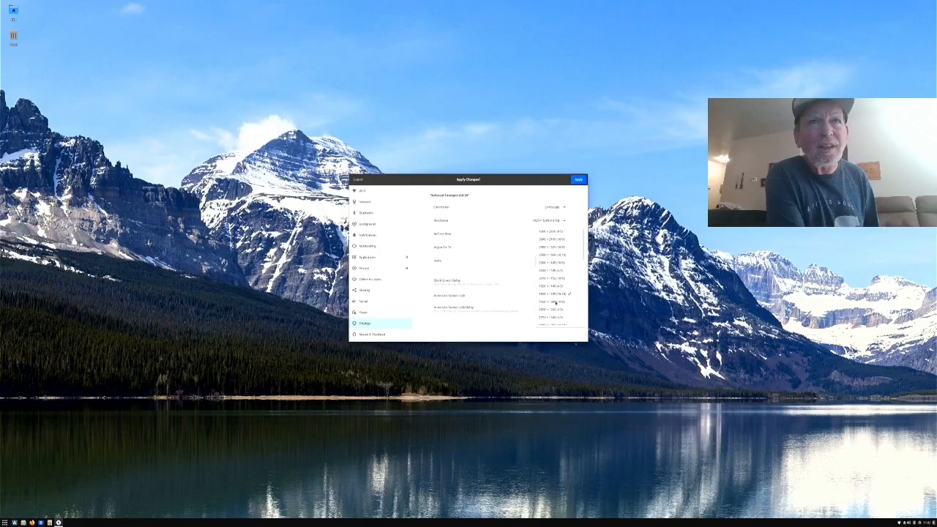
click(553, 301)
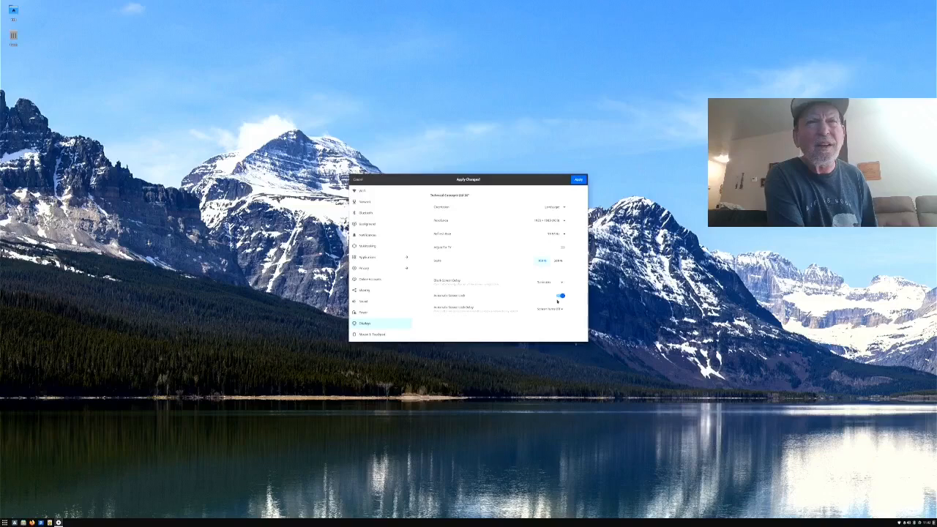
mouse_move(506, 284)
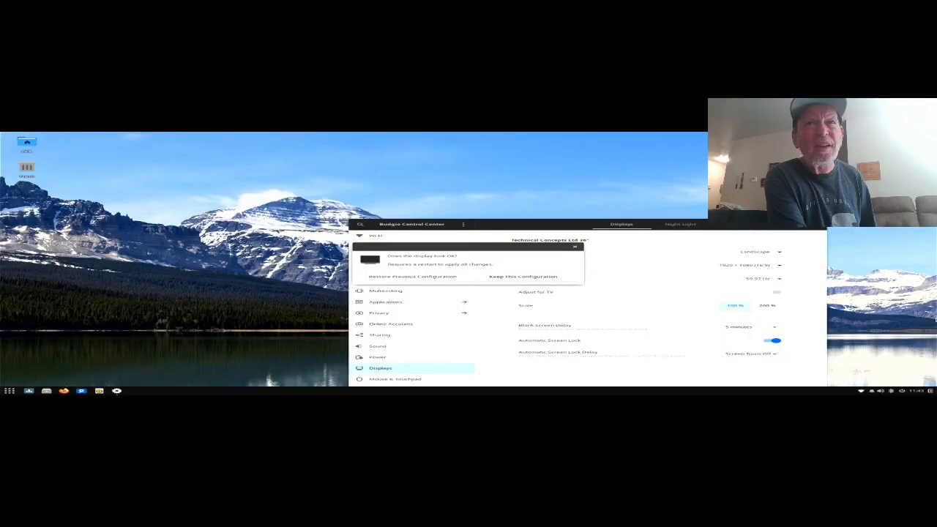
Step: Apply the pending display configuration so the keep/revert prompt appears
click(523, 277)
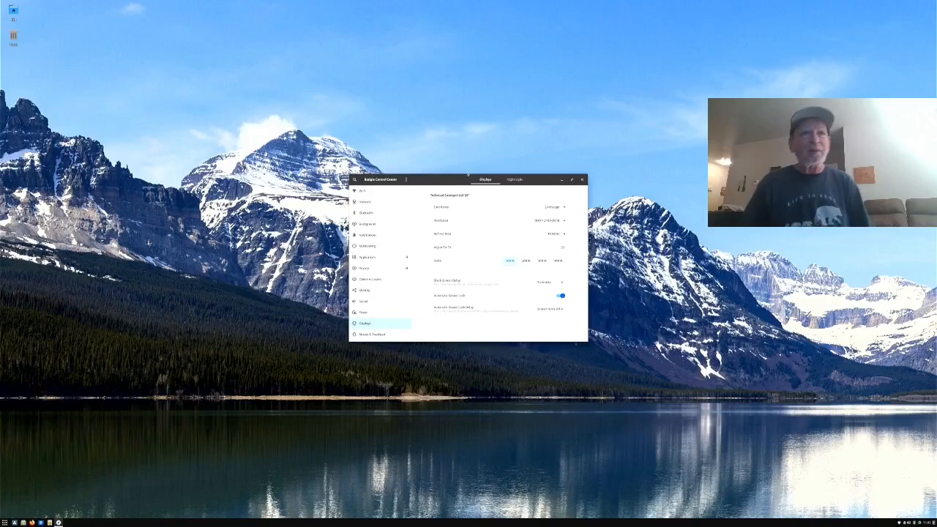
Step: Answer the configuration prompt and switch to the Power settings page
click(559, 296)
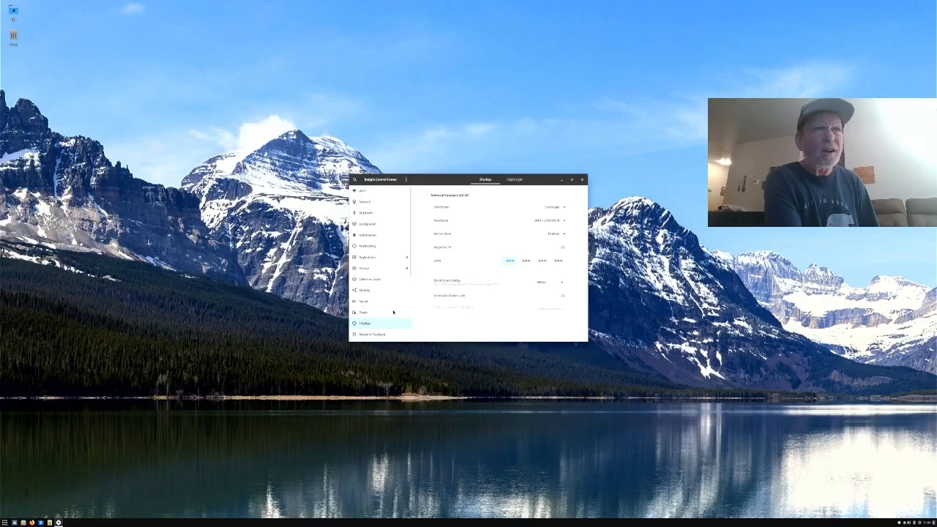
click(363, 314)
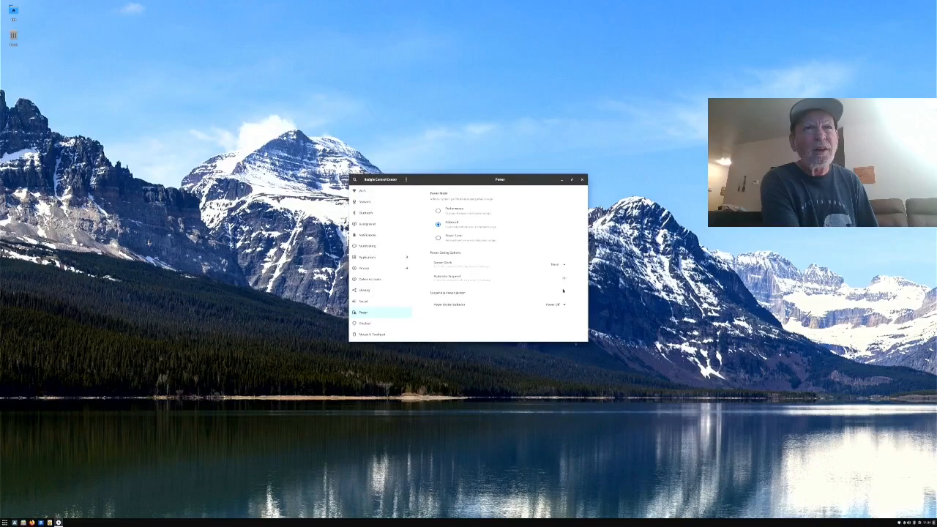
mouse_move(500, 248)
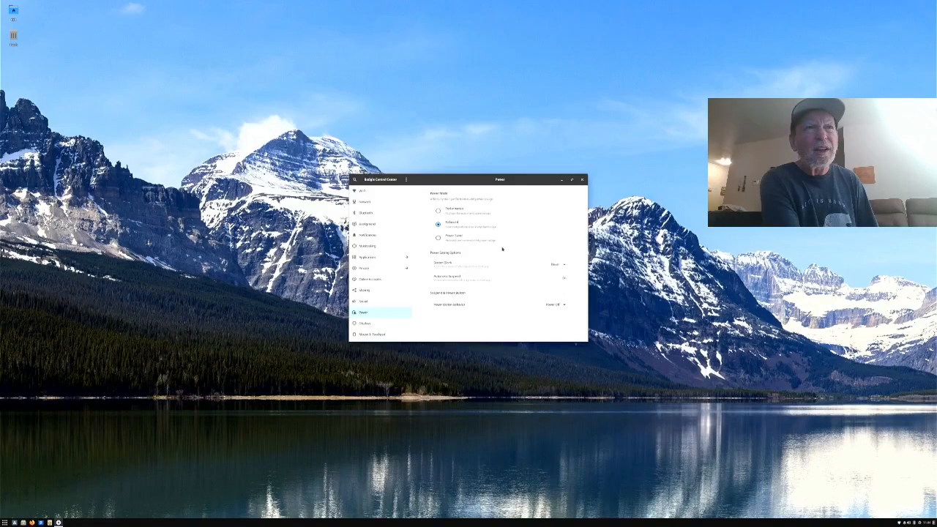
mouse_move(565, 217)
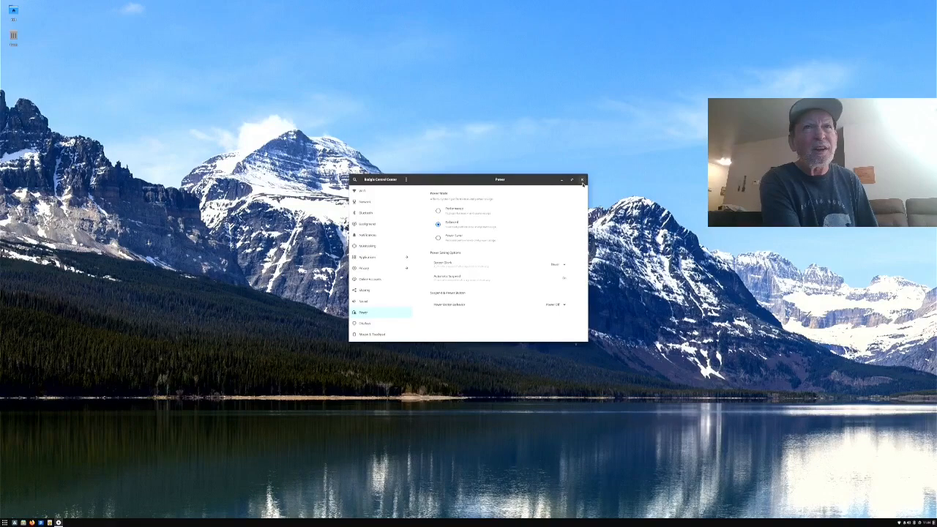
Step: Close the settings window and launch Solus Hardware Drivers from the app menu
click(583, 180)
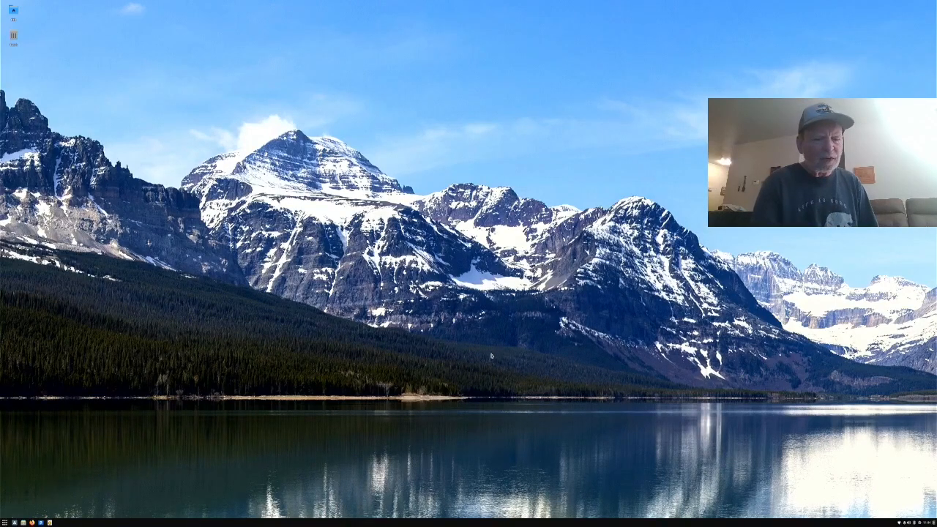
click(6, 521)
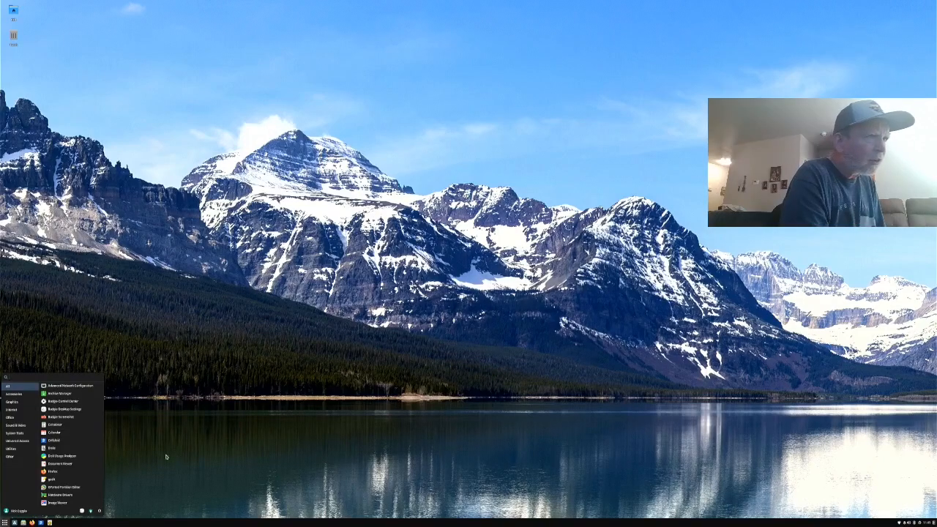
mouse_move(61, 457)
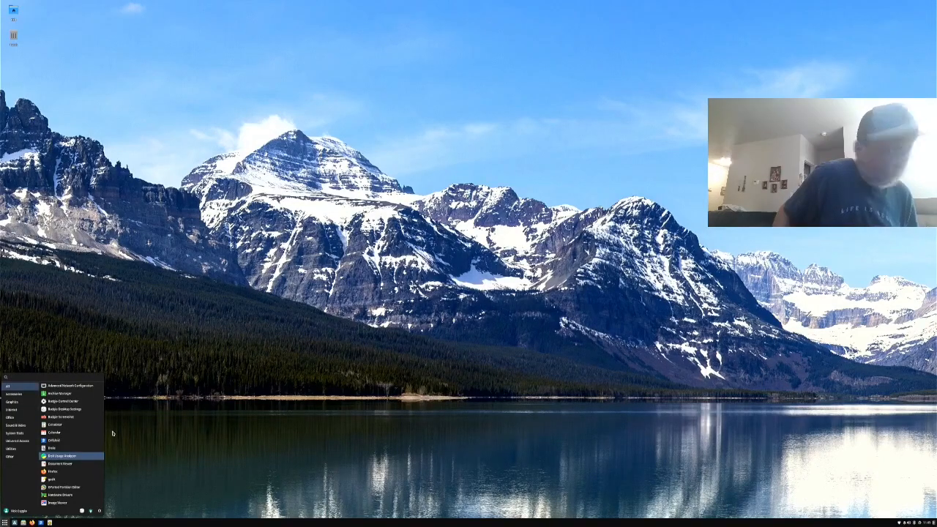
mouse_move(74, 463)
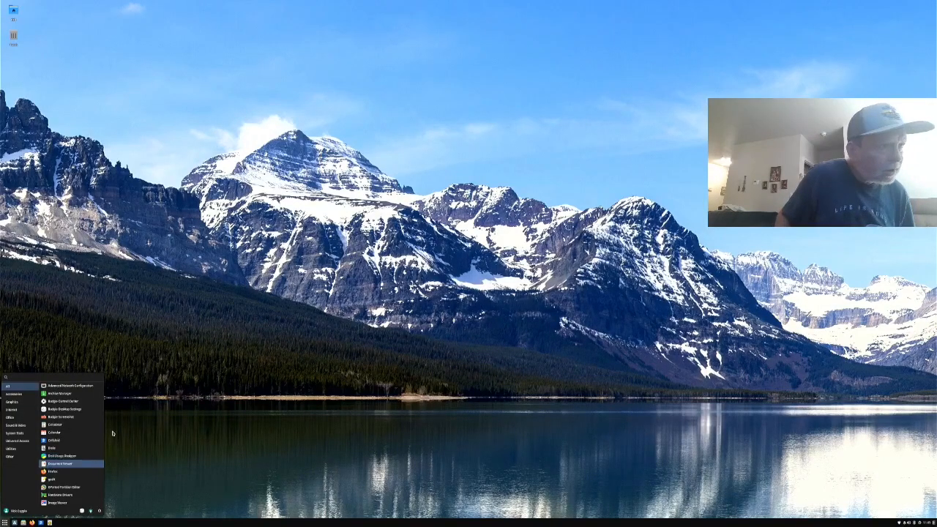
mouse_move(70, 495)
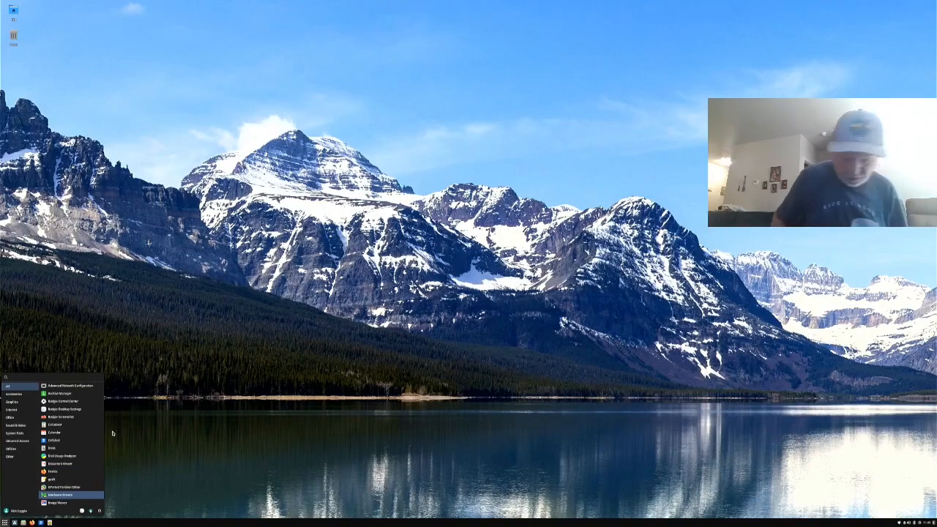
click(63, 495)
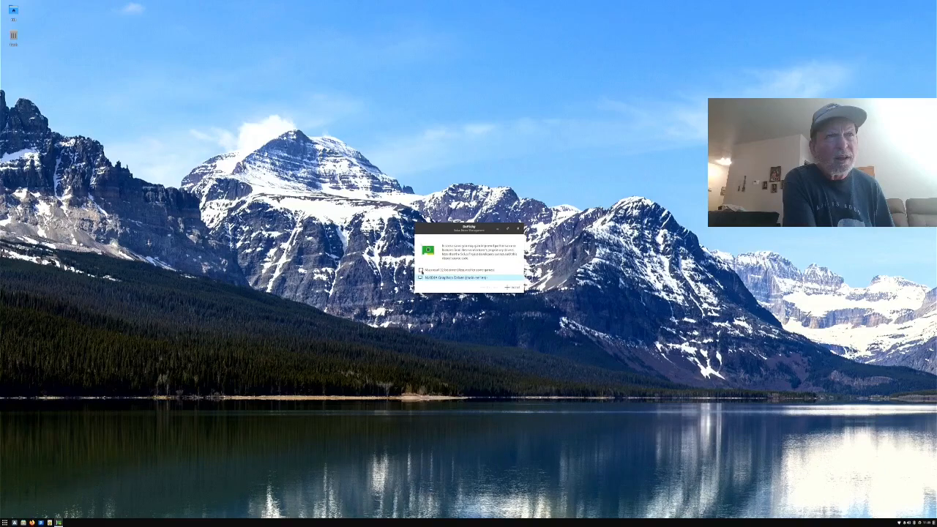
Step: Install the offered NVIDIA driver with its extra packages, authenticating with the password
click(422, 270)
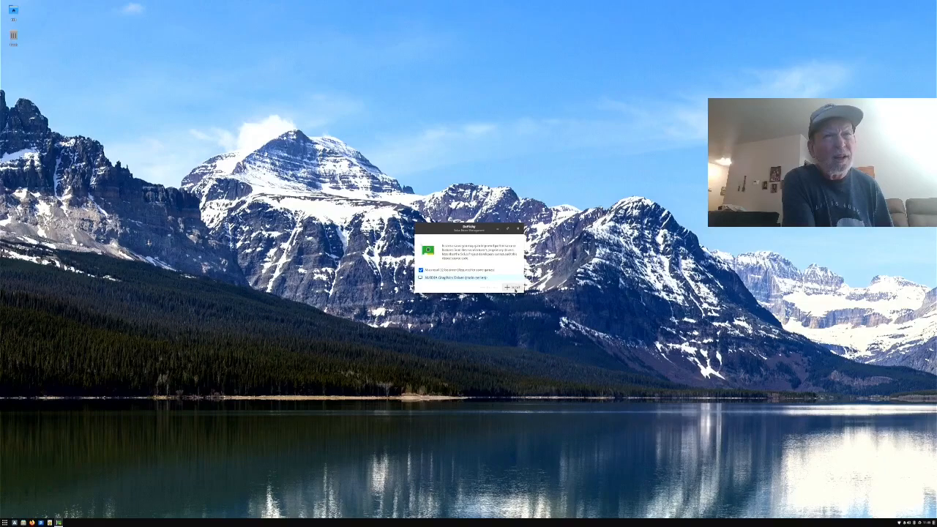
click(510, 284)
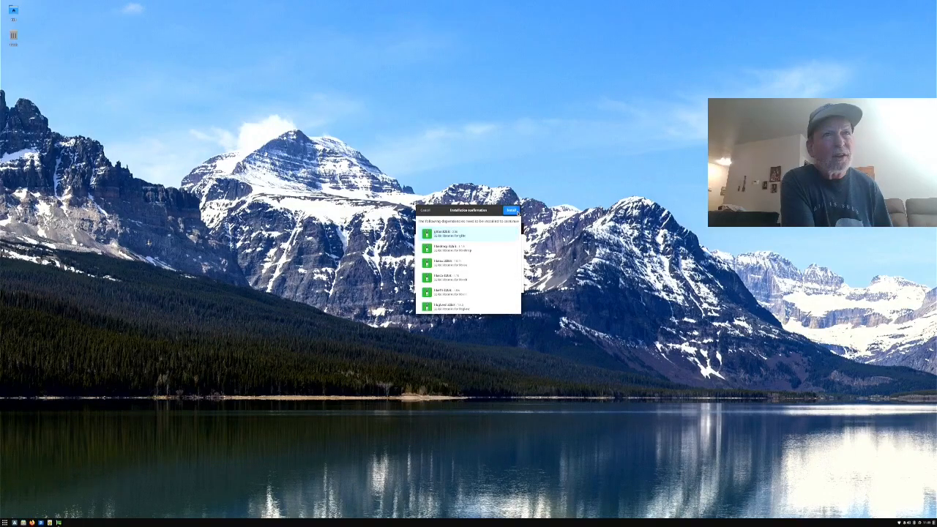
click(510, 210)
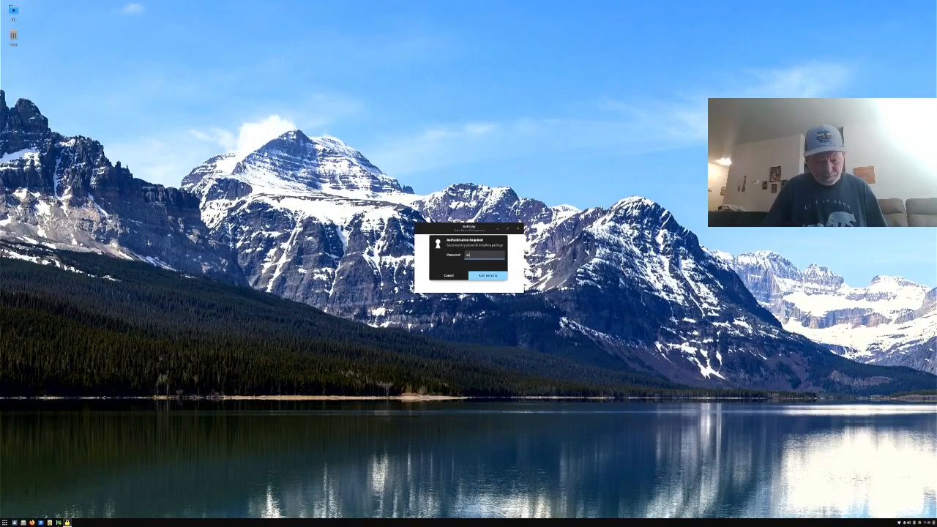
text(password)
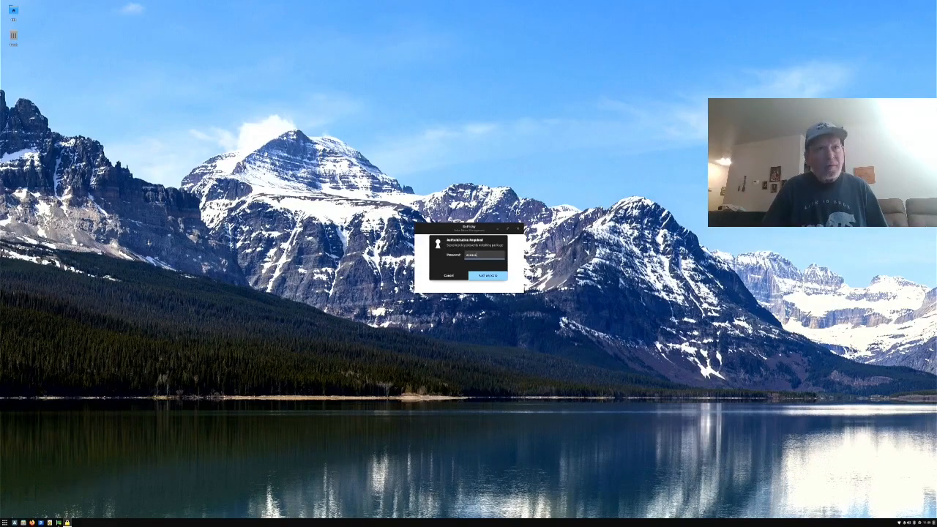
click(489, 275)
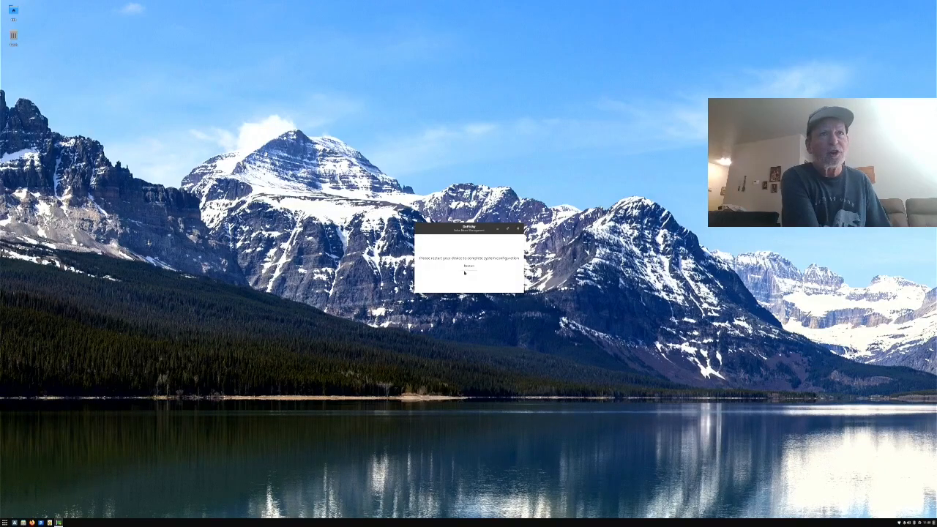
Step: Dismiss the Hardware Drivers completion message, leaving the desktop clear
click(468, 266)
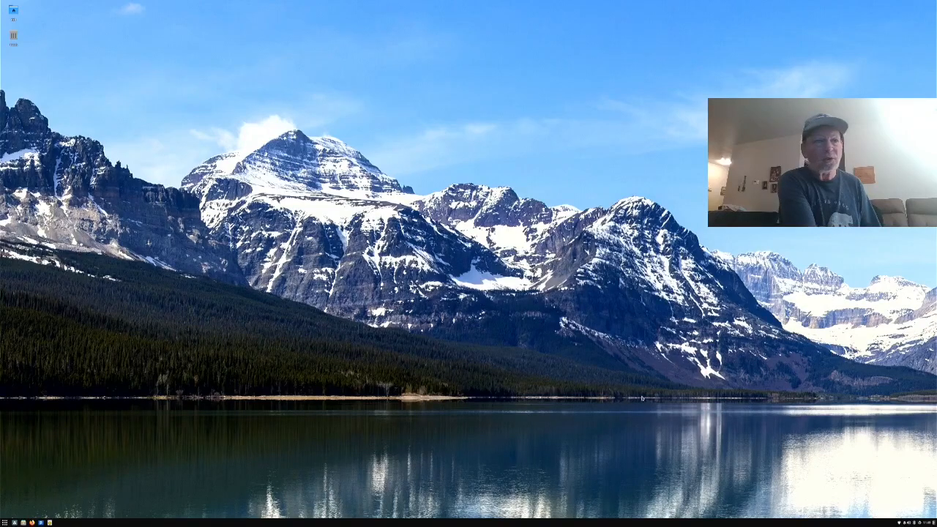
Step: Set the display resolution to 1920×1080 and keep the new configuration
click(6, 509)
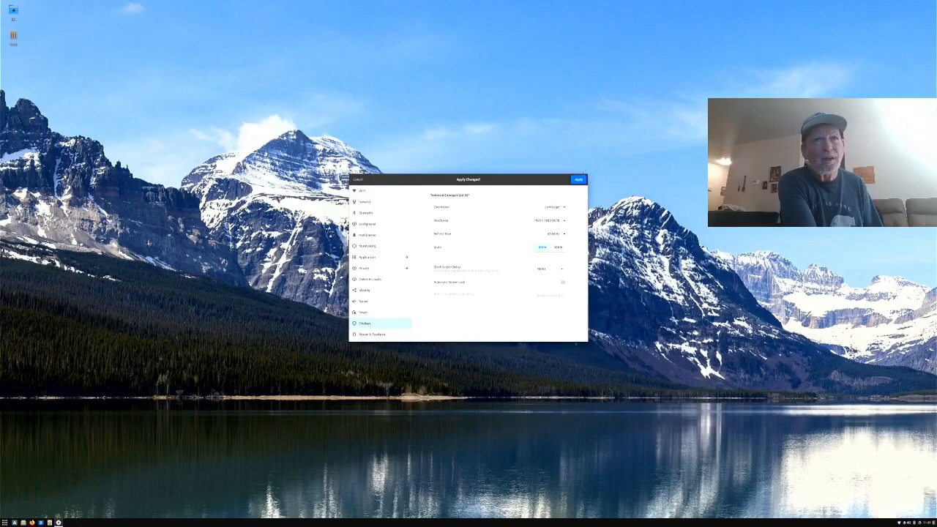
click(577, 179)
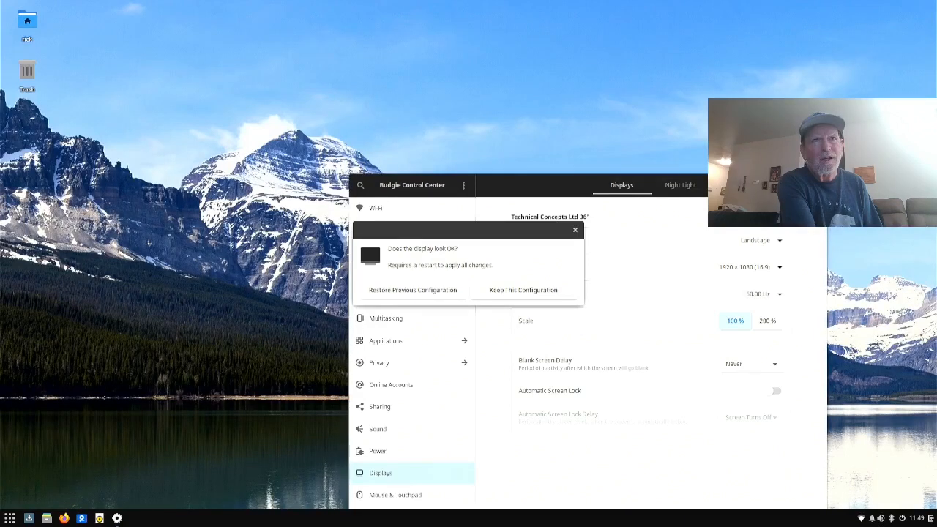
mouse_move(477, 298)
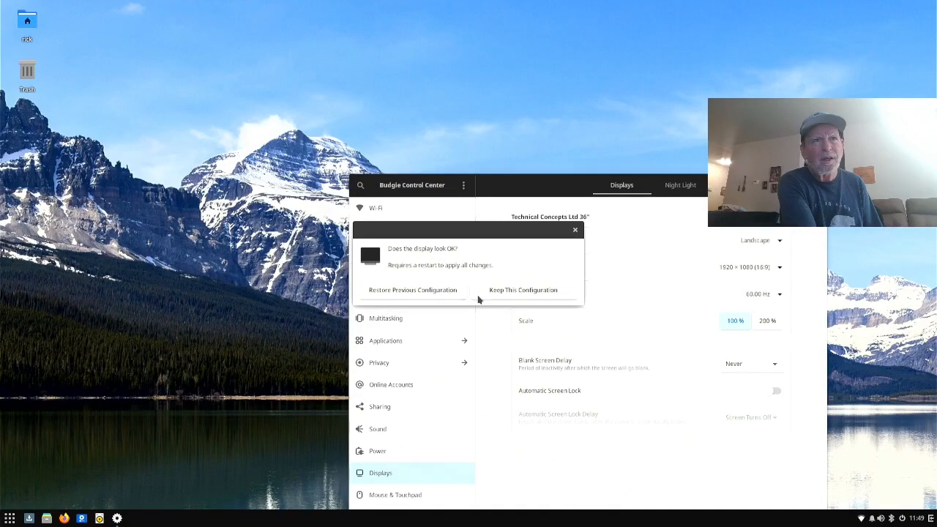
click(524, 289)
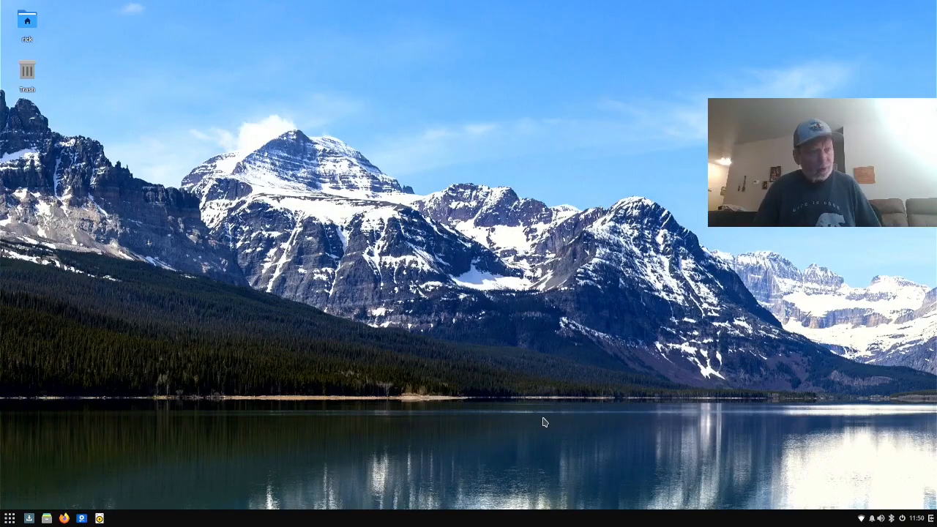
Step: Launch Terminal via a 'tr' menu search and enlarge its window
click(9, 519)
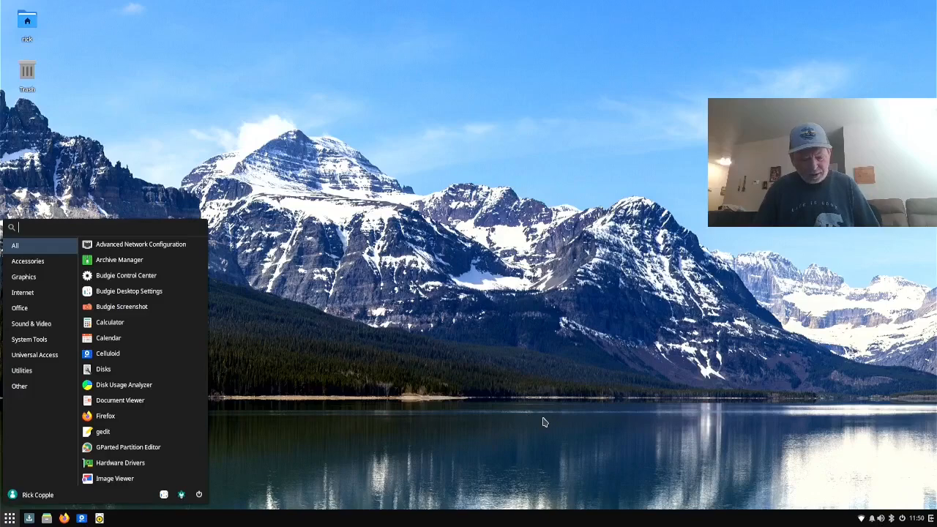
text(tr)
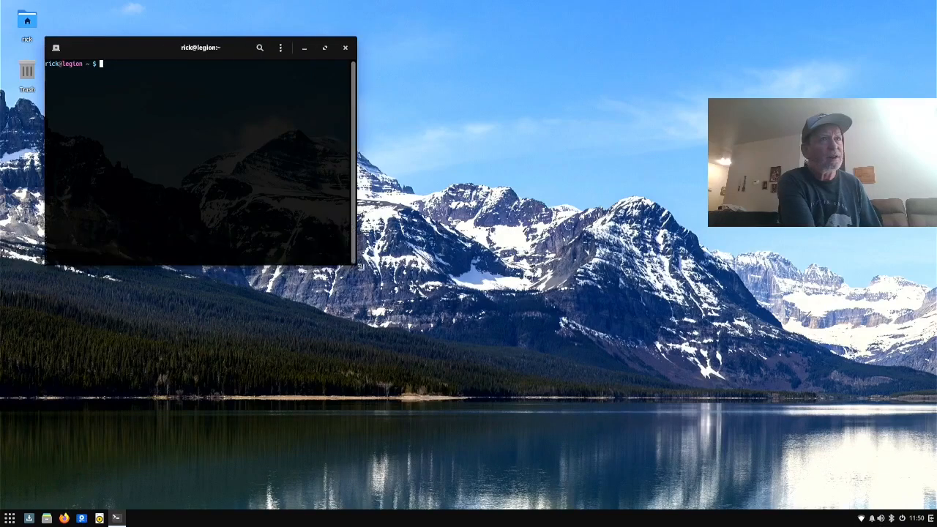
drag(354, 265, 691, 475)
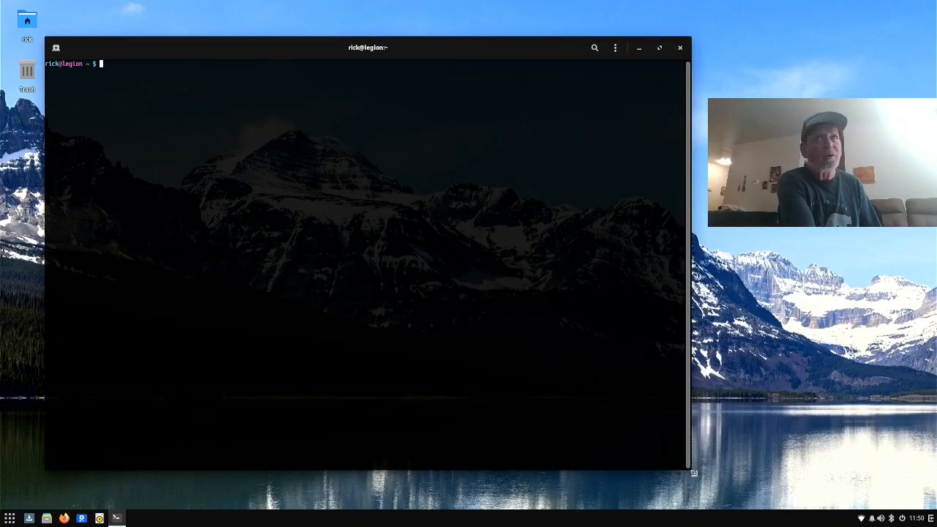
mouse_move(594, 46)
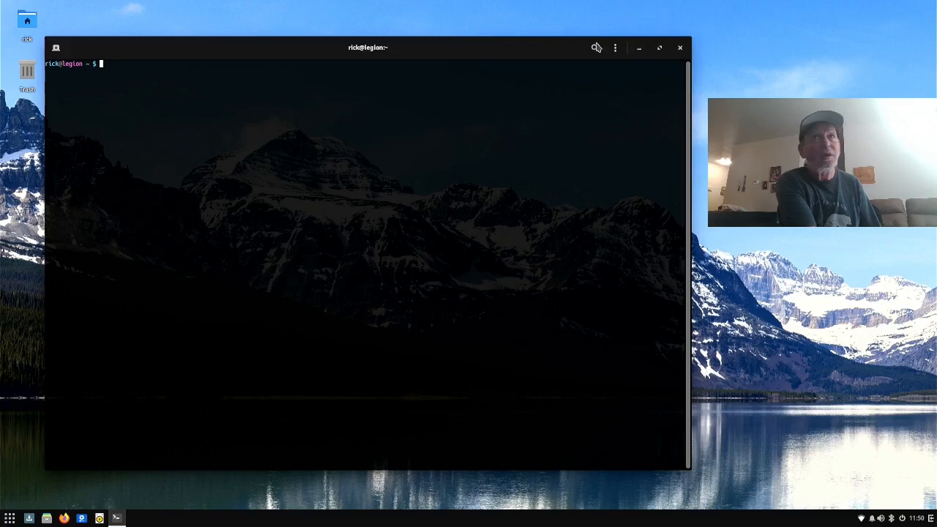
Step: Bring up the terminal's Preferences from its ⋮ menu
click(615, 47)
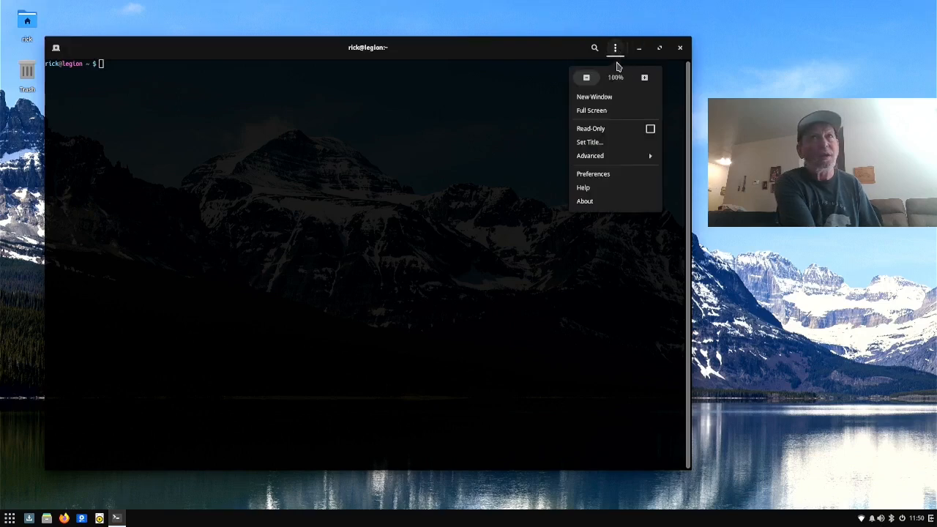
mouse_move(603, 99)
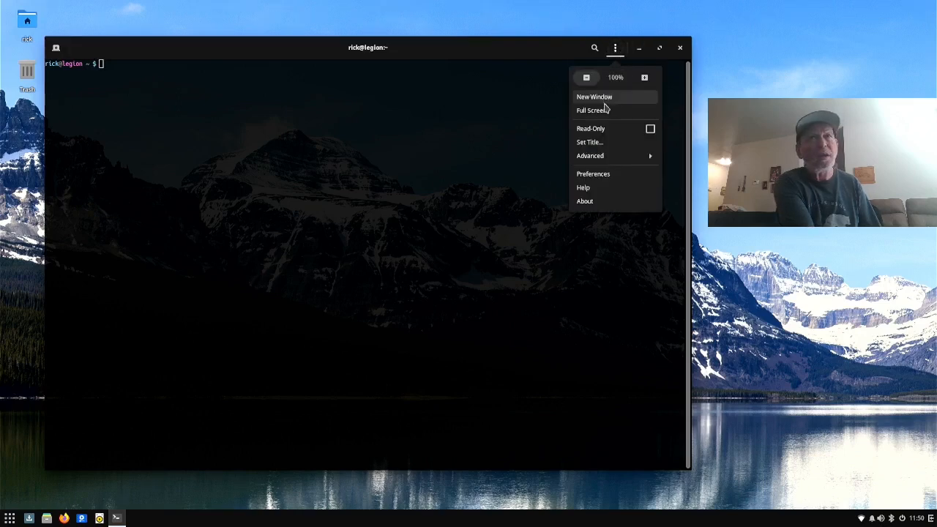
click(593, 173)
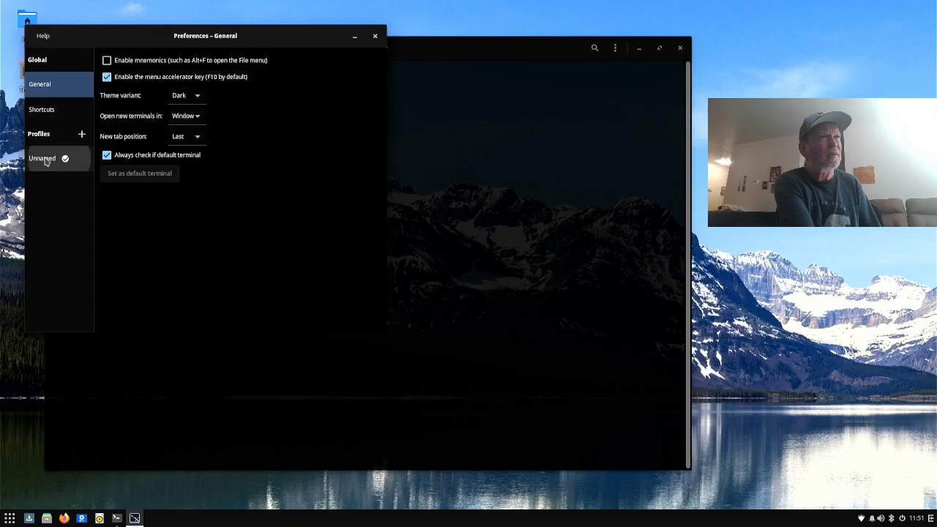
Step: Enable the Custom font option on the Unnamed profile's Text settings
click(41, 158)
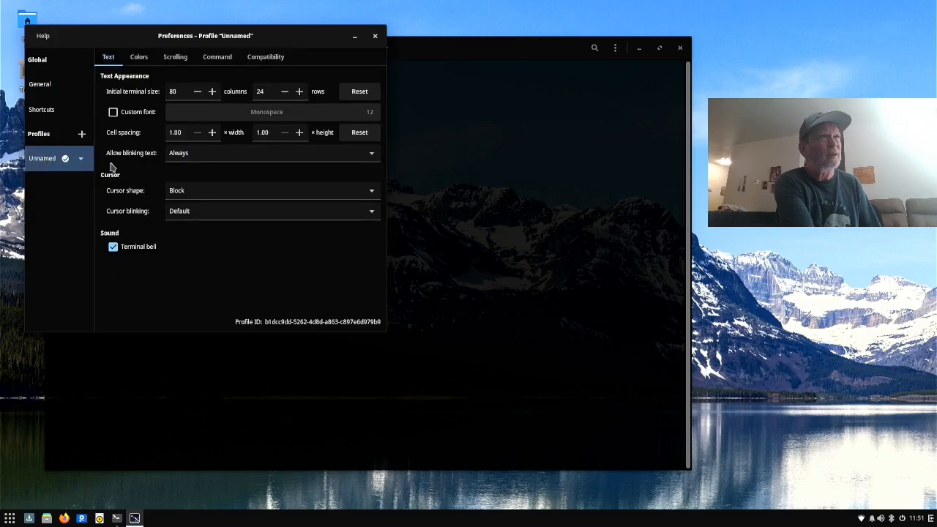
mouse_move(153, 149)
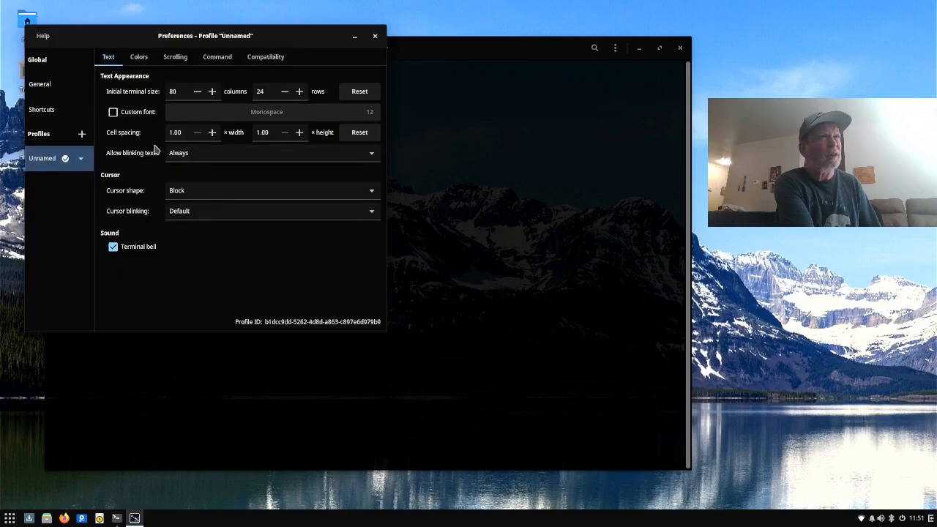
mouse_move(157, 145)
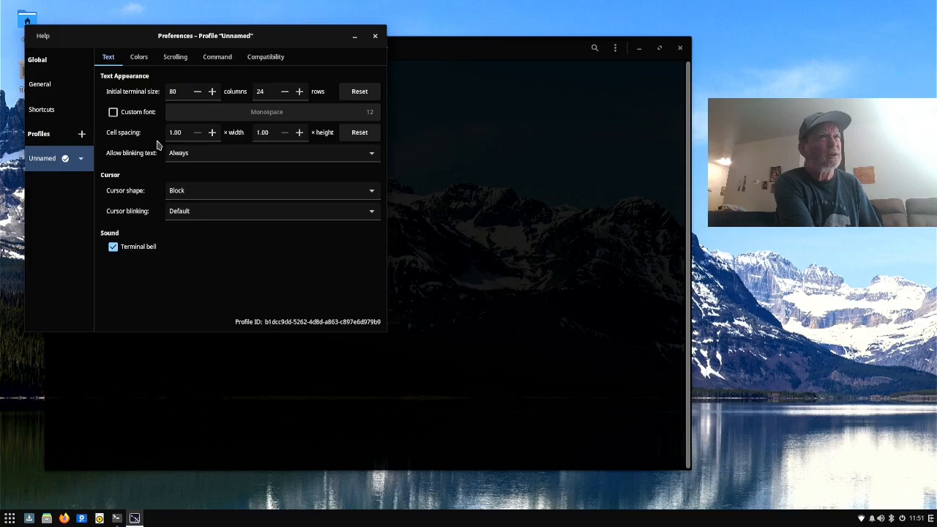
mouse_move(169, 108)
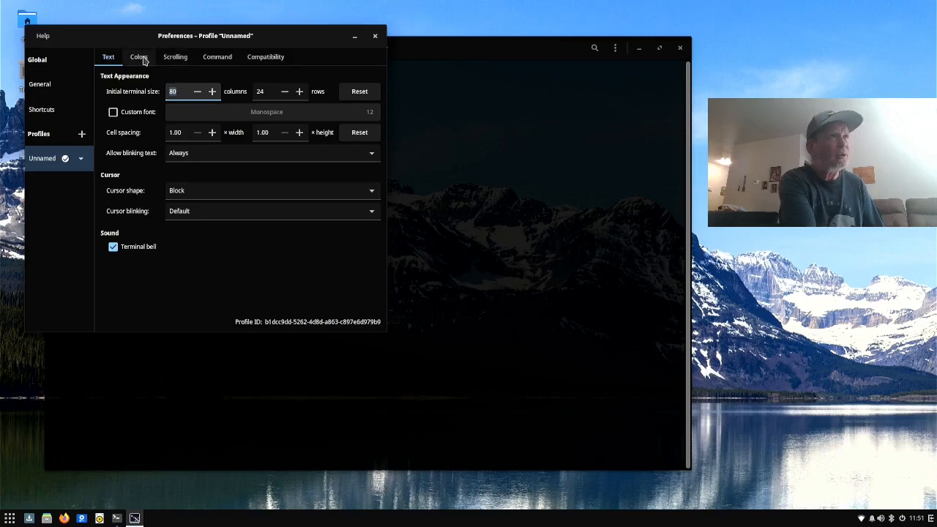
mouse_move(152, 89)
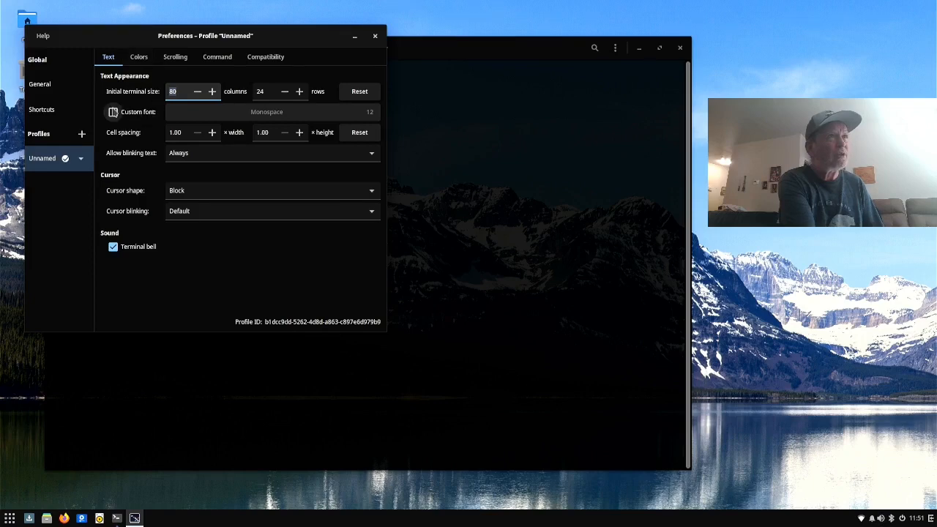
click(113, 111)
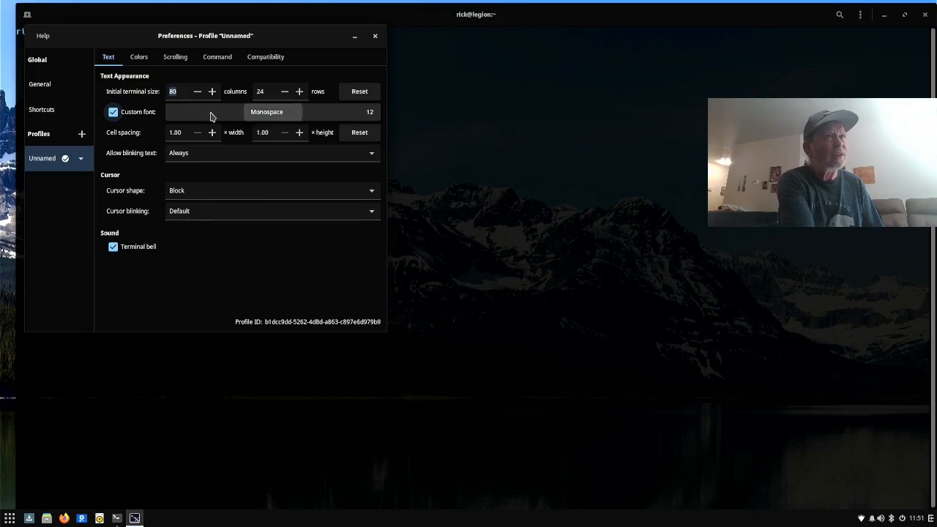
Step: Set the profile font to Monospace 16, then move to its Colors settings
click(267, 112)
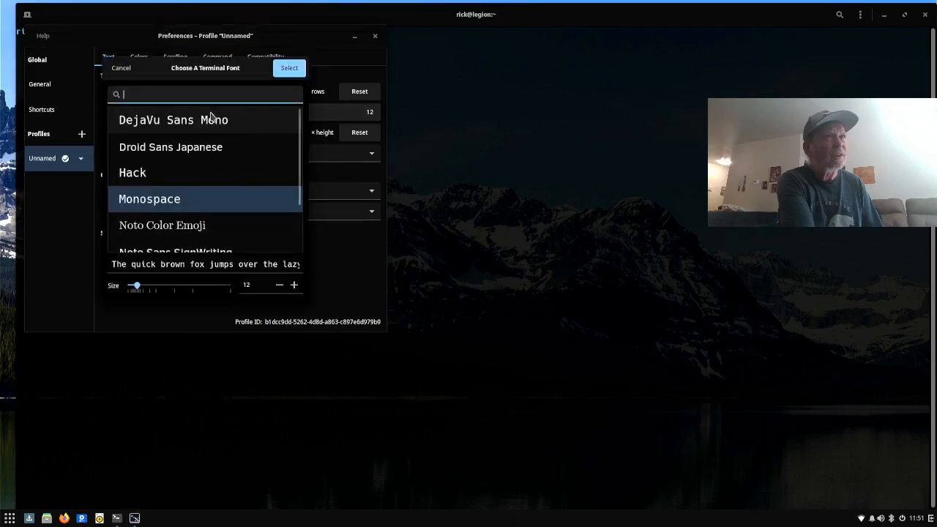
mouse_move(270, 281)
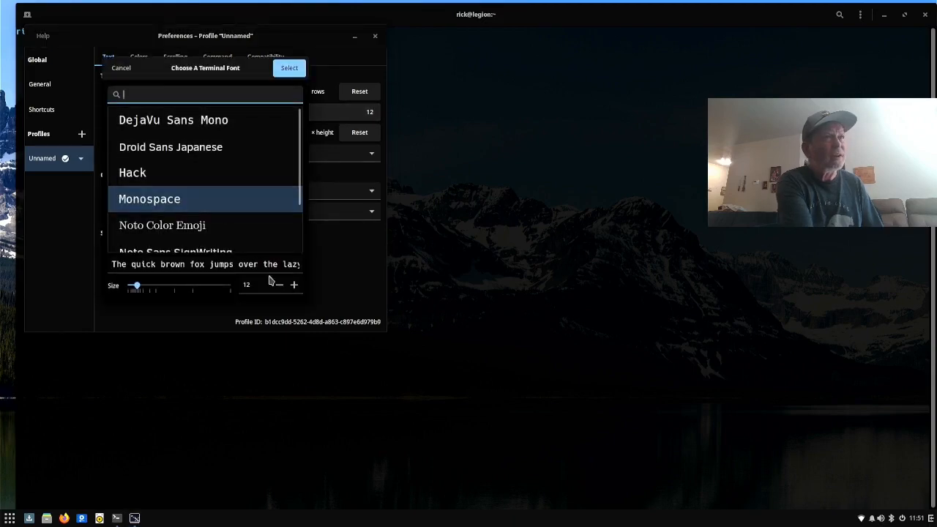
click(292, 284)
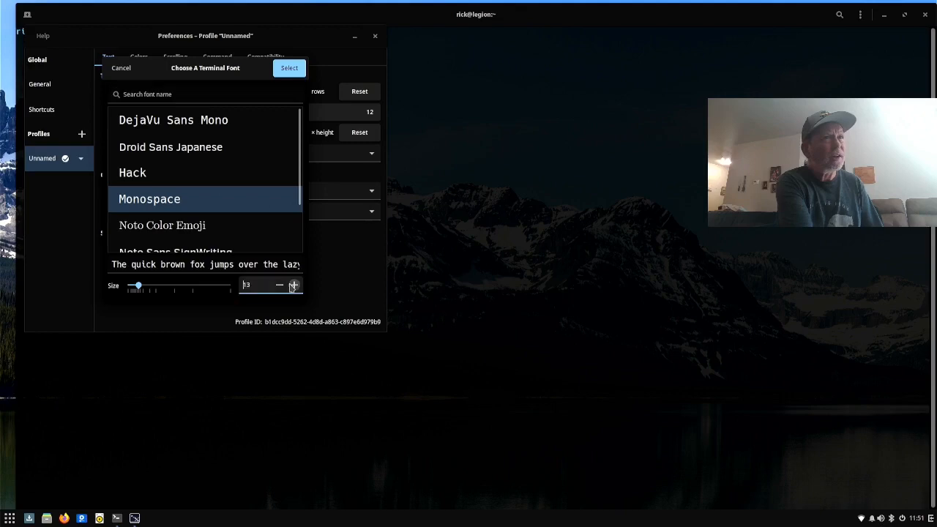
click(292, 284)
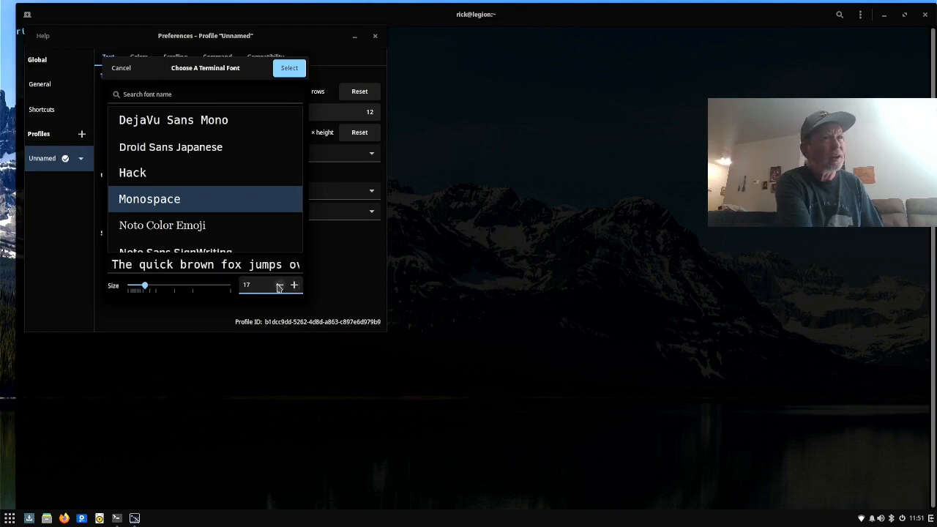
click(278, 284)
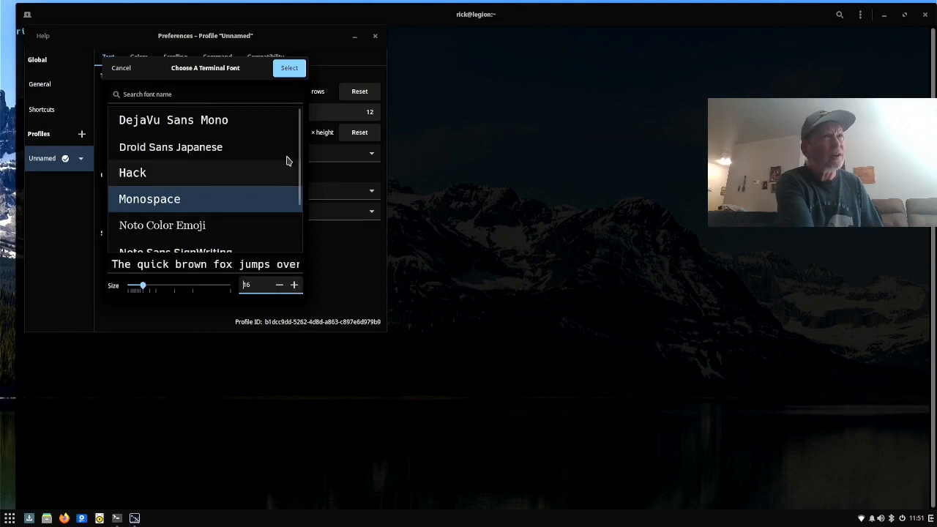
click(290, 68)
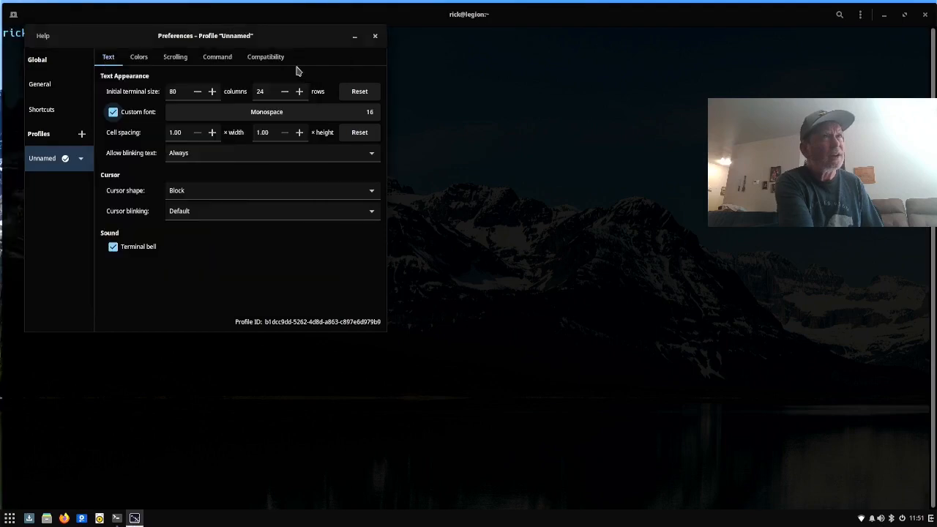
mouse_move(292, 101)
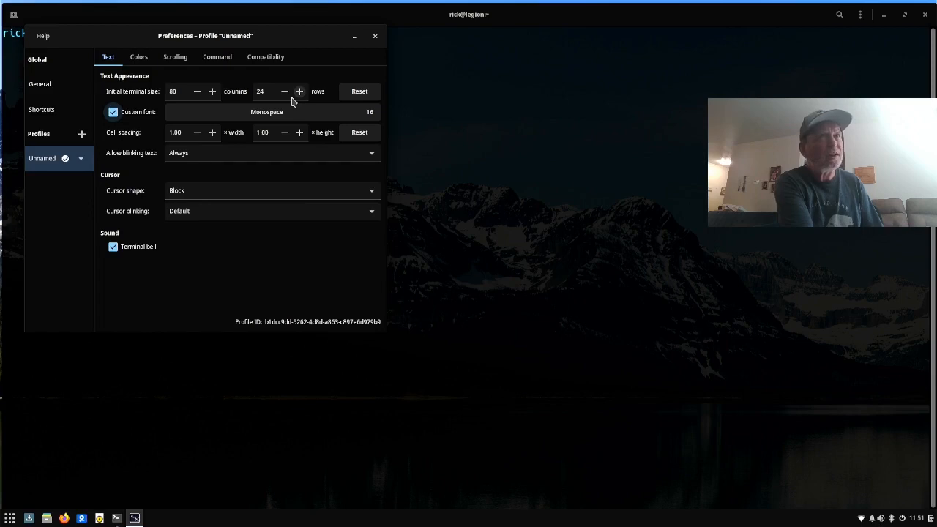
mouse_move(315, 133)
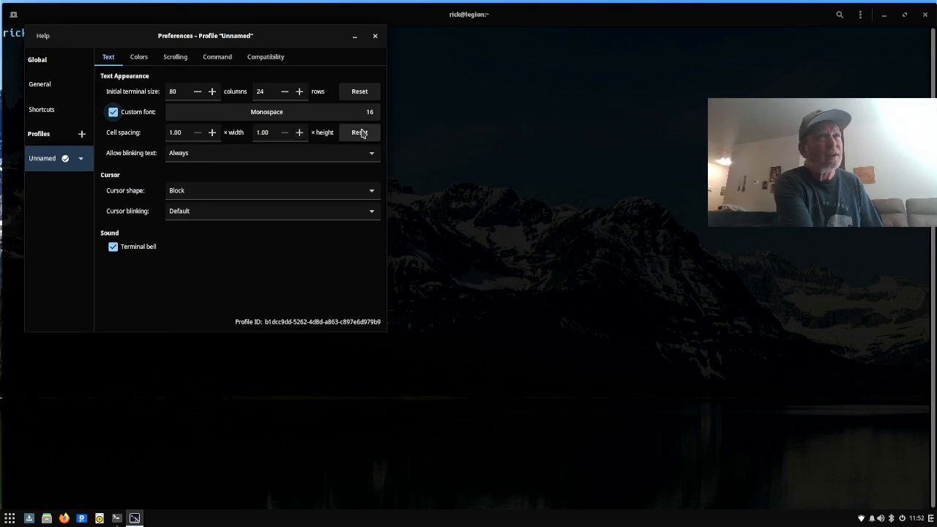
mouse_move(181, 66)
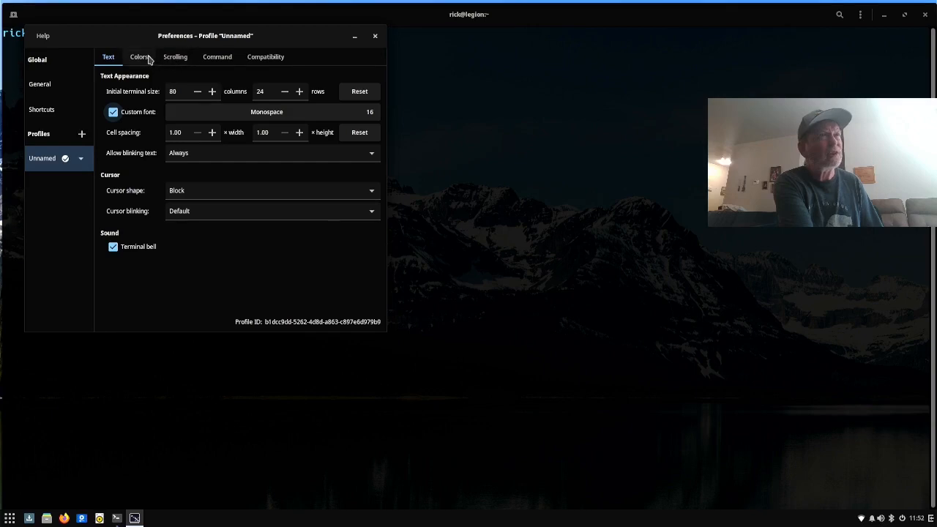
click(139, 55)
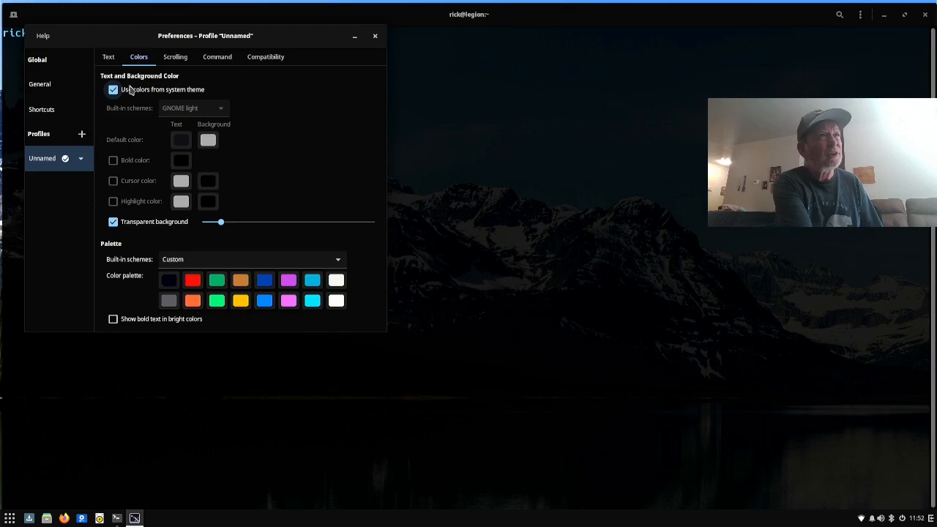
Step: Disable 'Use colors from system theme' and enter ffffff as the default text colour
click(112, 89)
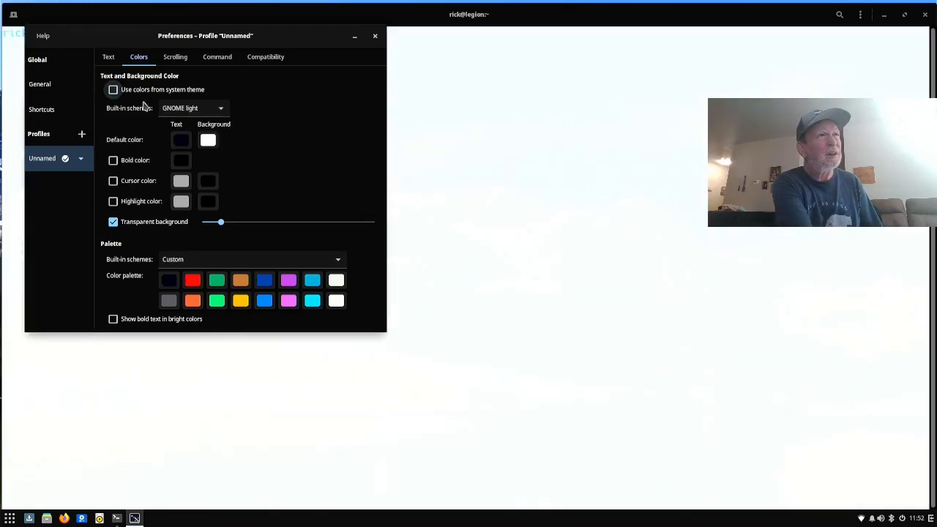
mouse_move(182, 140)
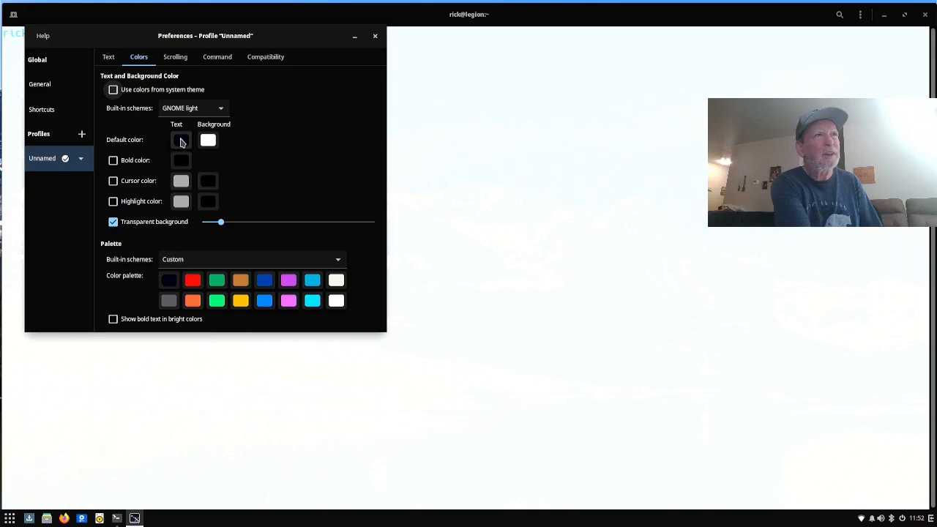
click(182, 140)
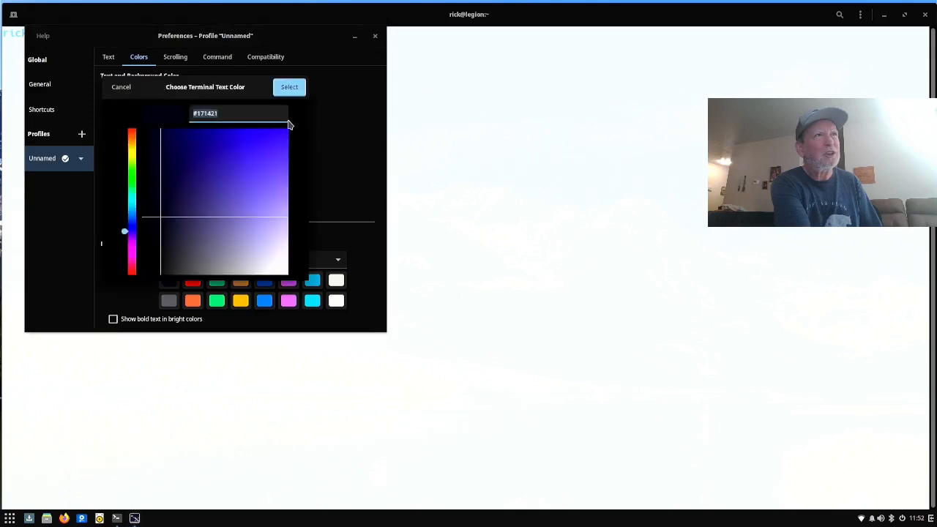
mouse_move(297, 114)
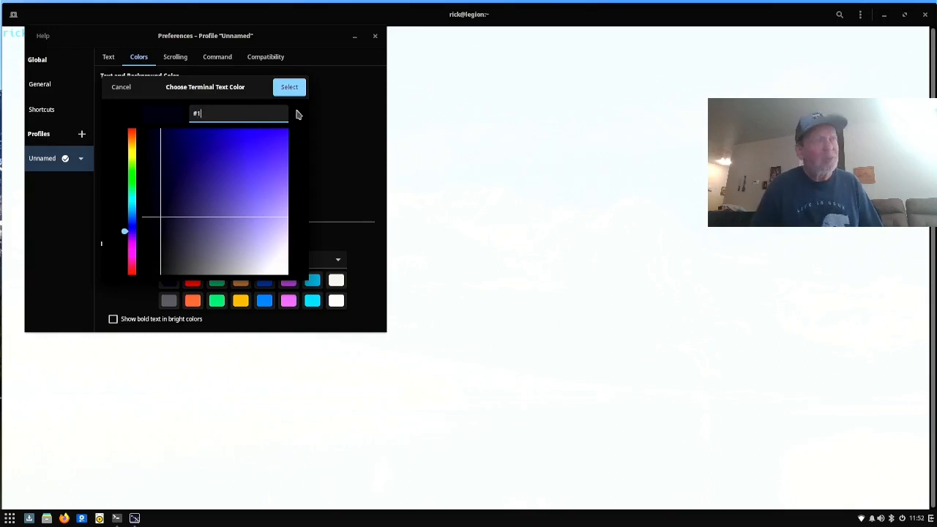
text(f)
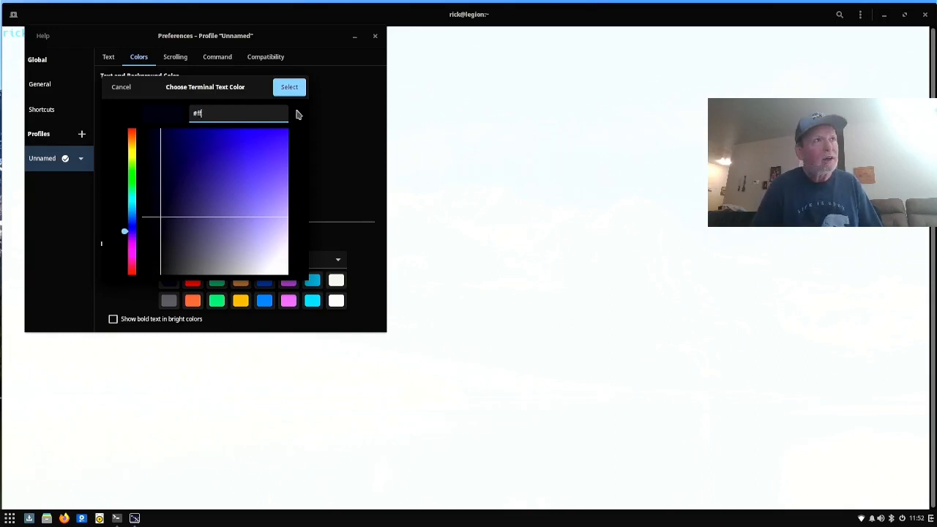
text(ffff)
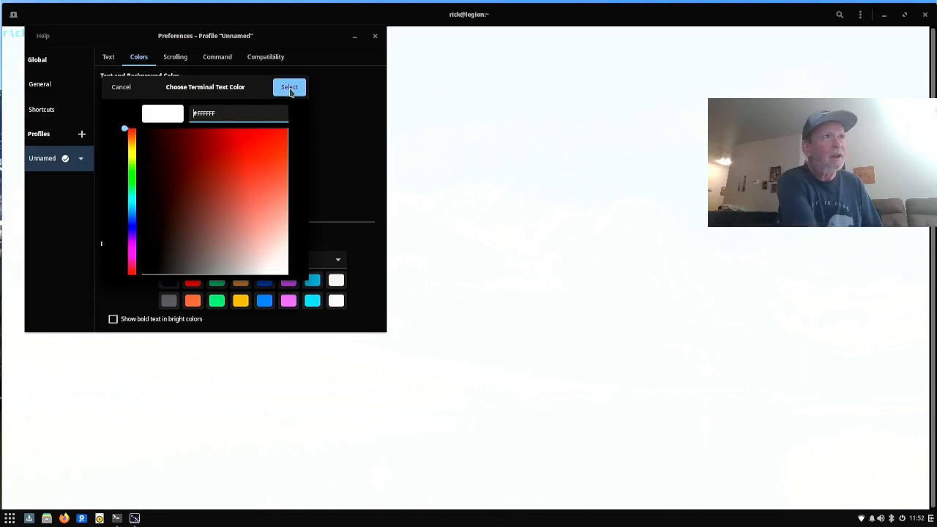
Step: Confirm white text, set the background colour to #111c34, and close Preferences
click(290, 87)
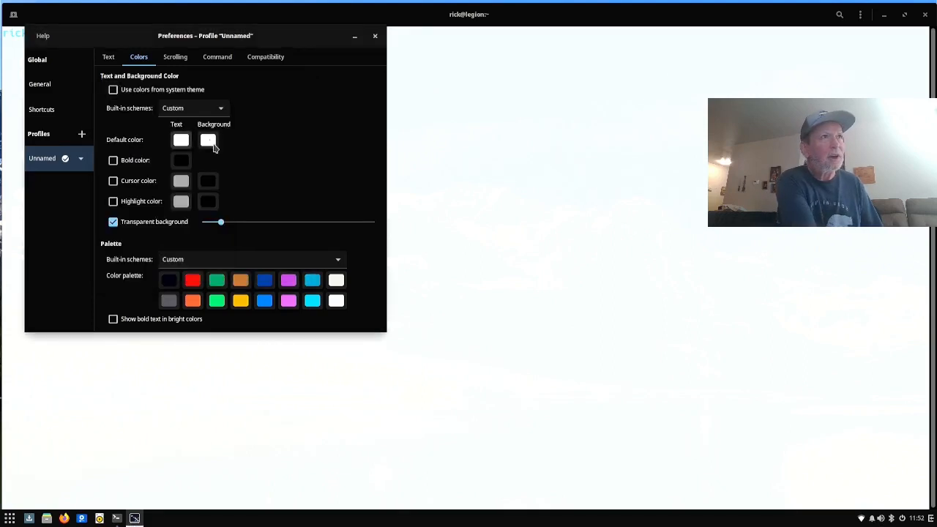
click(208, 140)
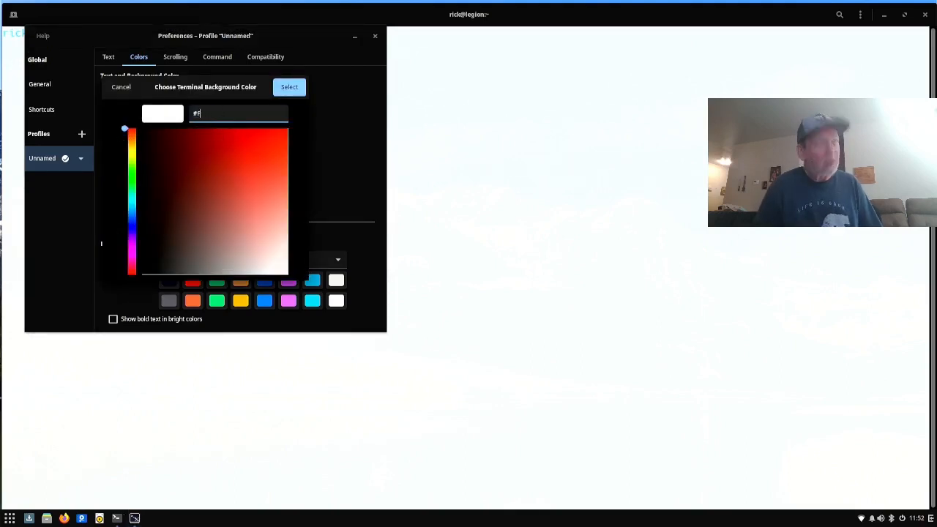
text(111)
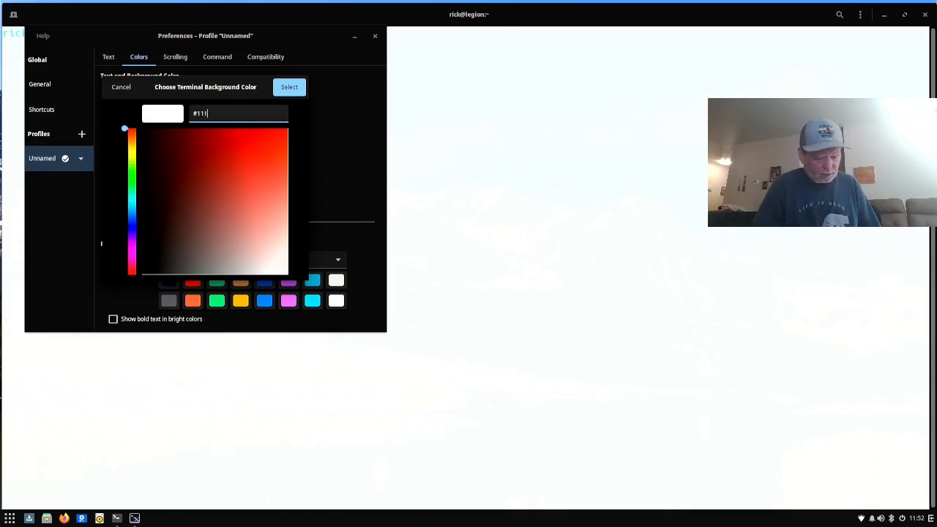
text(c34)
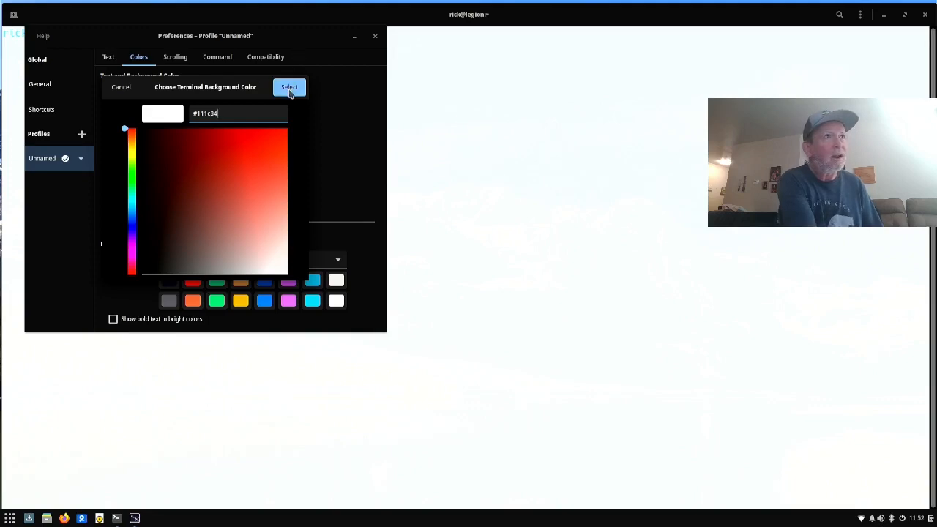
click(290, 88)
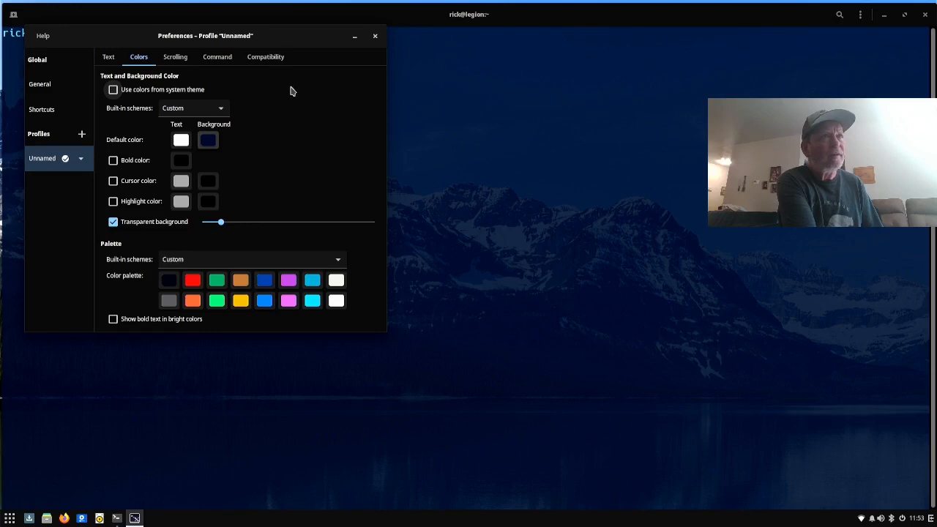
mouse_move(366, 45)
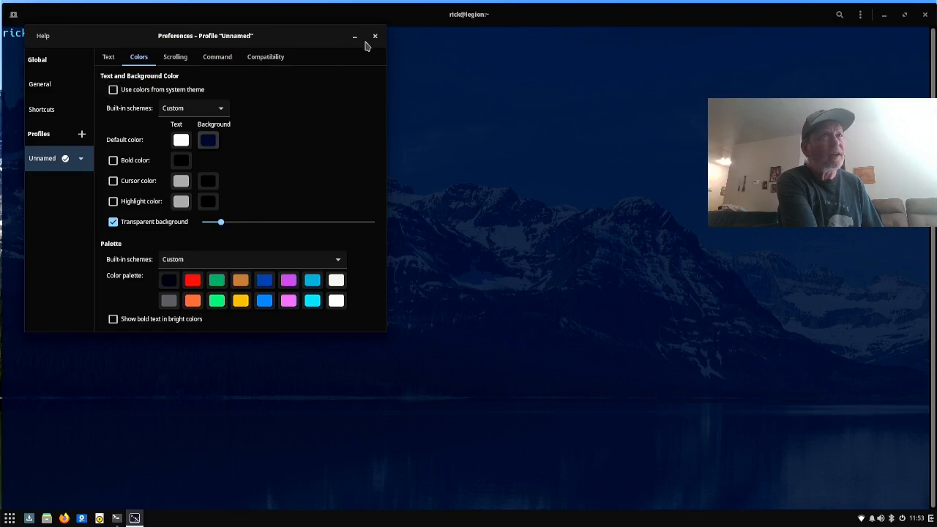
click(375, 35)
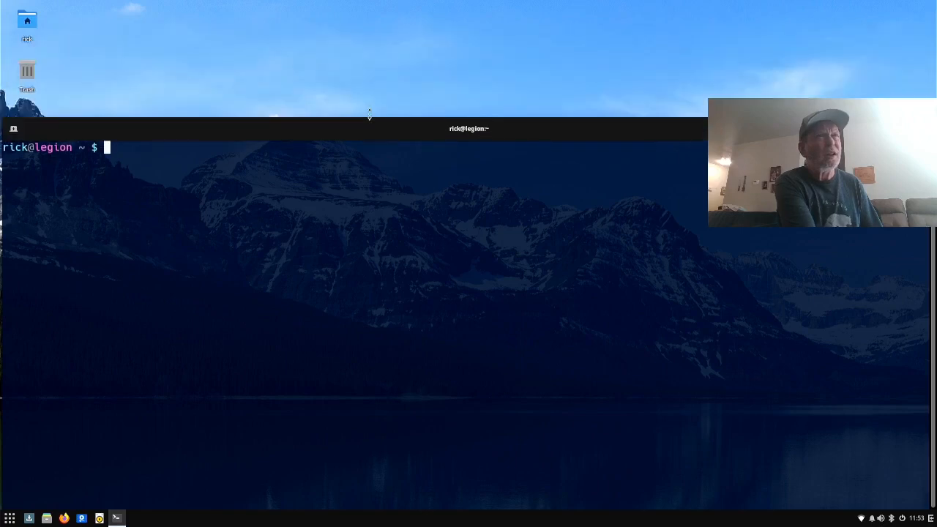
Step: Unmaximize the terminal, move it to the top left, and clear a stray 'q' from the prompt
drag(369, 129, 360, 131)
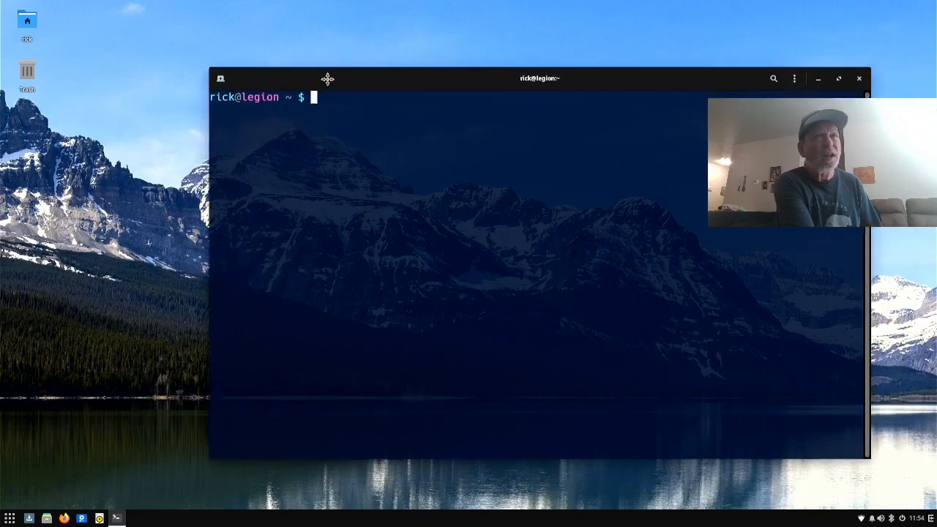
drag(328, 80, 160, 27)
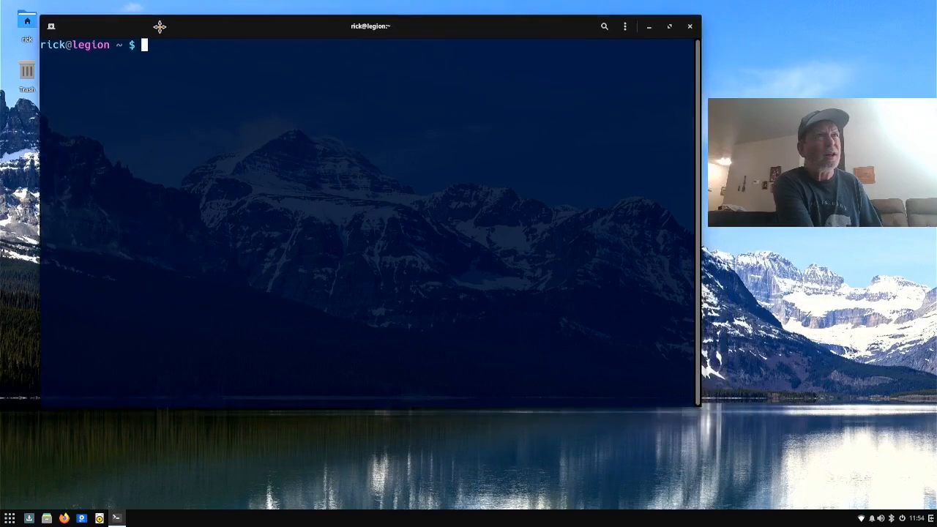
mouse_move(726, 436)
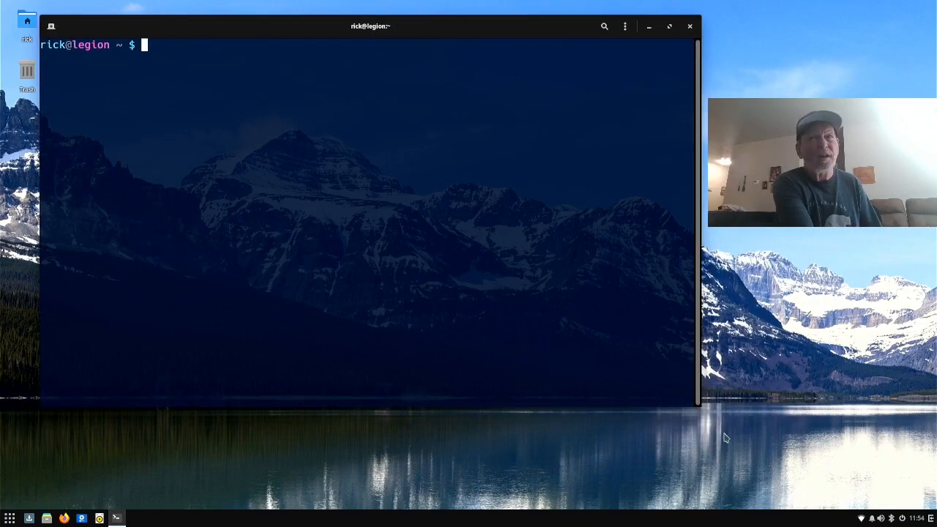
mouse_move(695, 407)
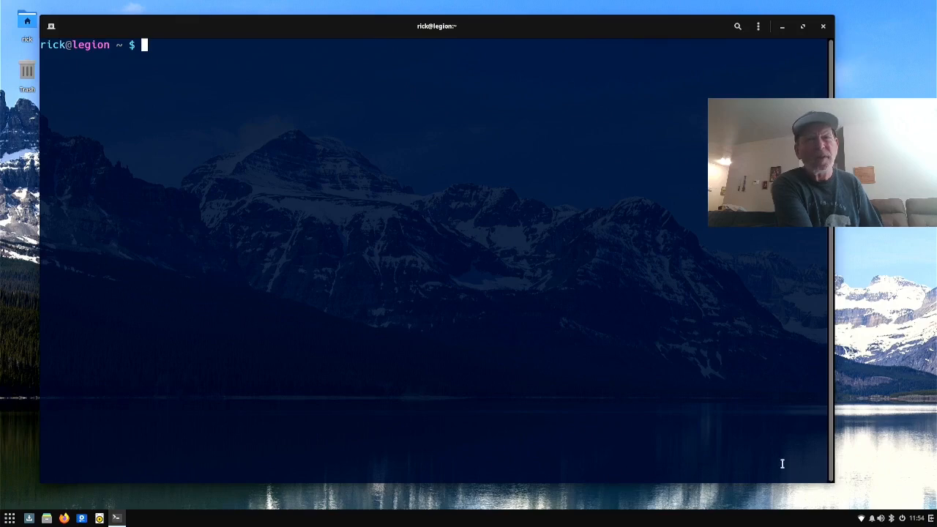
mouse_move(793, 496)
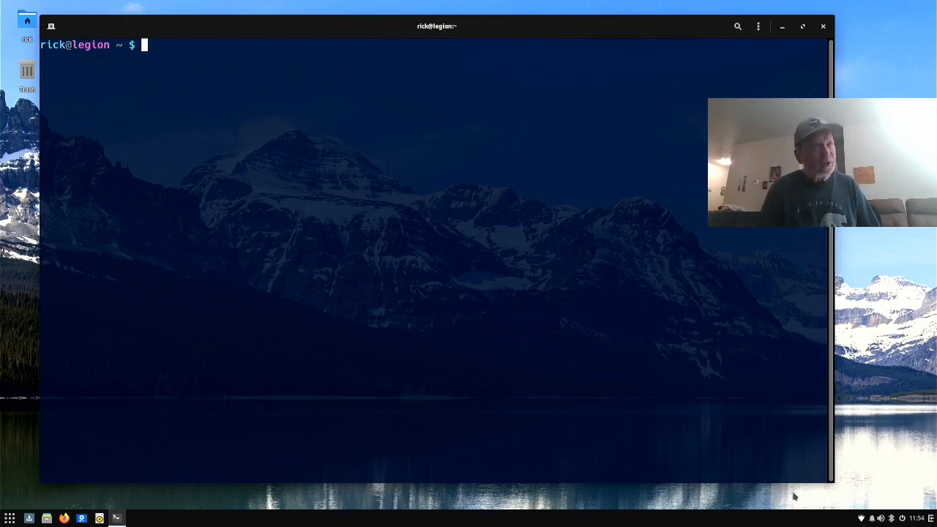
text(q)
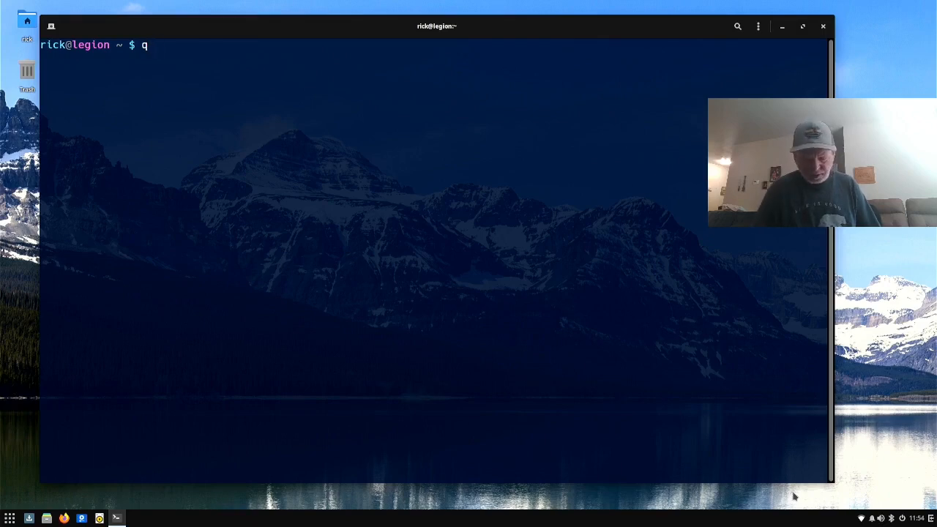
key(BackSpace)
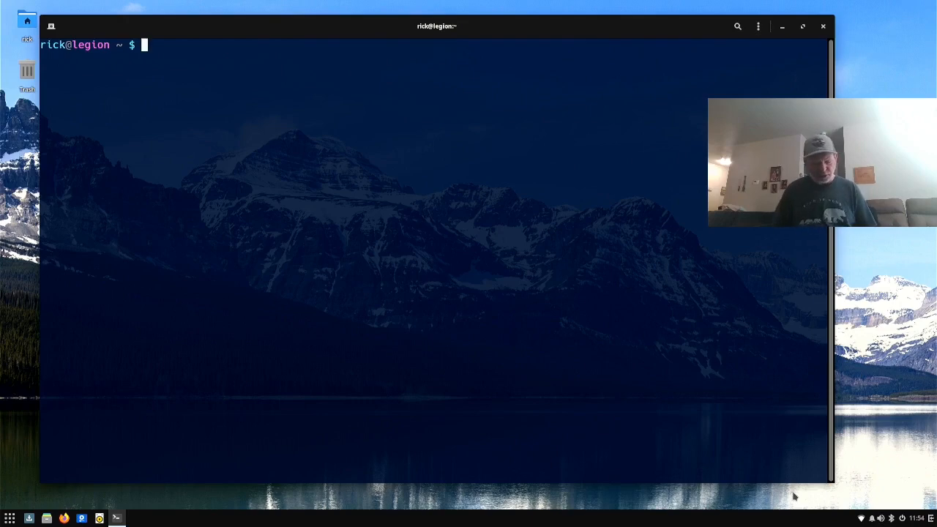
Step: Run 'sudo eopkg install htop neofetch' and authenticate with the sudo password
text(sudo copkg)
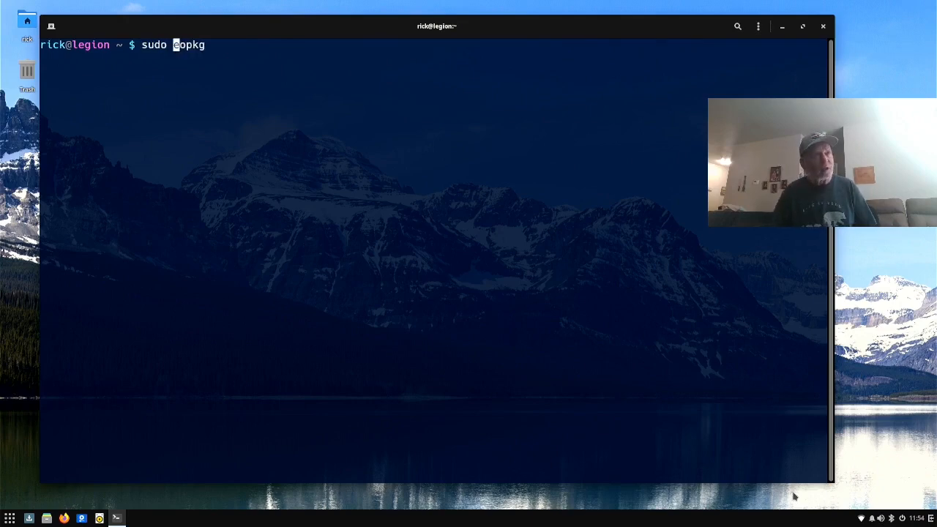
text(e)
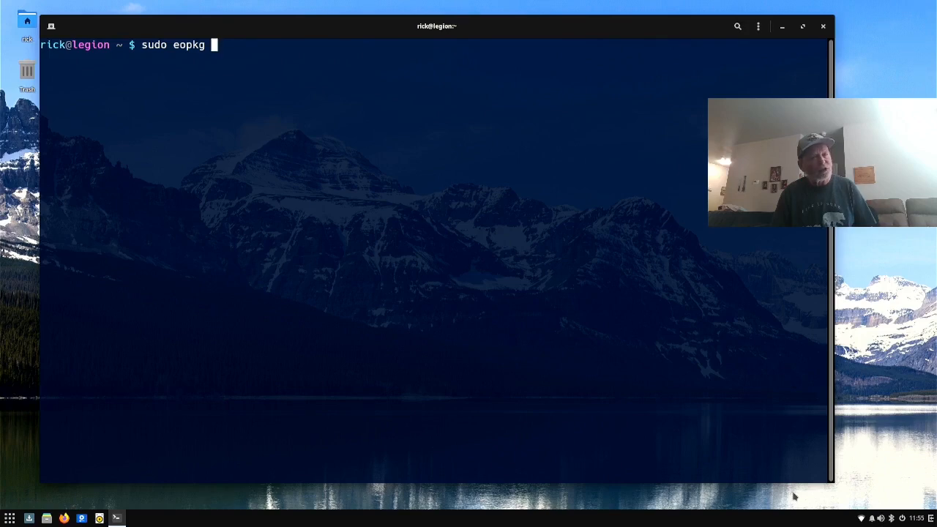
text(i)
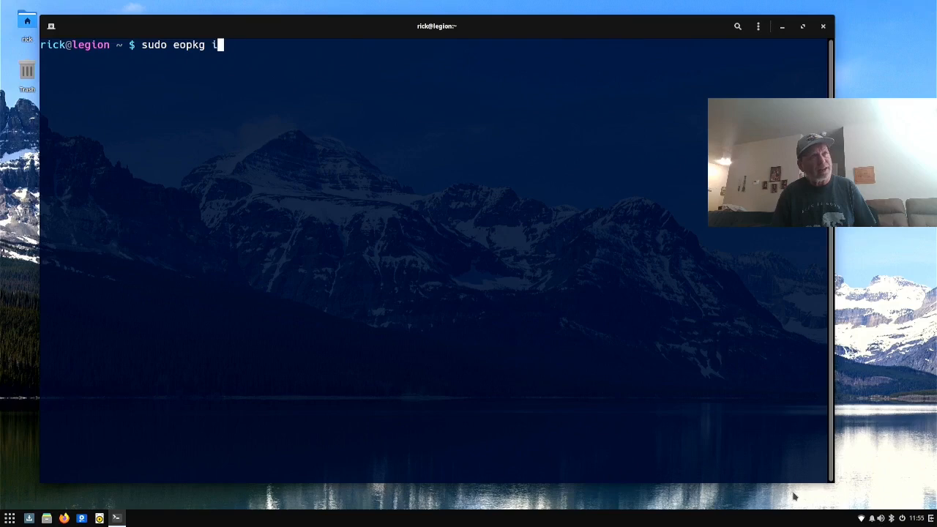
text(ns)
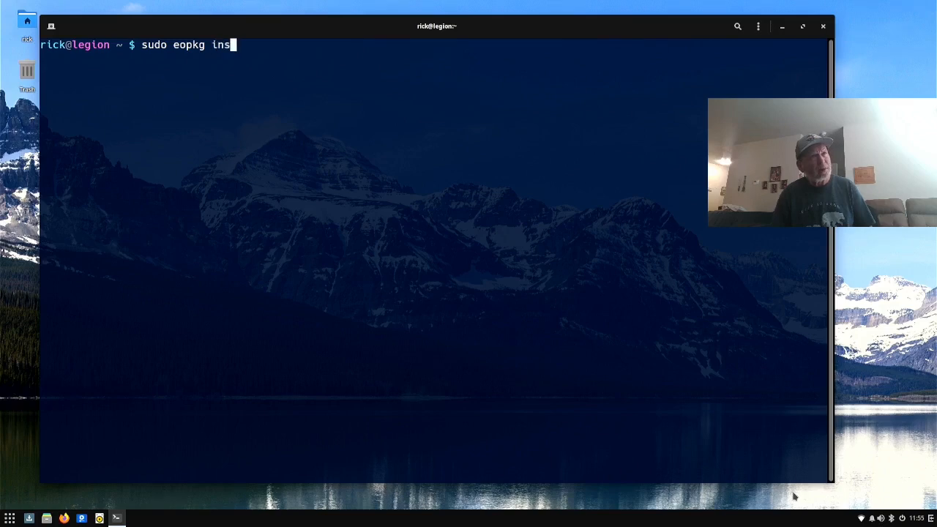
text(t)
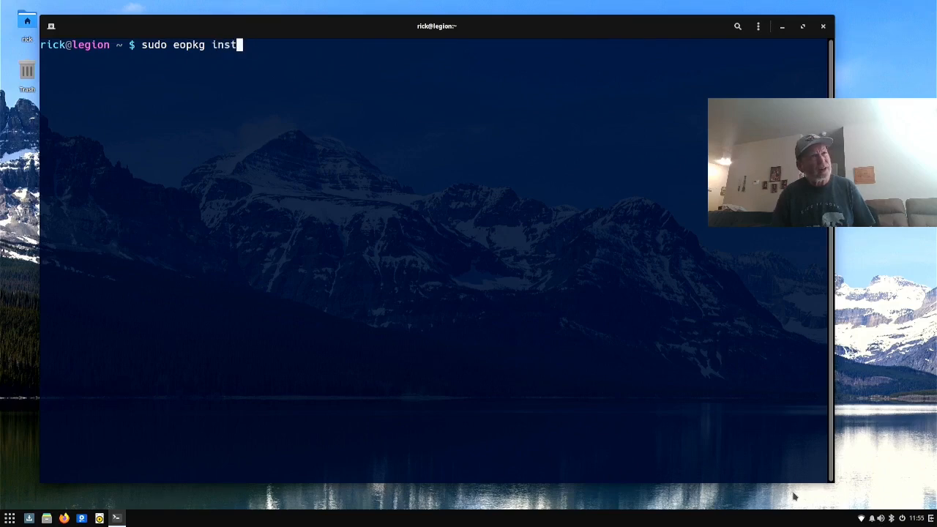
text(all)
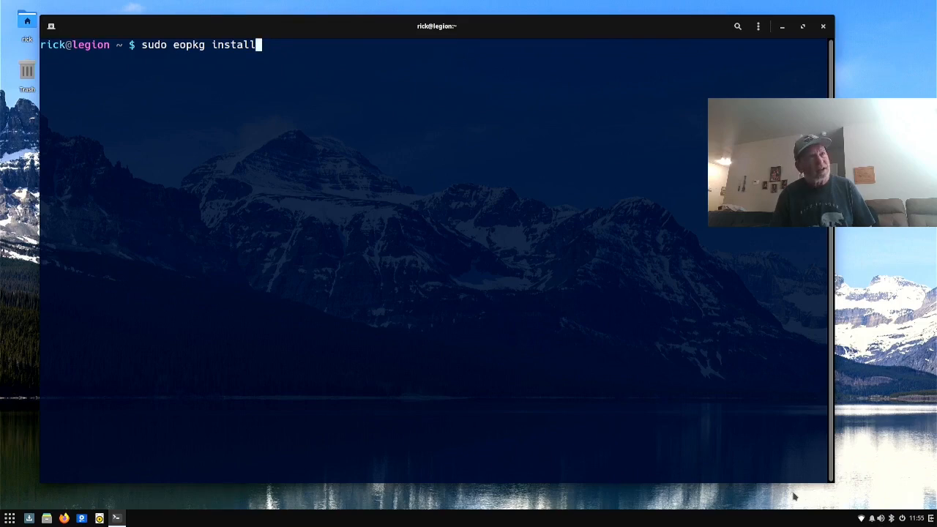
text(ht)
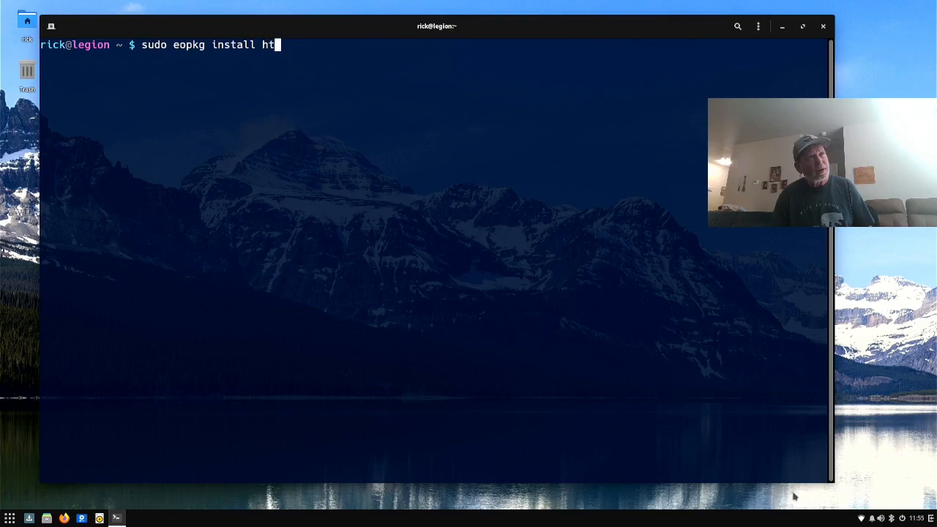
text(op n)
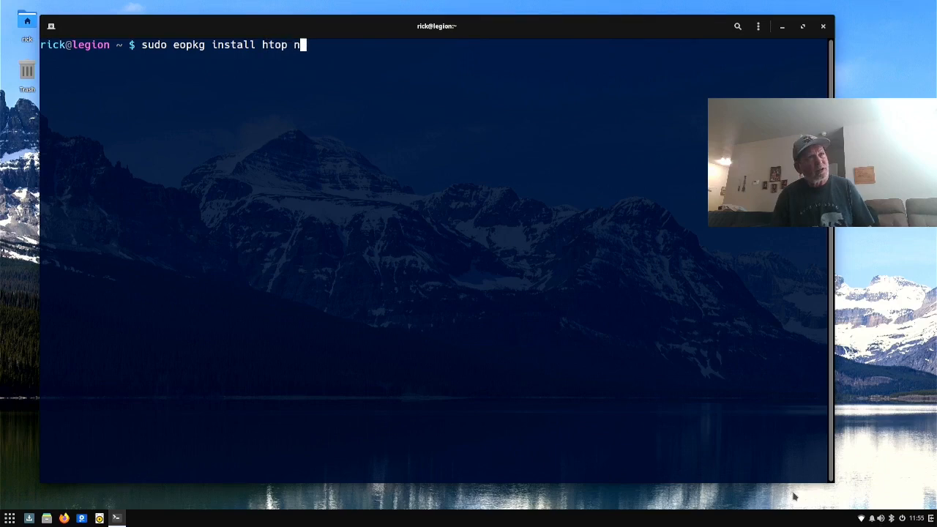
text(eofet)
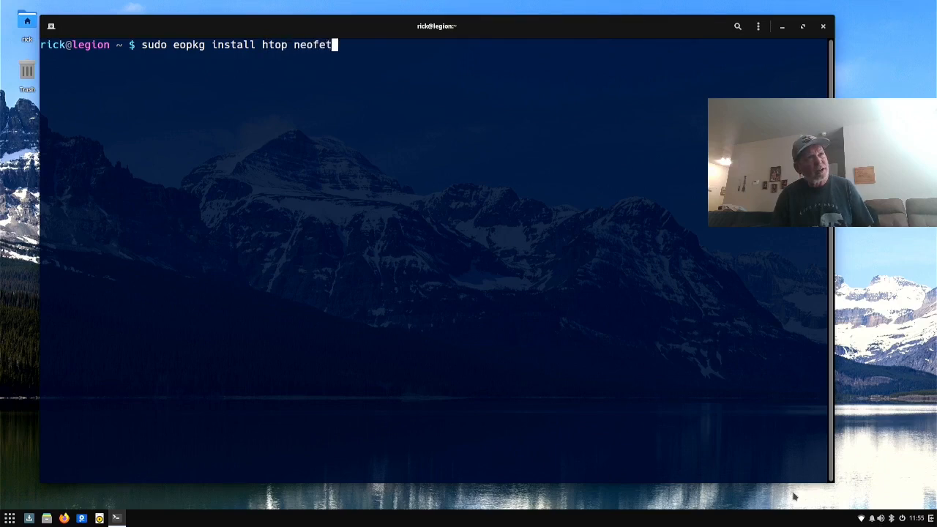
key(Return)
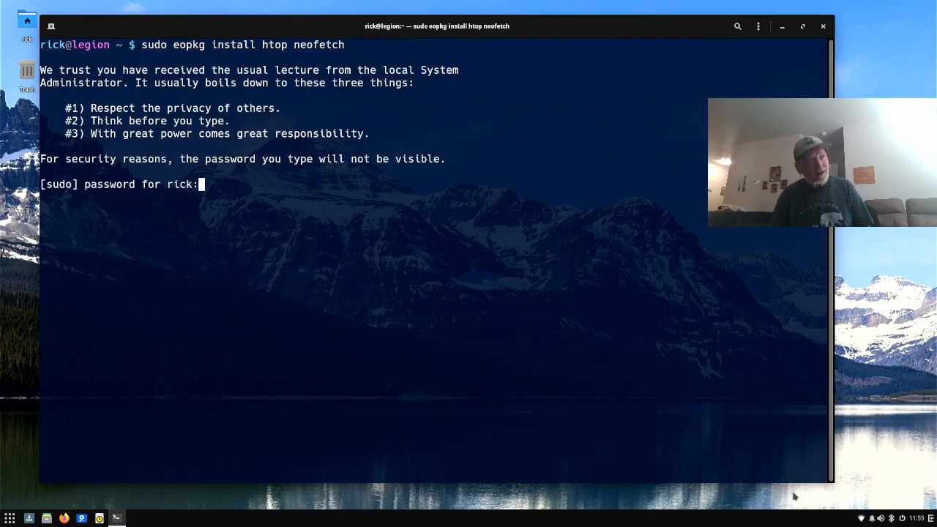
key(Return)
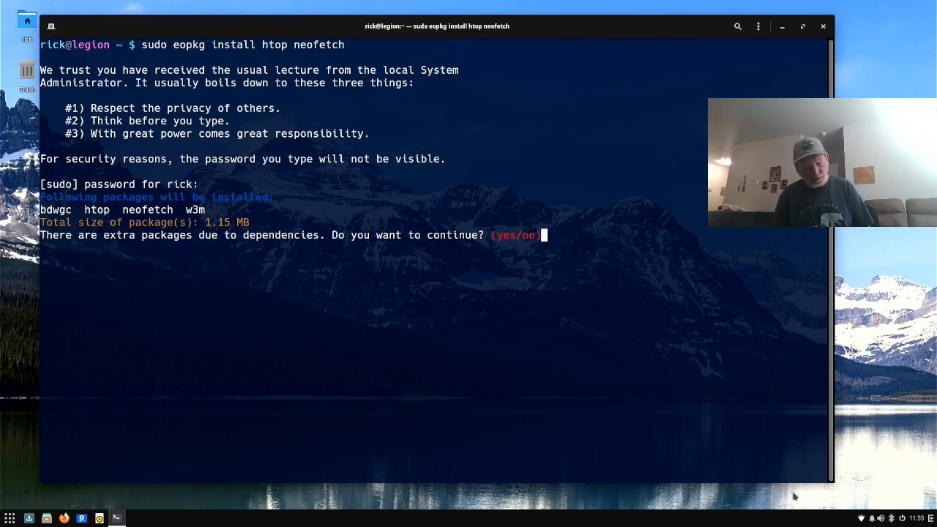
Step: Answer 'y' to accept the extra dependencies bdwgc and w3m and let the install finish
text(y)
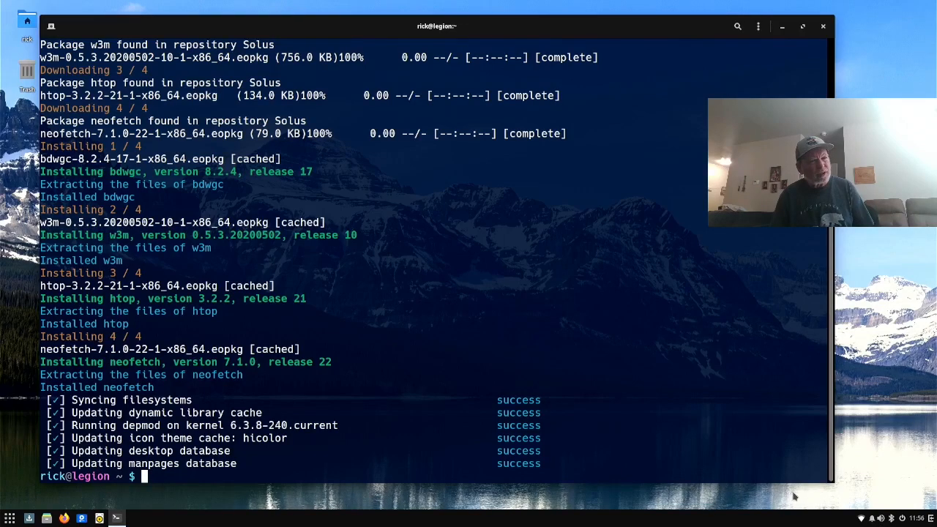
Step: Run 'sudo eopkg up' to refresh repositories, then begin typing neofetch
text(s)
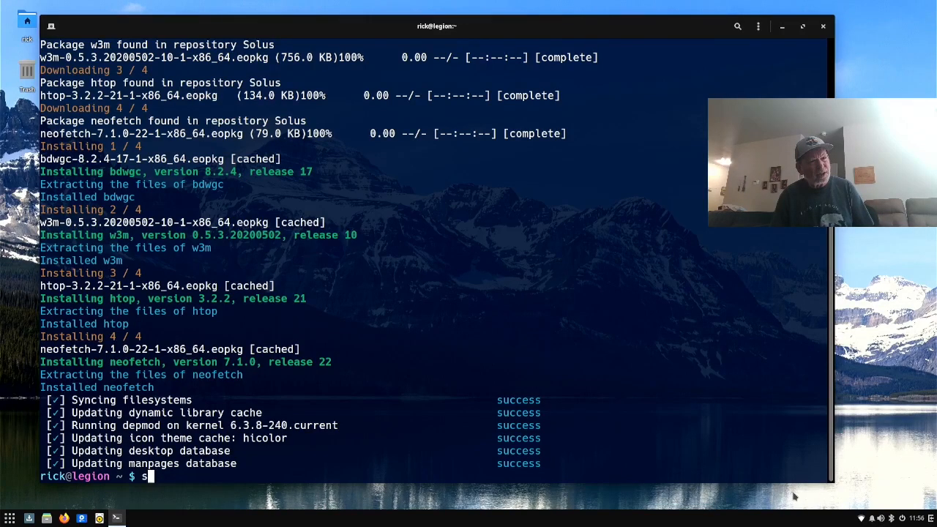
text(udo e)
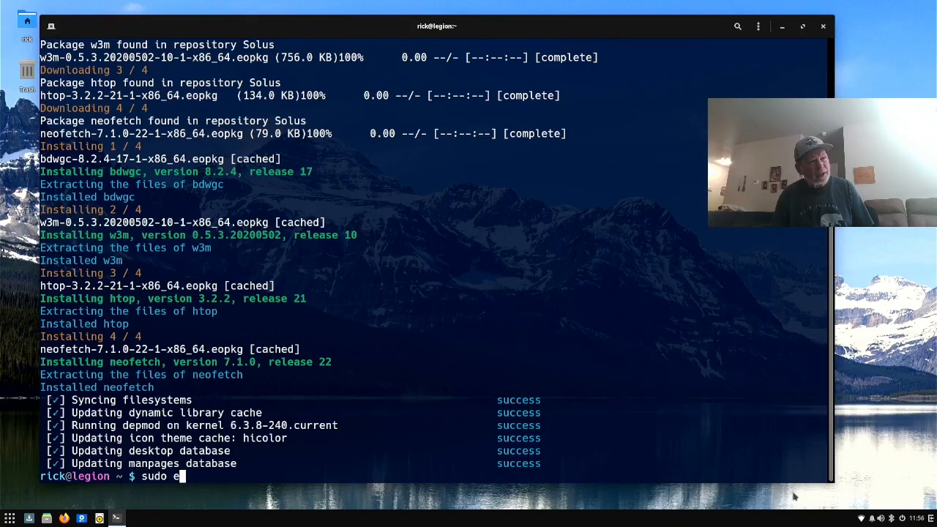
text(opkg up)
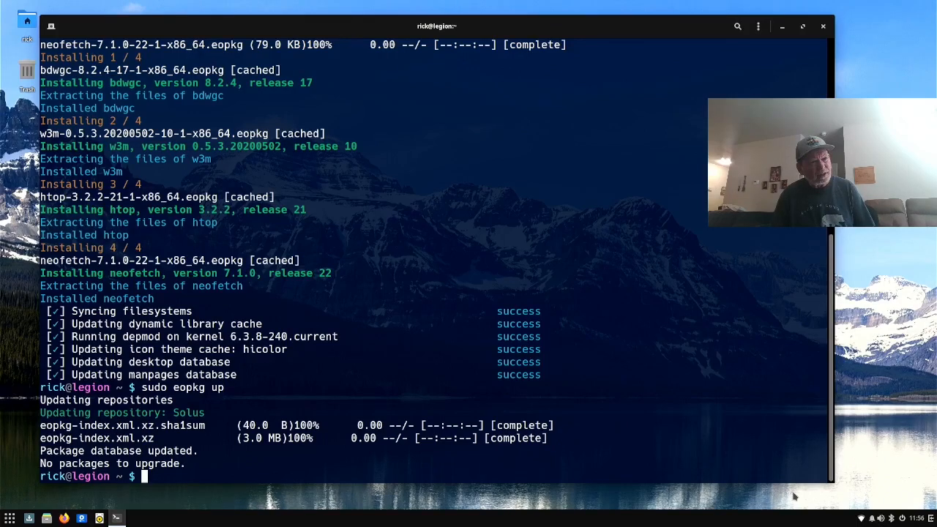
text(neof)
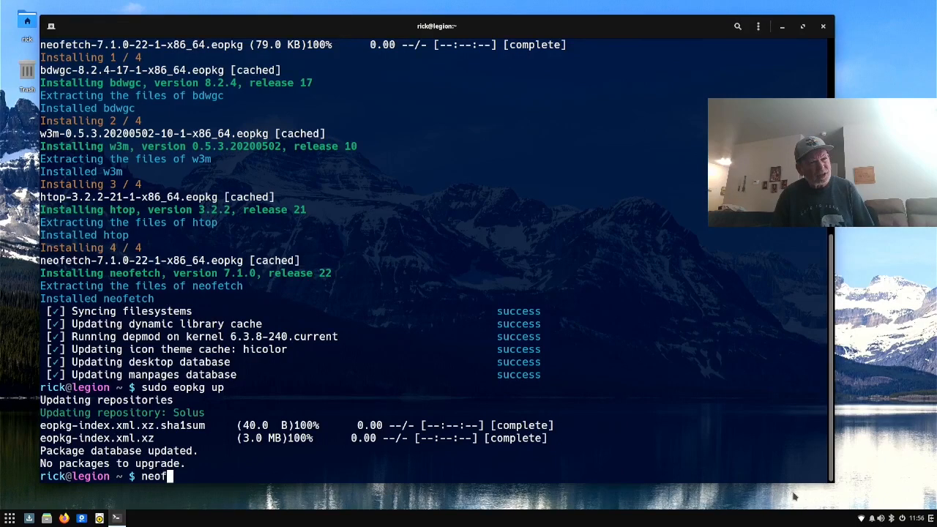
Step: Run neofetch to display the Solus system summary with Budgie, CPU, GPU and memory
key(Return)
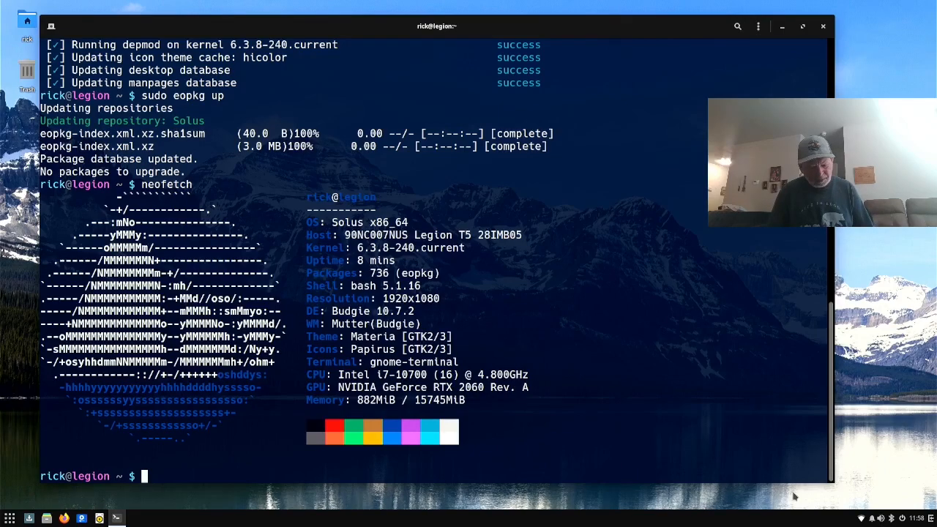
Step: Run htop briefly, then 'exit' the shell so the terminal closes
text(htop)
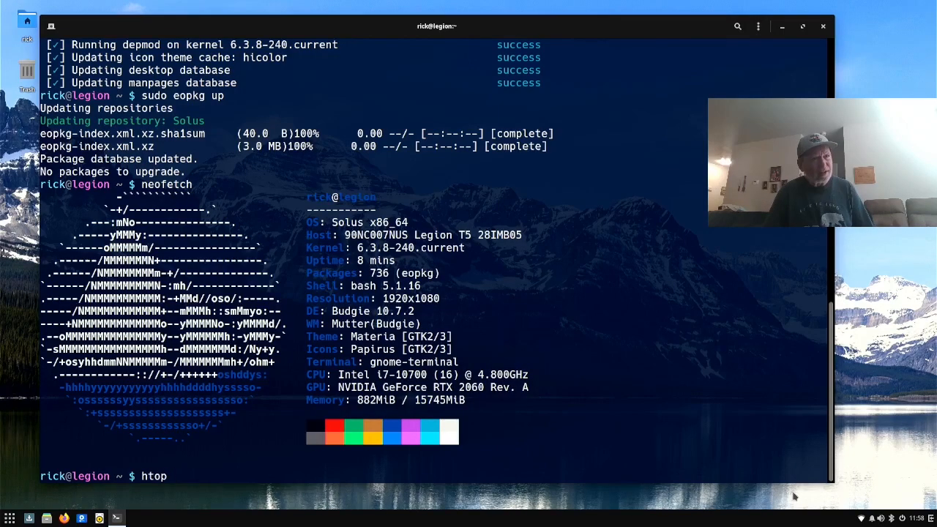
key(Return)
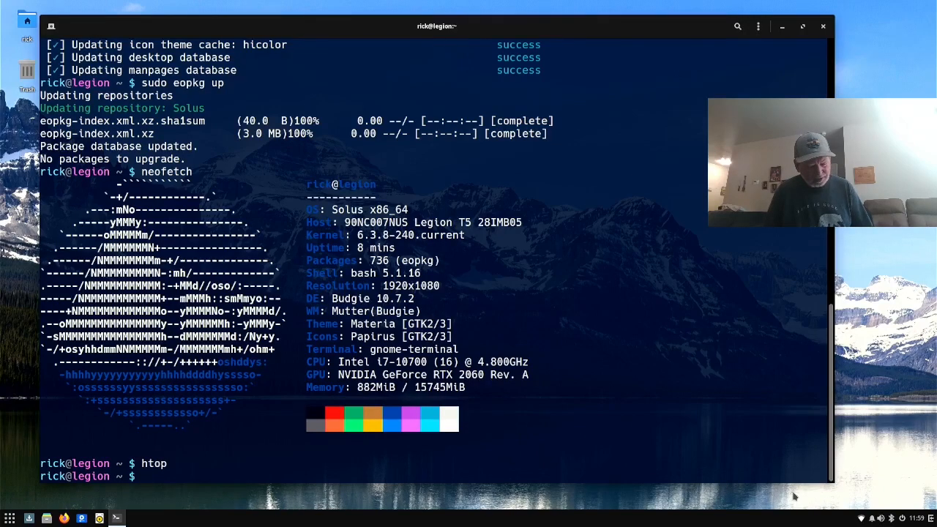
text(exit)
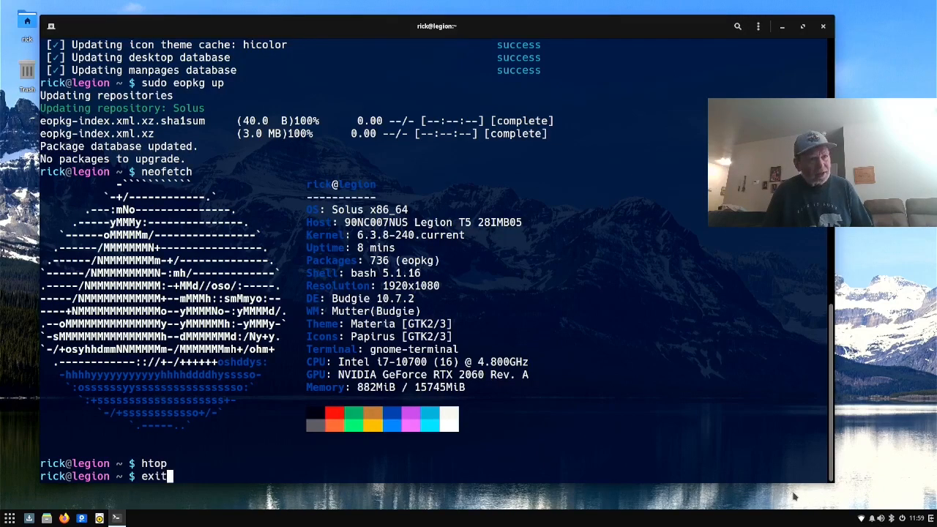
key(Return)
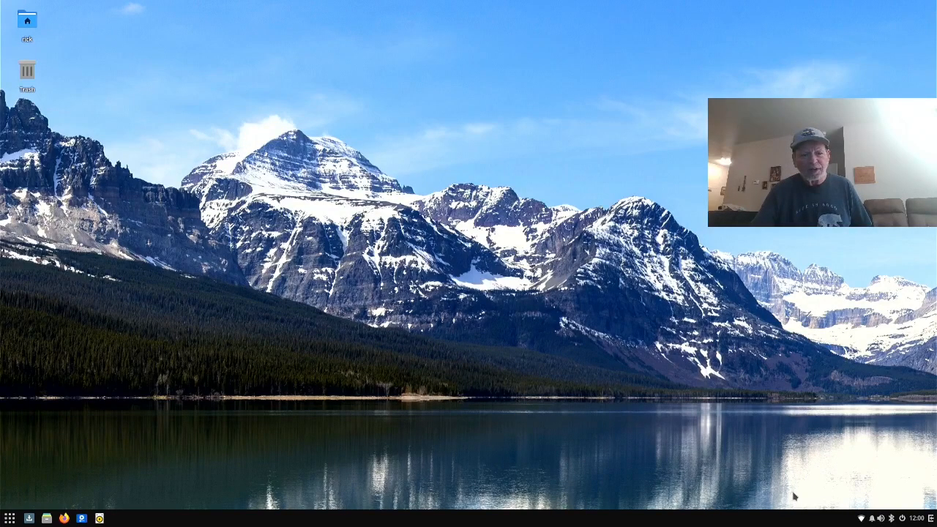
Step: Launch Budgie Control Center's Background page and try the hermit crab photo as wallpaper
click(8, 518)
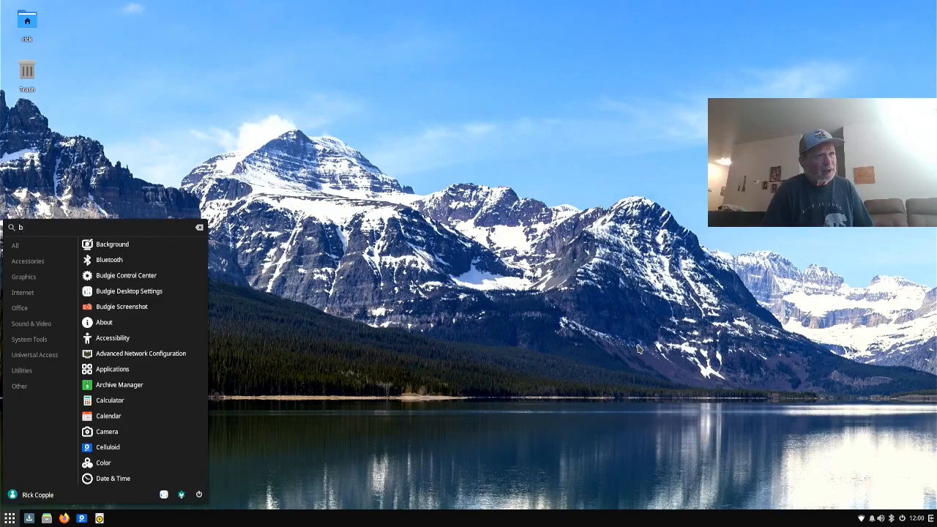
click(113, 243)
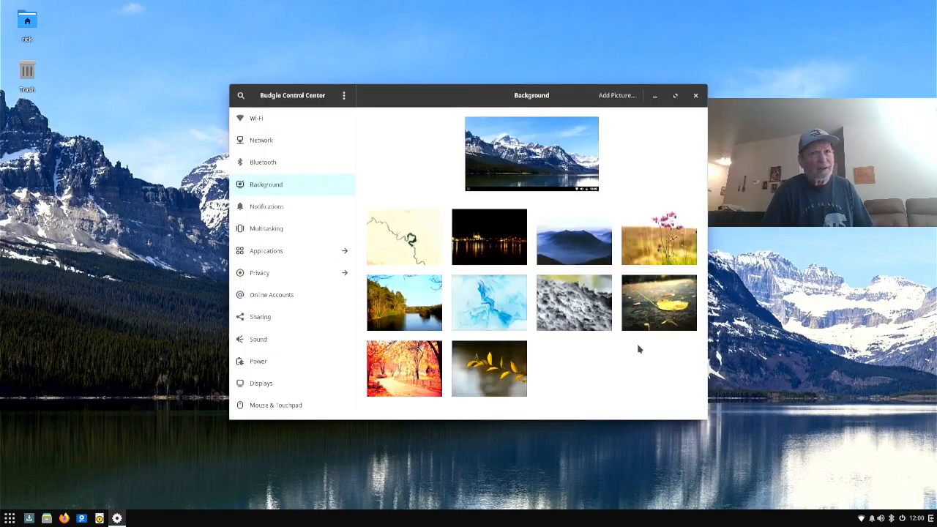
scroll(down, 3)
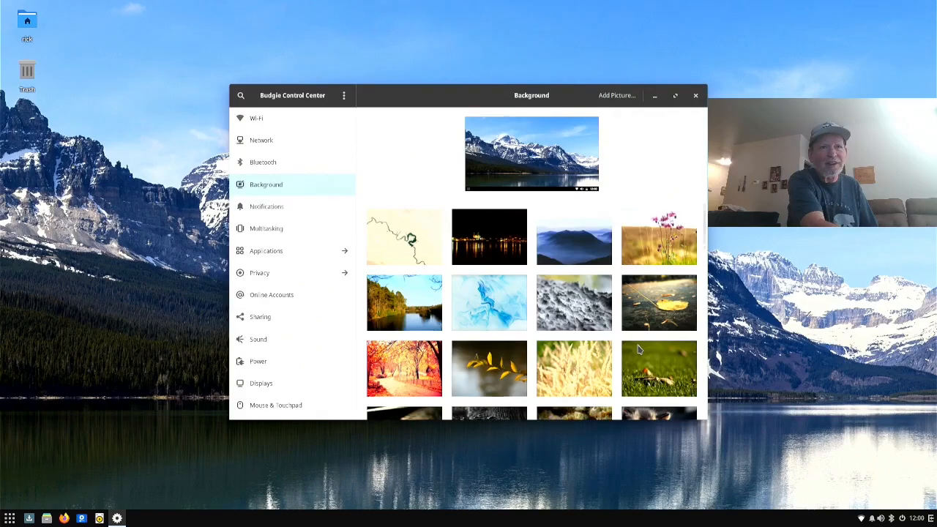
scroll(down, 3)
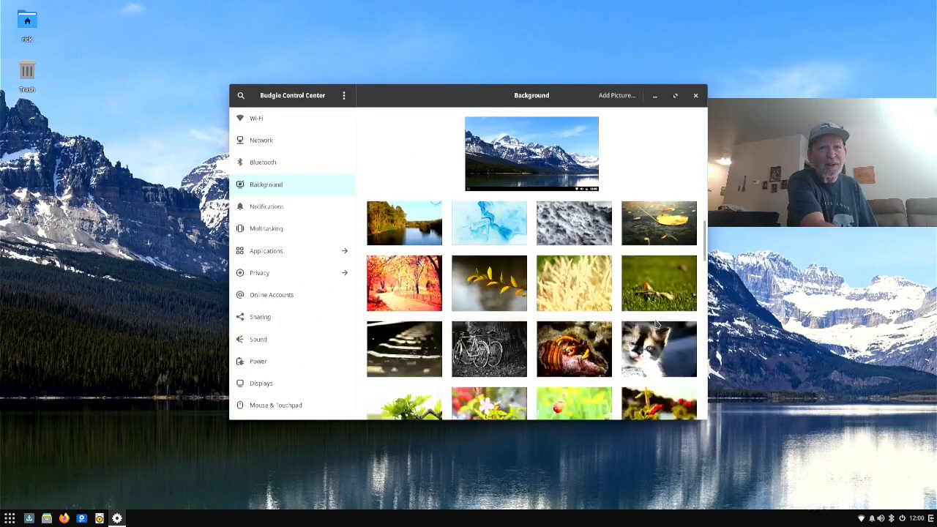
mouse_move(549, 321)
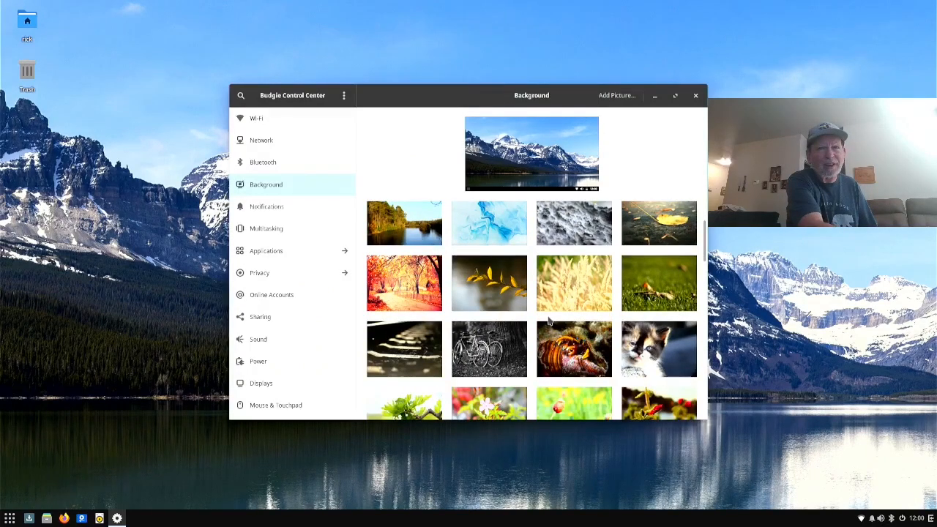
click(574, 349)
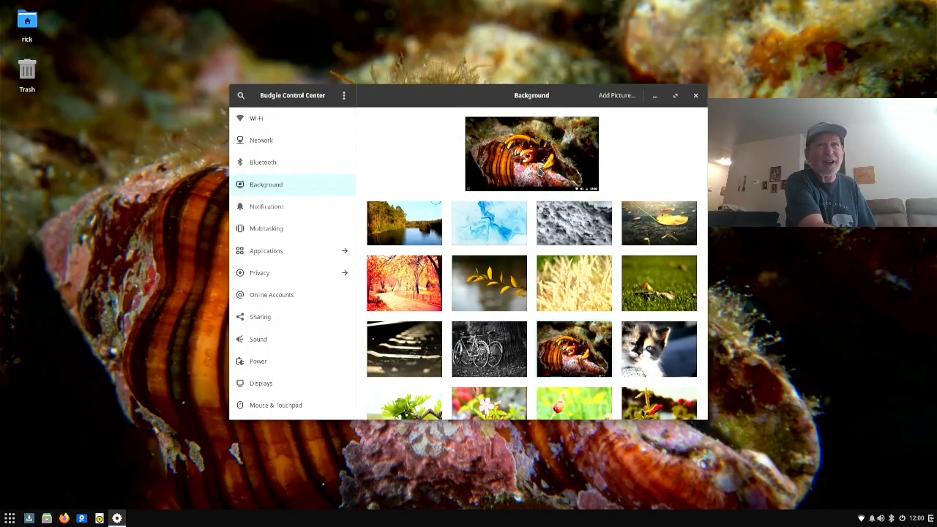
mouse_move(562, 75)
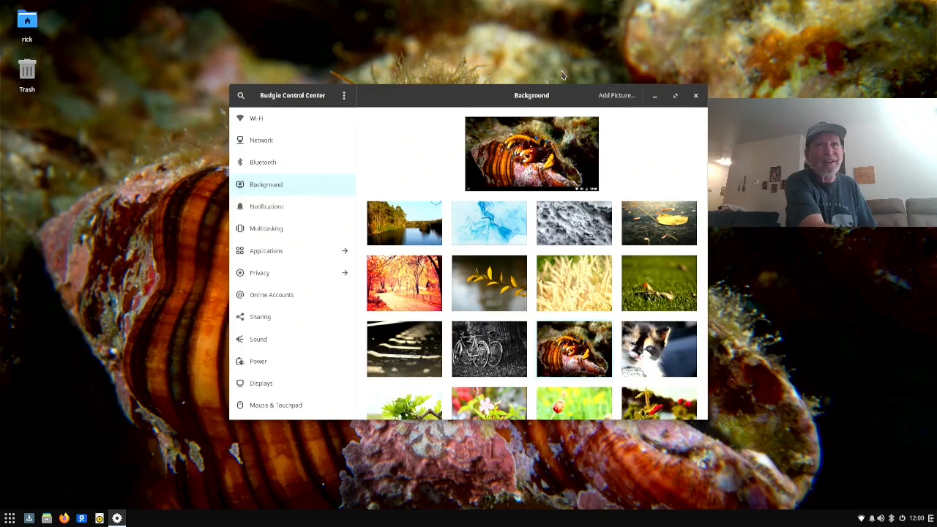
Step: Move the window to preview, try the kitten photo, then settle on the autumn lake wallpaper
drag(531, 95, 536, 257)
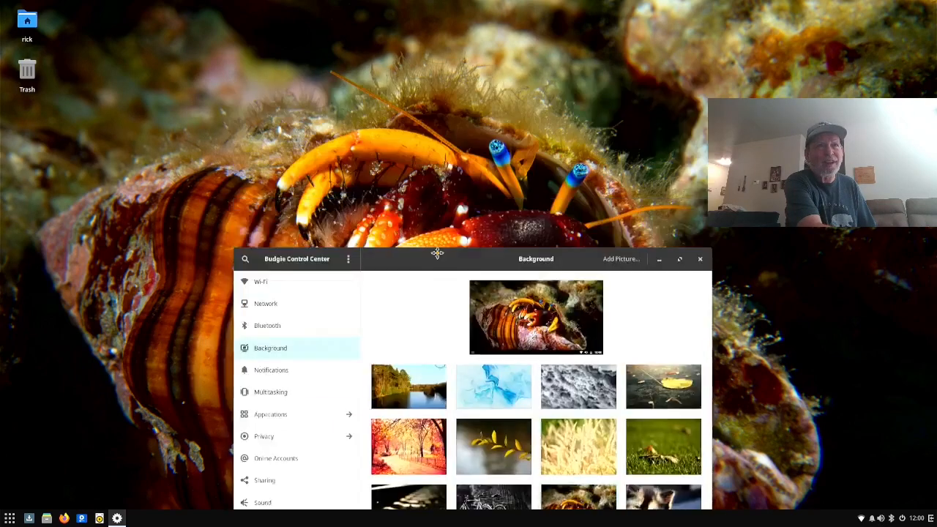
drag(436, 258, 410, 441)
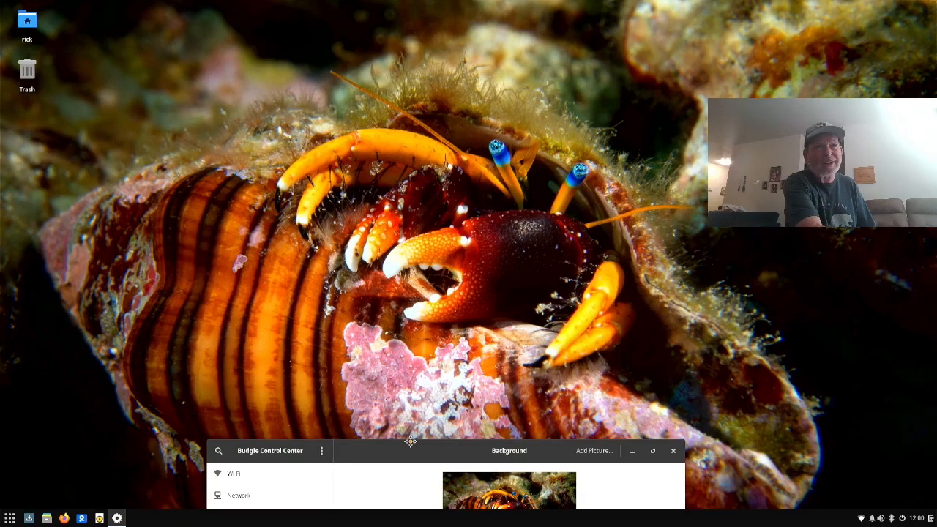
drag(409, 451, 461, 324)
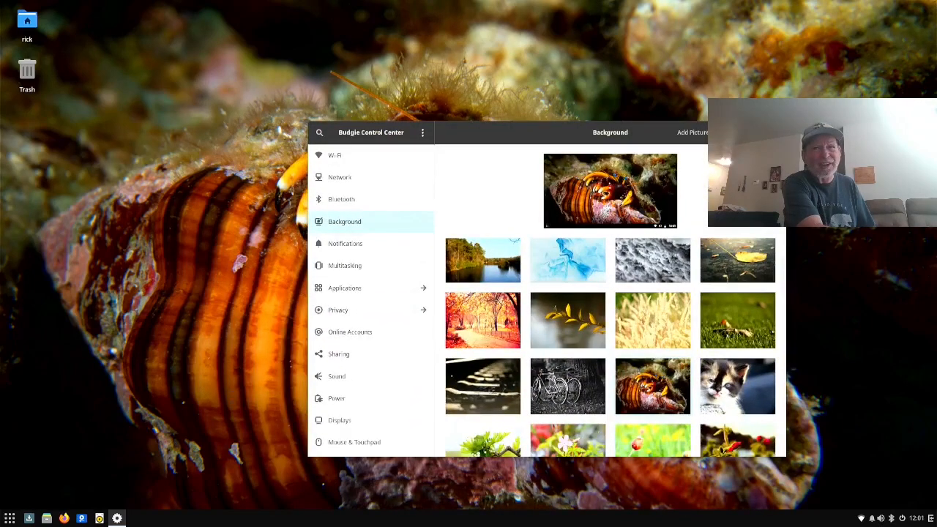
click(738, 387)
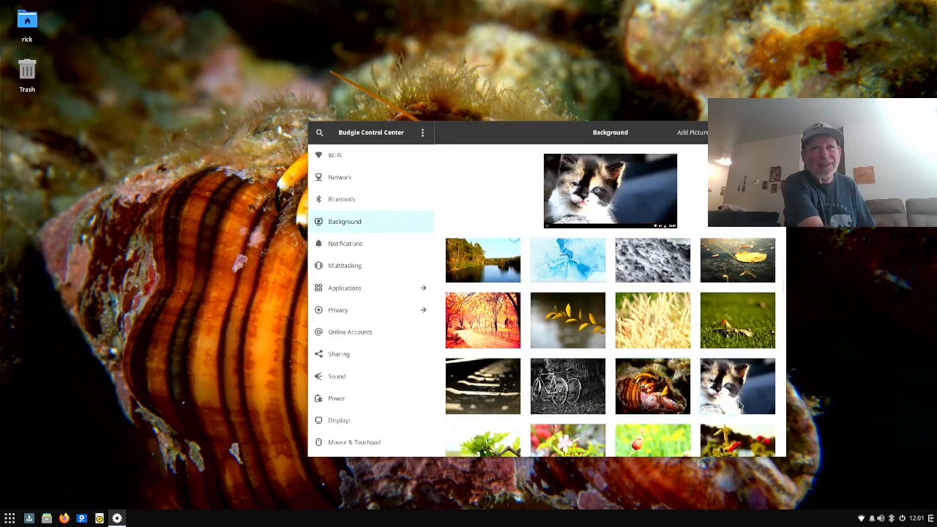
click(738, 387)
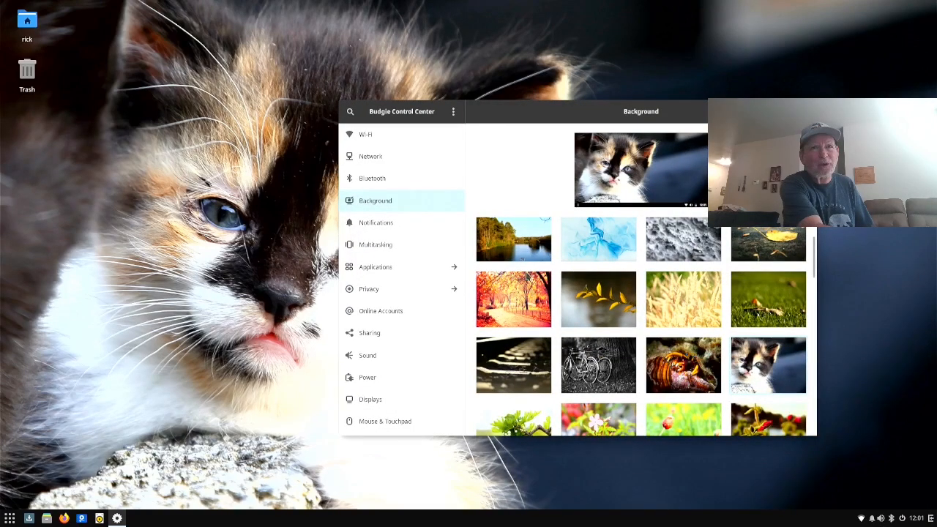
click(512, 240)
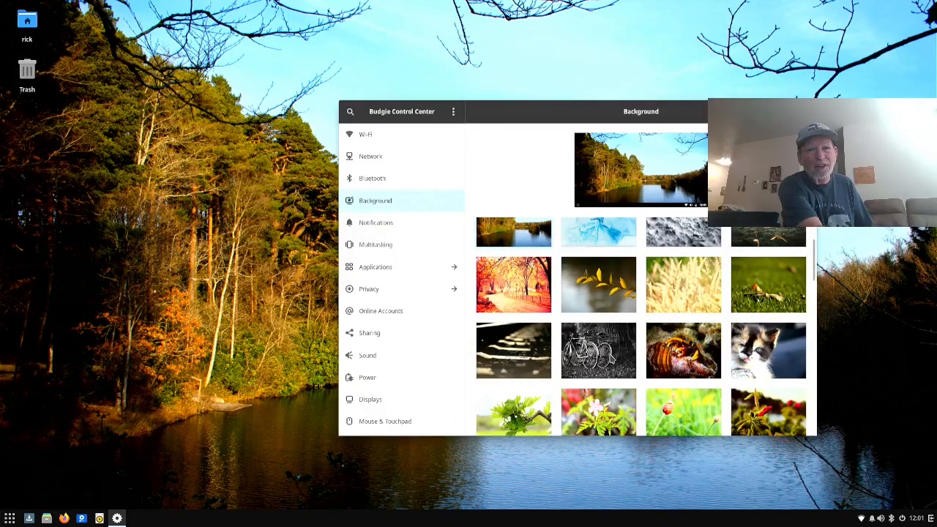
Step: Scroll further down the wallpaper grid and try the otters picture as background
scroll(down, 3)
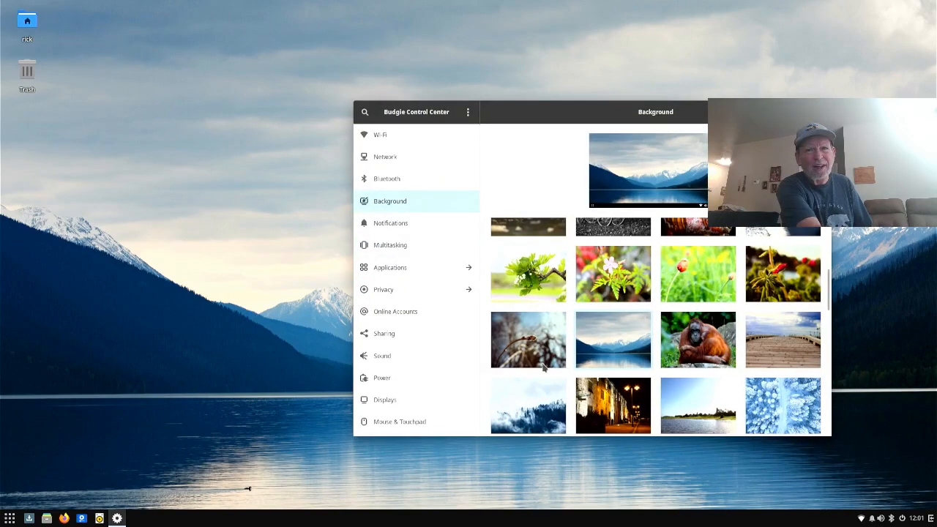
scroll(down, 3)
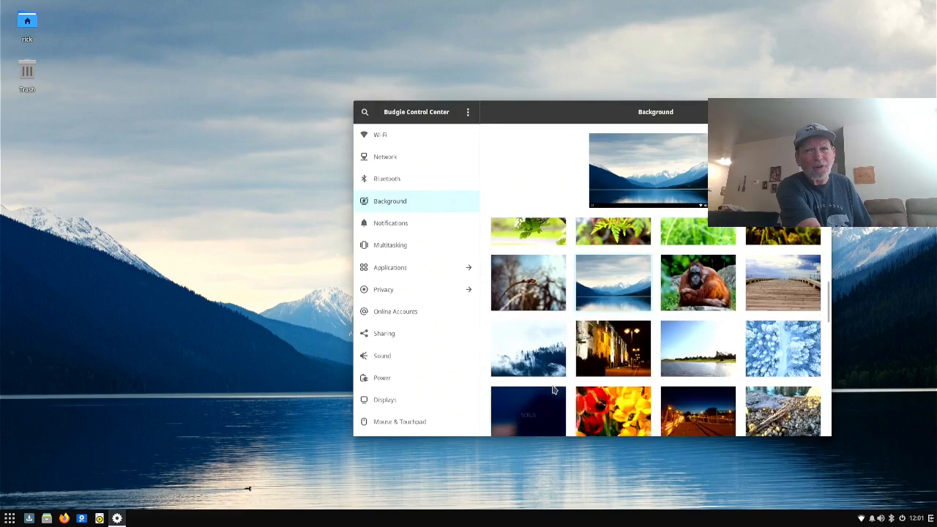
scroll(down, 3)
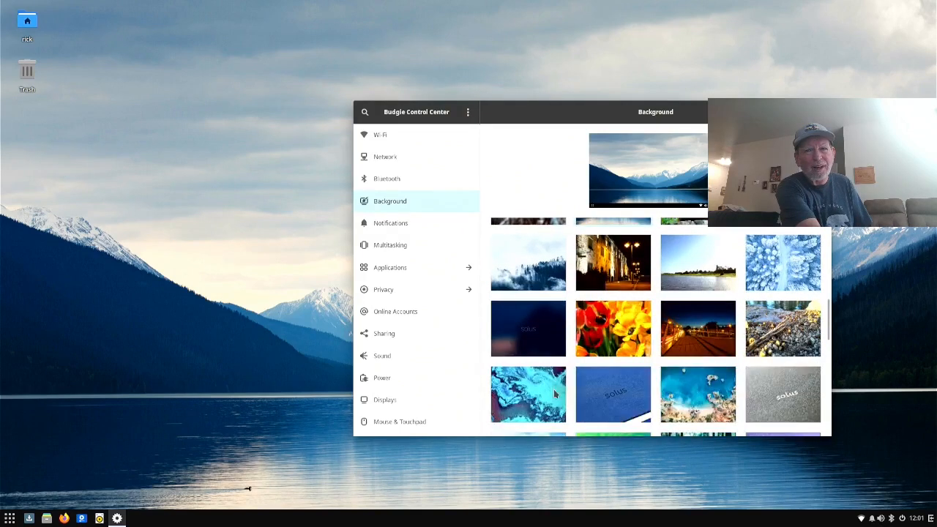
scroll(down, 3)
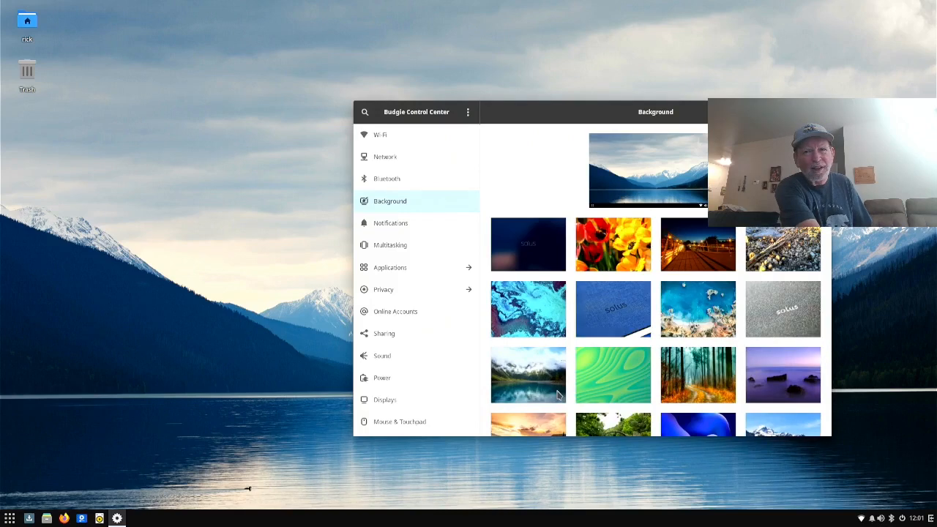
scroll(down, 3)
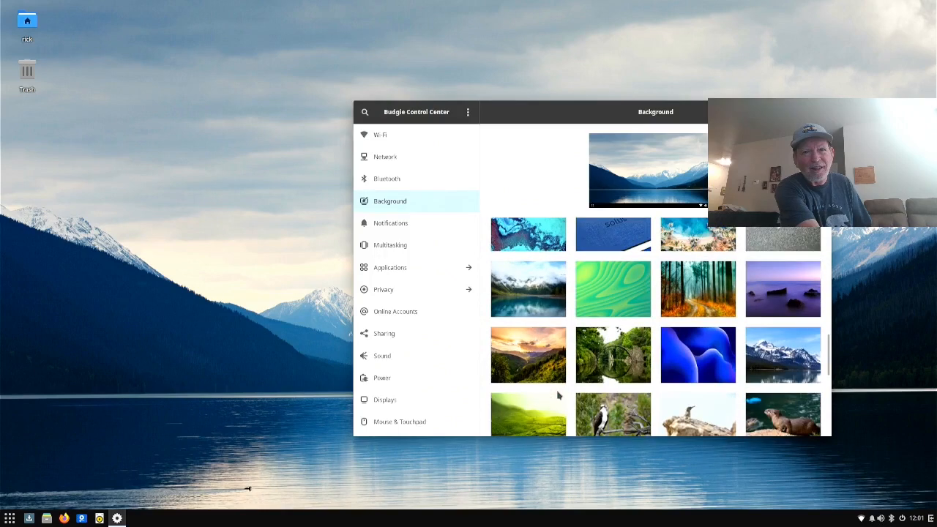
scroll(down, 3)
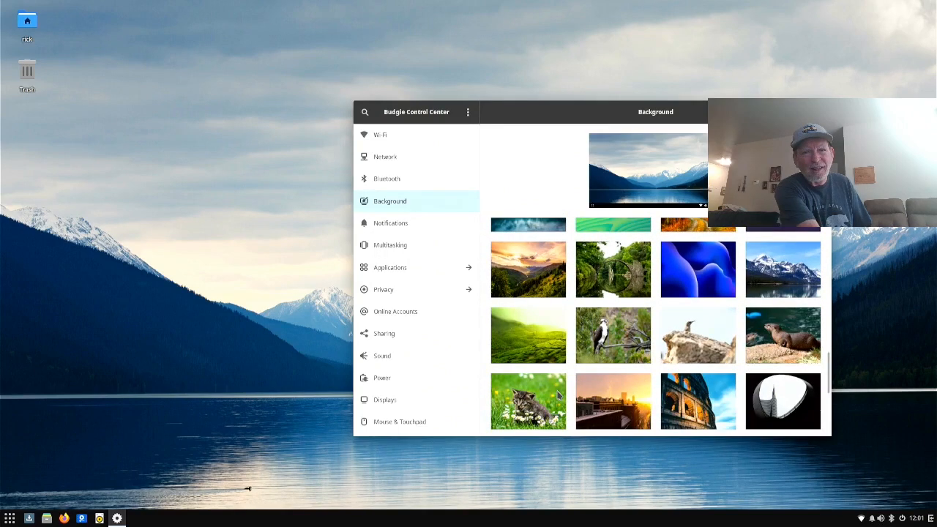
scroll(down, 3)
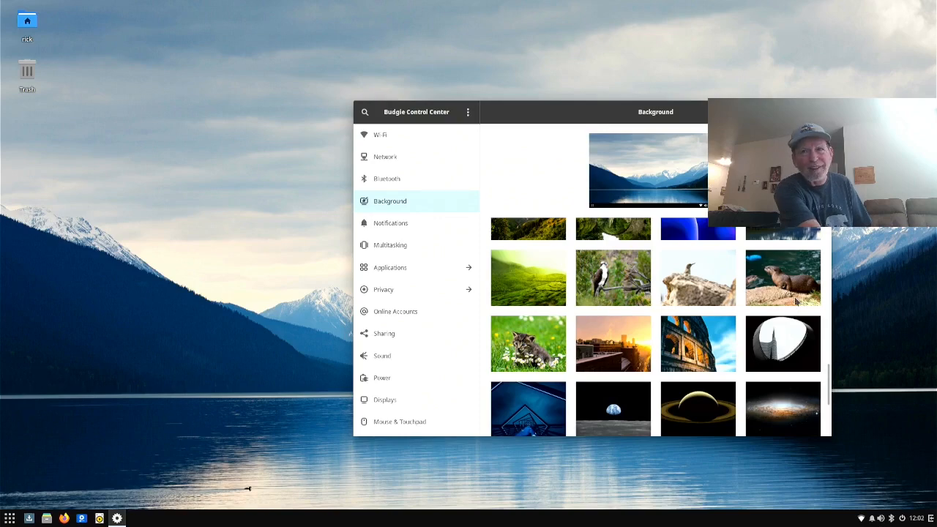
click(784, 278)
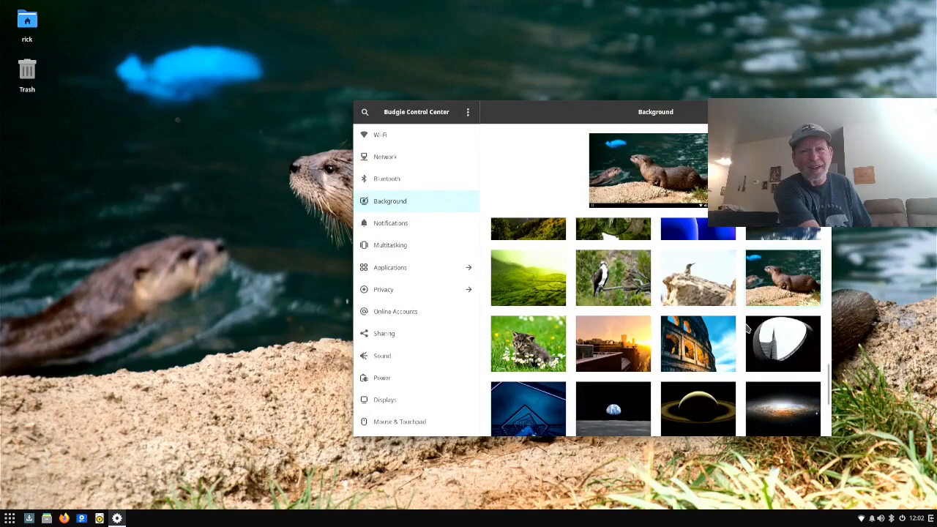
Step: Set the Earth-rising-over-the-Moon image as the desktop wallpaper
scroll(down, 3)
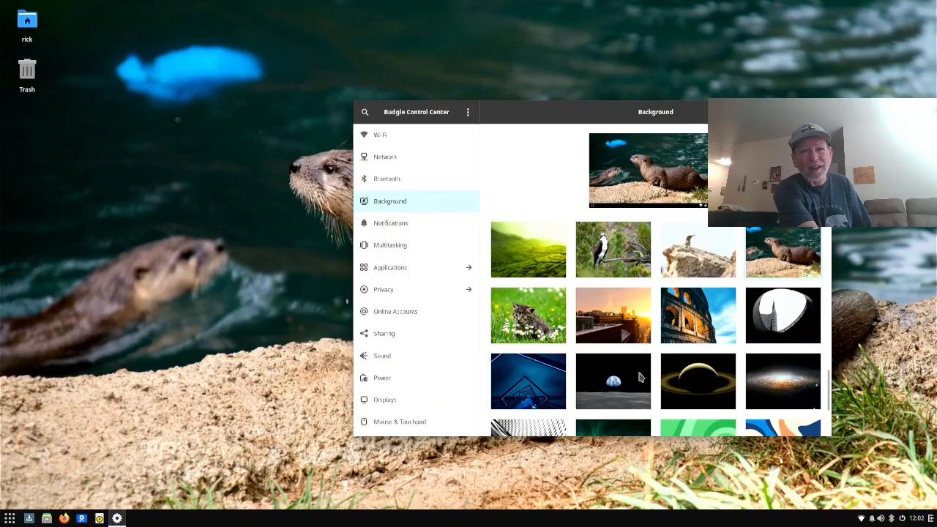
click(612, 380)
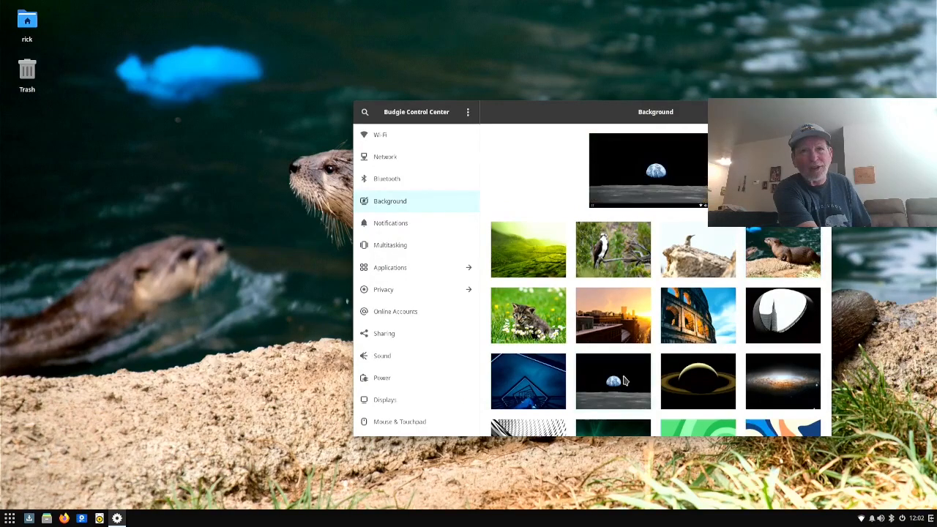
click(612, 381)
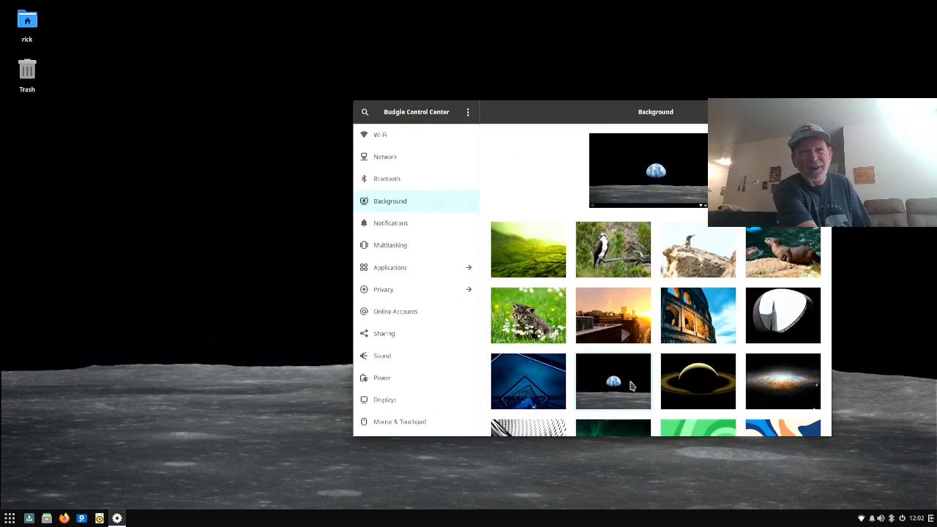
Step: Try the Saturn rings wallpaper, then switch back to the Earth-over-moon picture
scroll(down, 3)
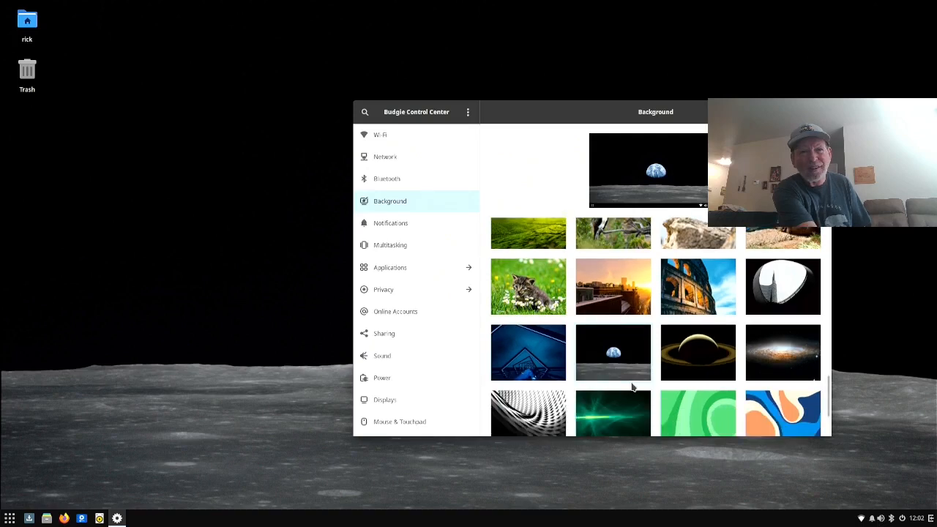
scroll(down, 3)
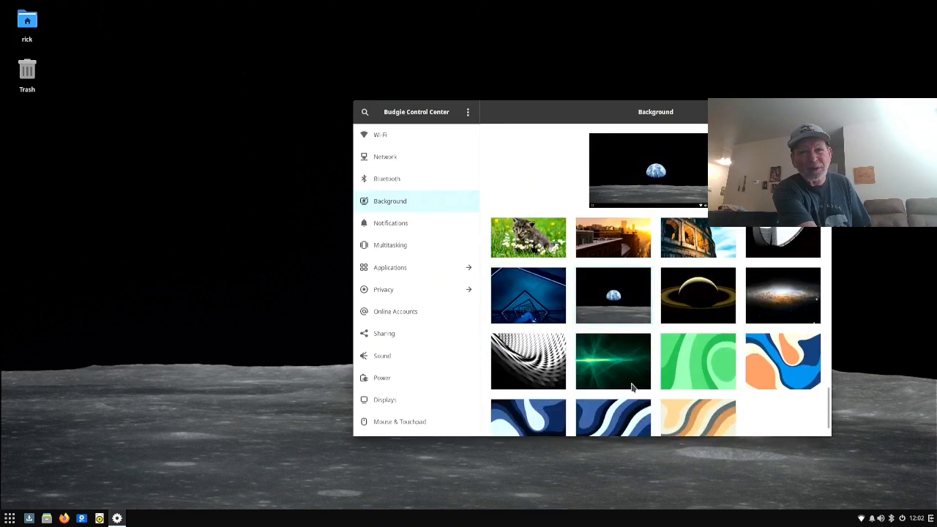
scroll(down, 3)
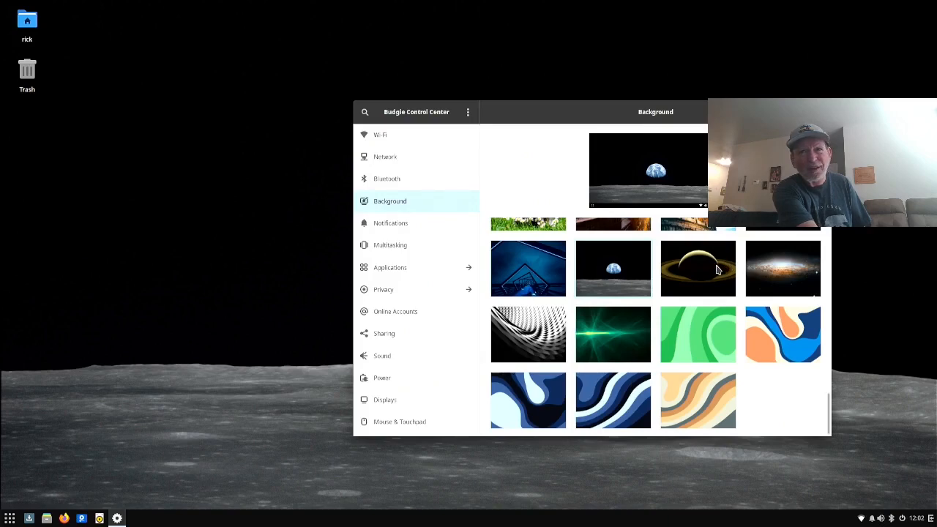
click(696, 270)
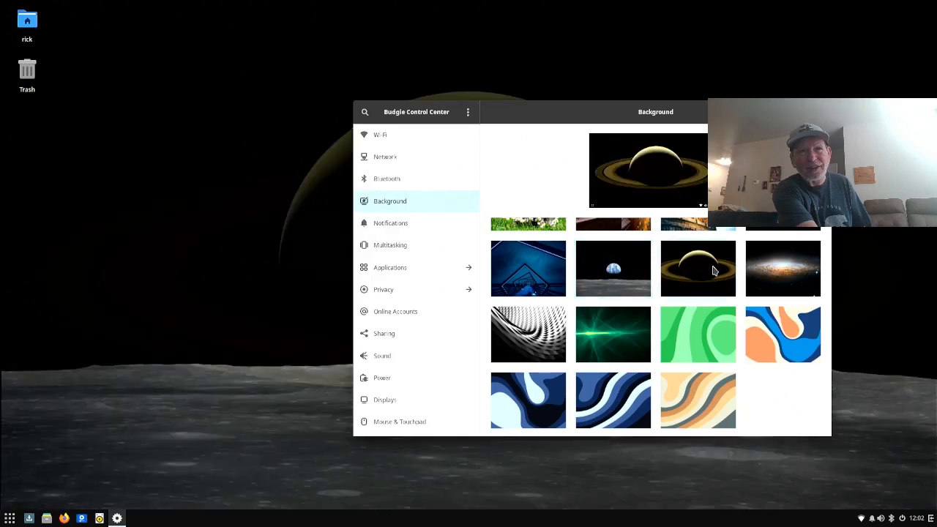
click(697, 268)
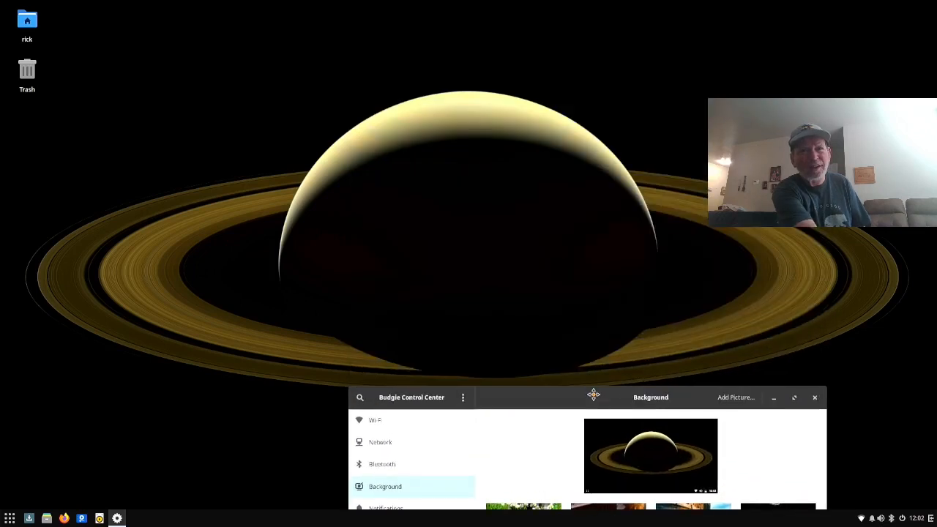
drag(592, 398, 642, 181)
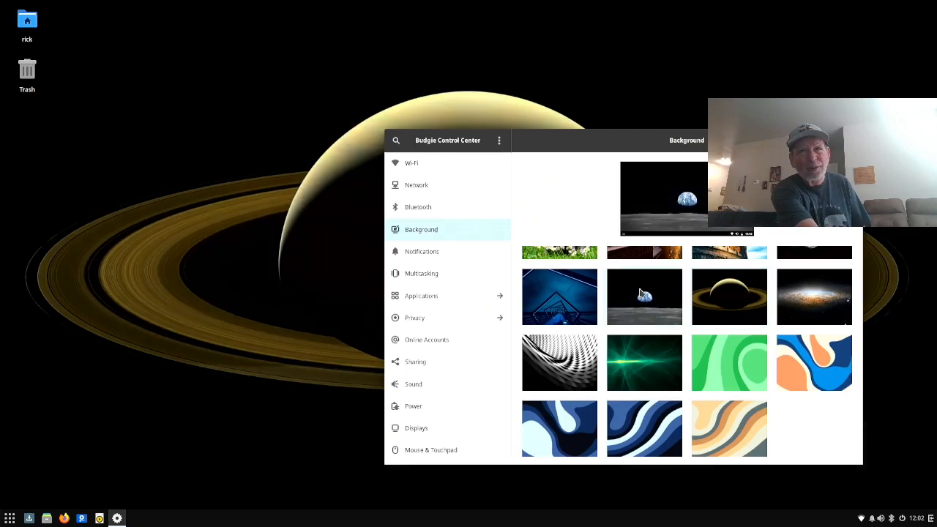
click(644, 296)
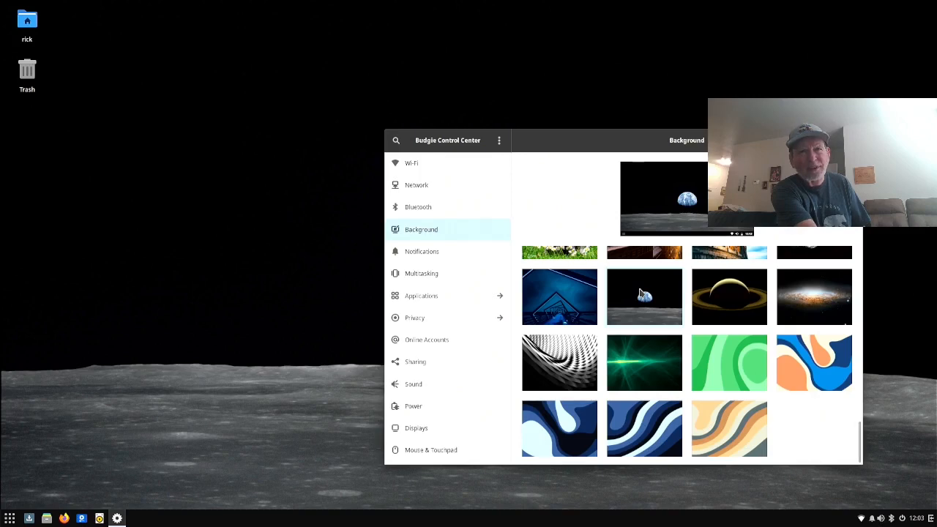
Step: Set the sunset over the green mountain valley as the desktop background
scroll(up, 3)
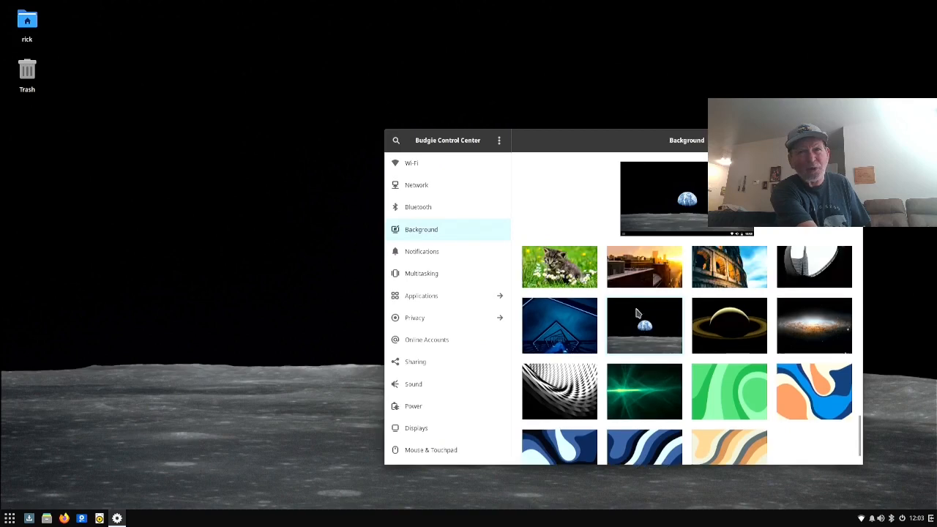
scroll(up, 3)
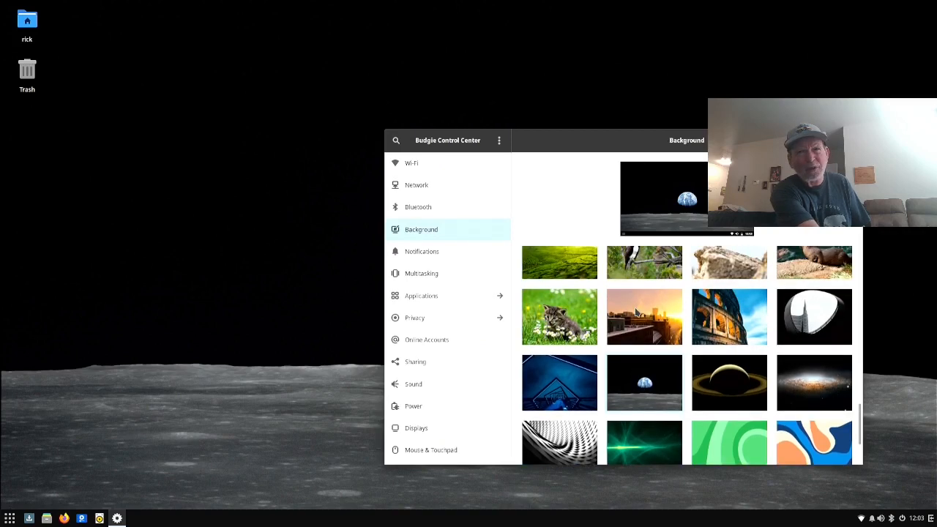
scroll(up, 3)
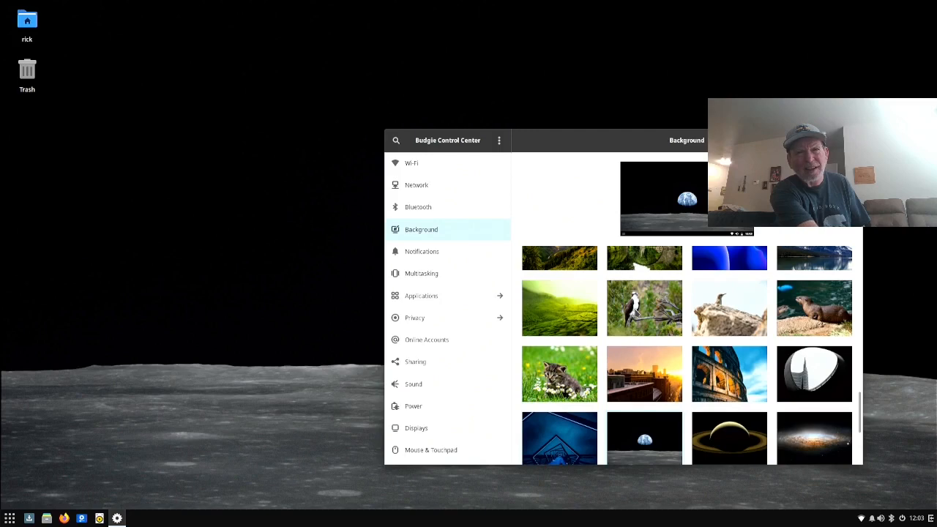
scroll(up, 3)
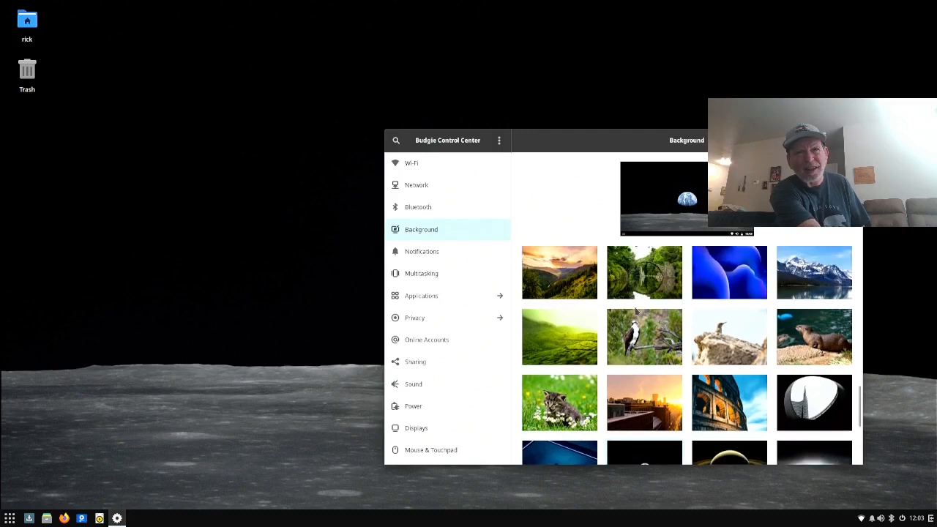
scroll(up, 3)
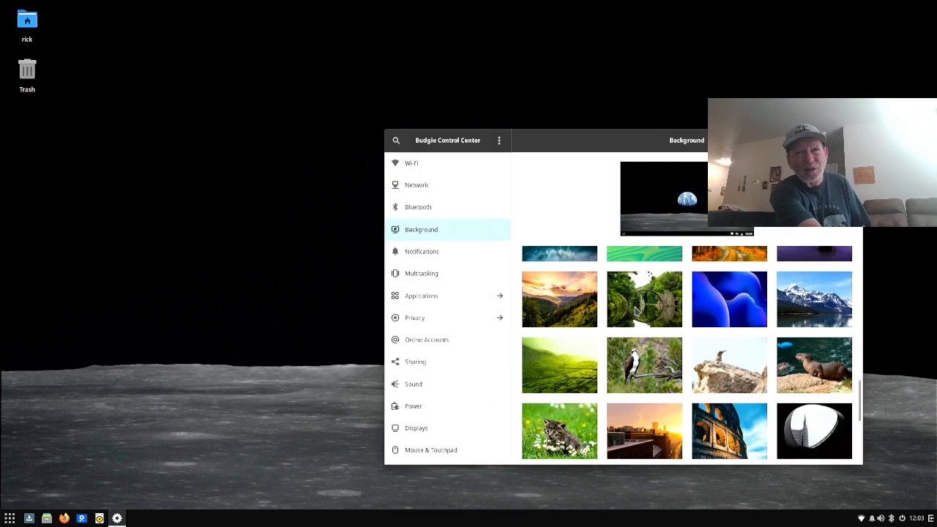
mouse_move(577, 307)
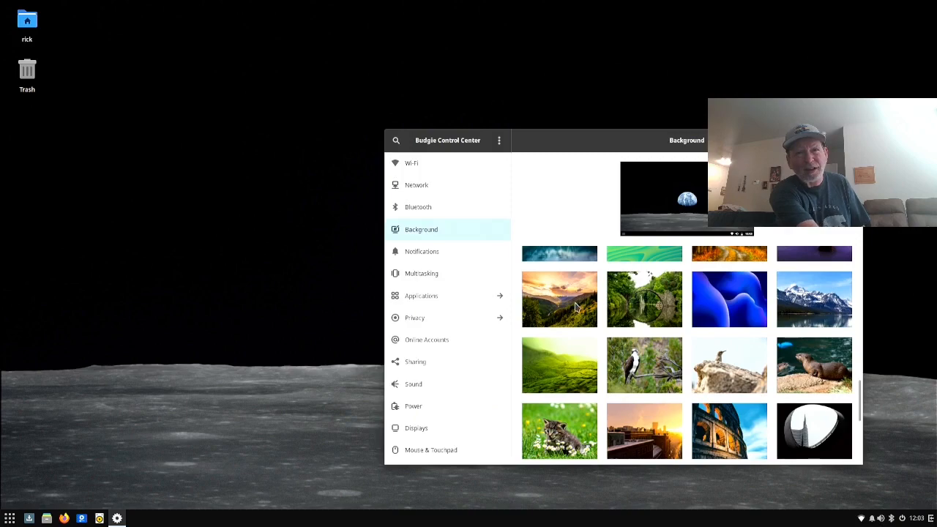
click(559, 299)
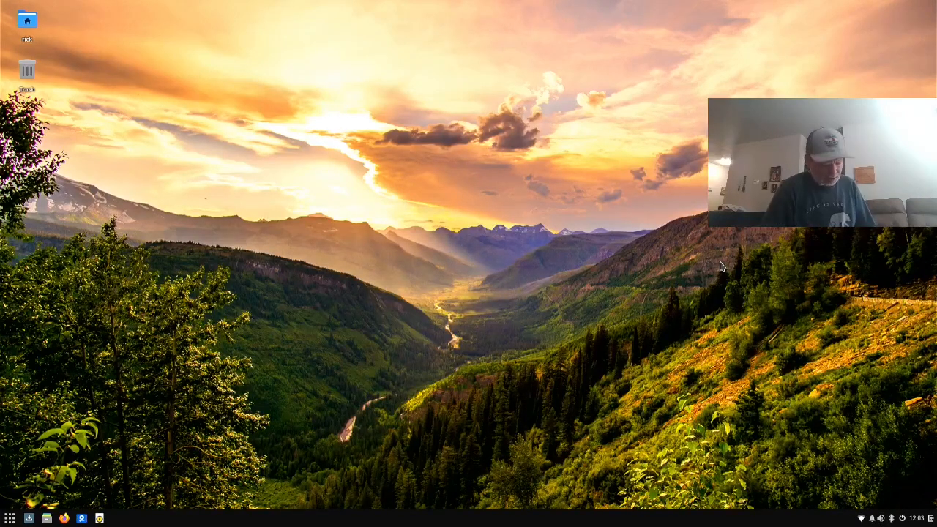
Step: Browse the applications menu through Accessories, Graphics, Internet and Office categories
click(9, 518)
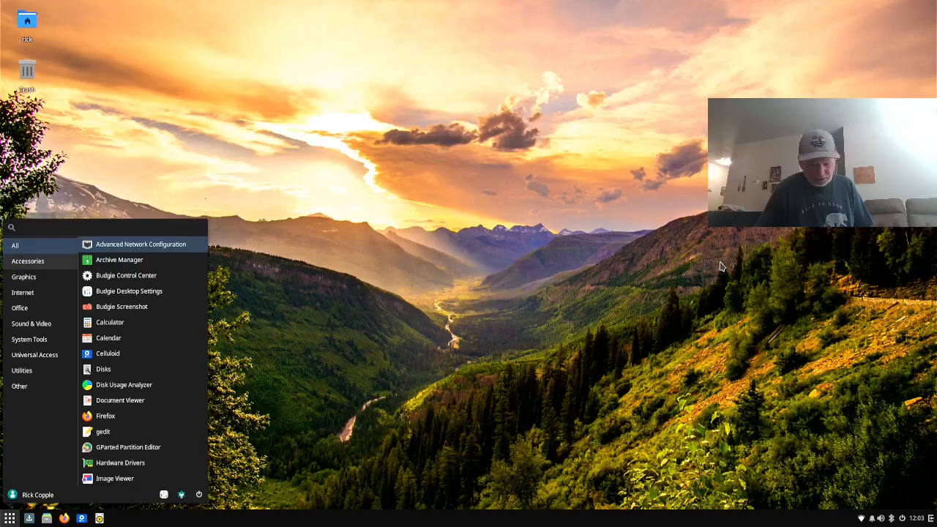
click(26, 260)
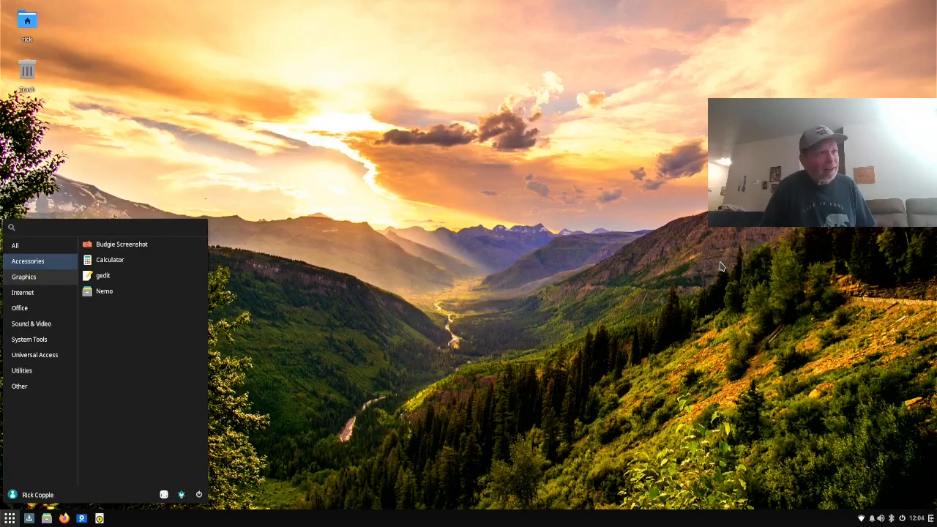
click(23, 276)
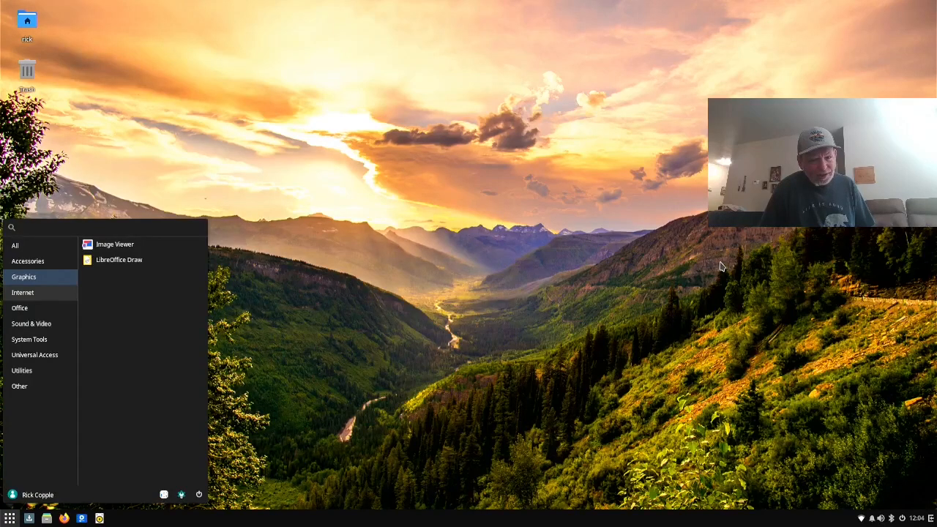
click(24, 292)
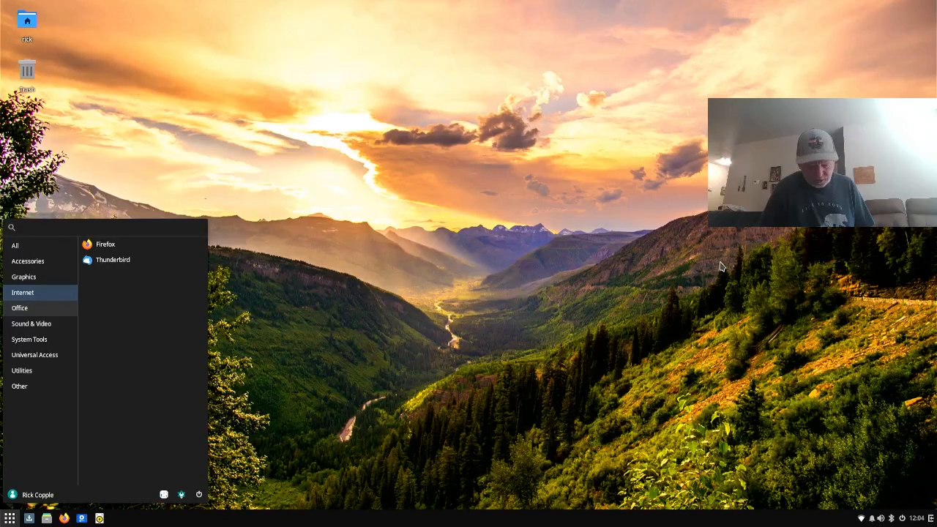
click(21, 307)
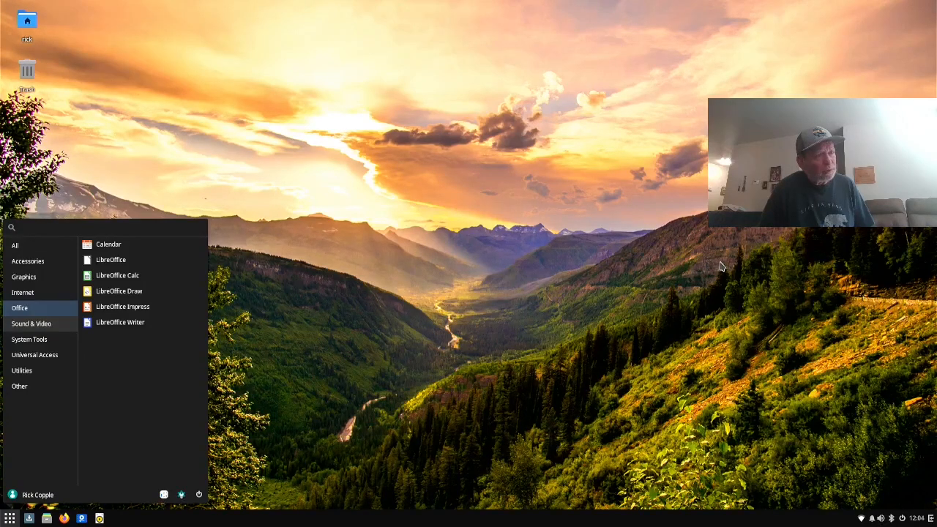
click(32, 324)
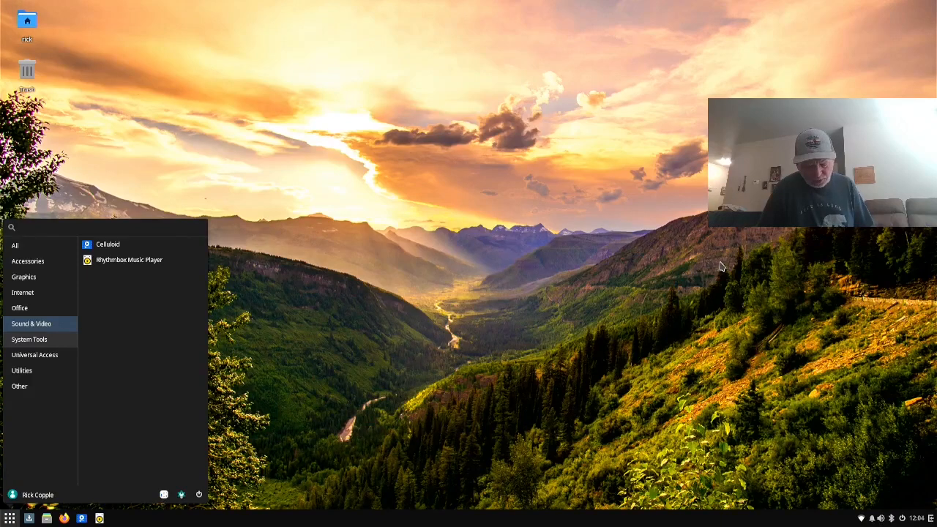
click(29, 339)
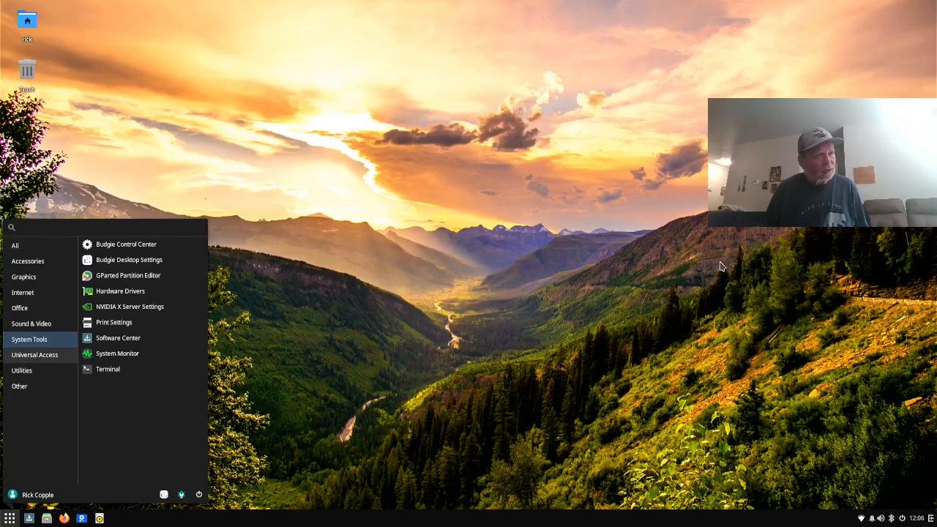
click(35, 354)
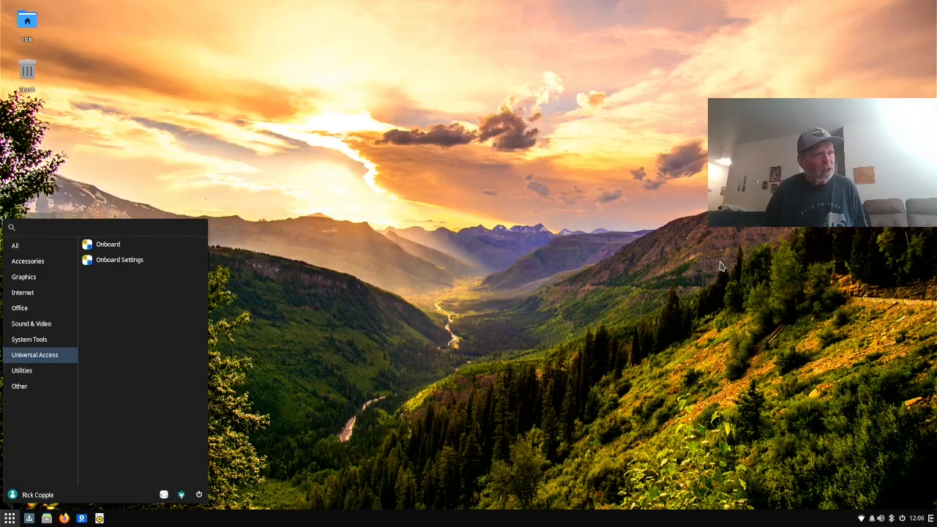
click(22, 369)
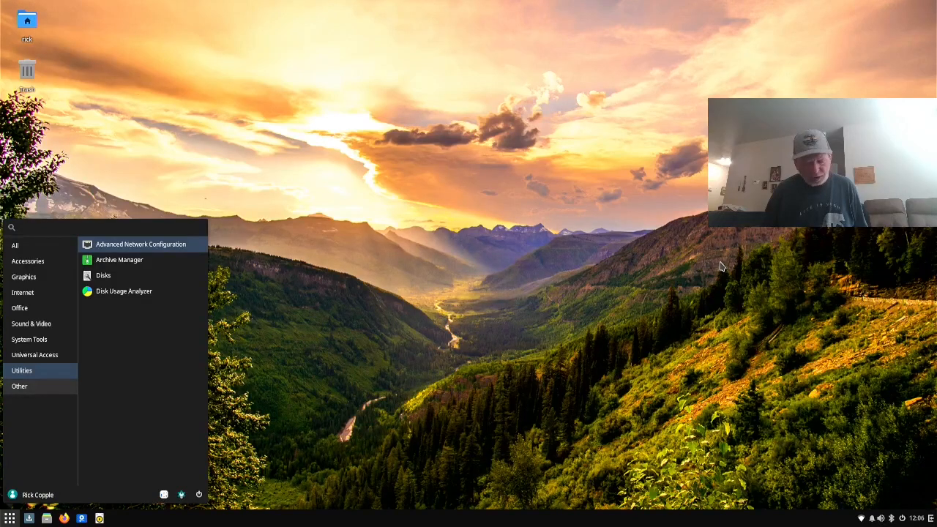
click(20, 386)
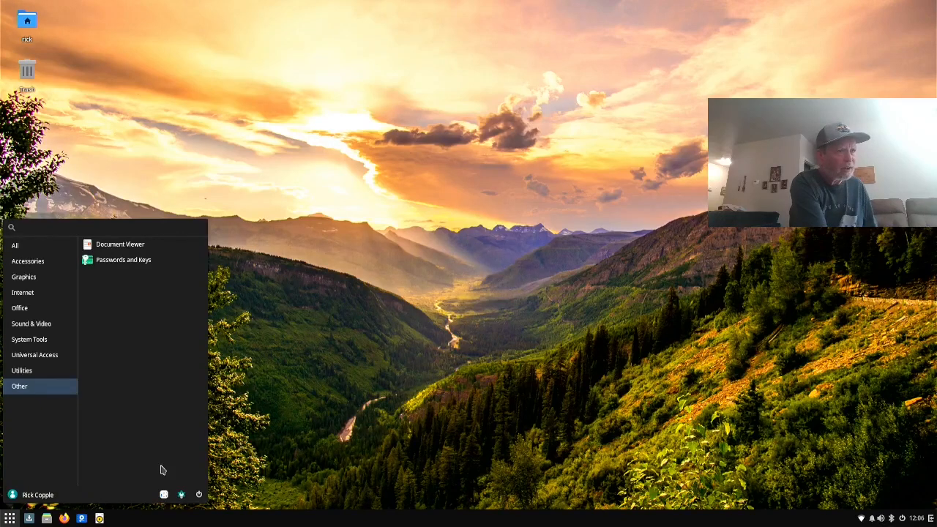
mouse_move(164, 495)
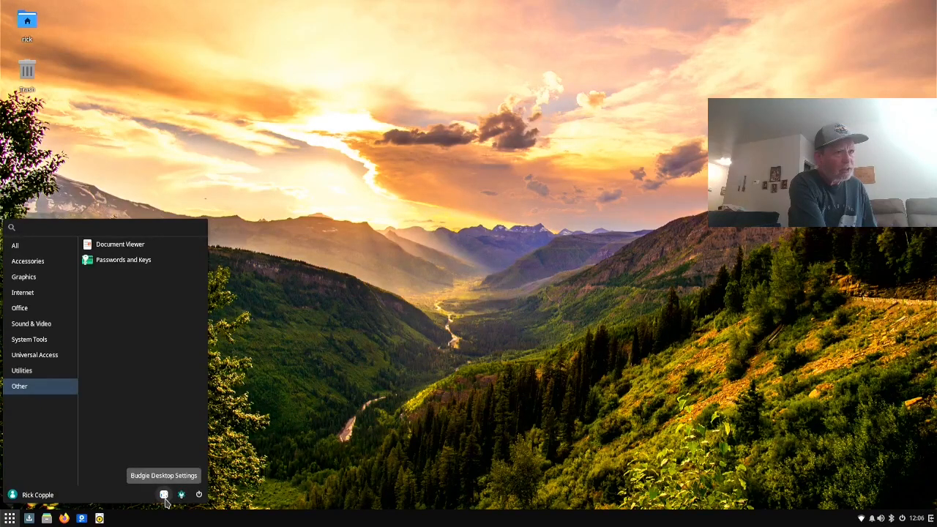
mouse_move(182, 494)
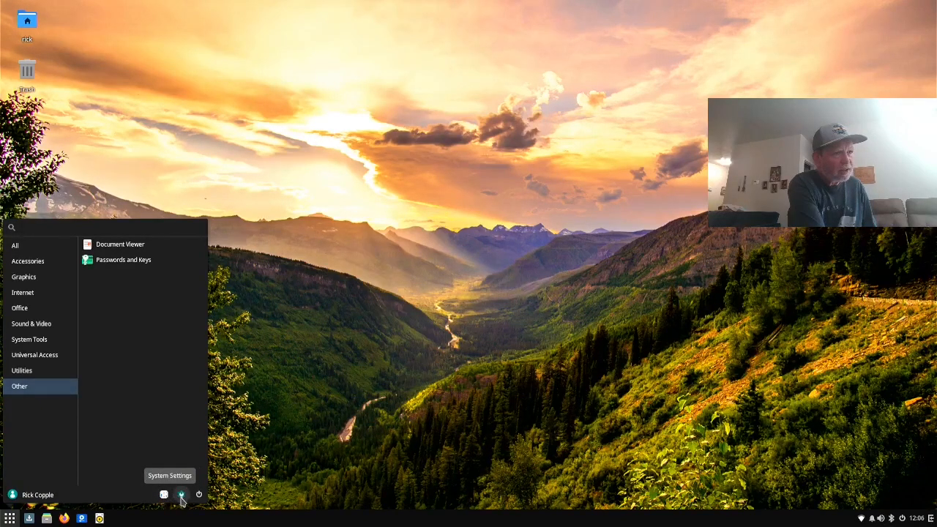
mouse_move(199, 495)
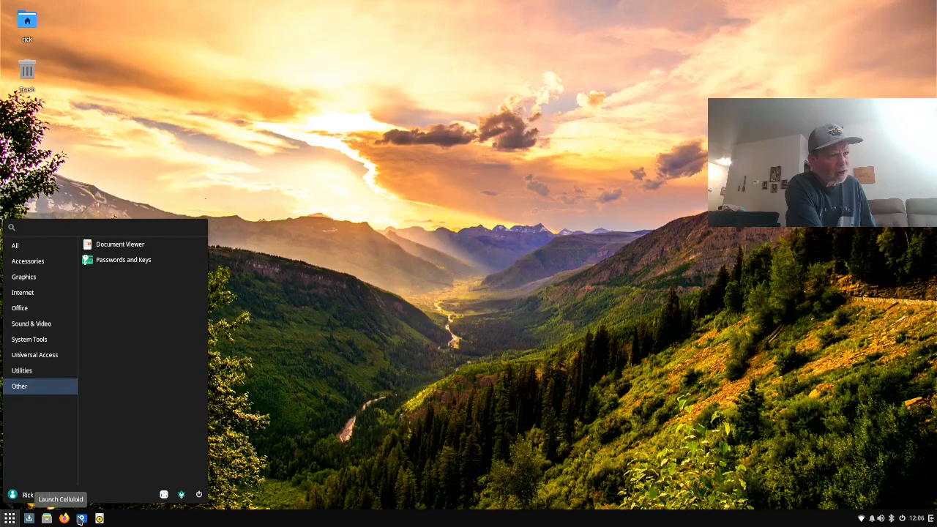
mouse_move(65, 518)
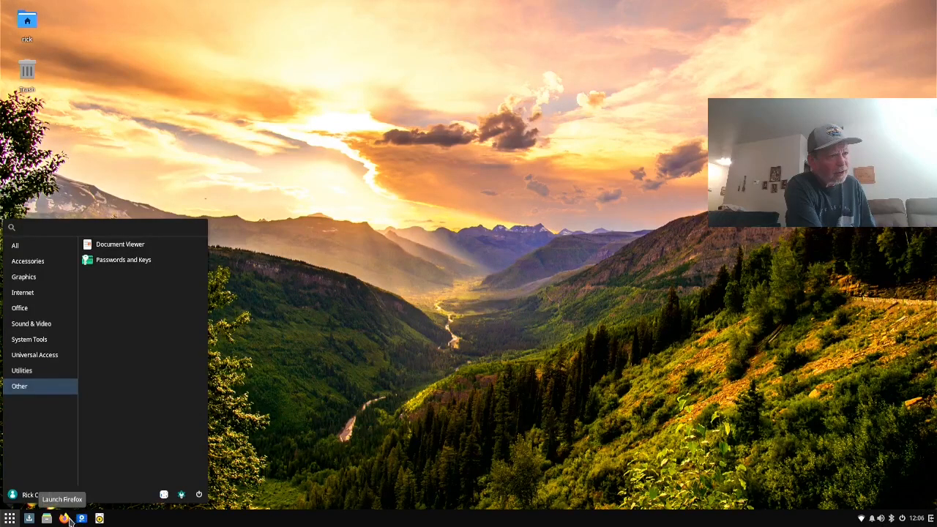
mouse_move(47, 518)
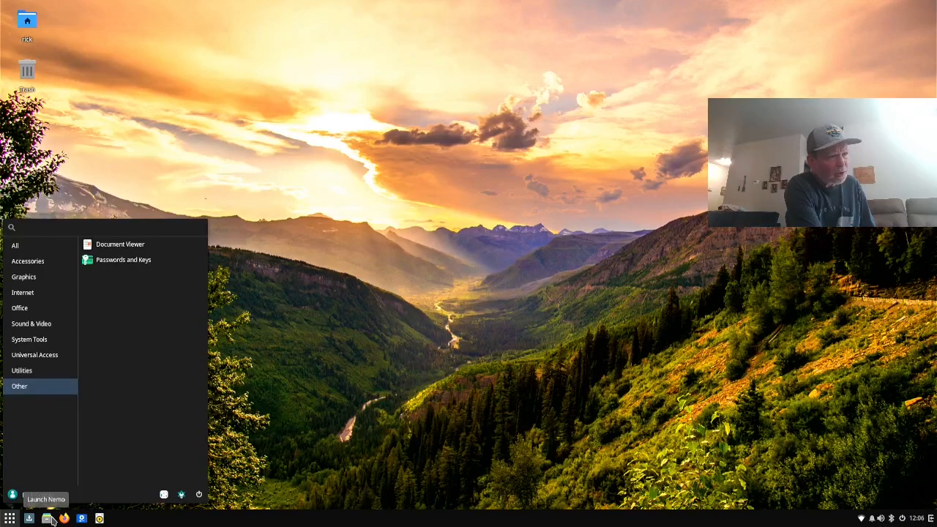
mouse_move(30, 518)
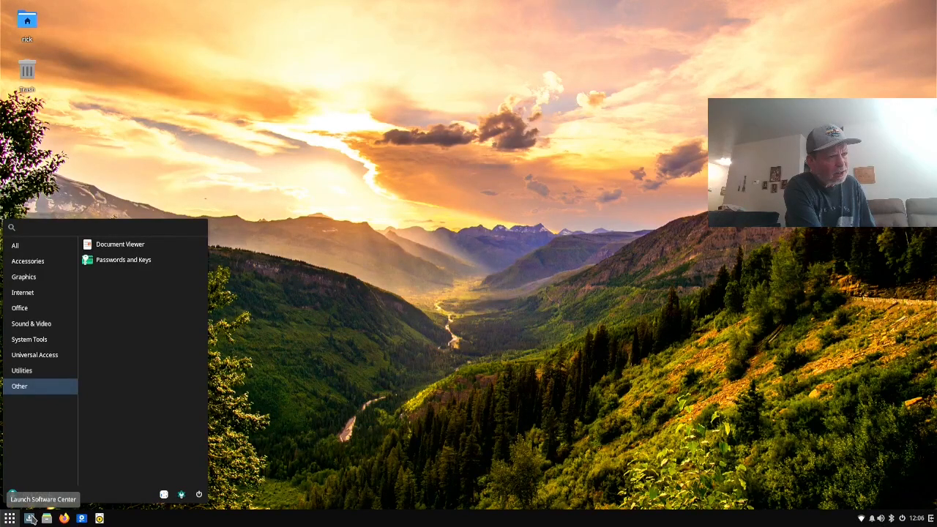
text(k)
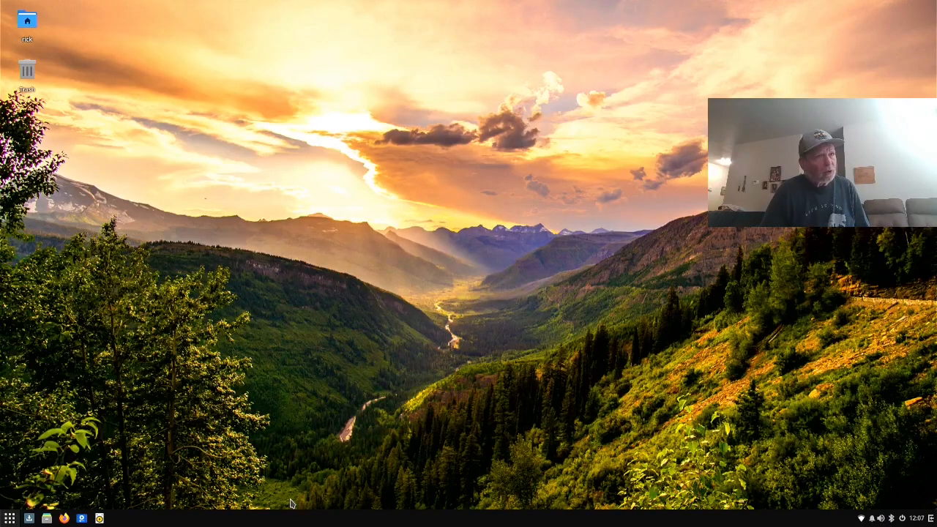
Step: Reach the Launchers page of the keyboard shortcuts settings
click(117, 518)
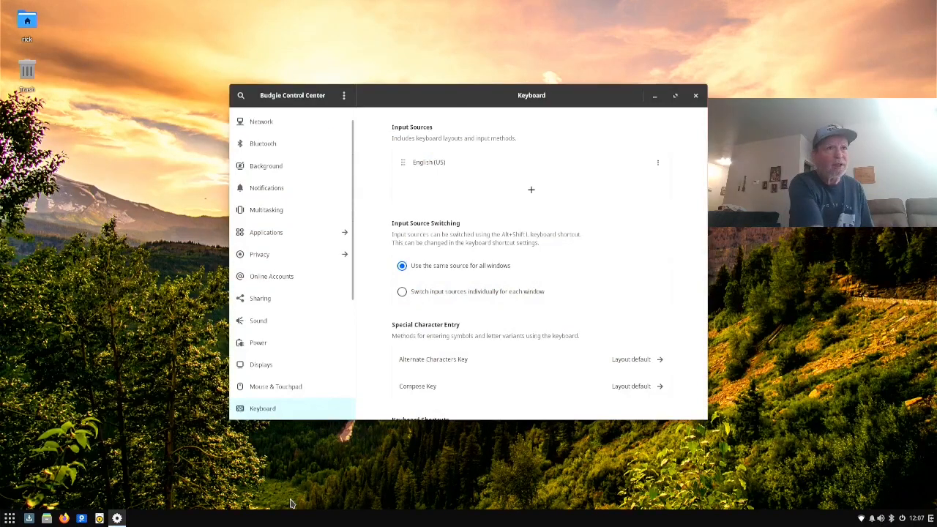
mouse_move(633, 409)
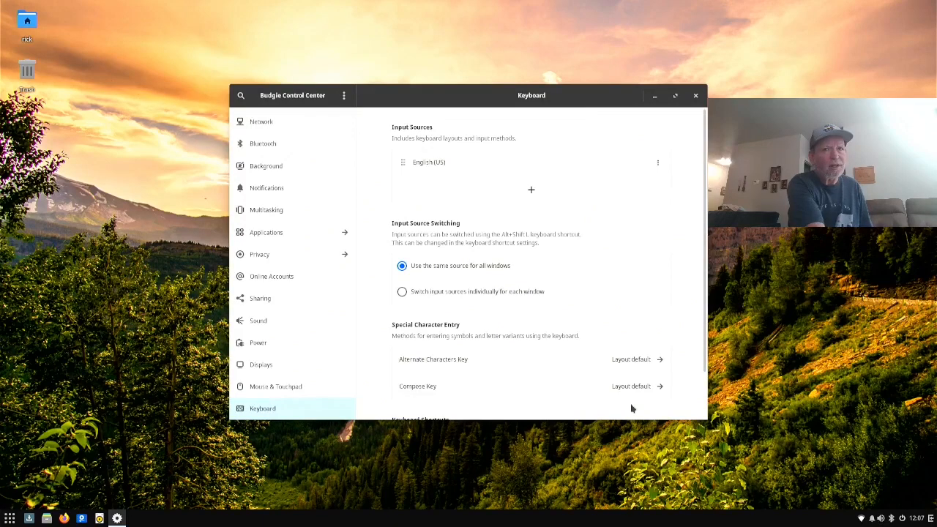
scroll(down, 3)
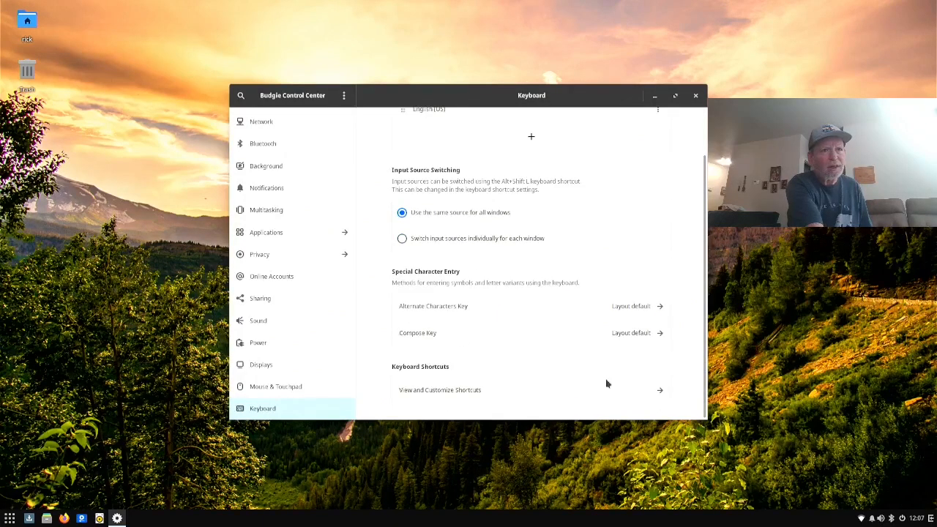
mouse_move(480, 390)
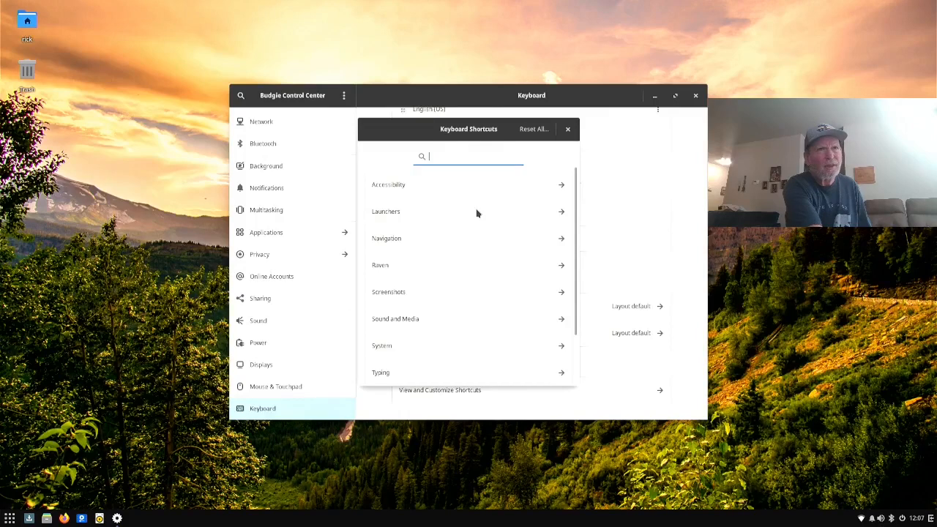
click(386, 211)
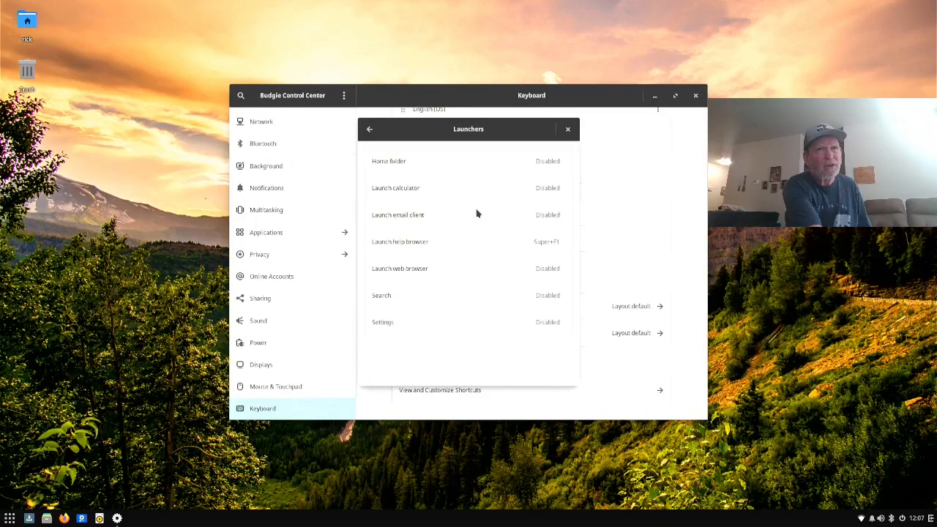
mouse_move(477, 247)
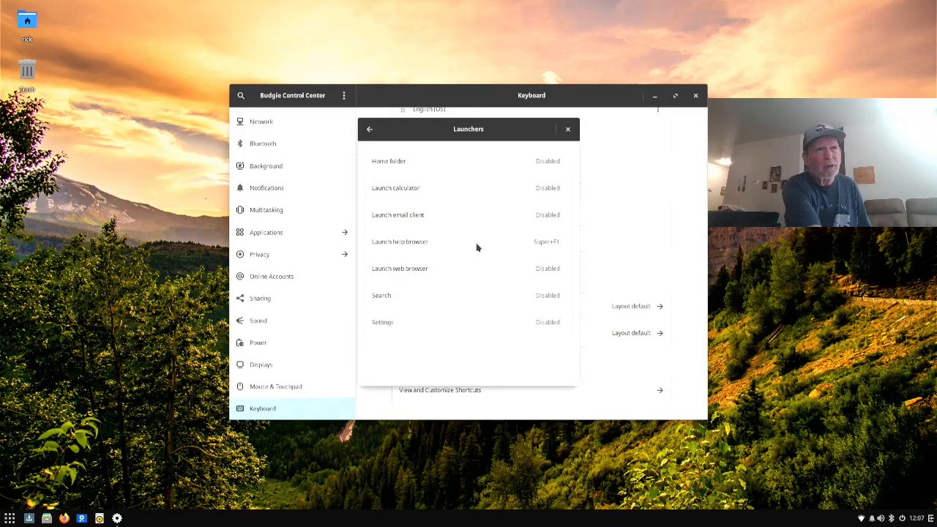
mouse_move(473, 199)
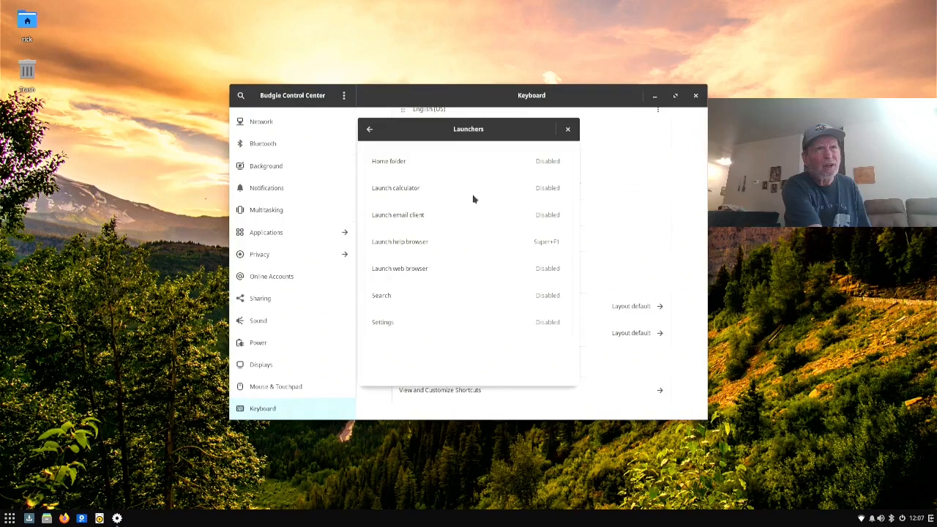
Step: Bind Super+E to the Home folder launcher and begin rebinding the web browser launcher
click(469, 161)
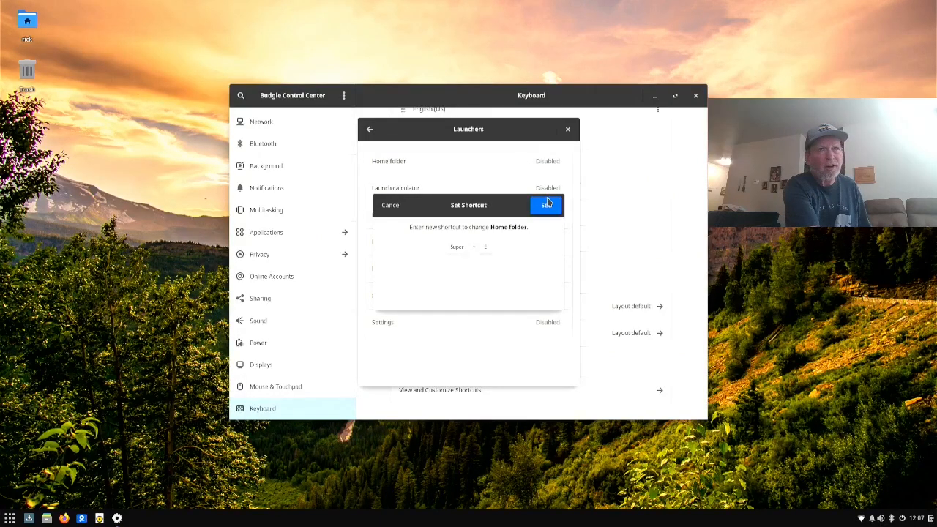
click(546, 205)
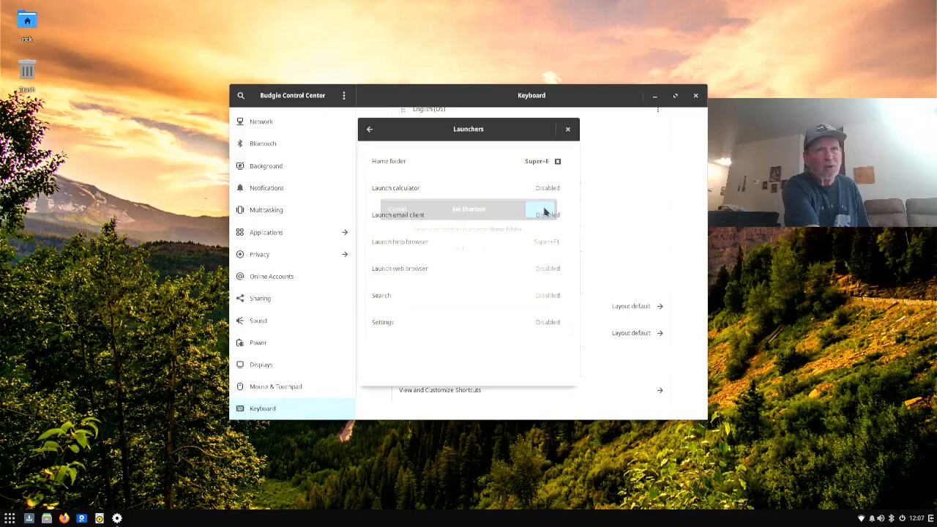
click(540, 208)
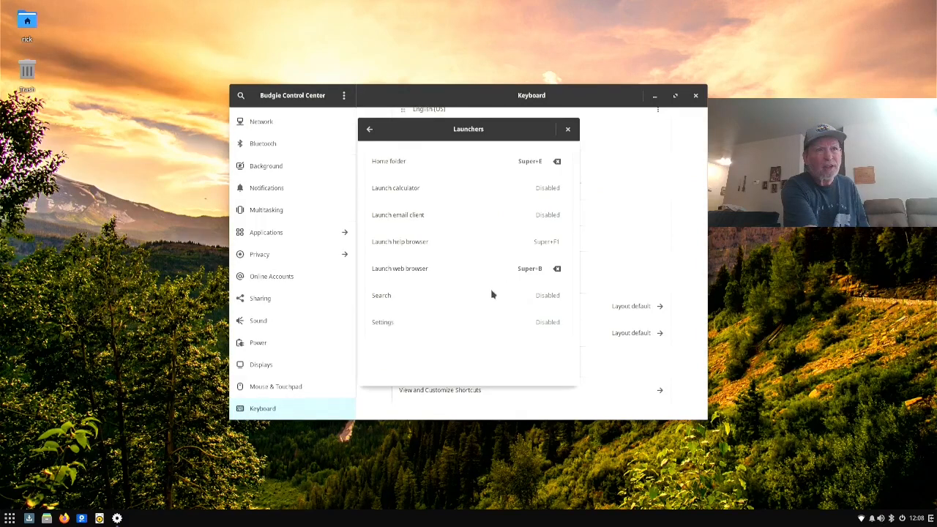
mouse_move(489, 296)
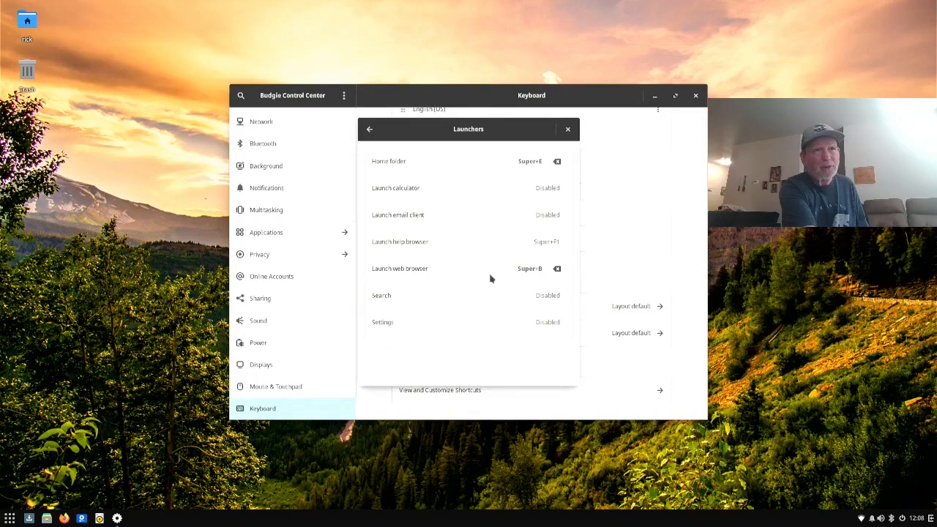
mouse_move(492, 251)
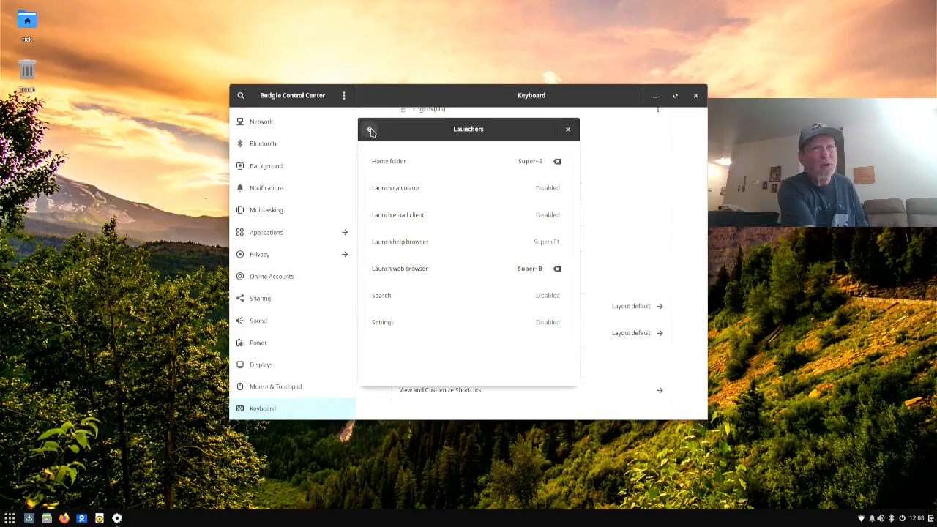
click(370, 129)
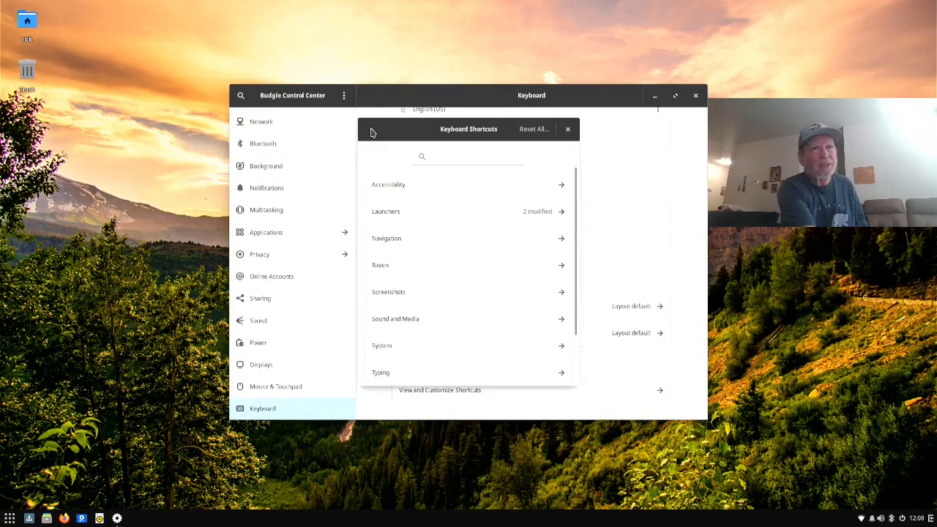
mouse_move(375, 303)
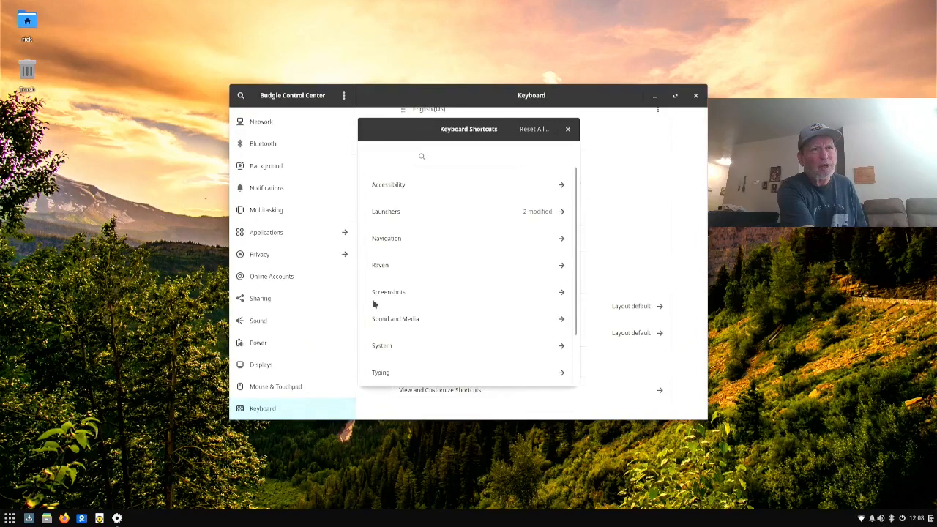
mouse_move(375, 339)
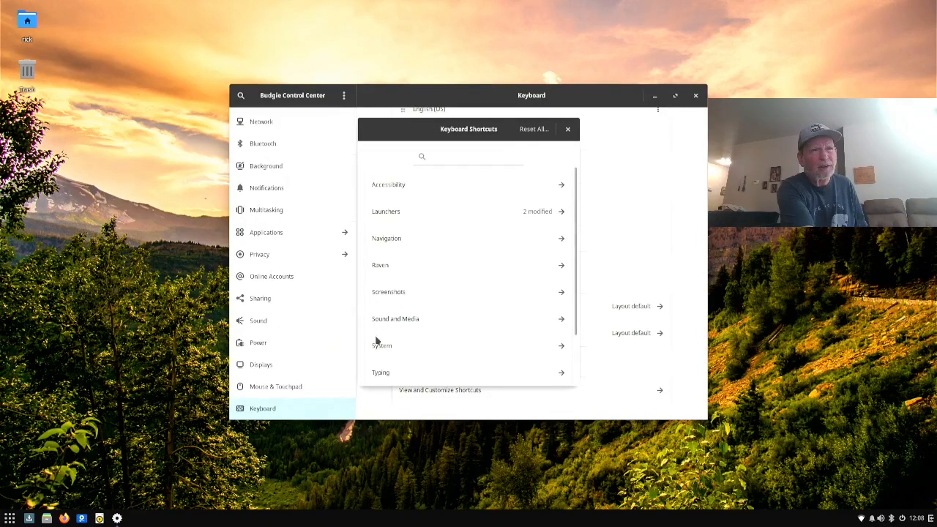
scroll(down, 3)
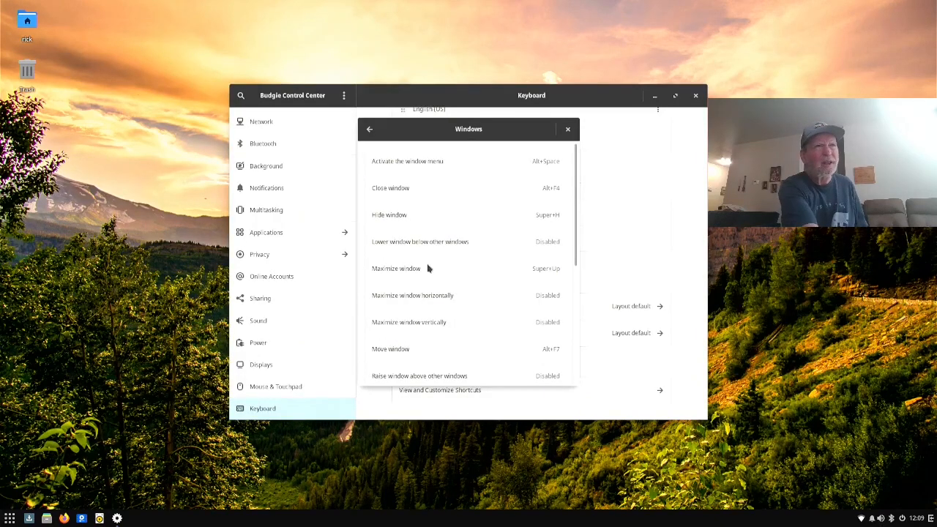
mouse_move(412, 196)
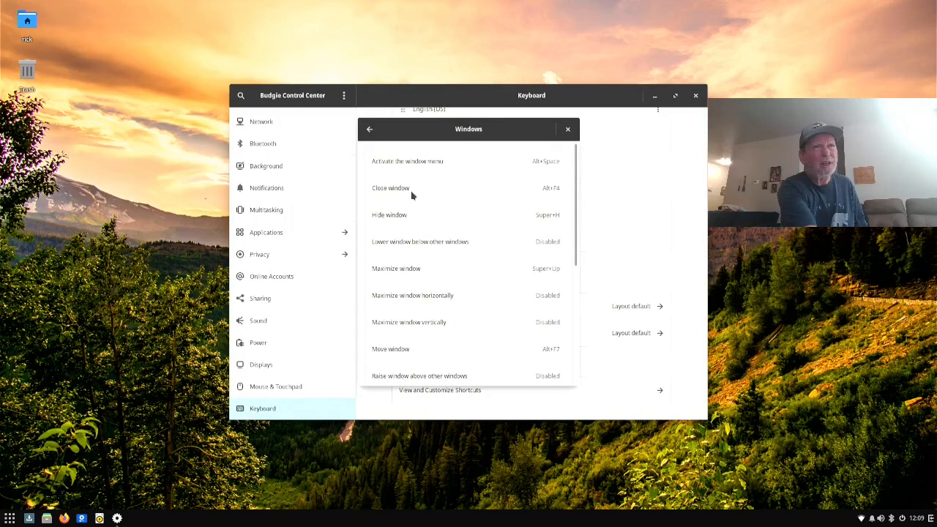
click(390, 188)
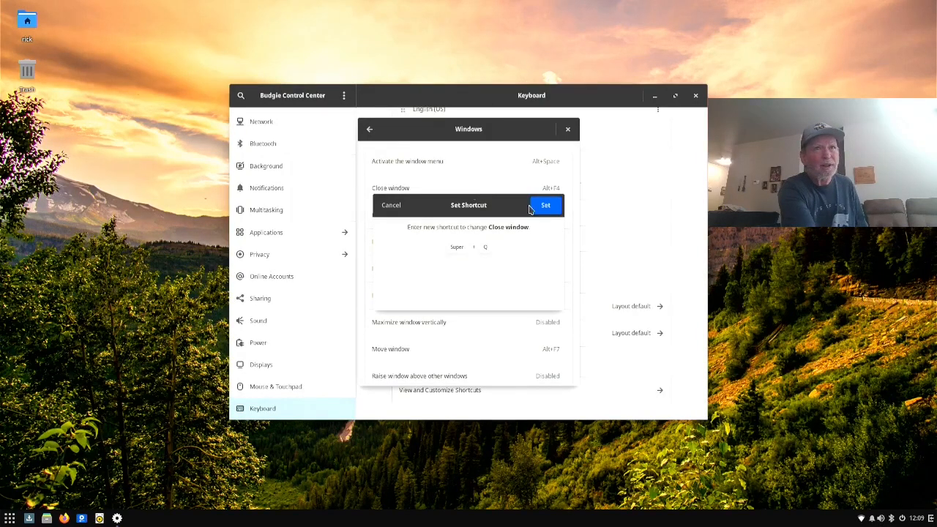
click(544, 205)
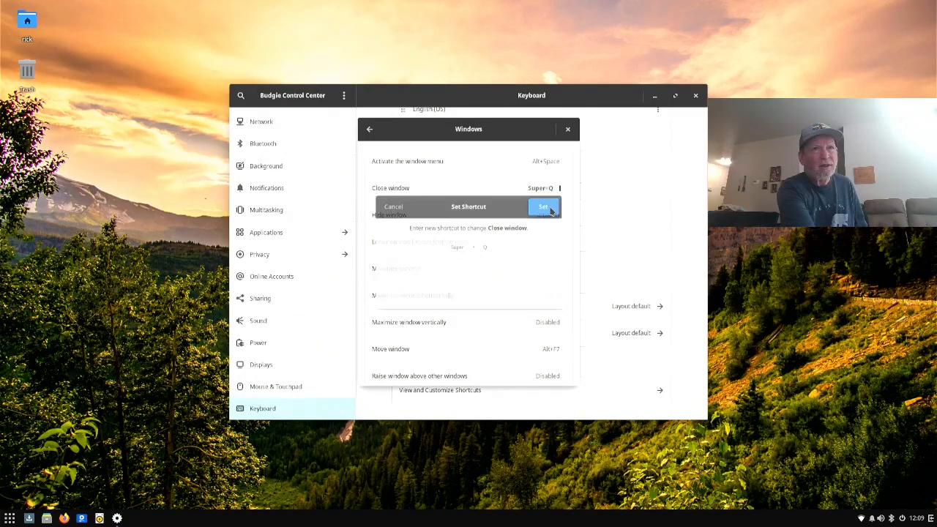
click(542, 206)
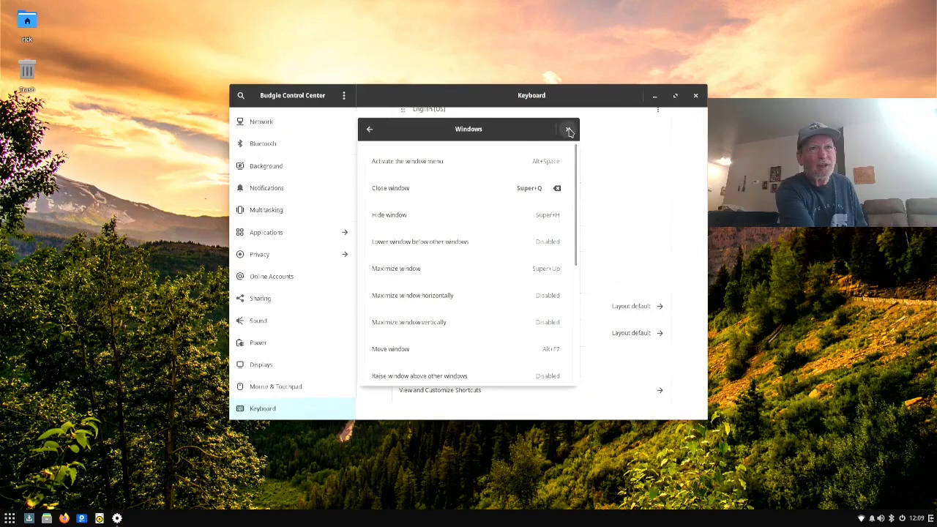
click(570, 128)
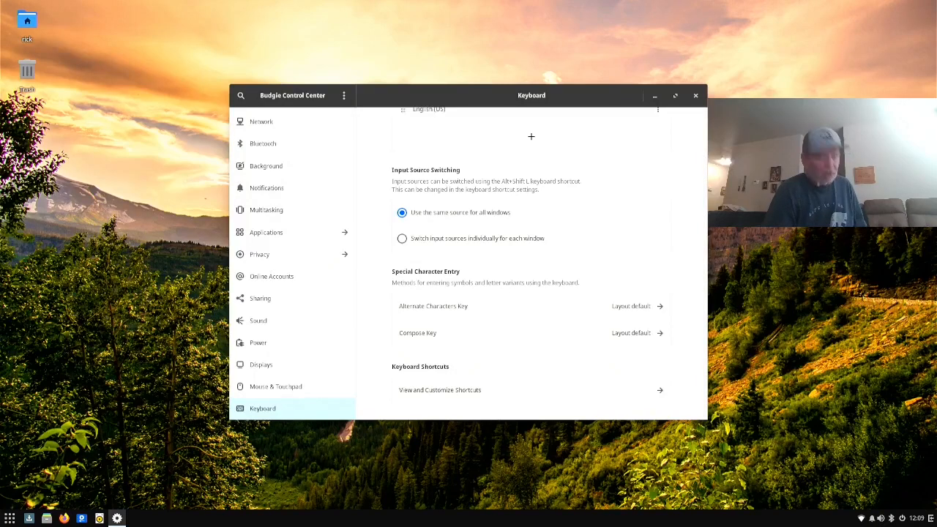
Step: Close the keyboard settings and the Nemo Home window, leaving a clear desktop
click(694, 95)
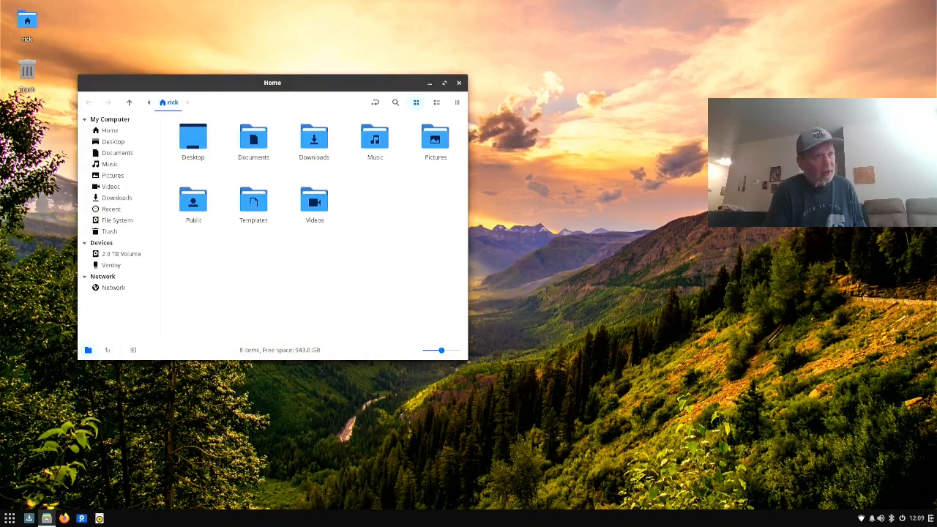
click(459, 82)
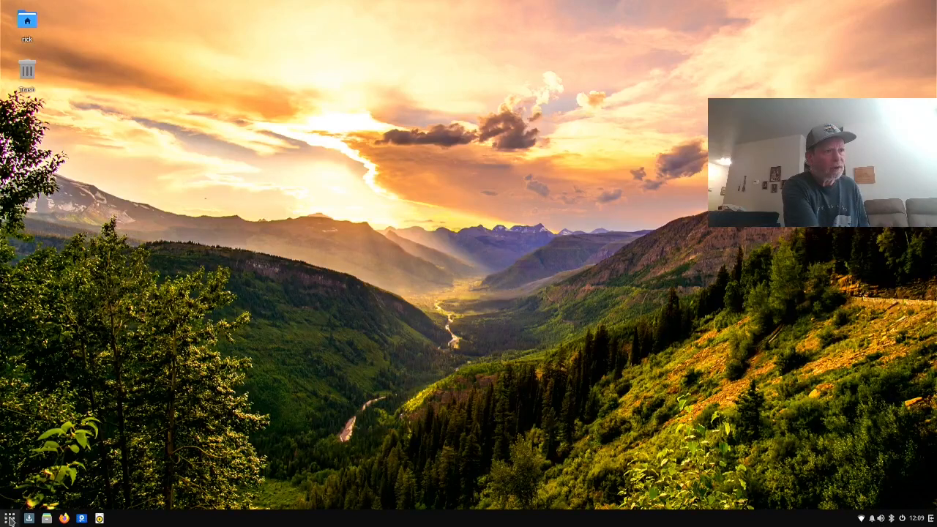
mouse_move(29, 518)
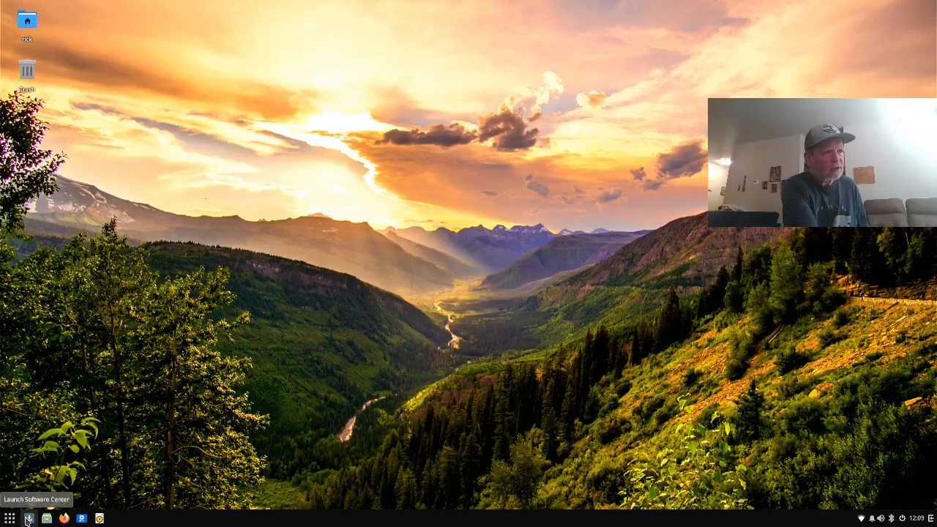
Step: Search Software Center for 'kitty' and show the terminal emulator's details page
click(30, 518)
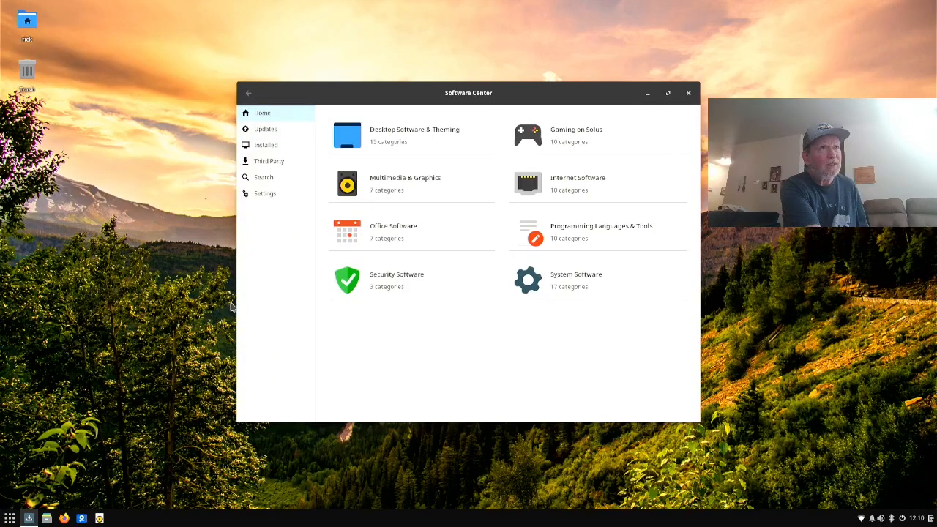
mouse_move(266, 129)
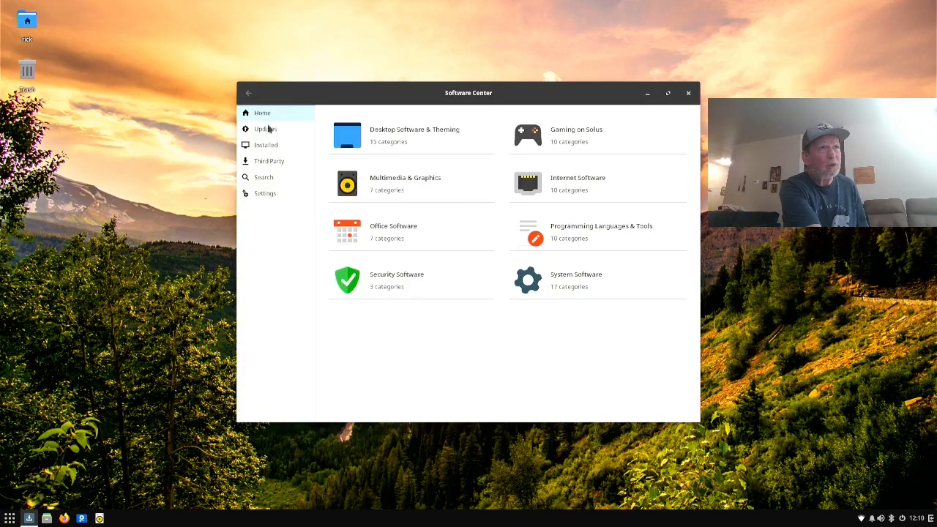
mouse_move(275, 156)
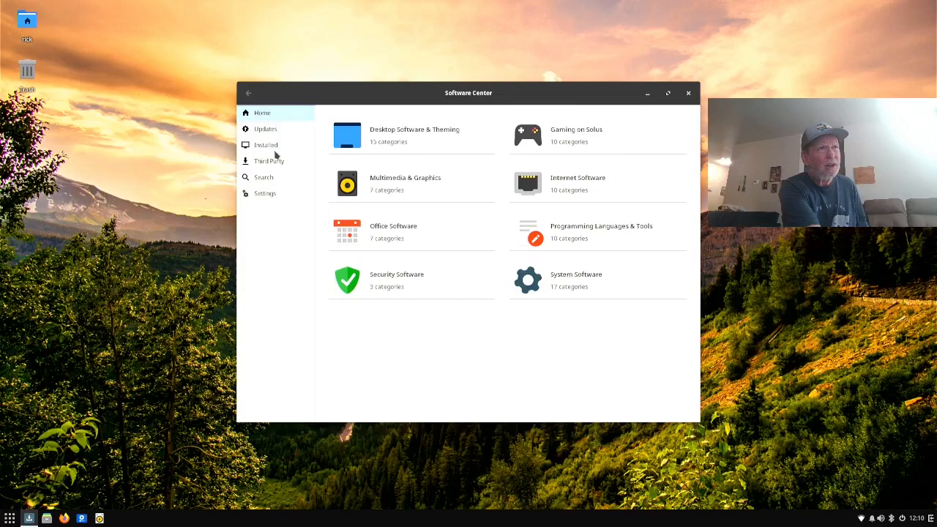
mouse_move(267, 177)
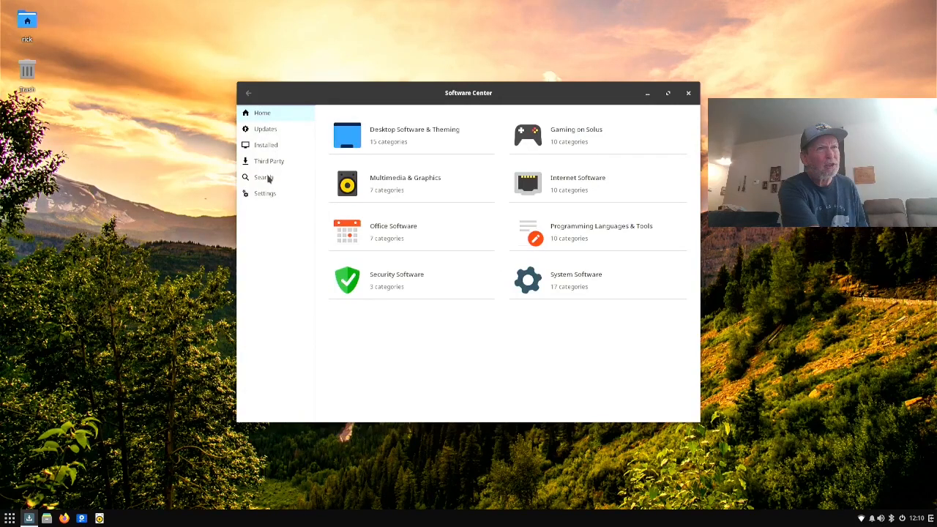
click(263, 177)
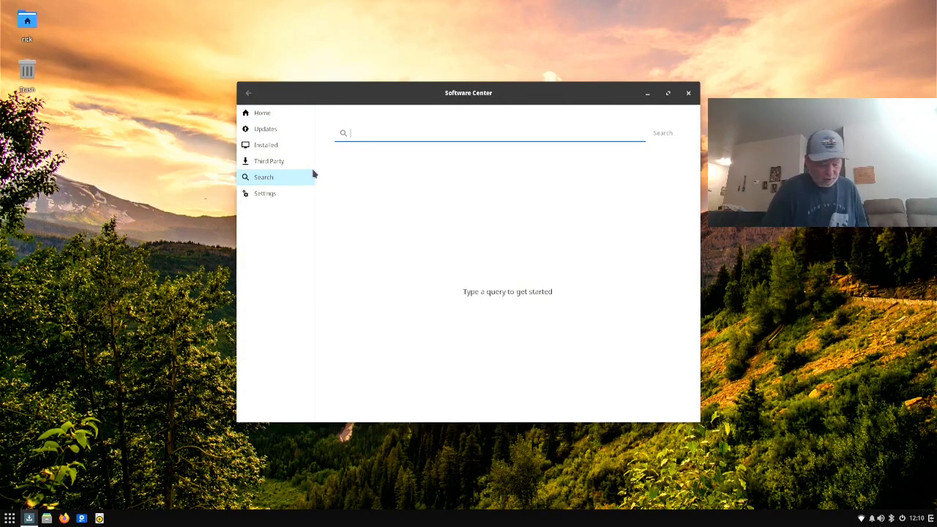
text(kitt)
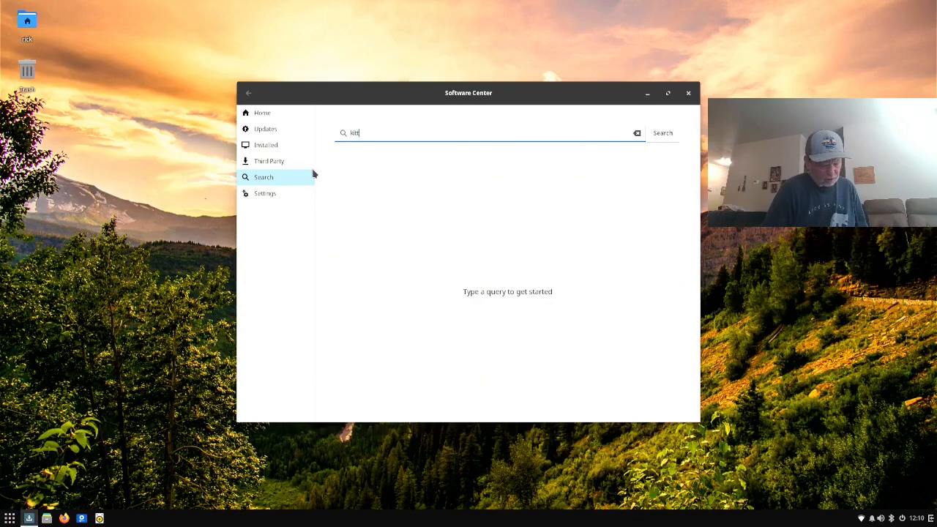
text(y)
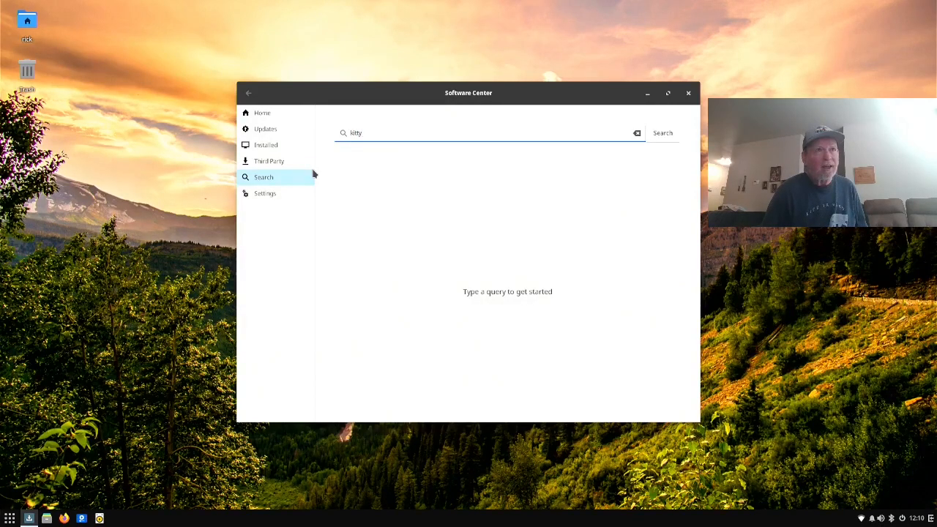
click(661, 132)
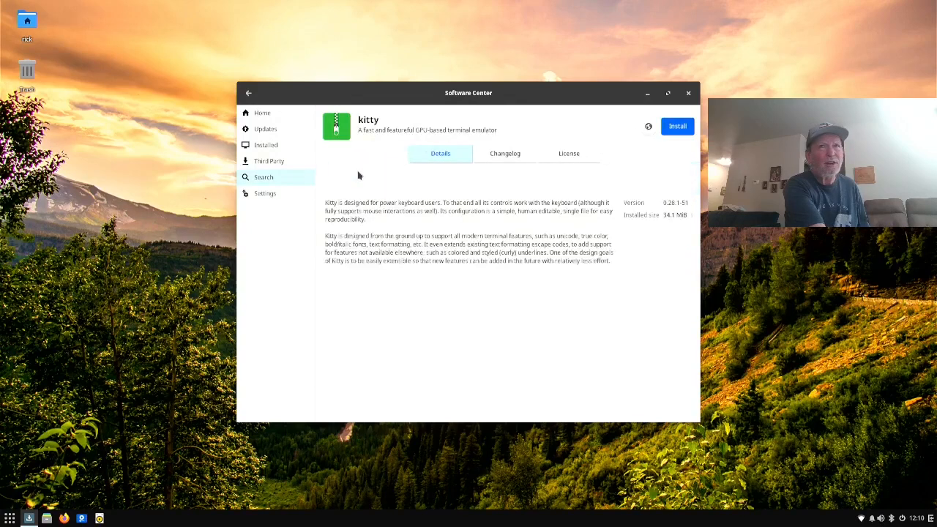
mouse_move(655, 164)
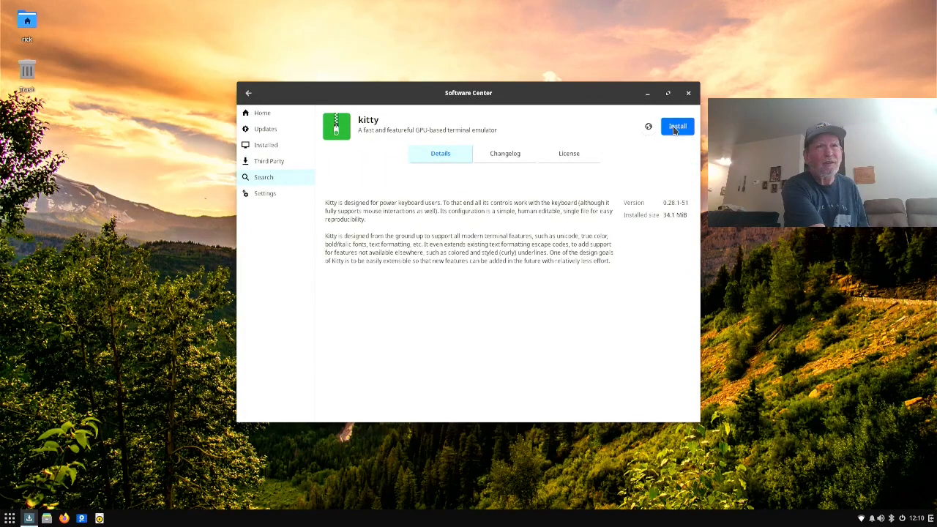
Step: Install kitty with its dependencies, authenticating with the password
click(676, 126)
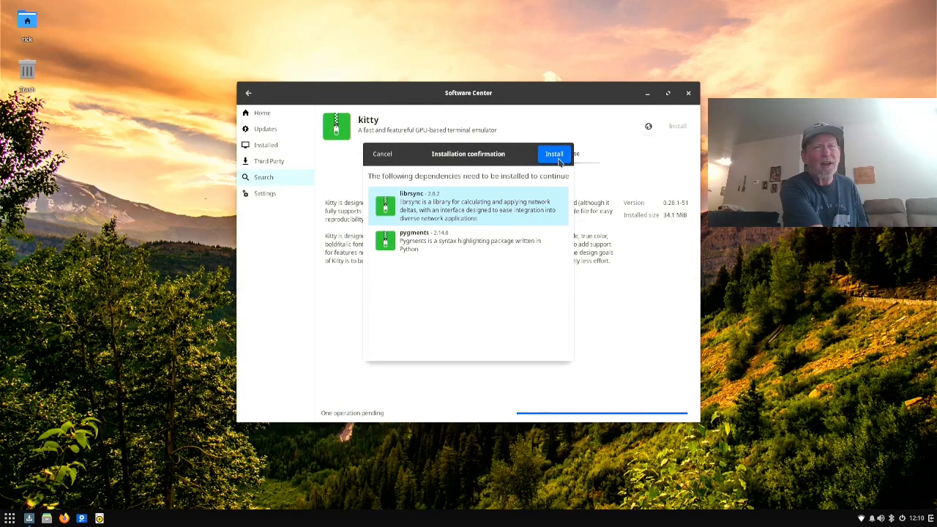
click(553, 154)
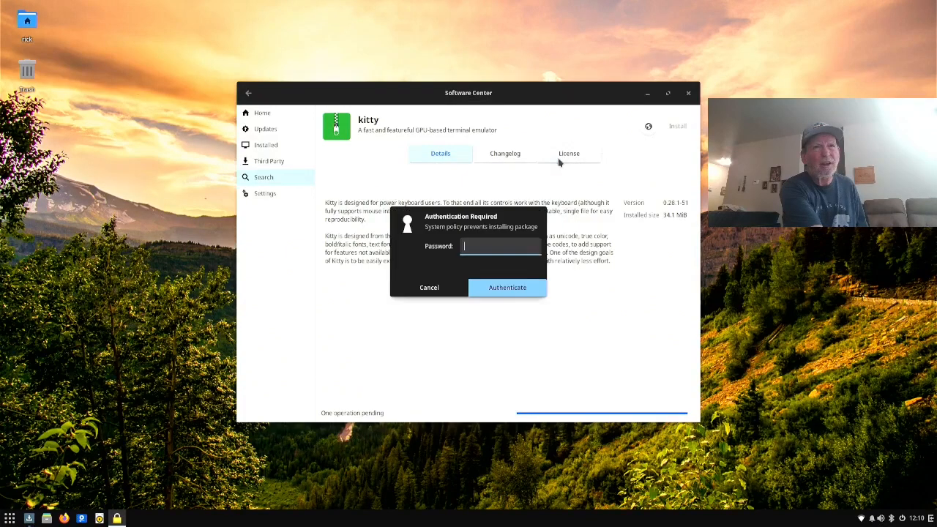
text(•)
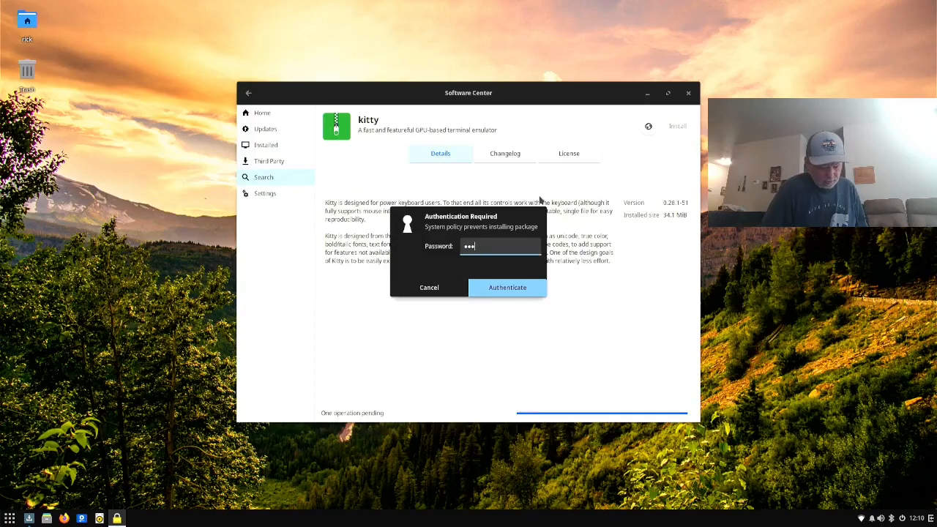
click(507, 287)
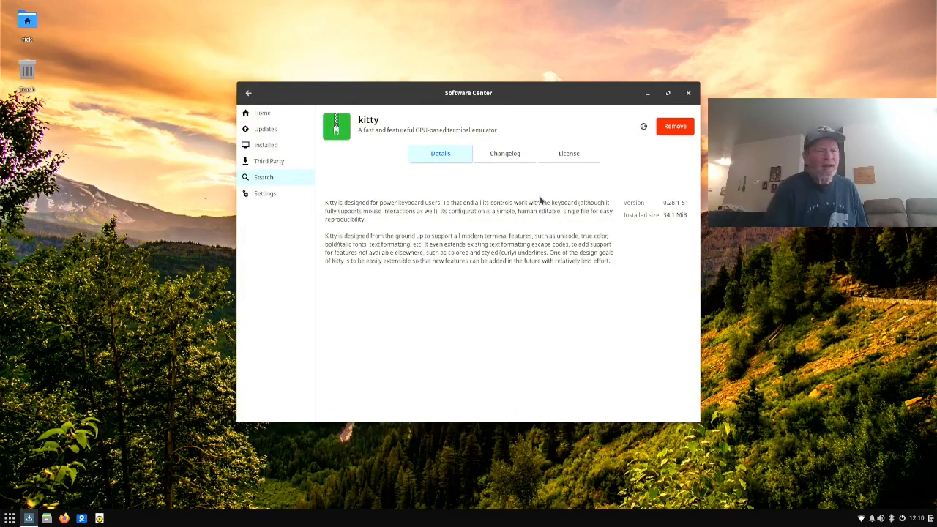
mouse_move(593, 125)
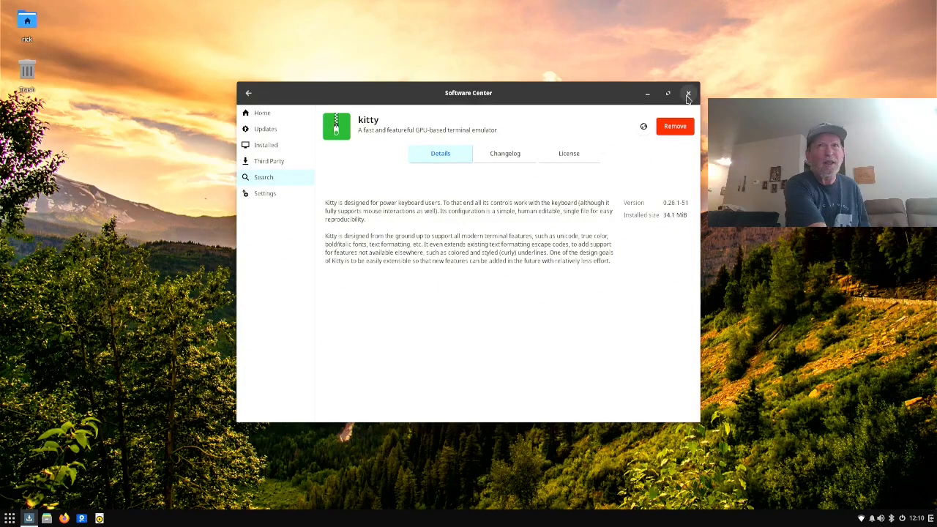
Step: Close Software Center and launch a terminal window
click(688, 93)
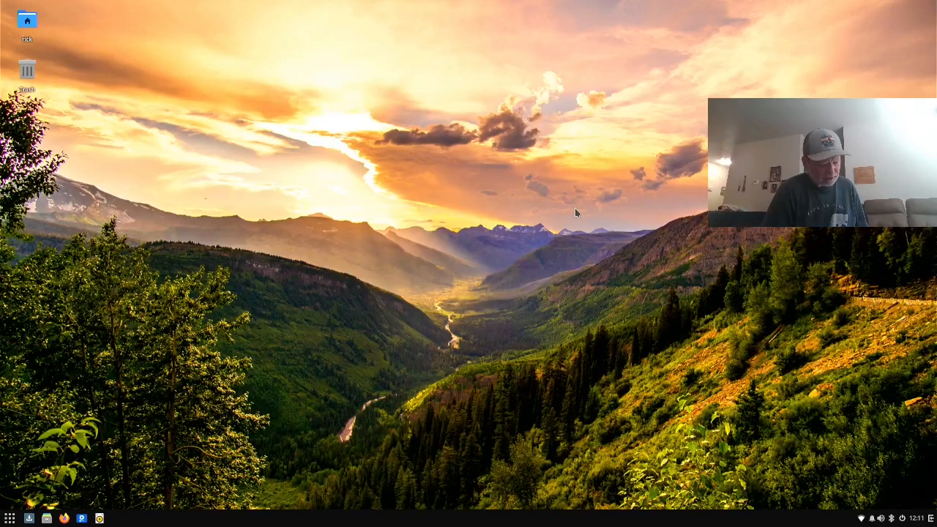
click(116, 518)
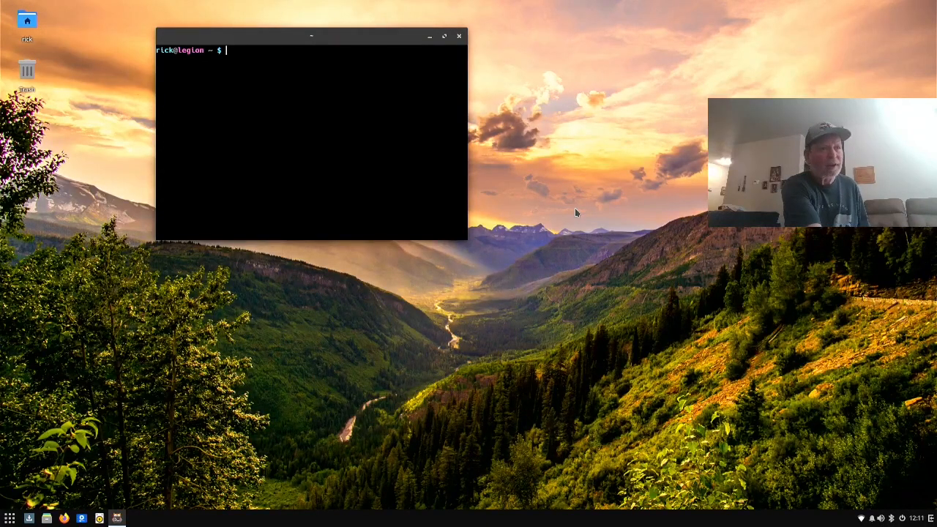
mouse_move(497, 287)
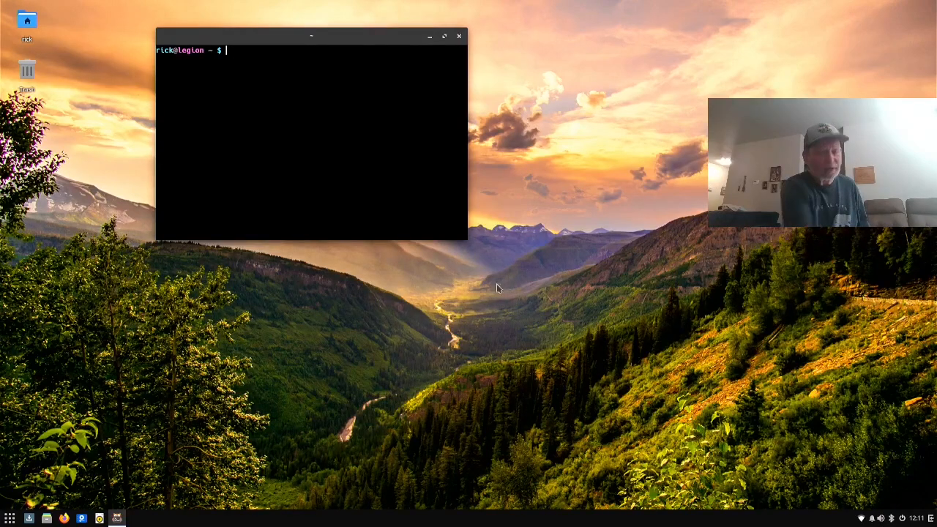
Step: Find Keyboard settings via a 'key' menu search and reach the Custom Shortcuts page
click(8, 519)
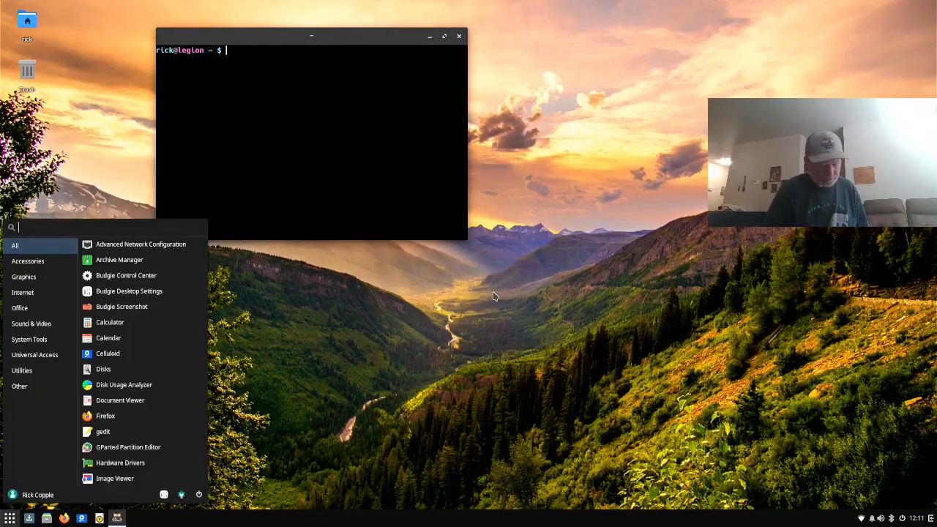
text(key)
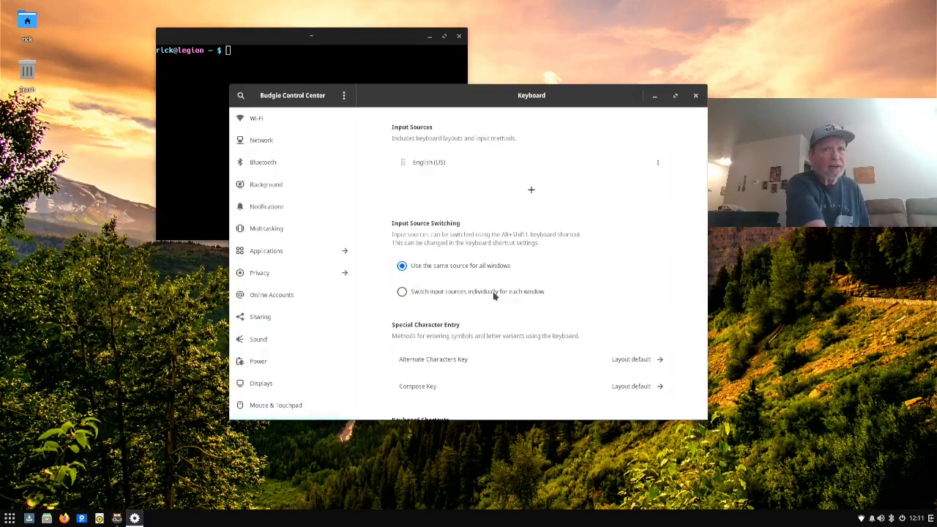
scroll(down, 3)
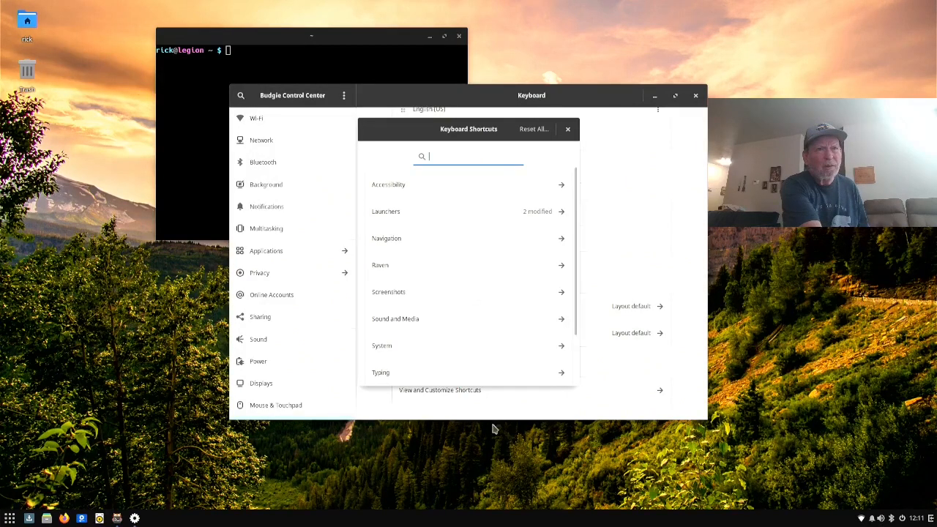
scroll(down, 3)
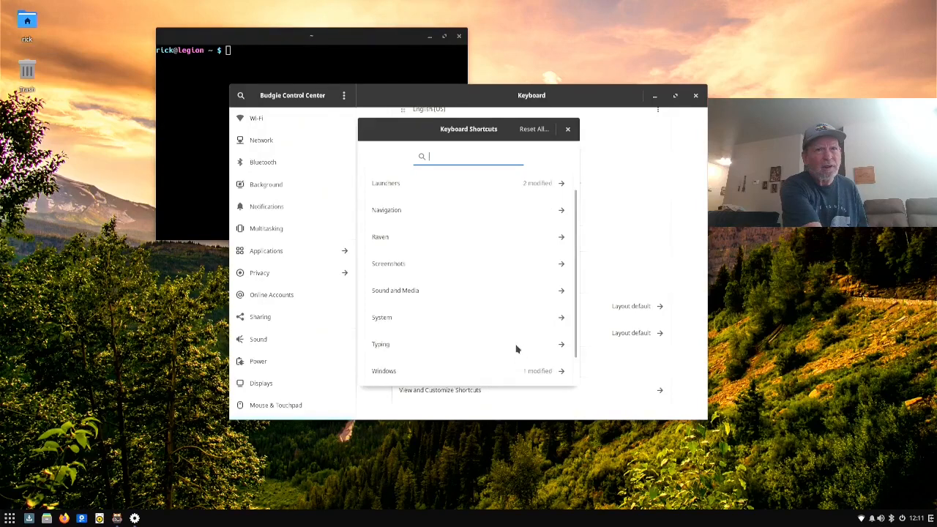
scroll(down, 3)
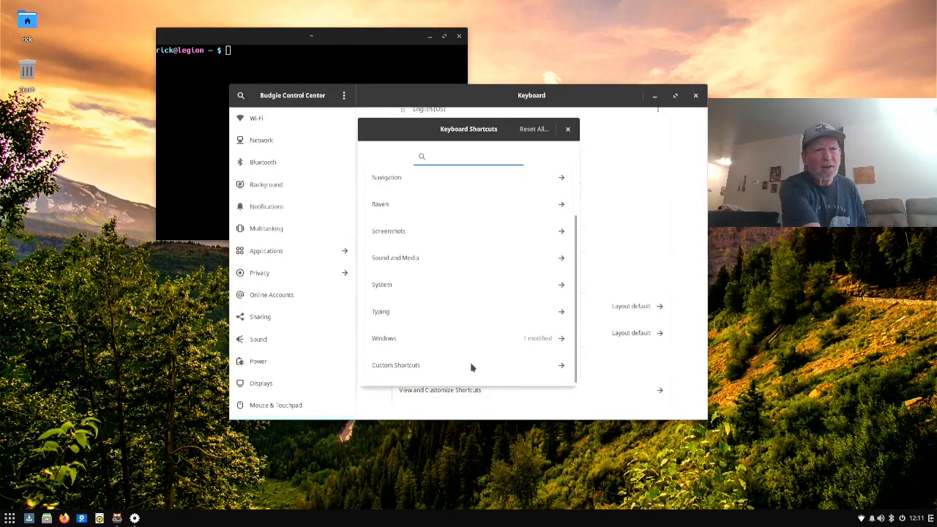
click(469, 365)
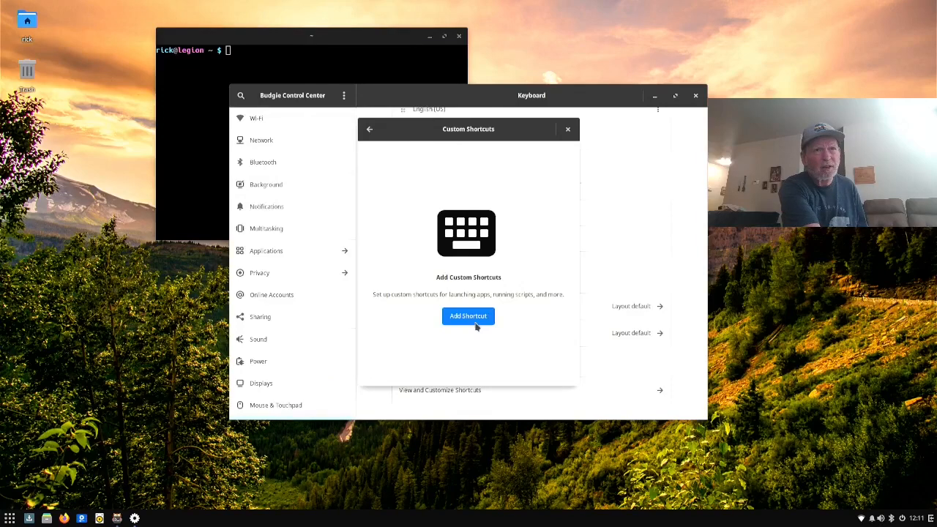
Step: Define a custom shortcut named 'Kitty Terminal' running 'kitty' and record Super+Return for it
click(468, 316)
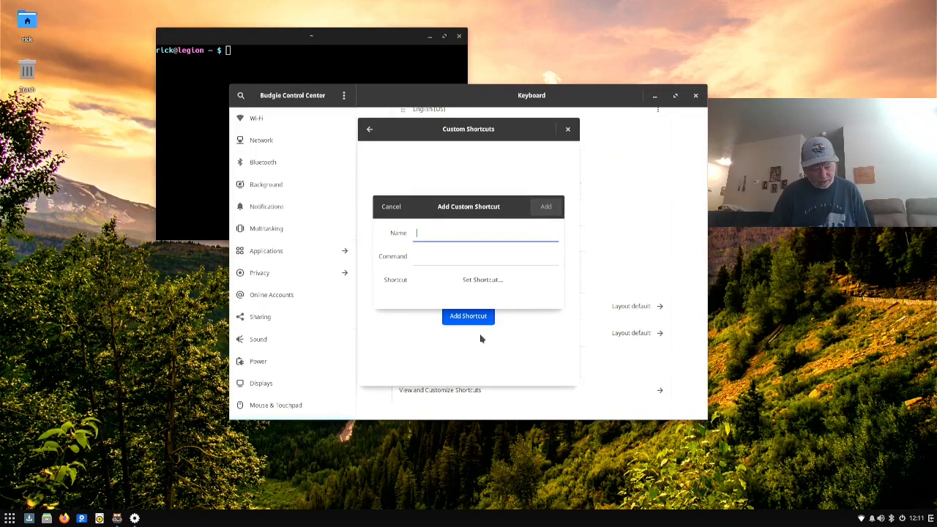
text(Kitty)
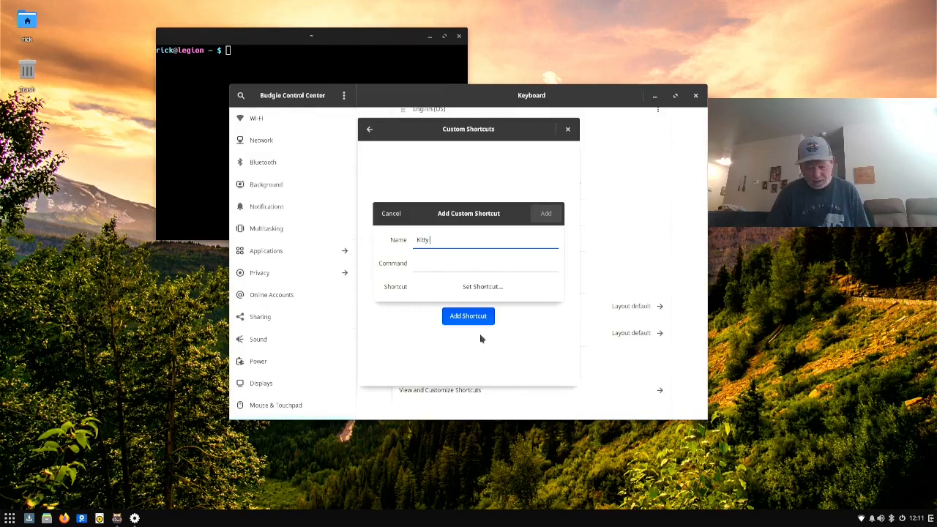
text(T)
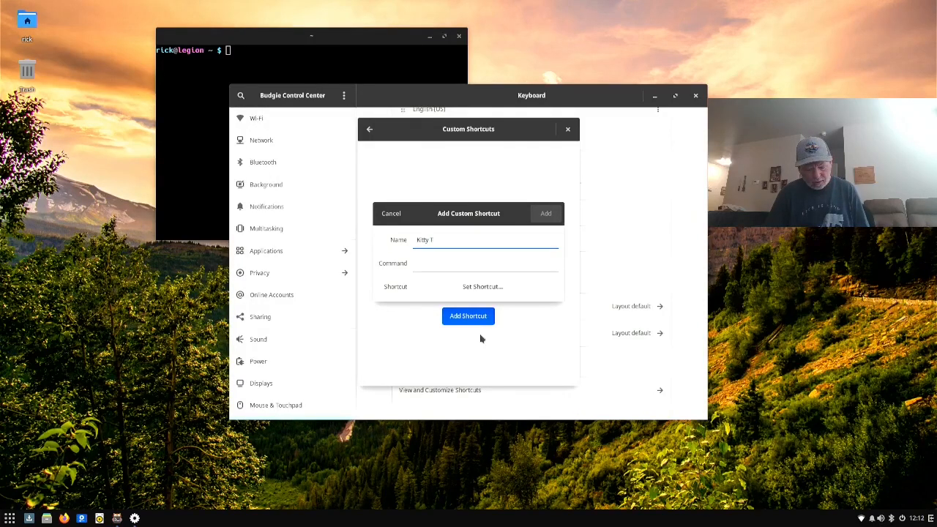
text(erminal)
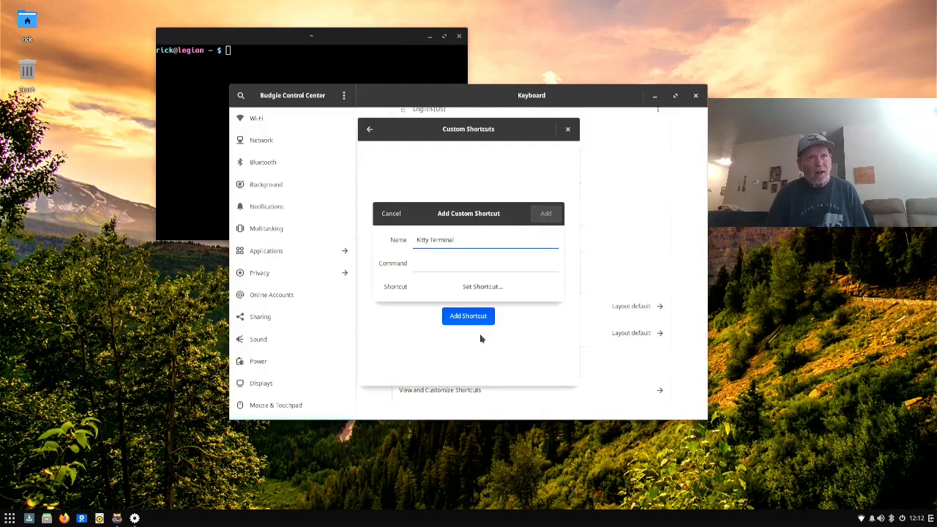
click(486, 264)
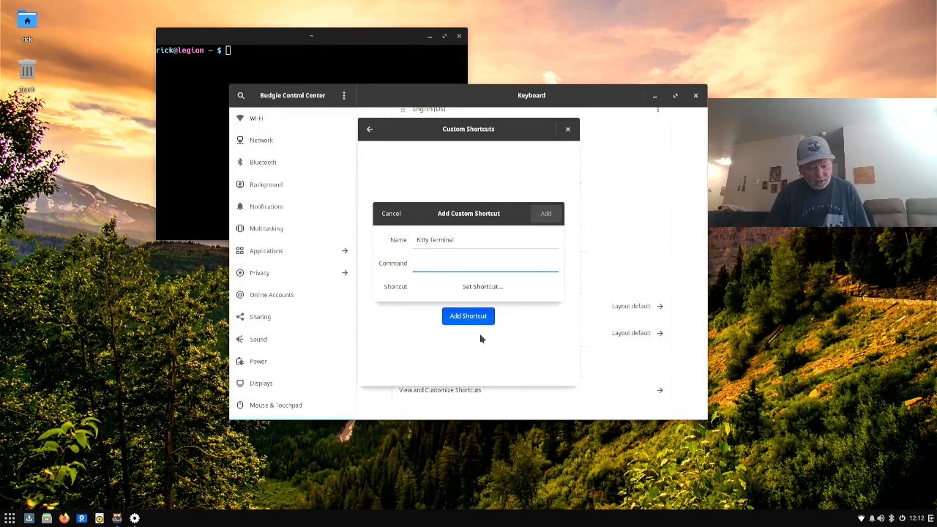
text(k)
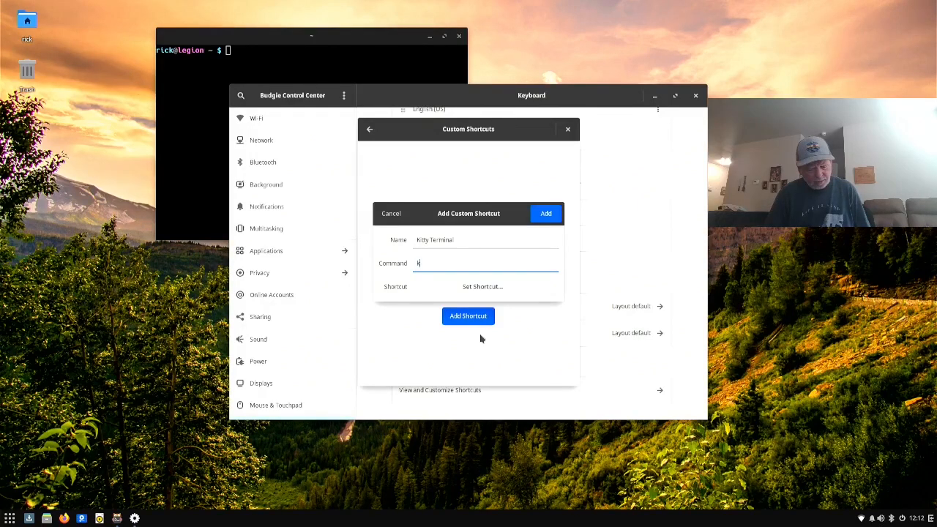
text(itty)
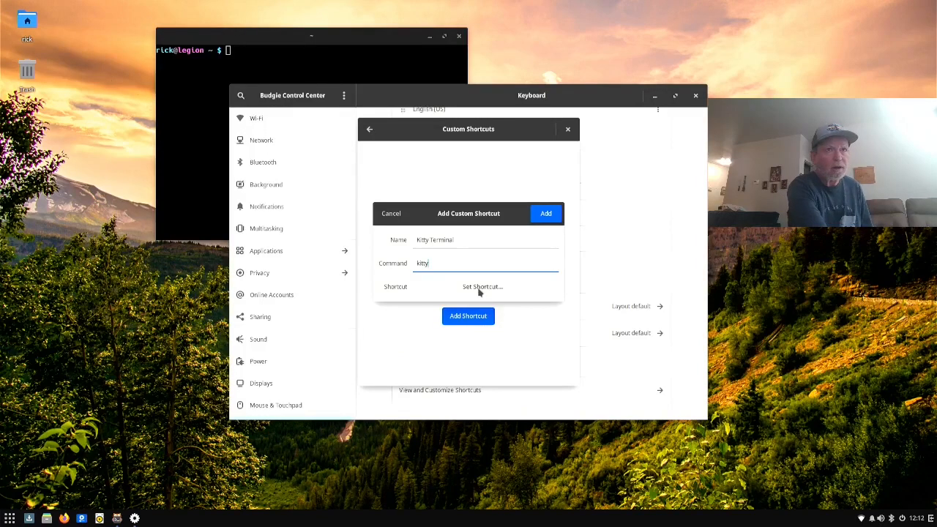
click(483, 286)
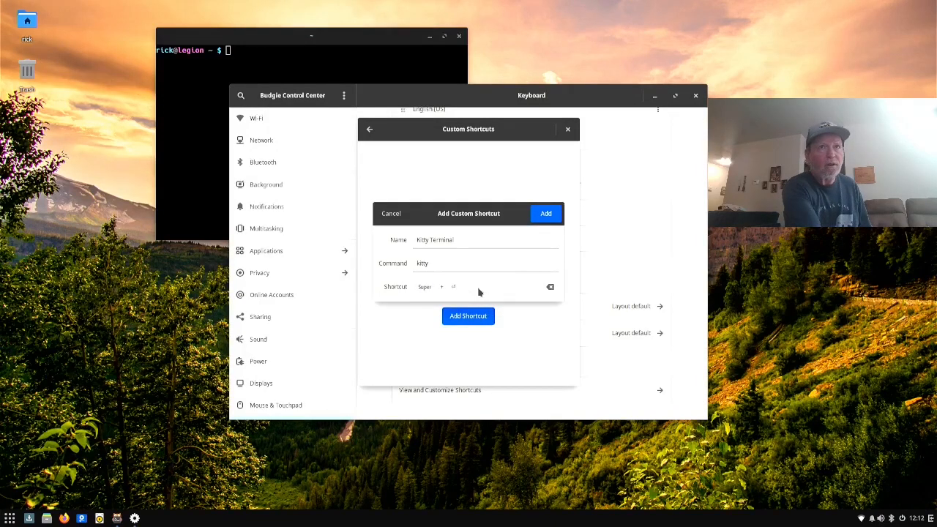
mouse_move(546, 214)
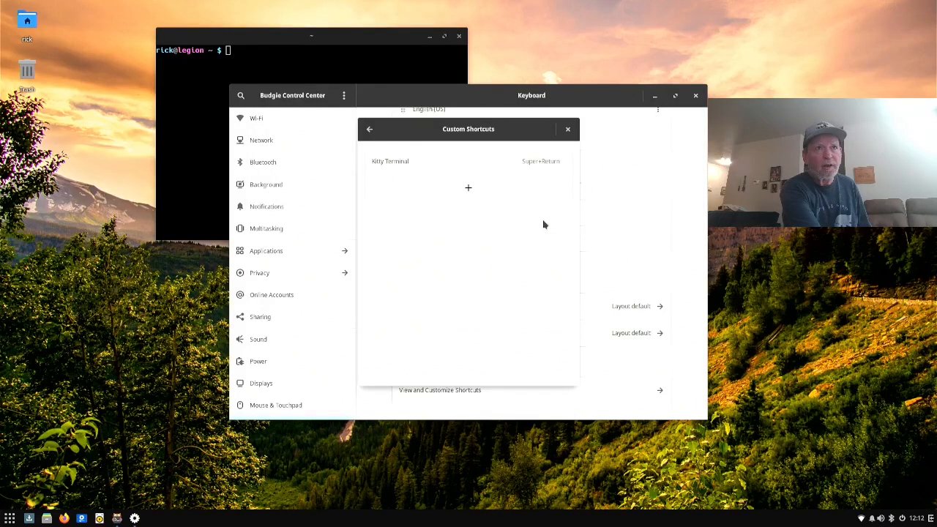
mouse_move(468, 191)
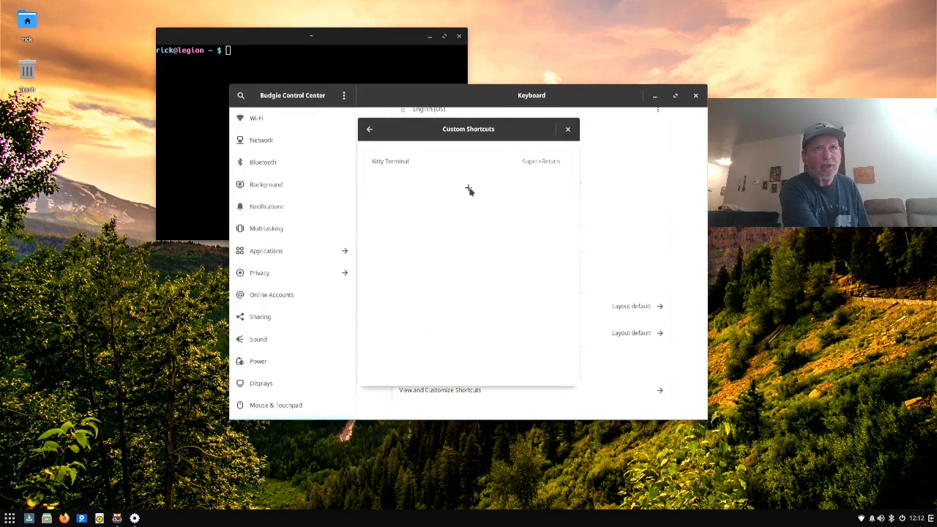
Step: Define a second custom shortcut named 'Nemo File Manager' running 'nemo'
click(468, 189)
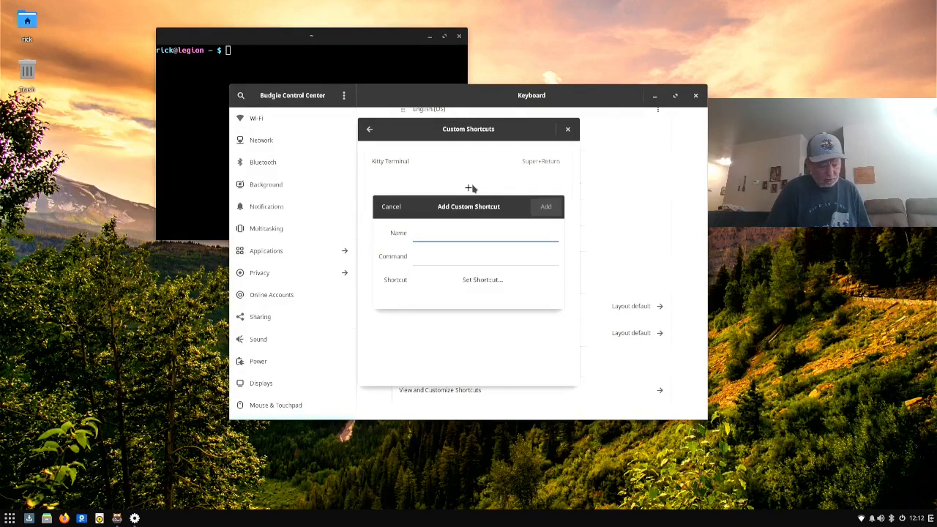
text(Ne)
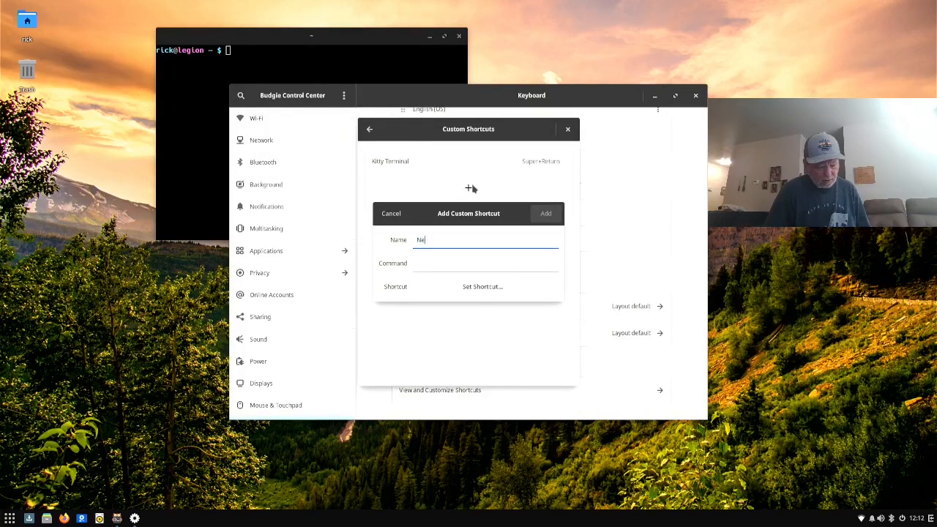
text(mo F)
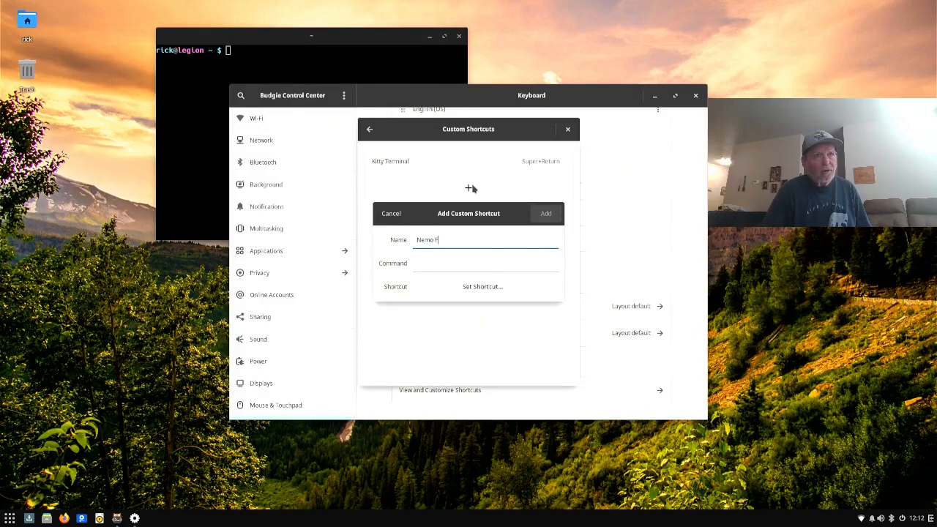
text(ile)
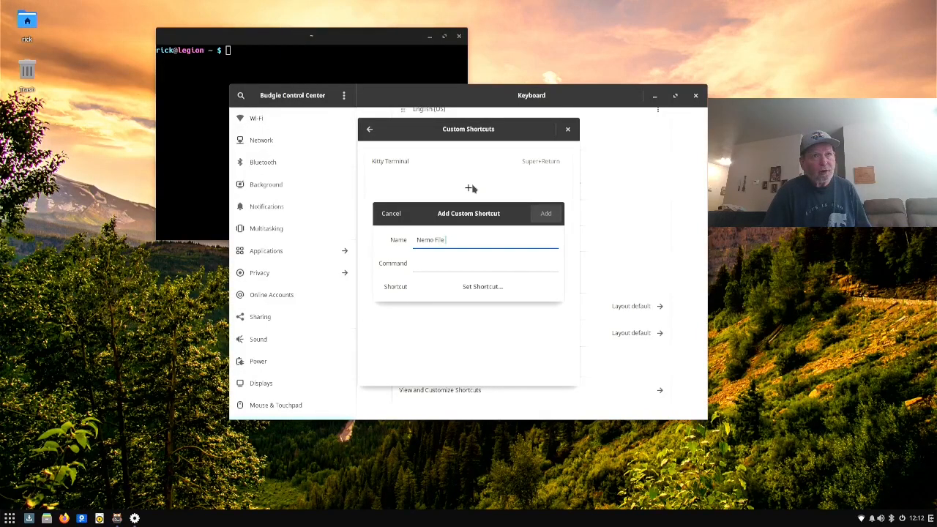
text(r Manage)
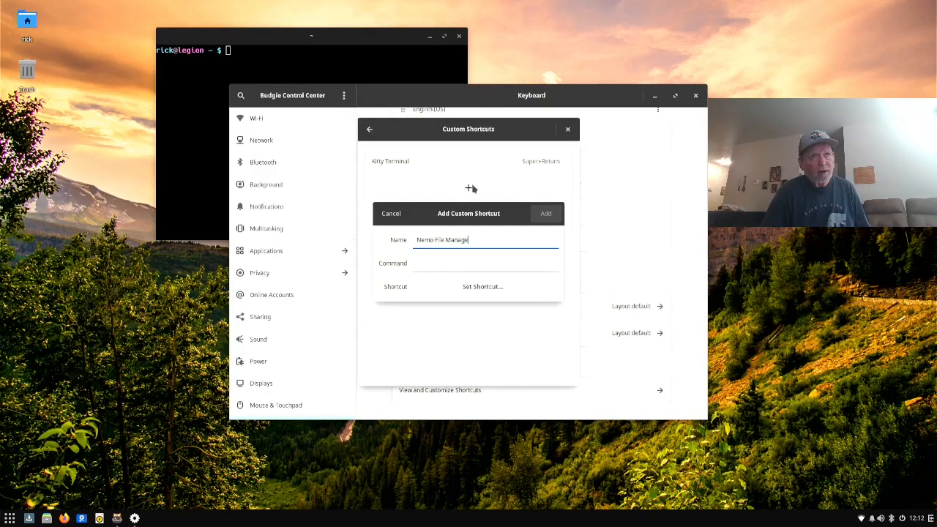
text(n)
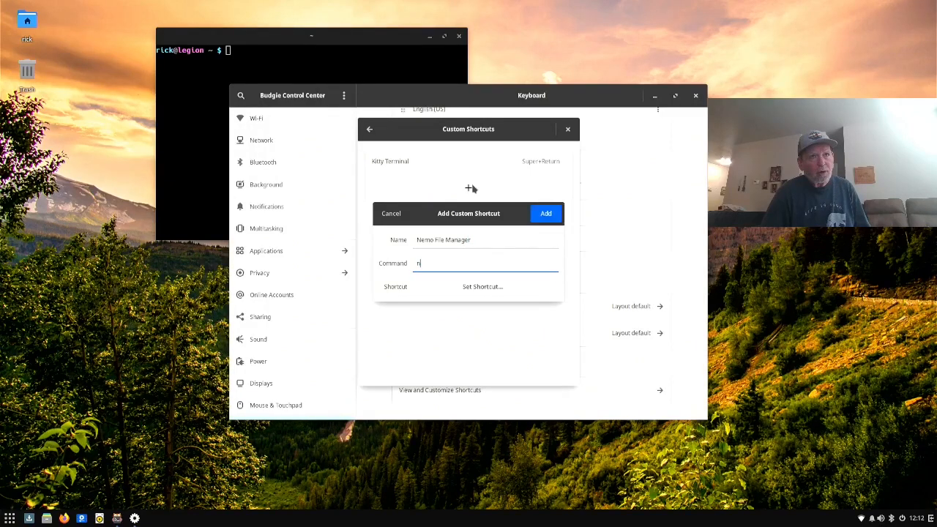
text(emo)
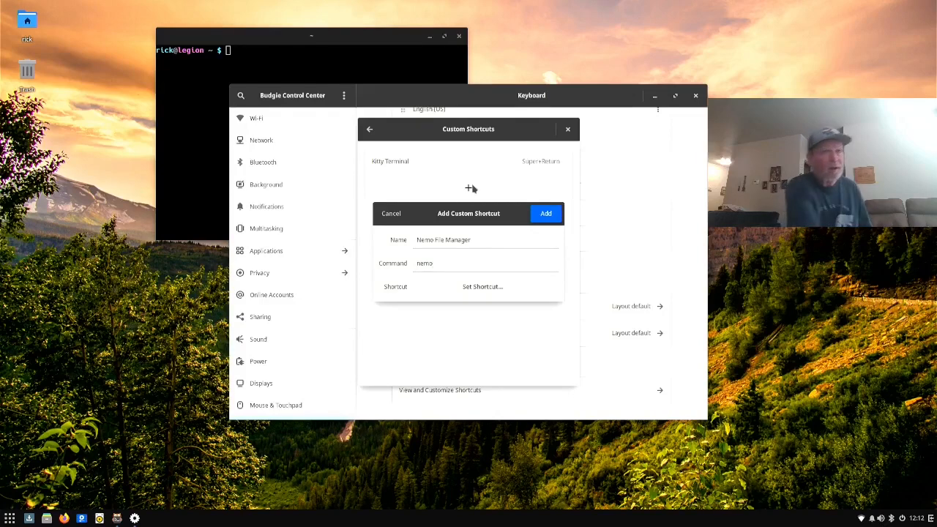
mouse_move(481, 282)
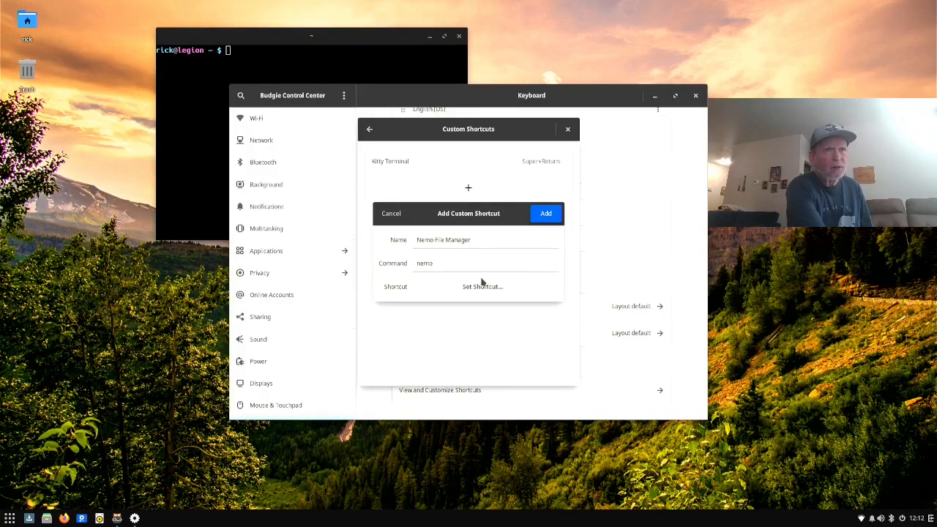
Step: Bind it to Super+E, replacing the Home folder binding, and close the shortcuts list
click(482, 285)
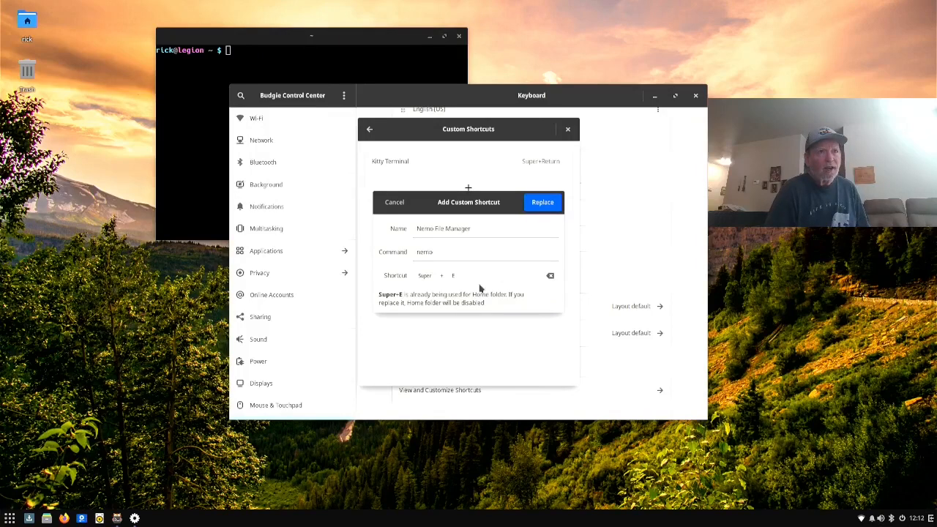
mouse_move(537, 243)
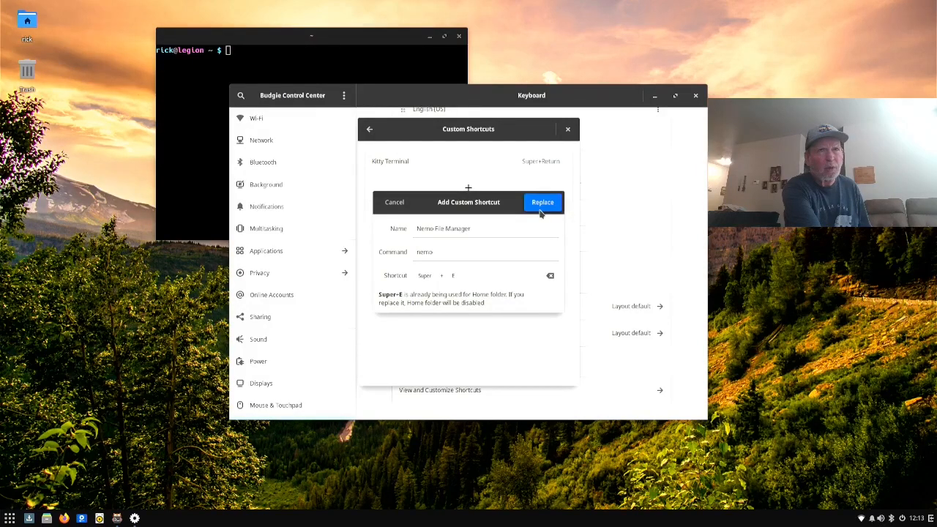
click(542, 202)
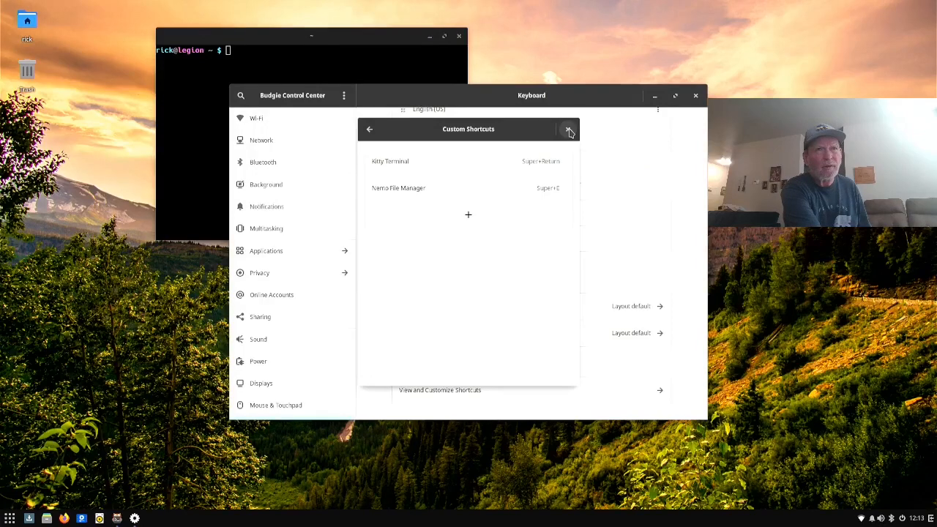
click(569, 129)
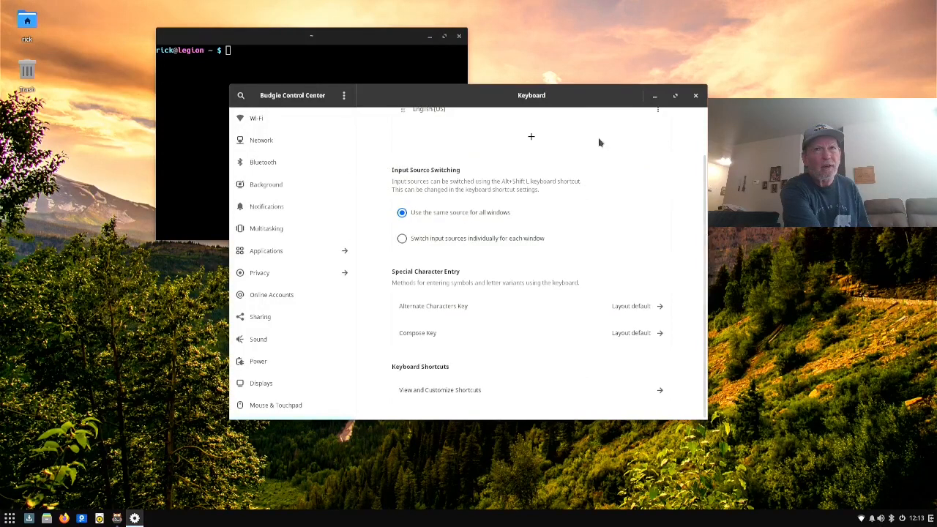
mouse_move(679, 167)
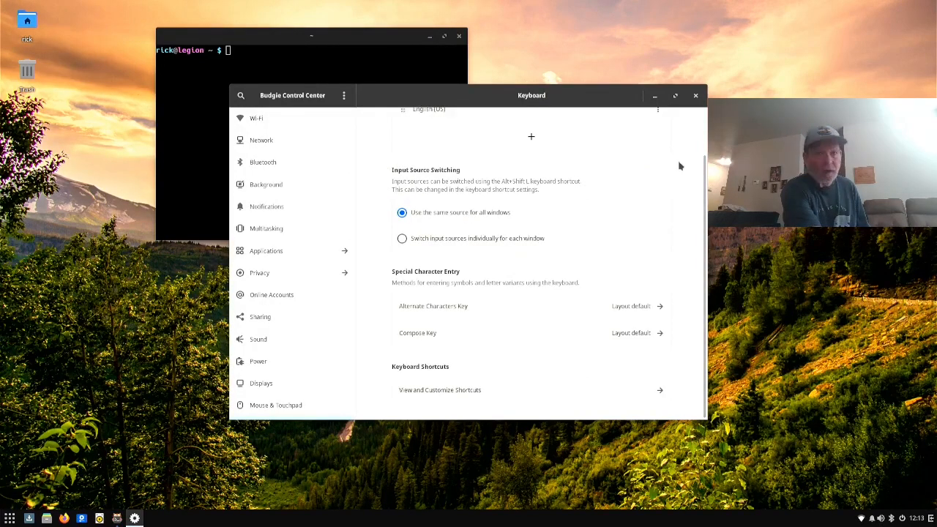
Step: Close Budgie Control Center, then test Super+E and Super+Return, closing the Nemo and kitty windows they launch
click(693, 95)
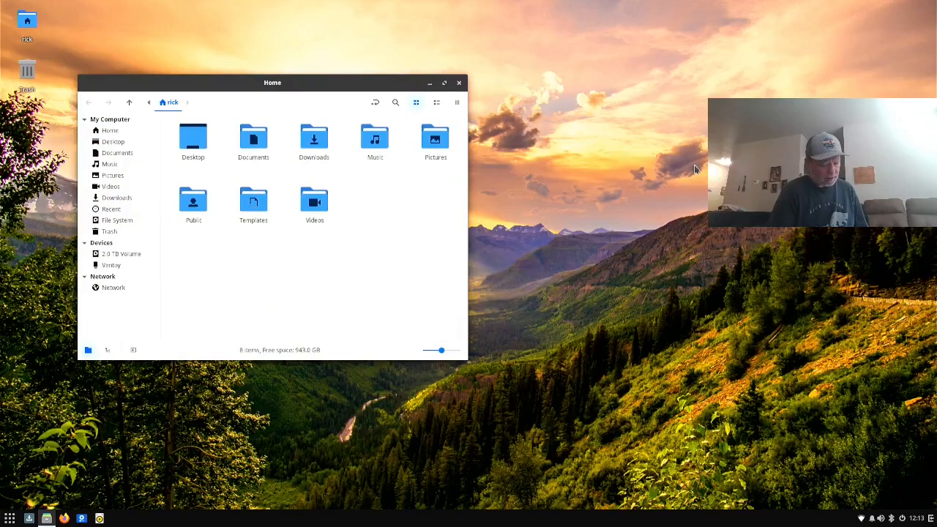
click(459, 82)
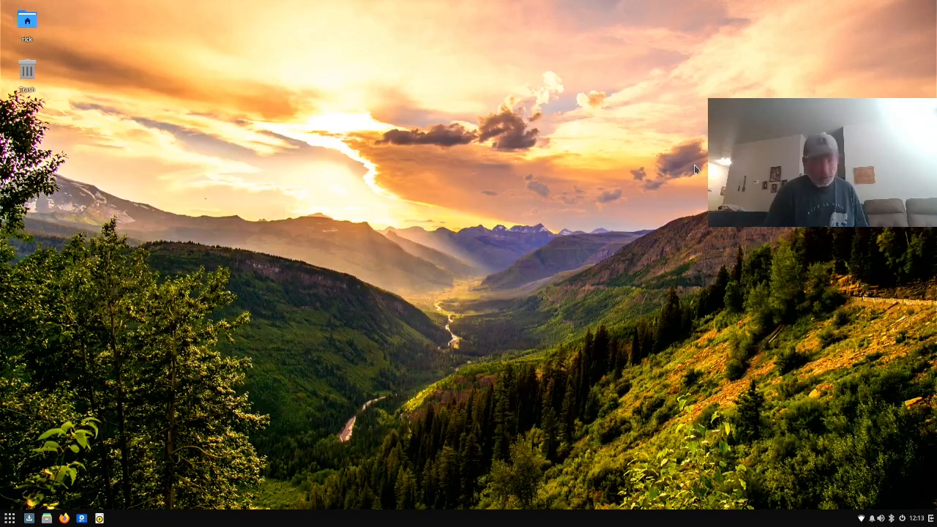
click(116, 518)
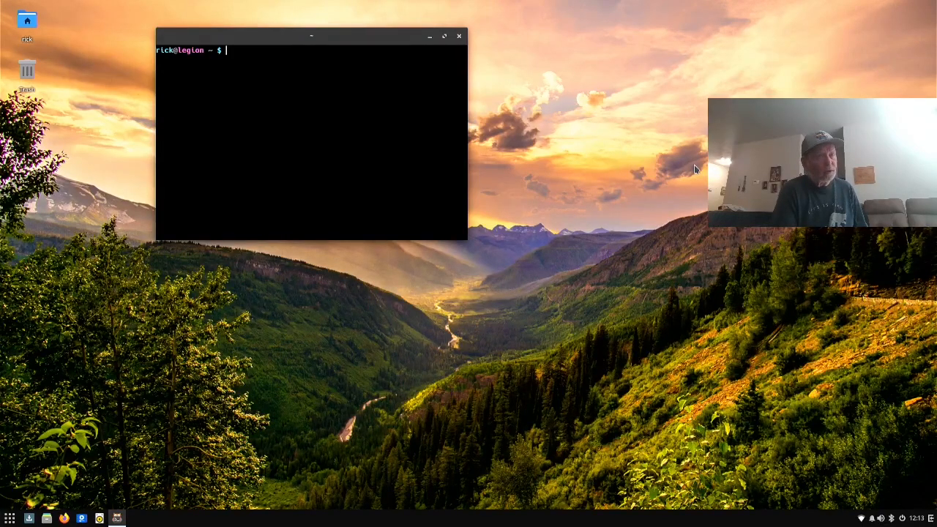
click(460, 35)
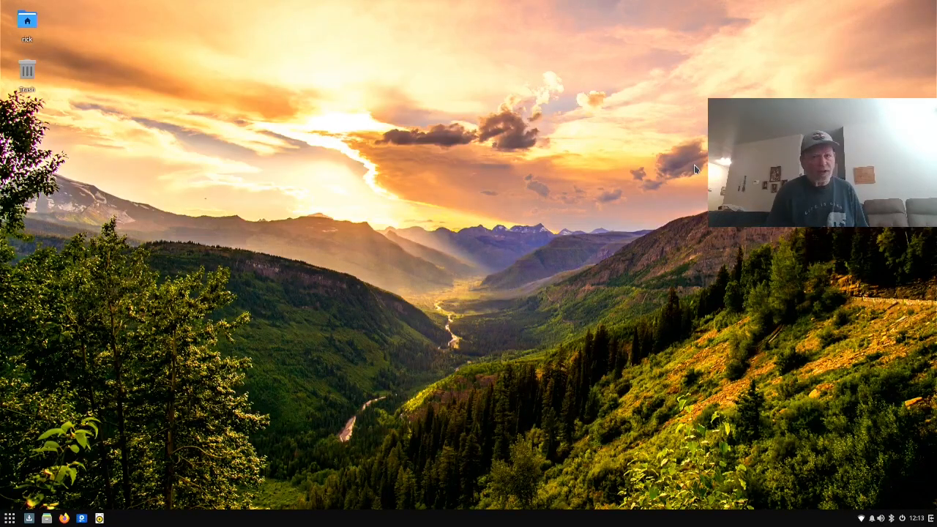